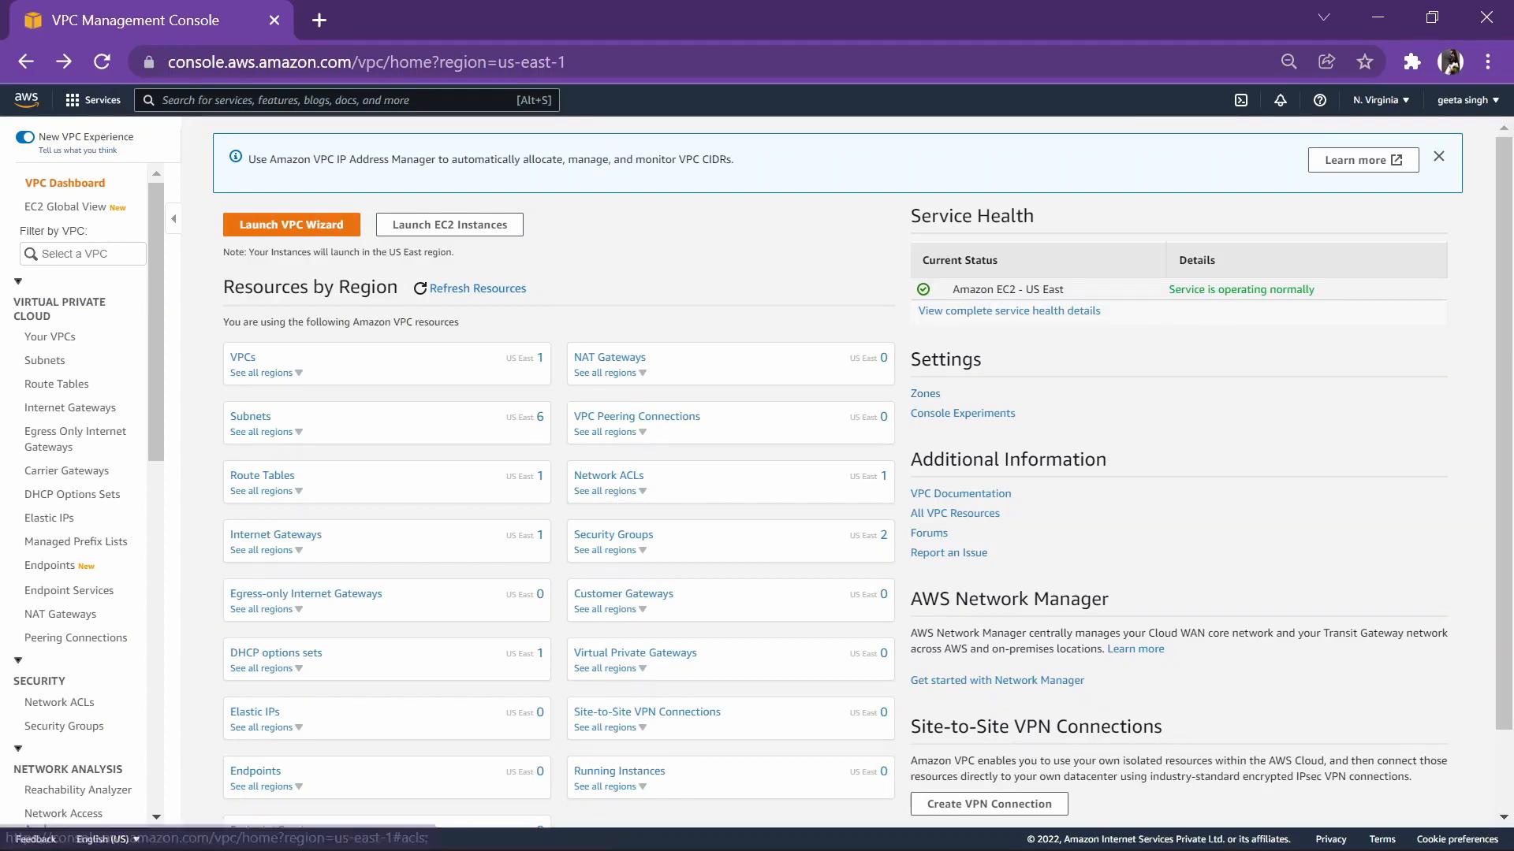
# Step: Launch the VPC wizard and preview the public/private, hardware VPN and private-only VPN layouts
pyautogui.click(291, 224)
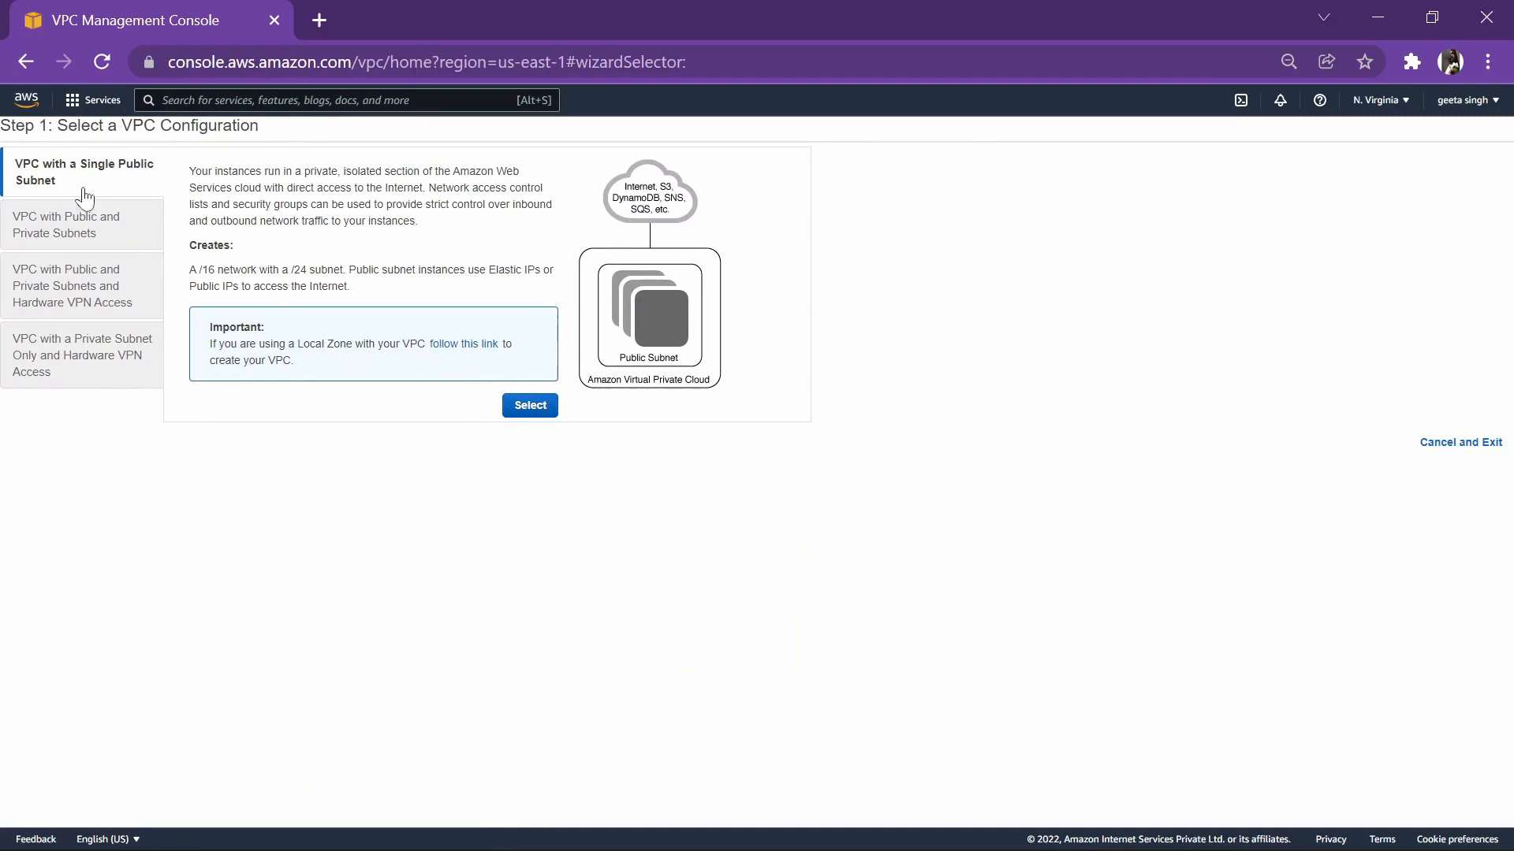
pyautogui.moveTo(711, 294)
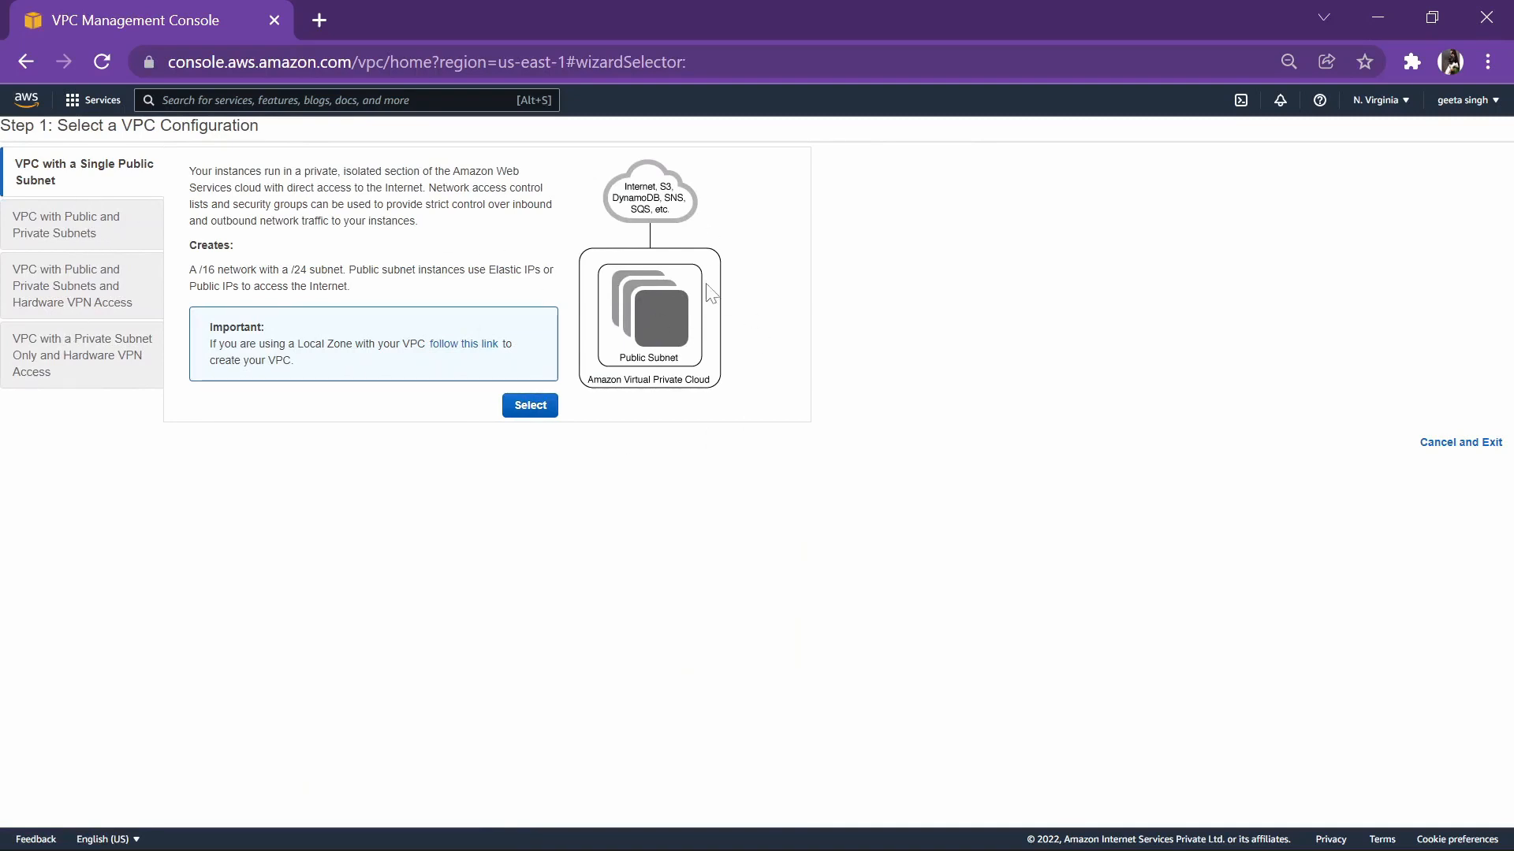
pyautogui.moveTo(697, 362)
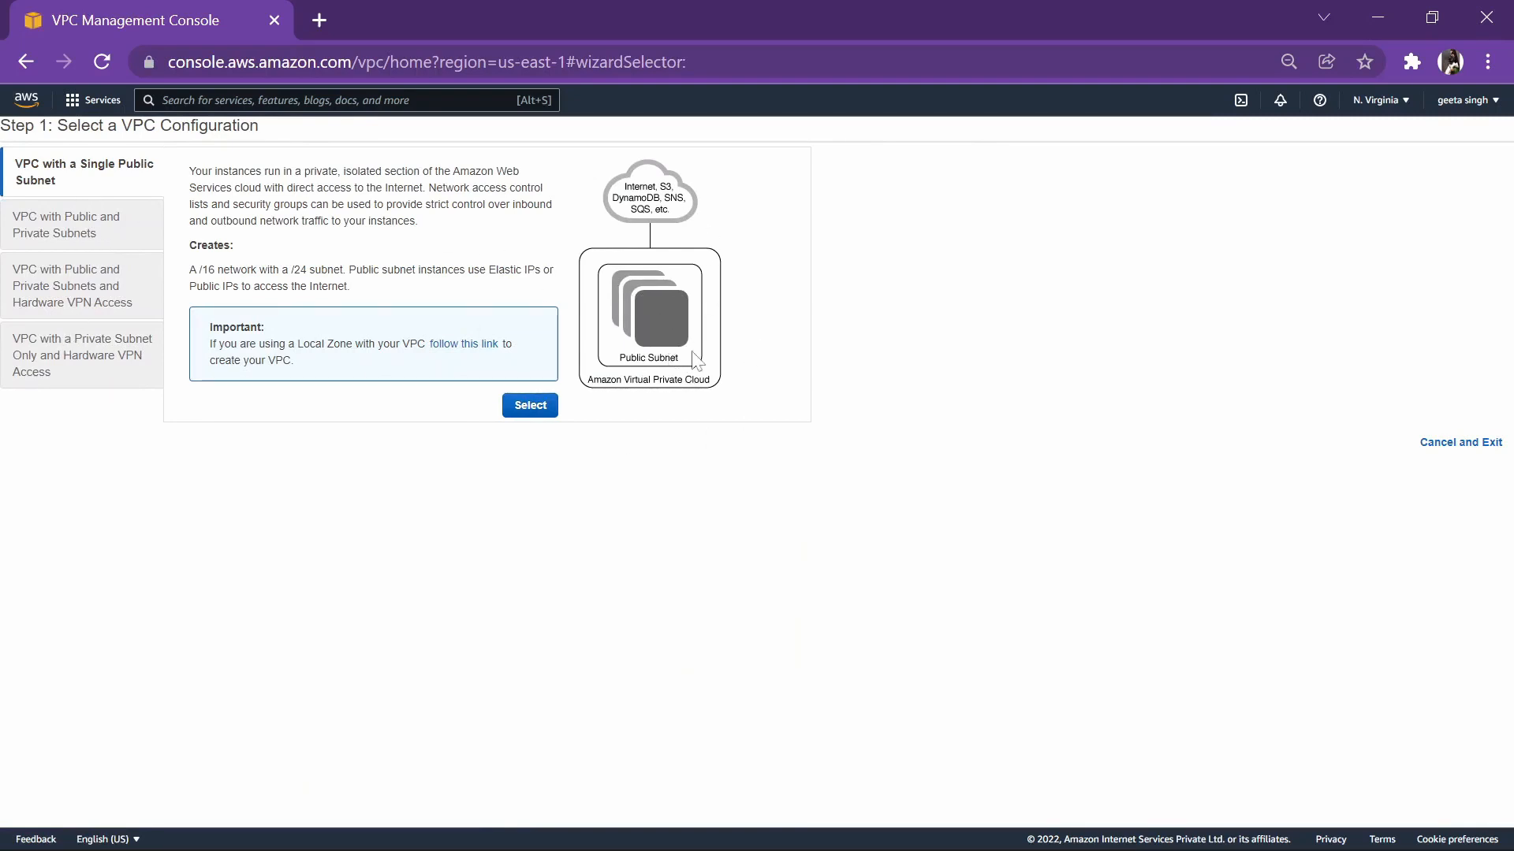
pyautogui.moveTo(705, 255)
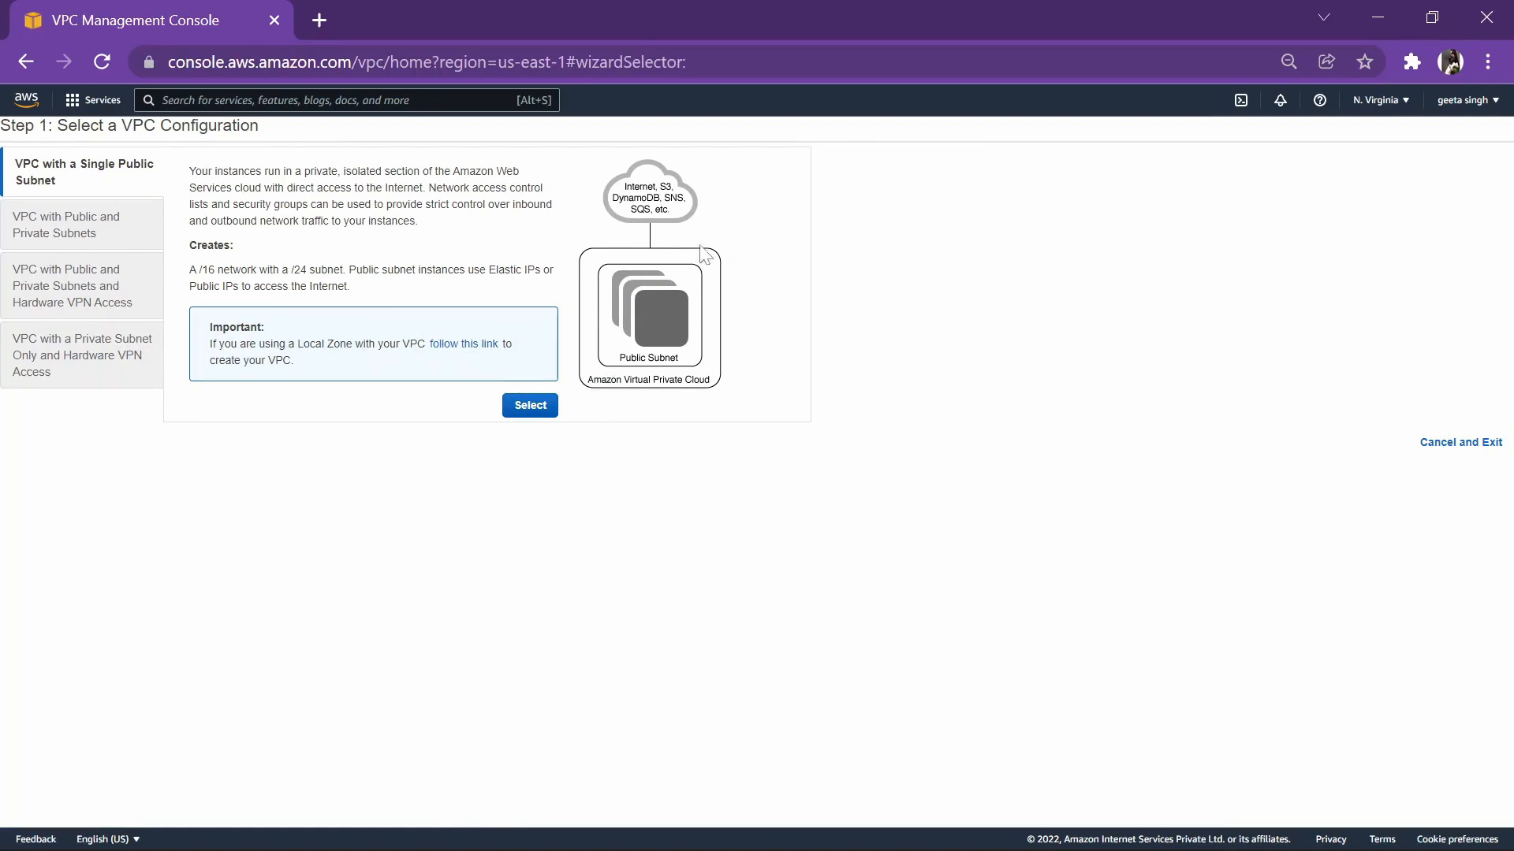
pyautogui.moveTo(687, 142)
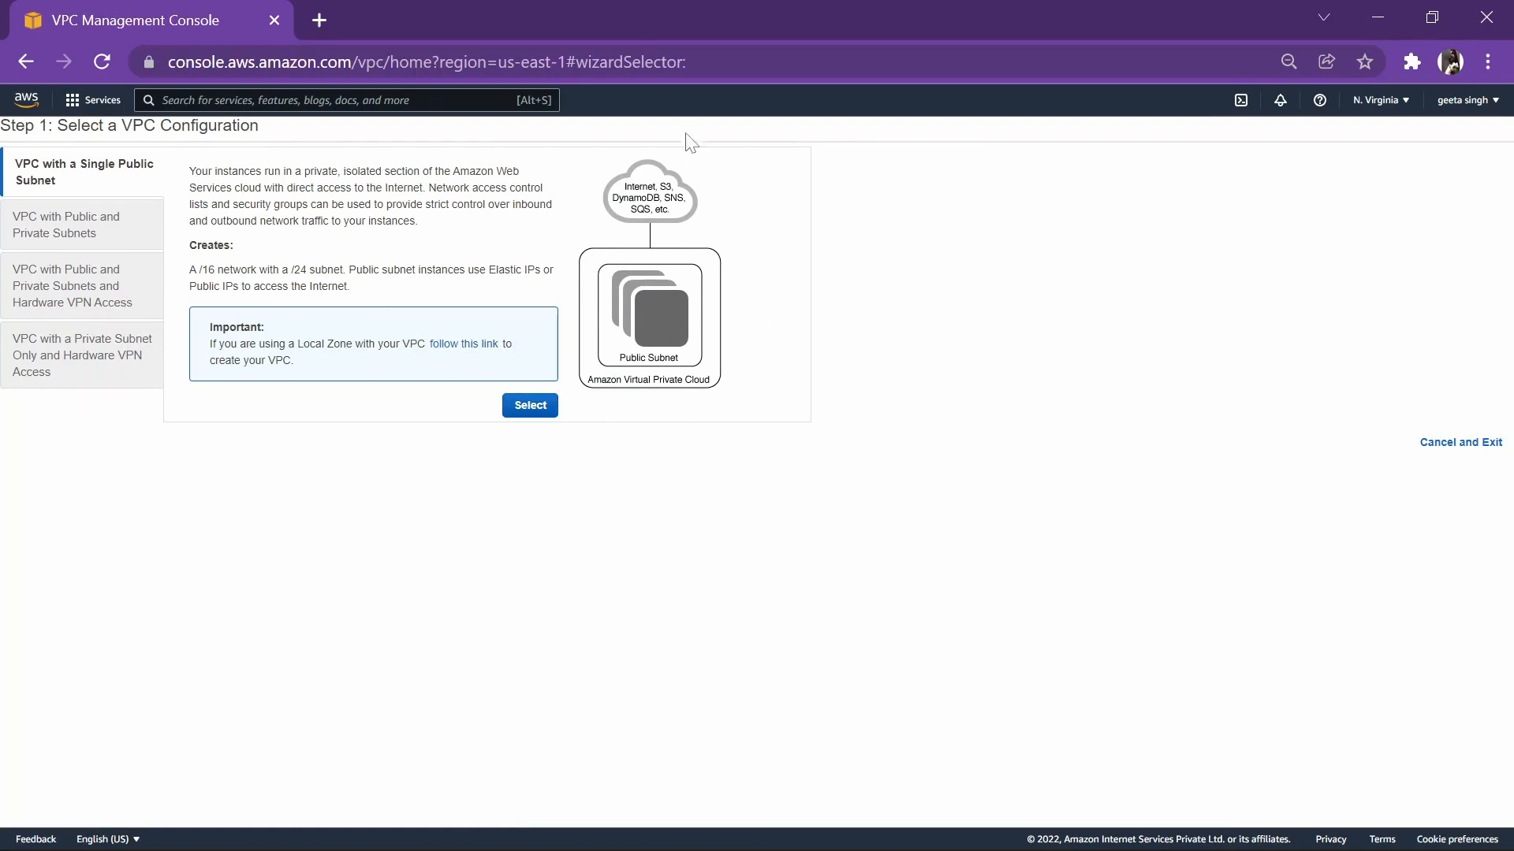
pyautogui.click(72, 223)
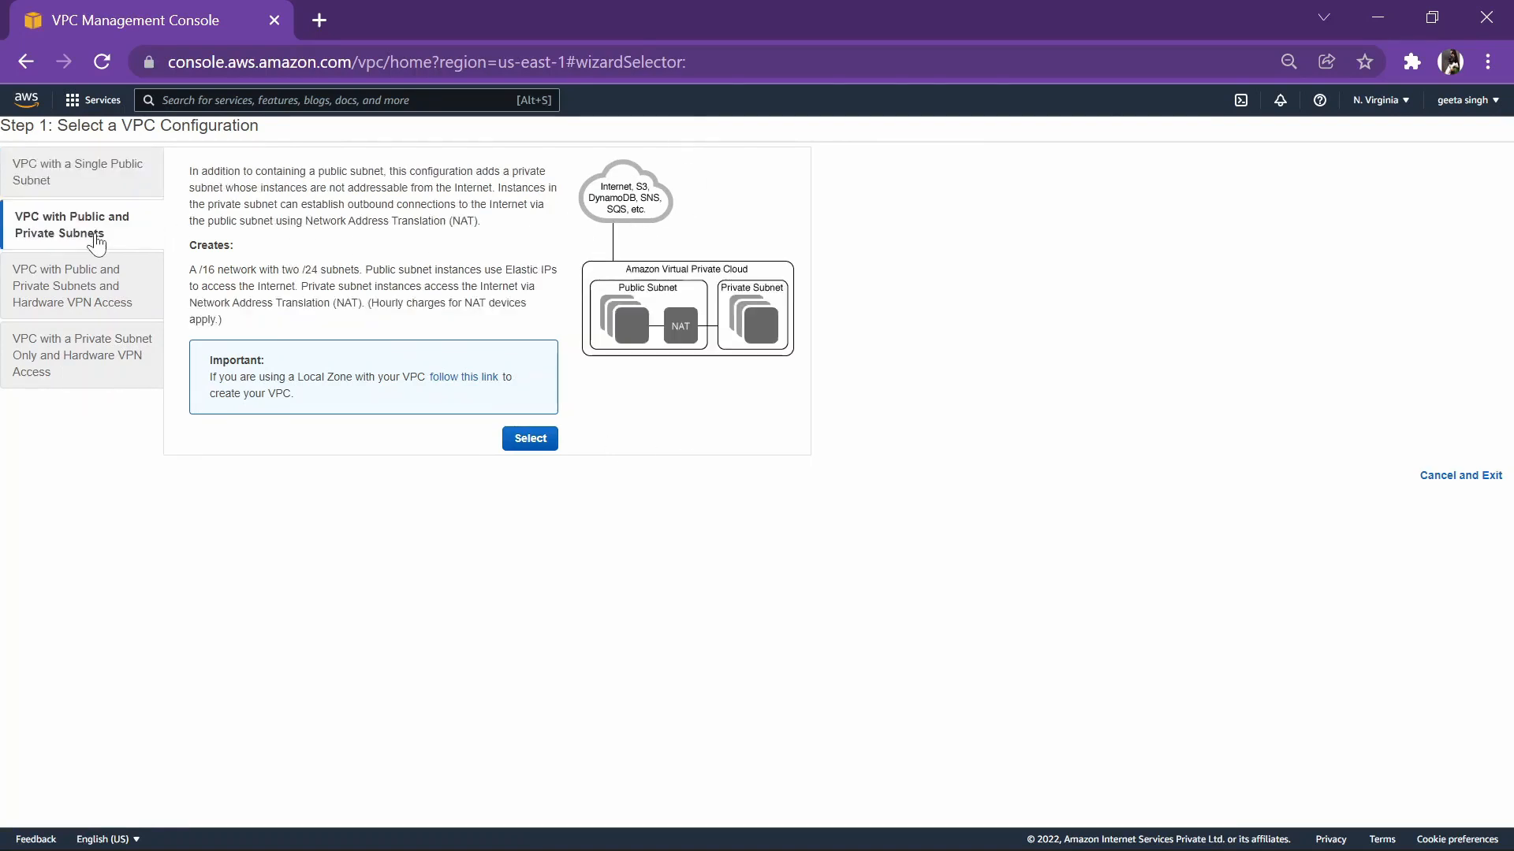
pyautogui.moveTo(655, 318)
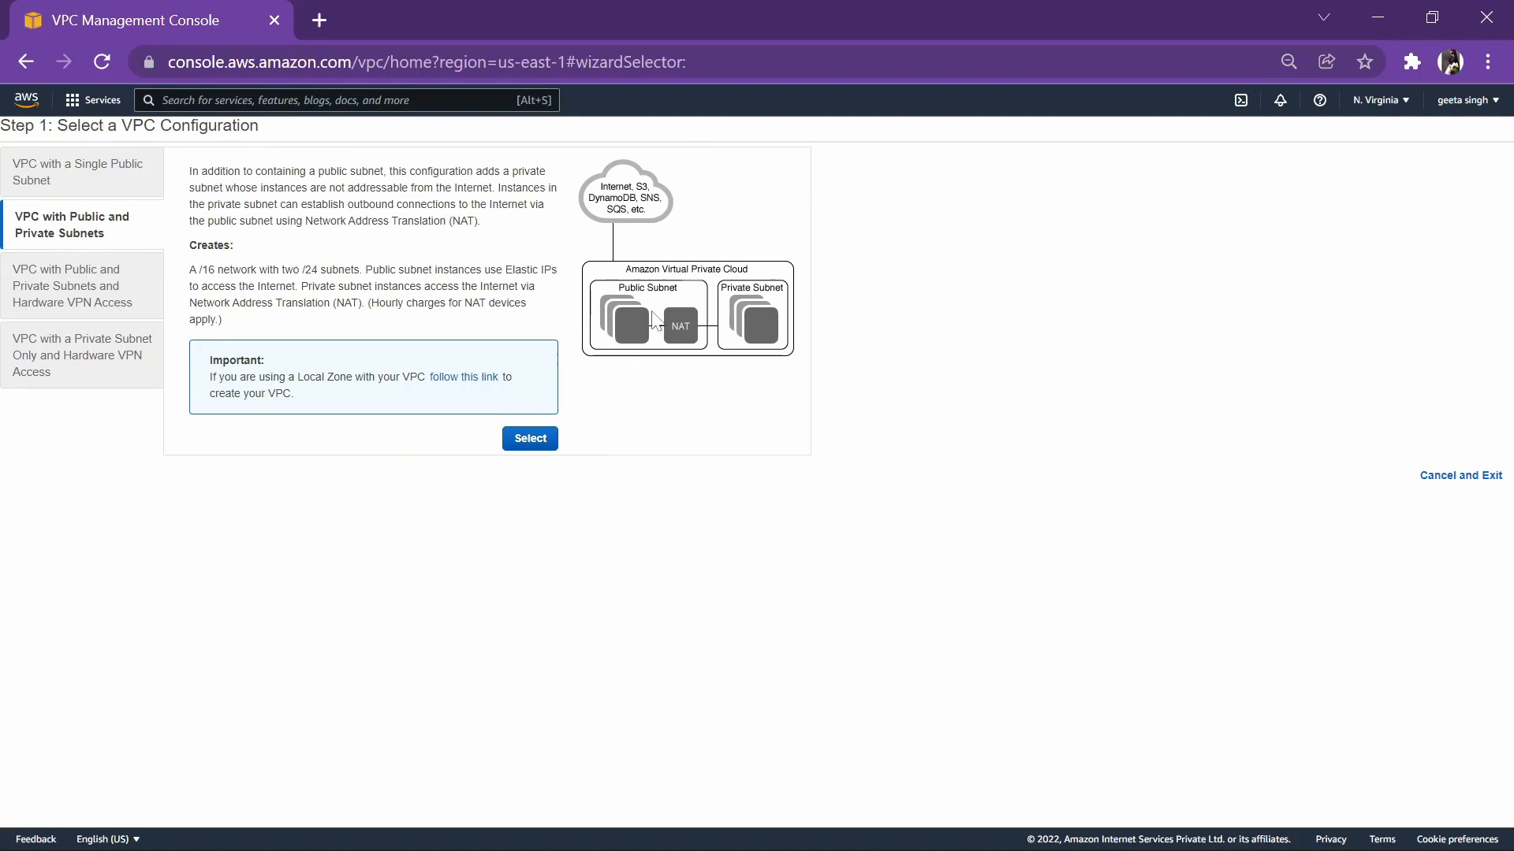
pyautogui.moveTo(755, 328)
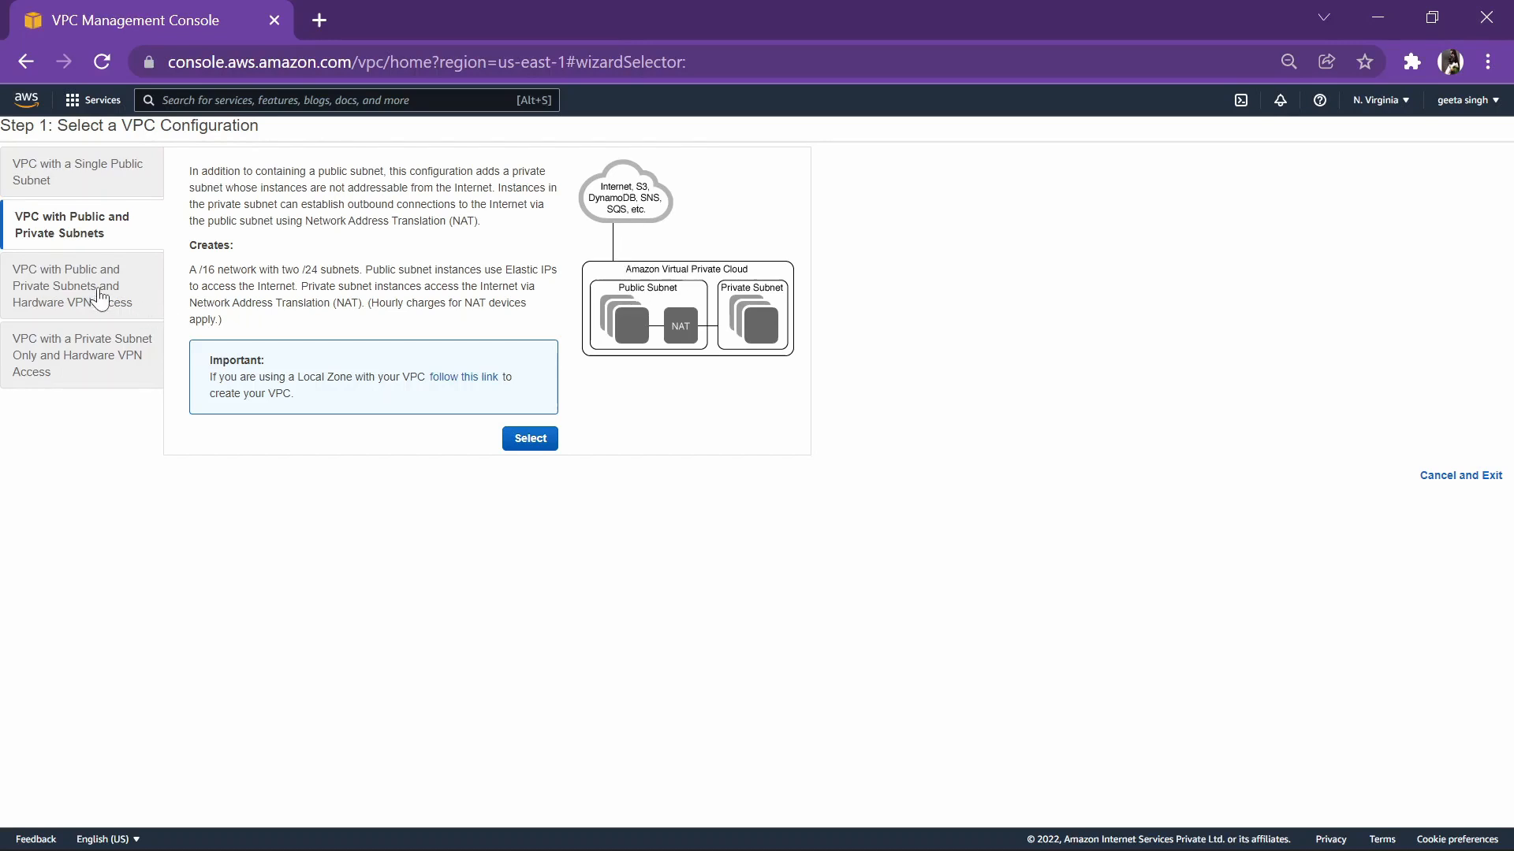
pyautogui.click(82, 285)
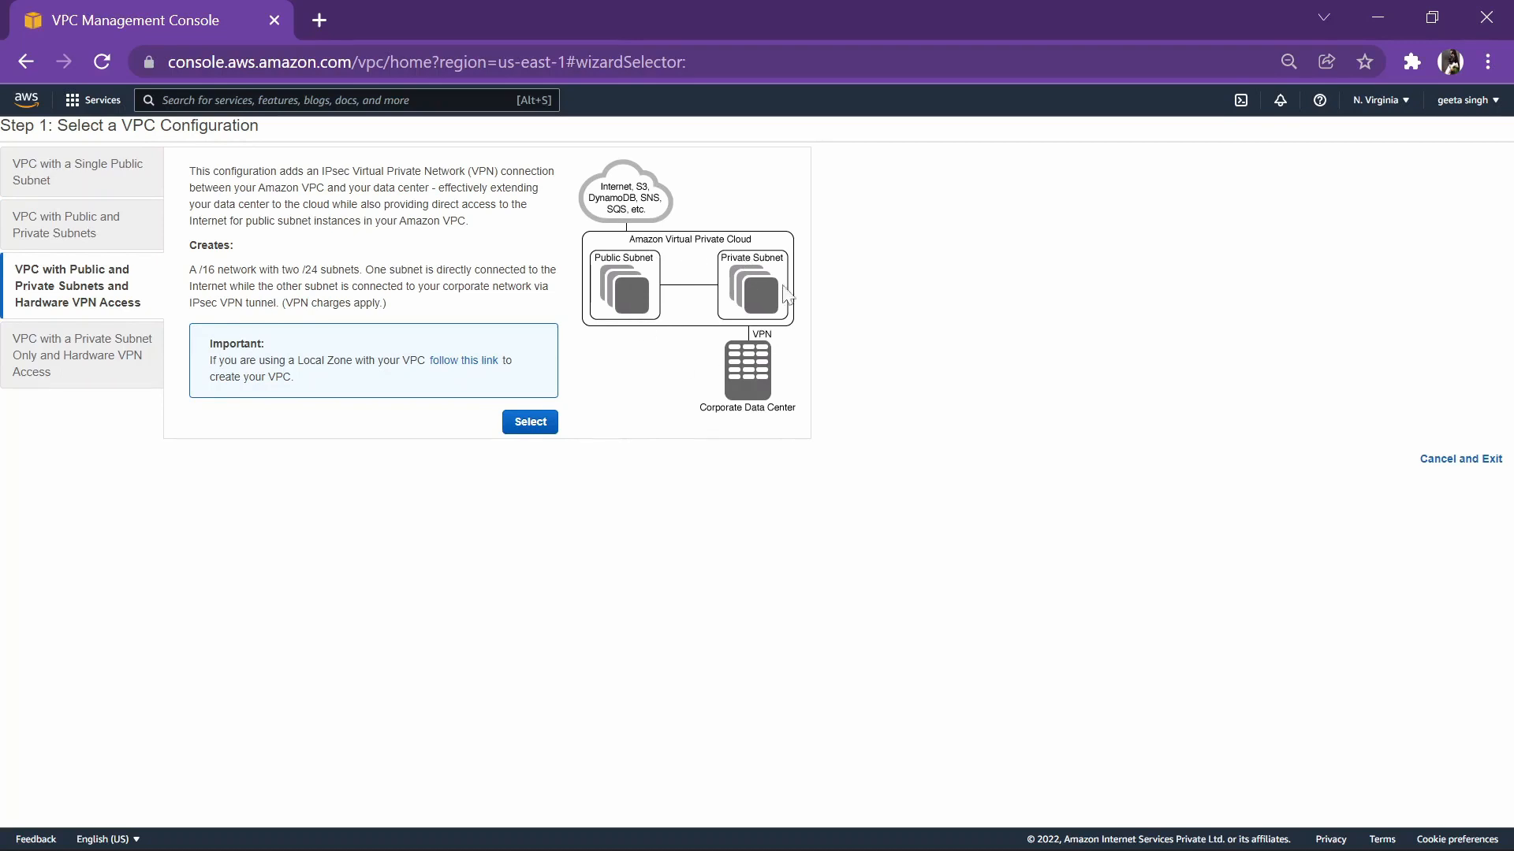
pyautogui.moveTo(753, 396)
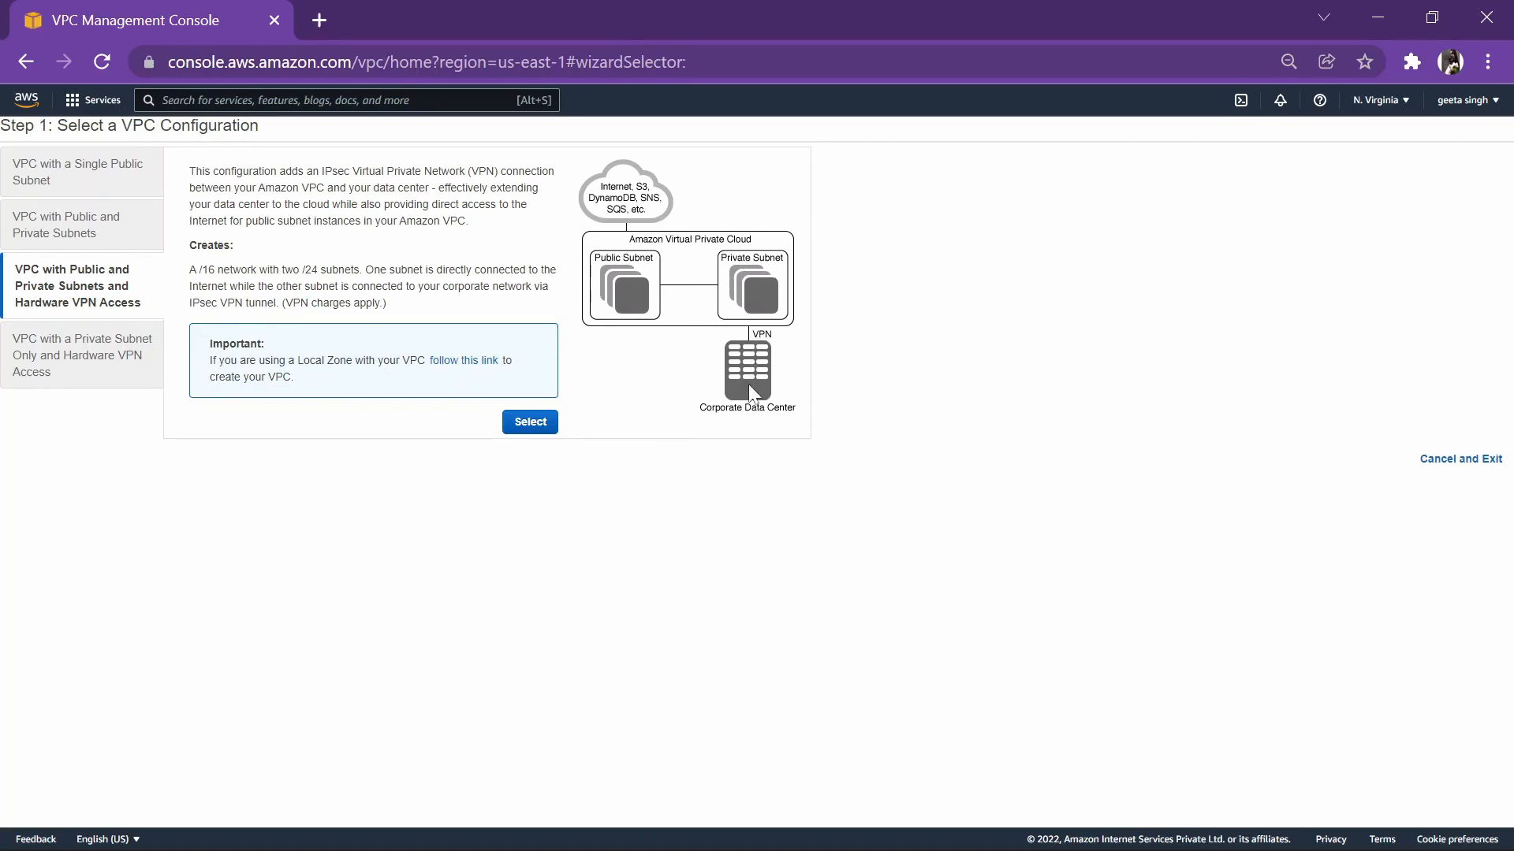
pyautogui.moveTo(670, 263)
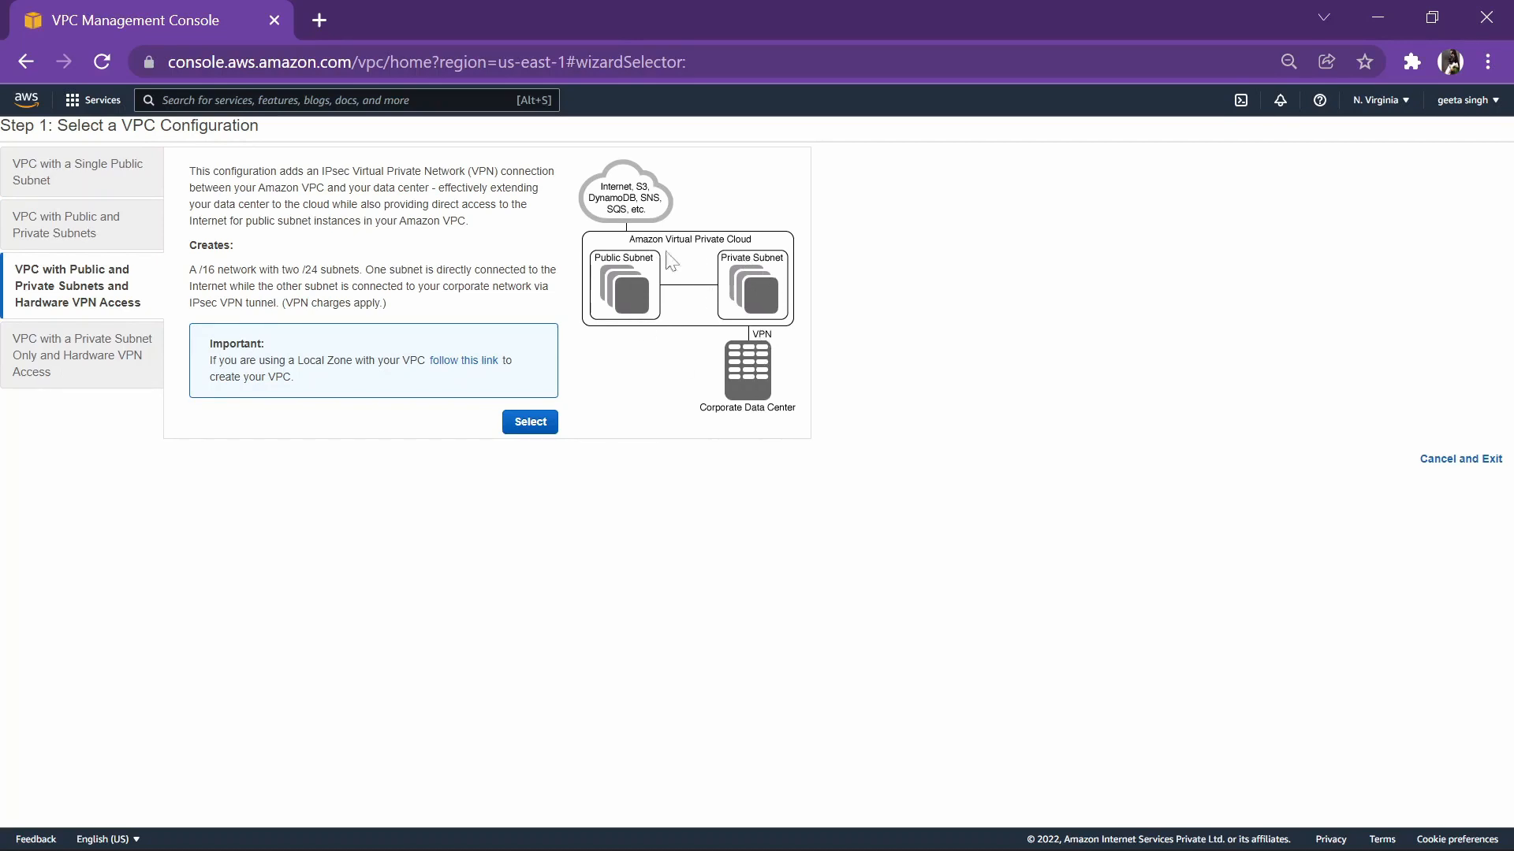
pyautogui.click(81, 354)
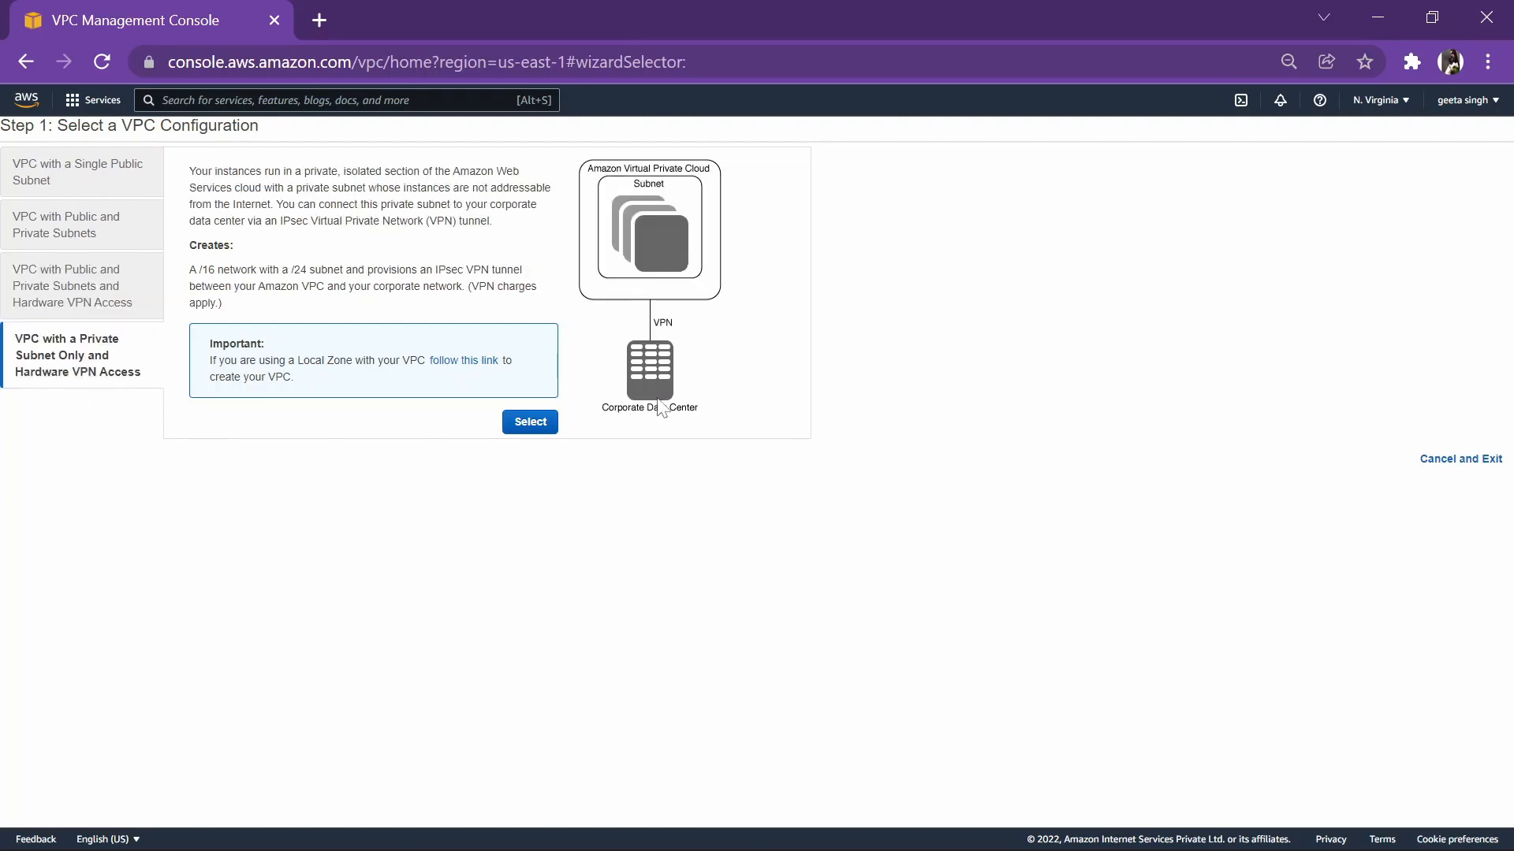
pyautogui.moveTo(654, 391)
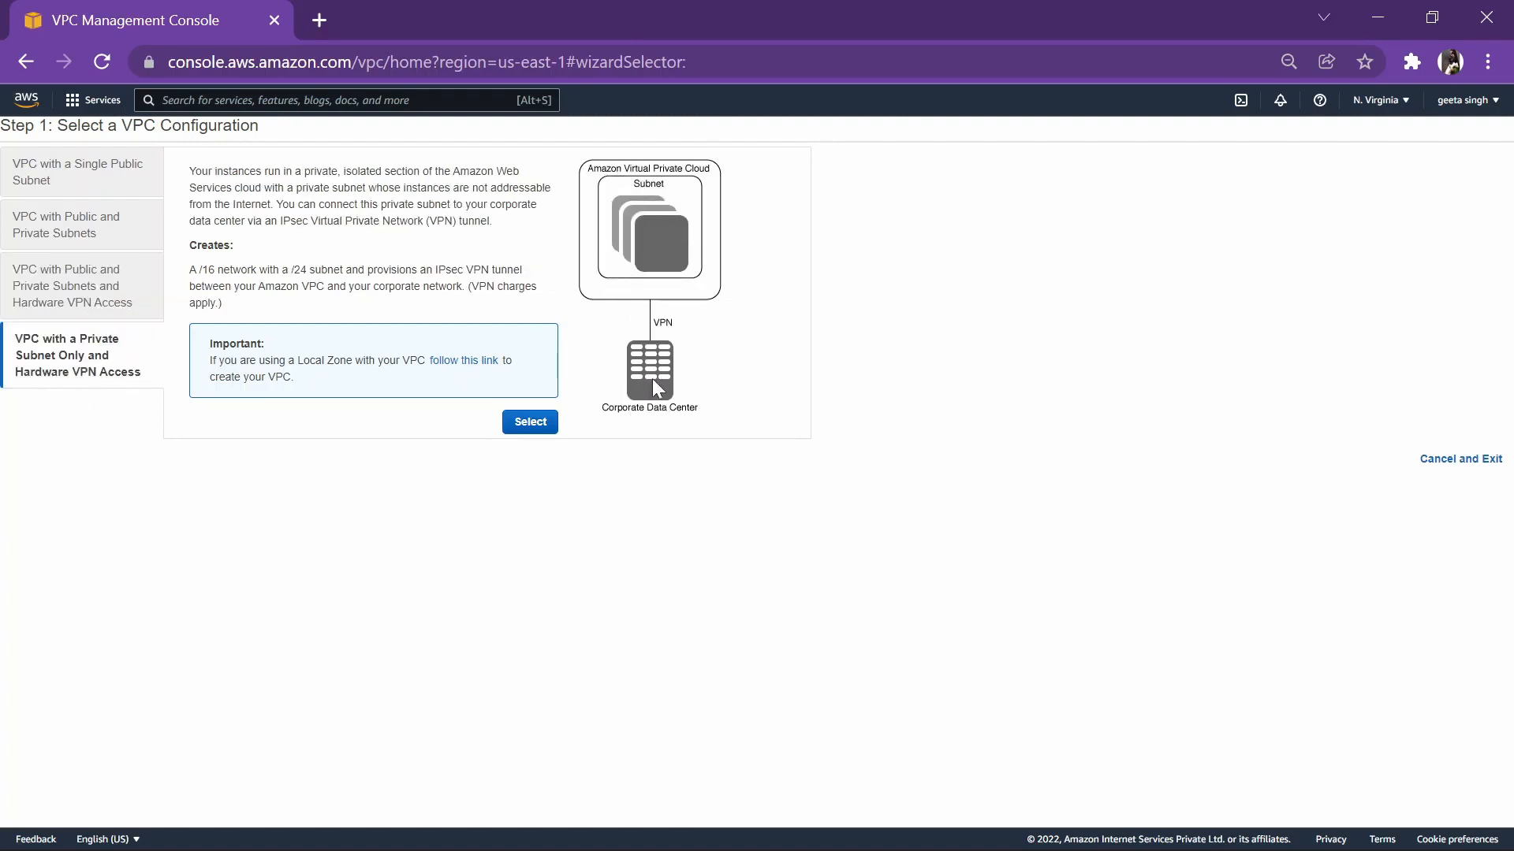
pyautogui.moveTo(746, 198)
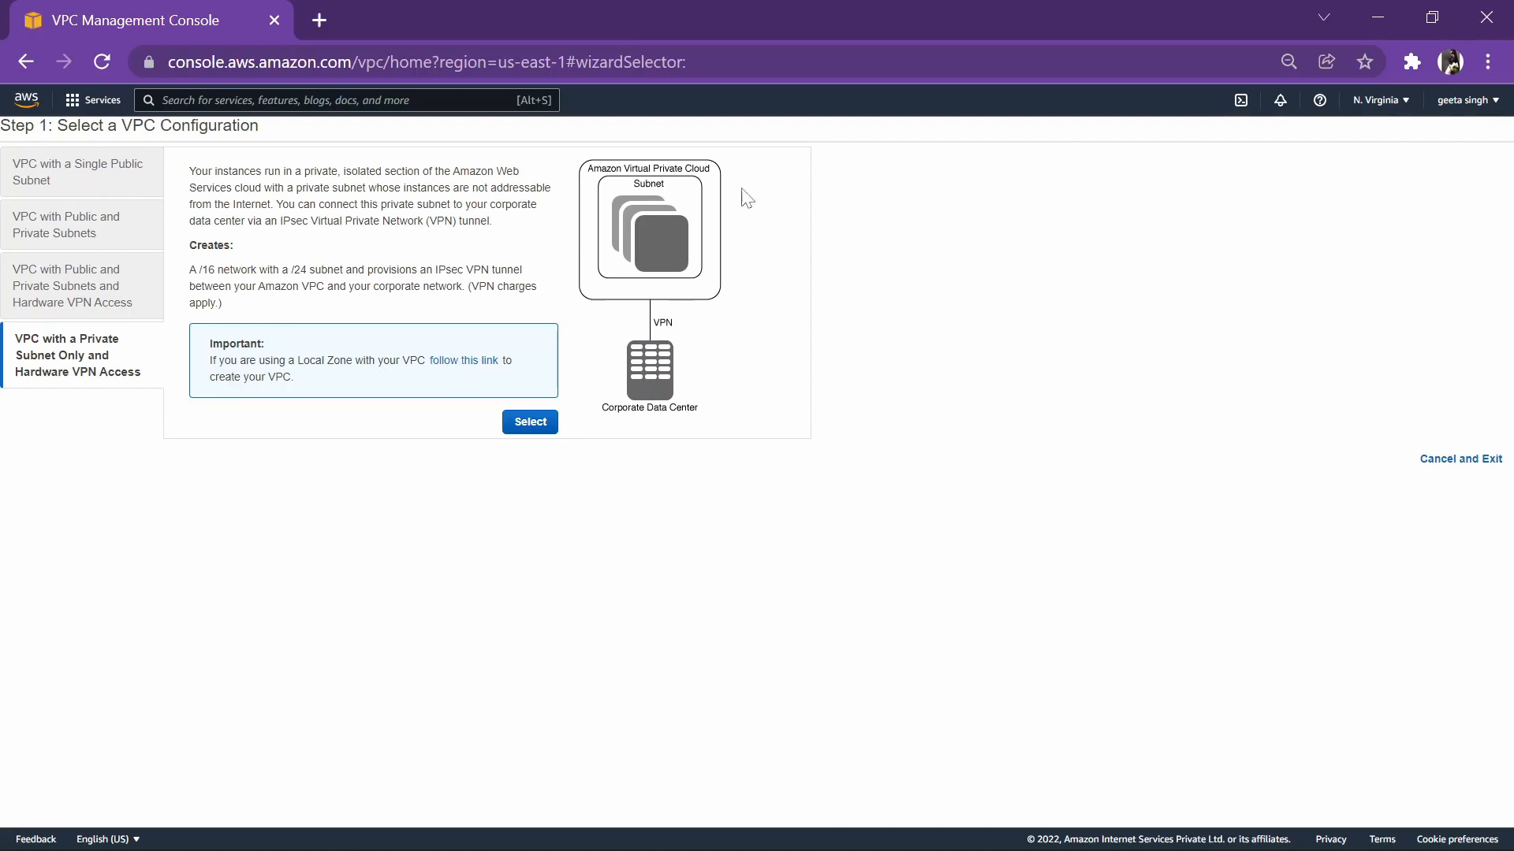
pyautogui.moveTo(653, 419)
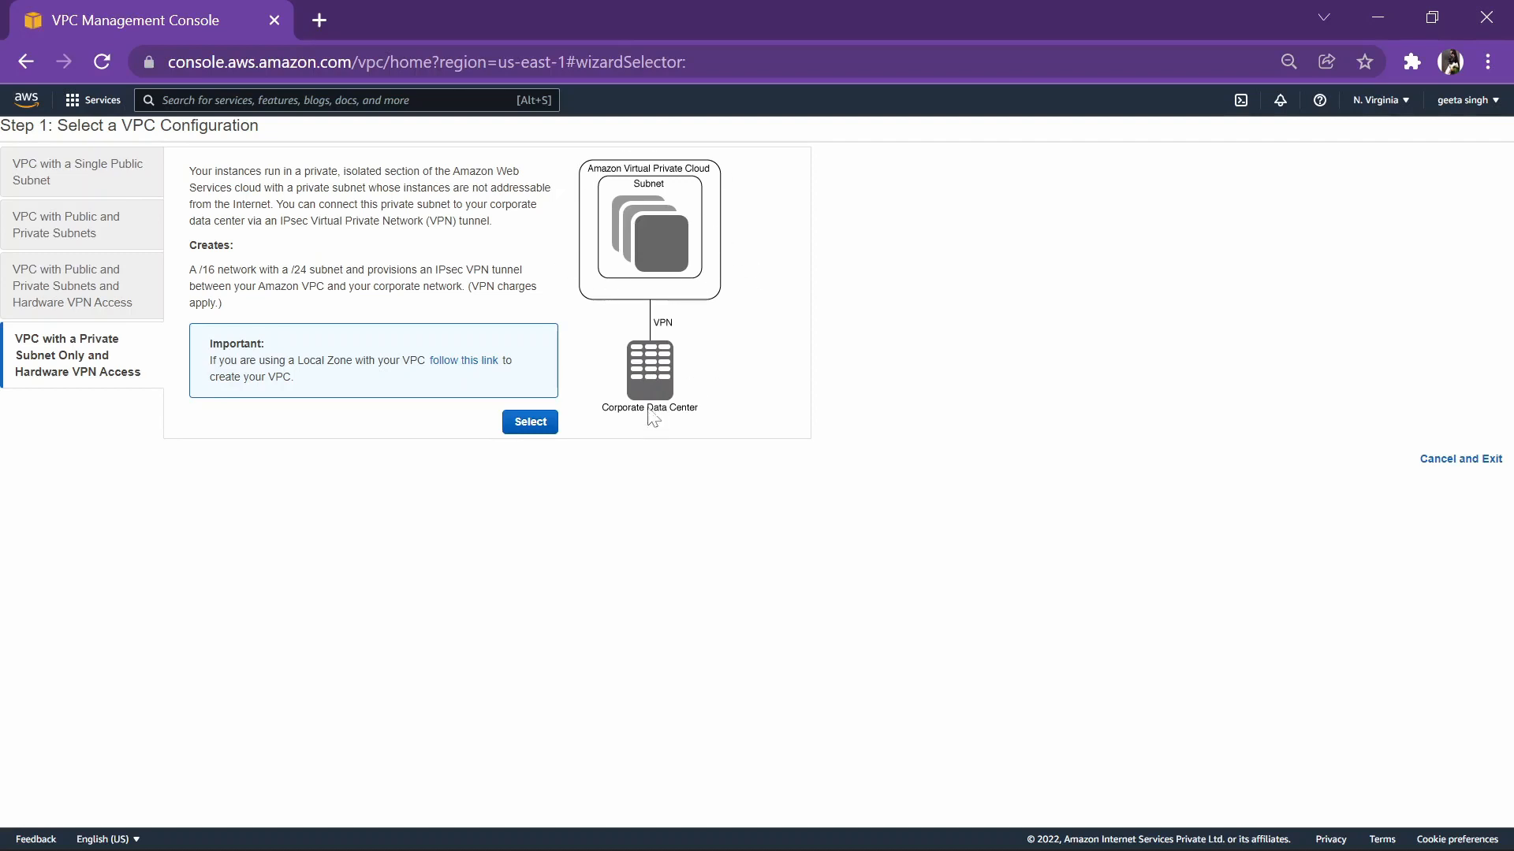
pyautogui.moveTo(714, 363)
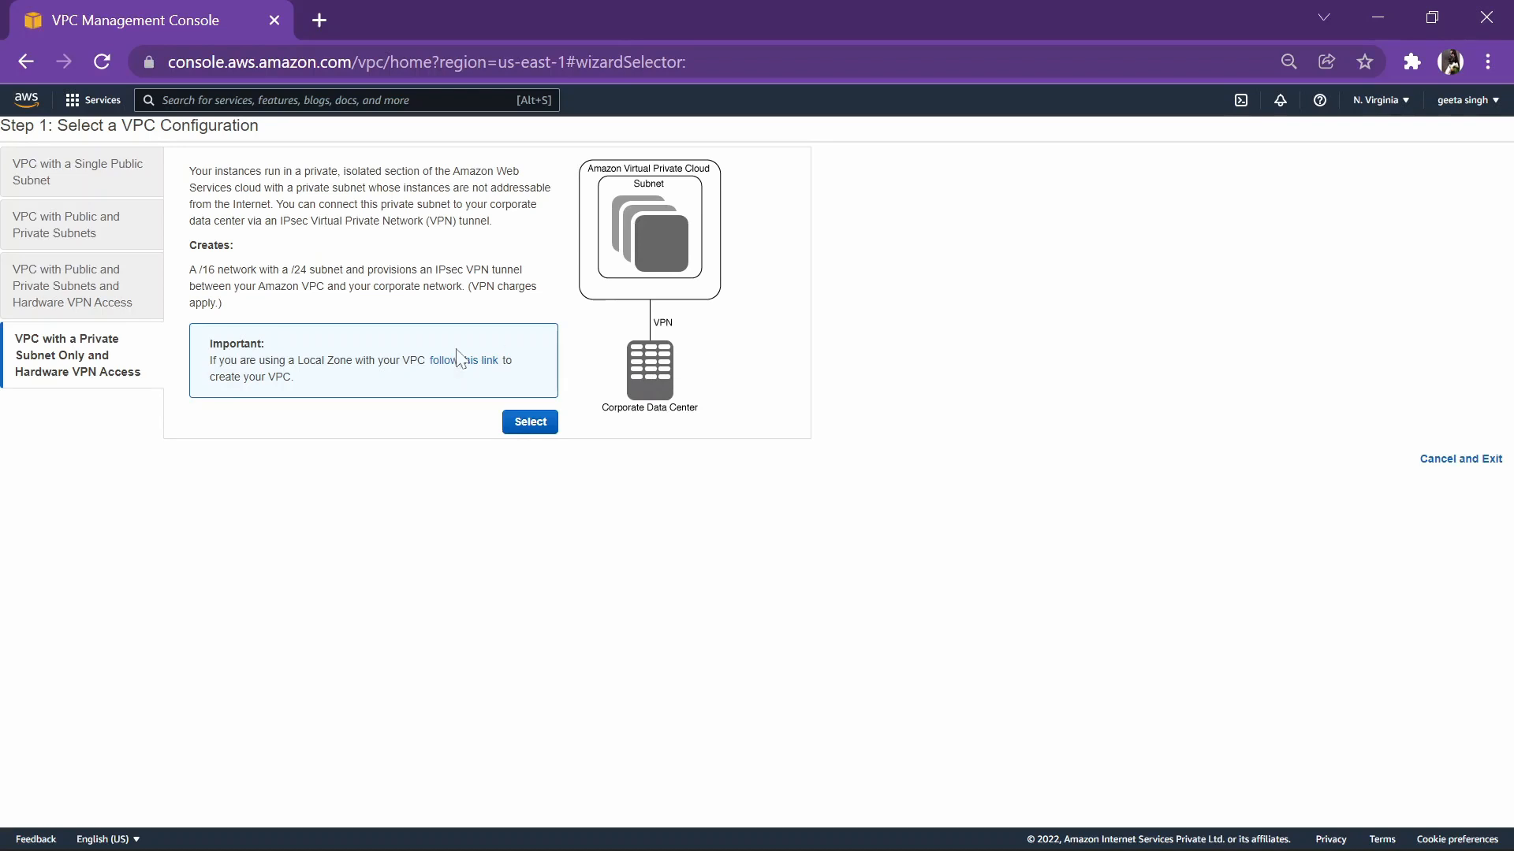
pyautogui.moveTo(117, 335)
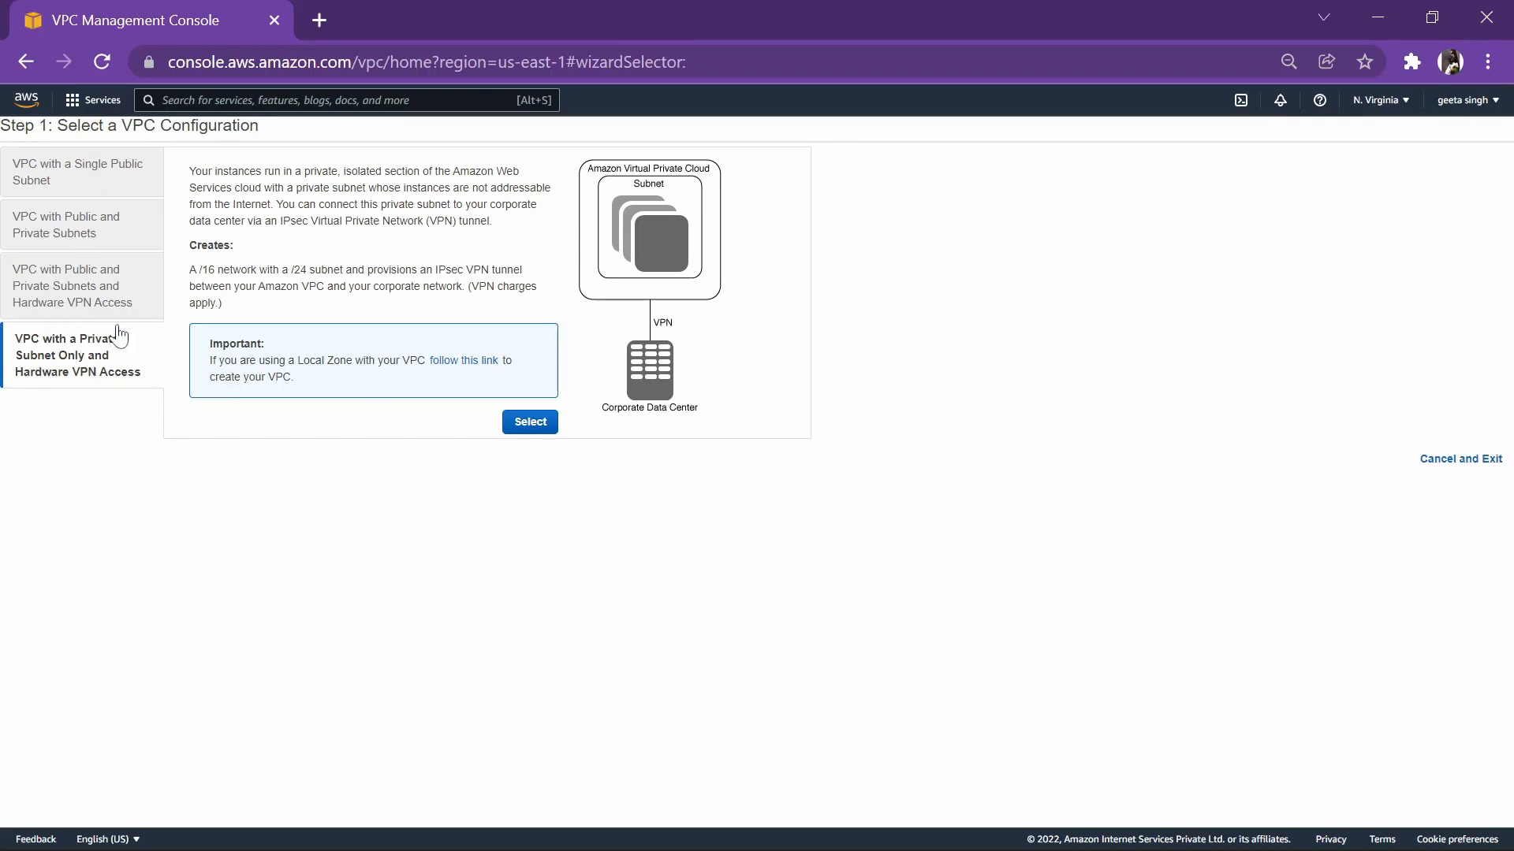
pyautogui.click(76, 172)
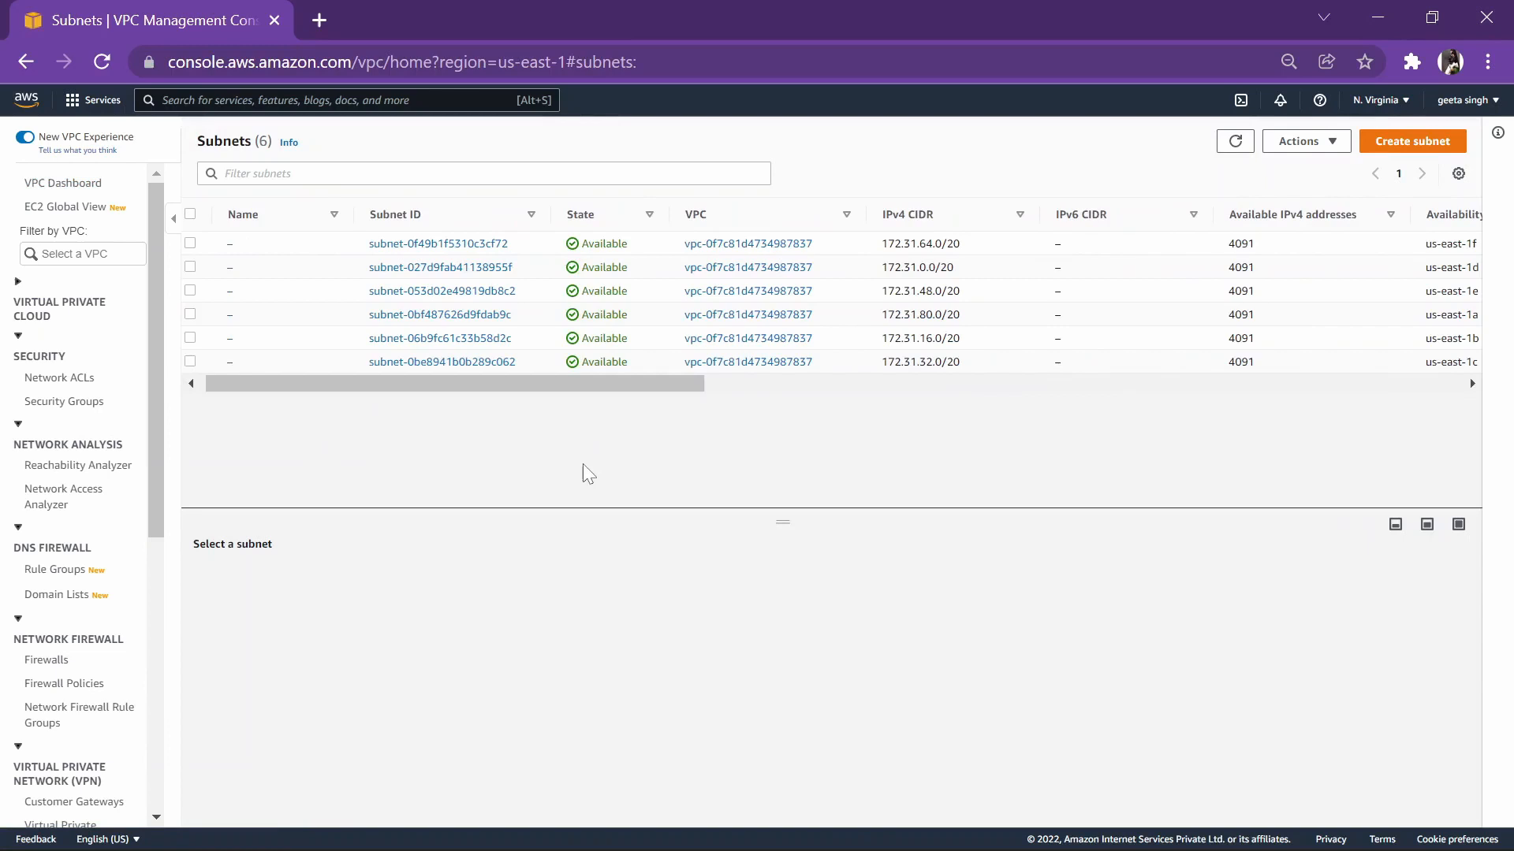
pyautogui.moveTo(375, 381)
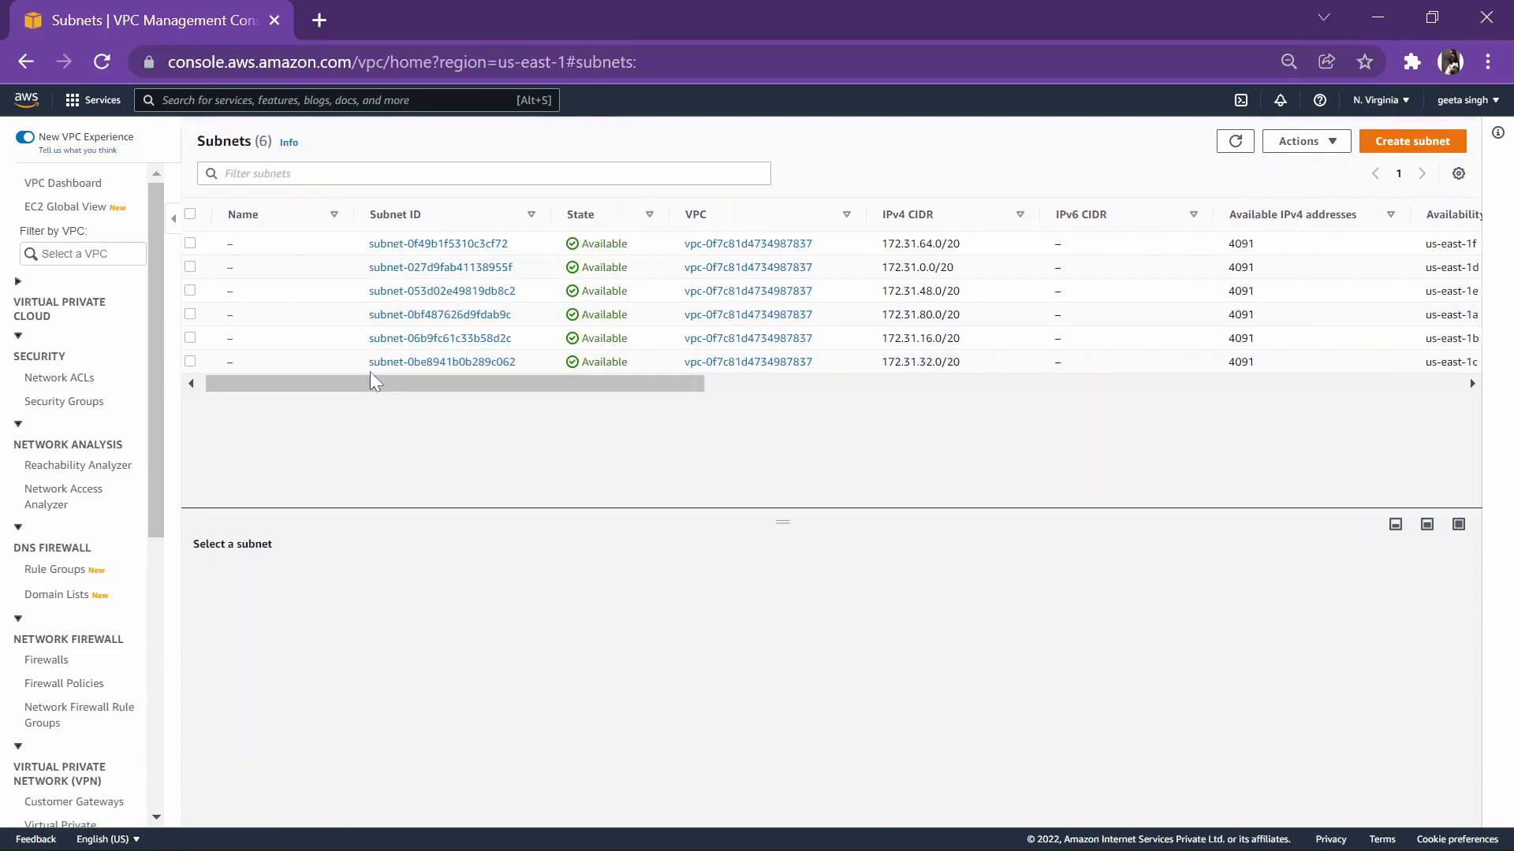
pyautogui.moveTo(63, 182)
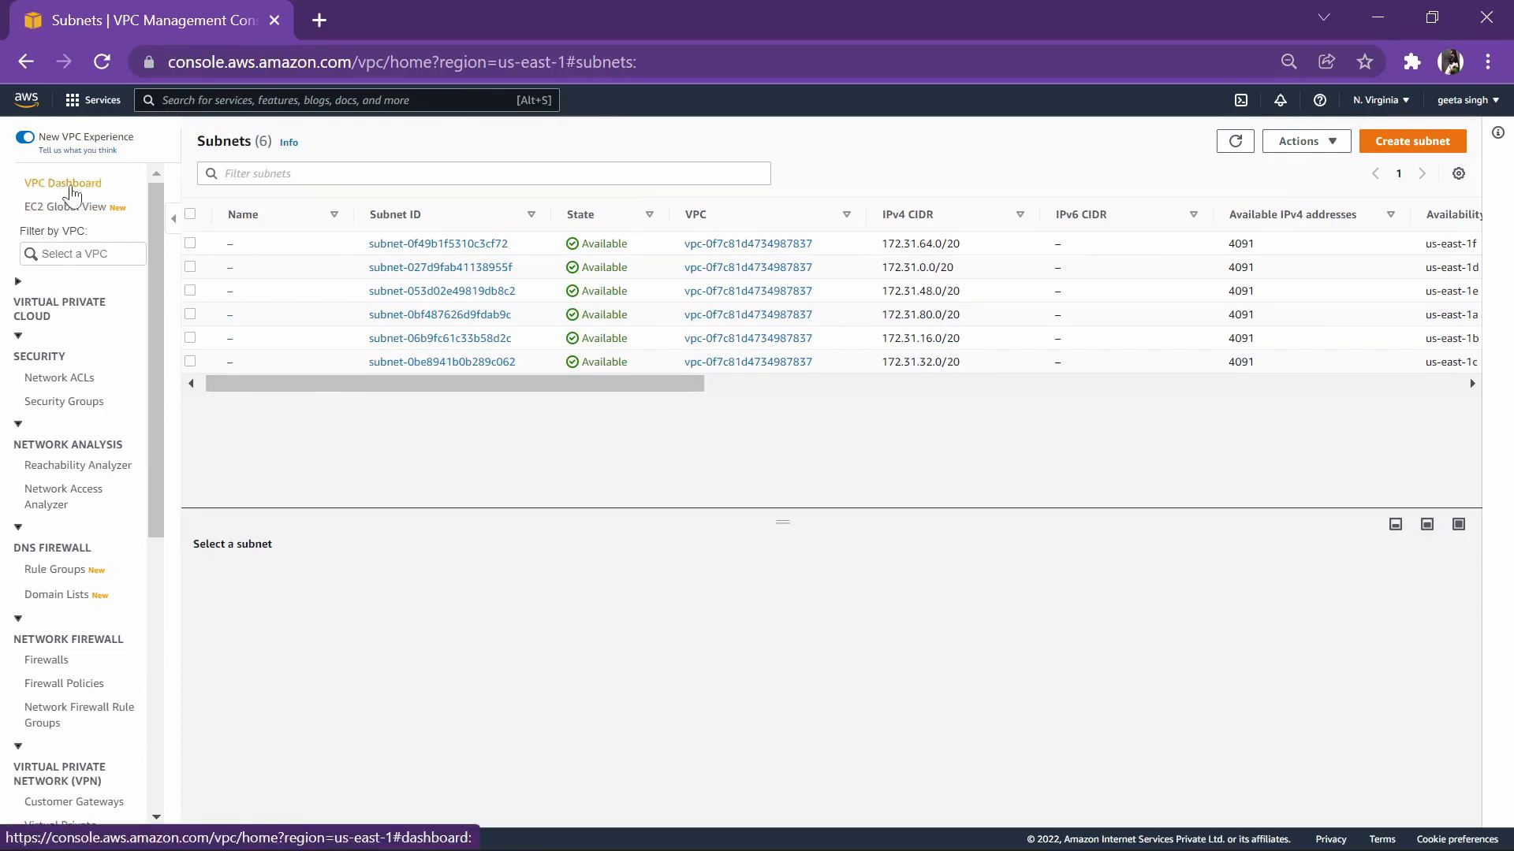
# Step: Go back to the VPC Dashboard from the Subnets list
pyautogui.click(63, 182)
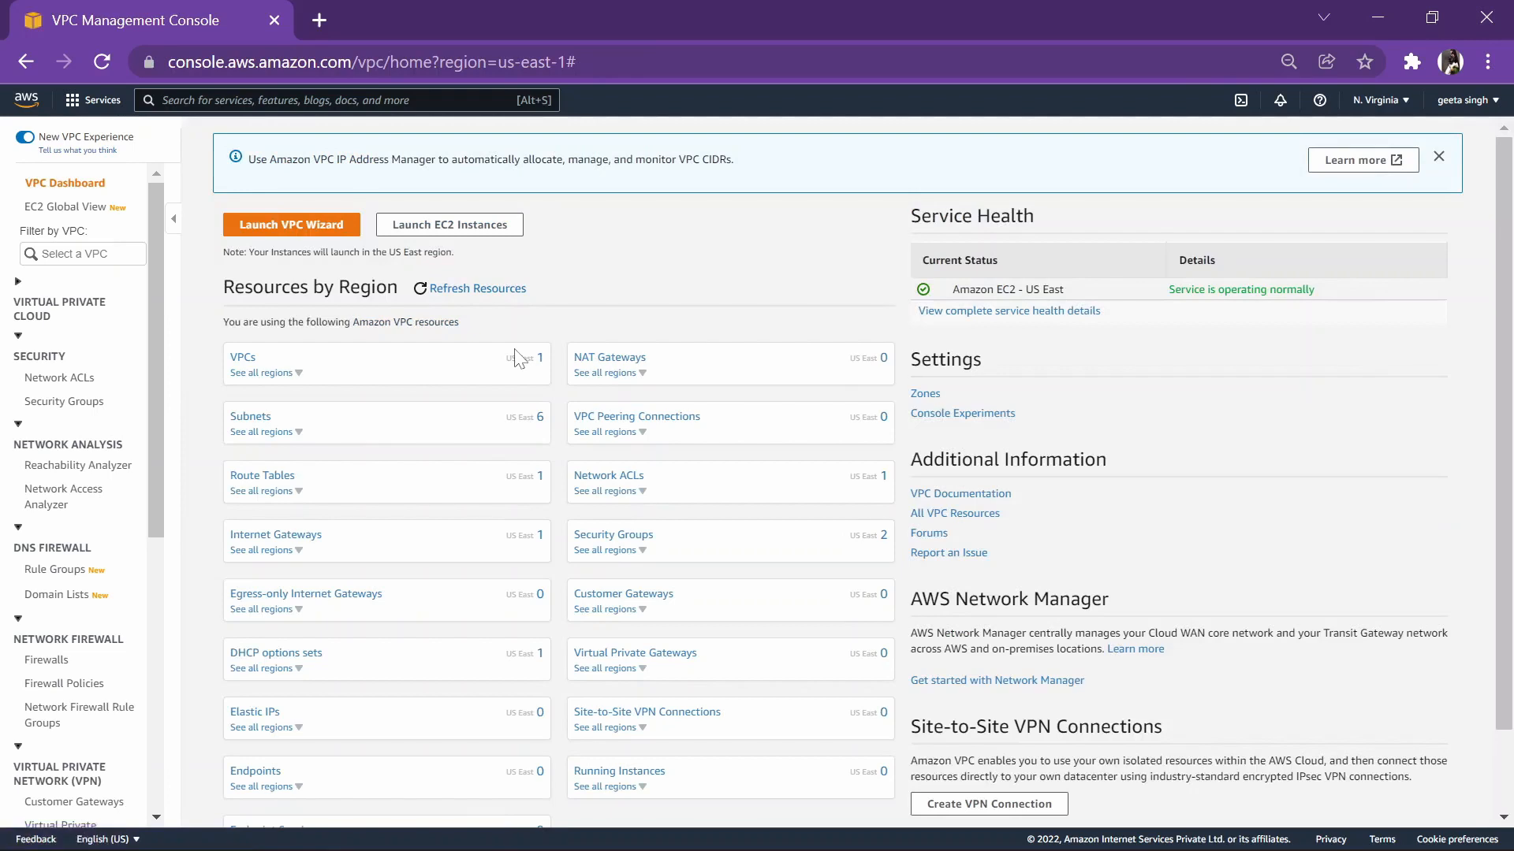
pyautogui.moveTo(405, 353)
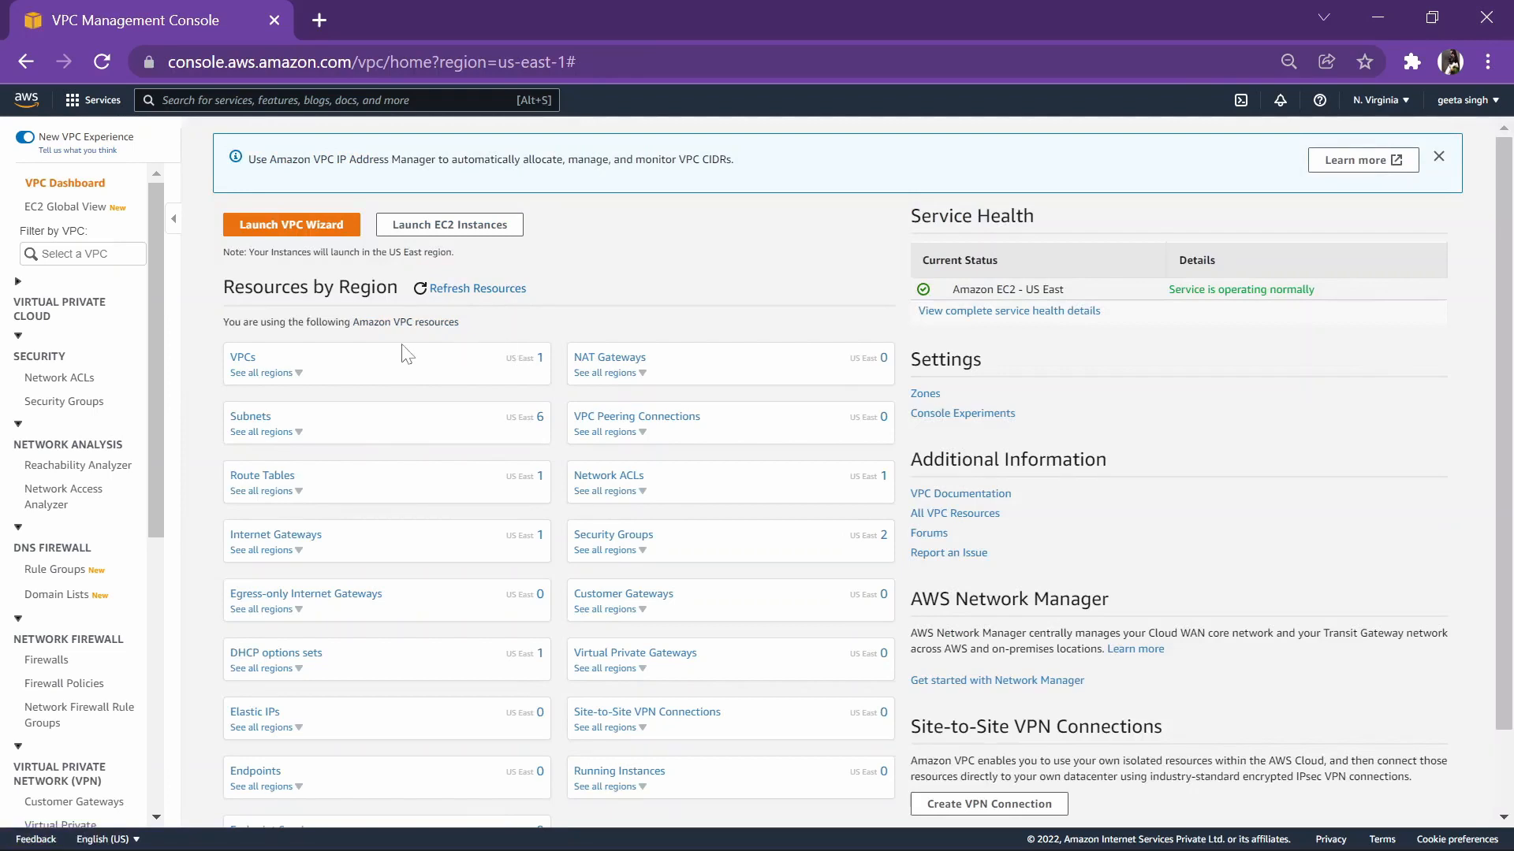
pyautogui.moveTo(242, 357)
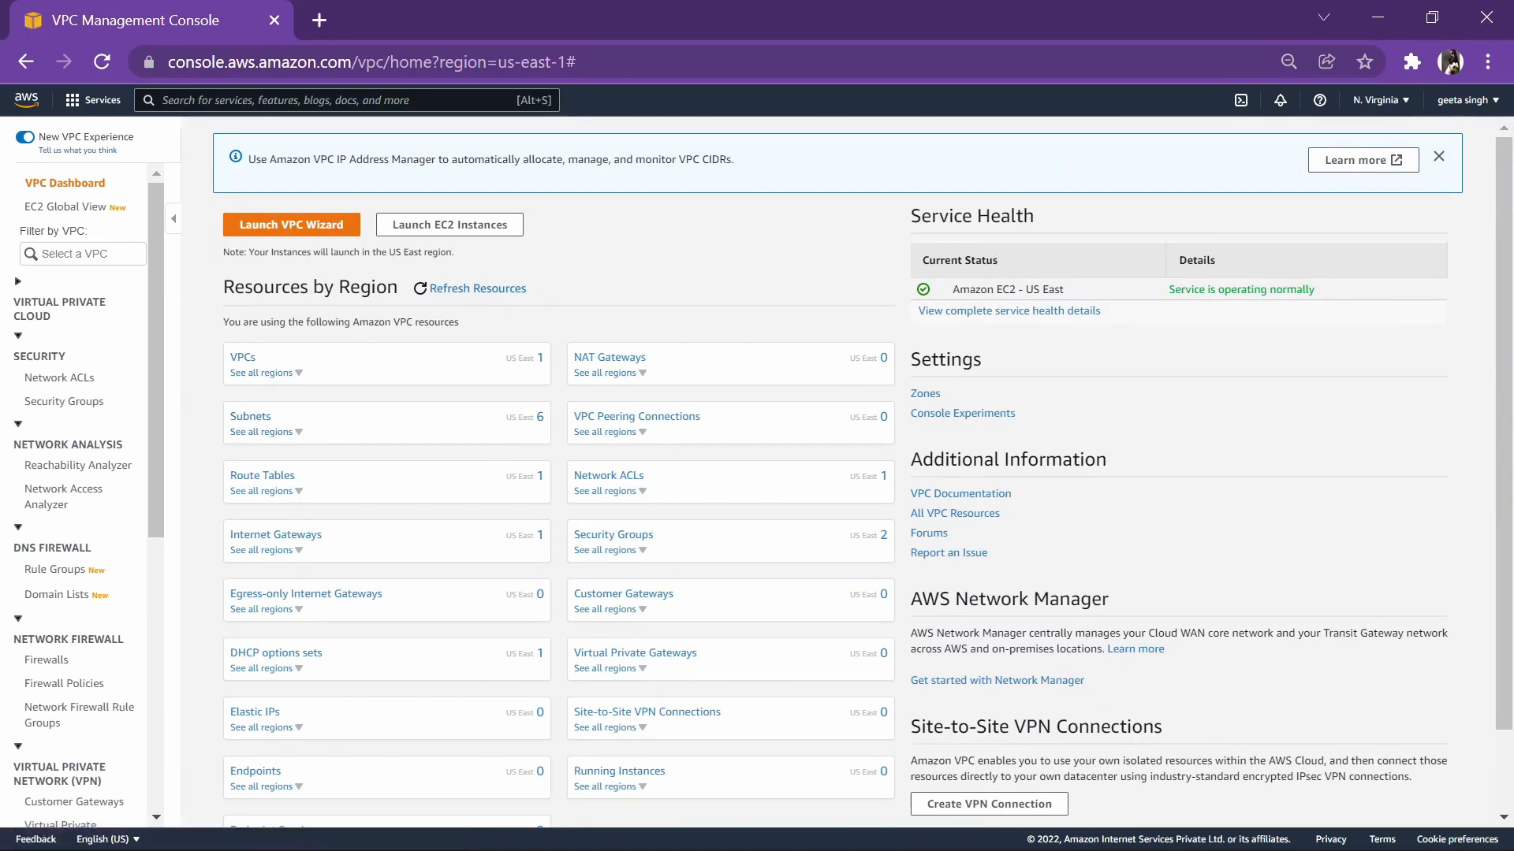
pyautogui.moveTo(309, 473)
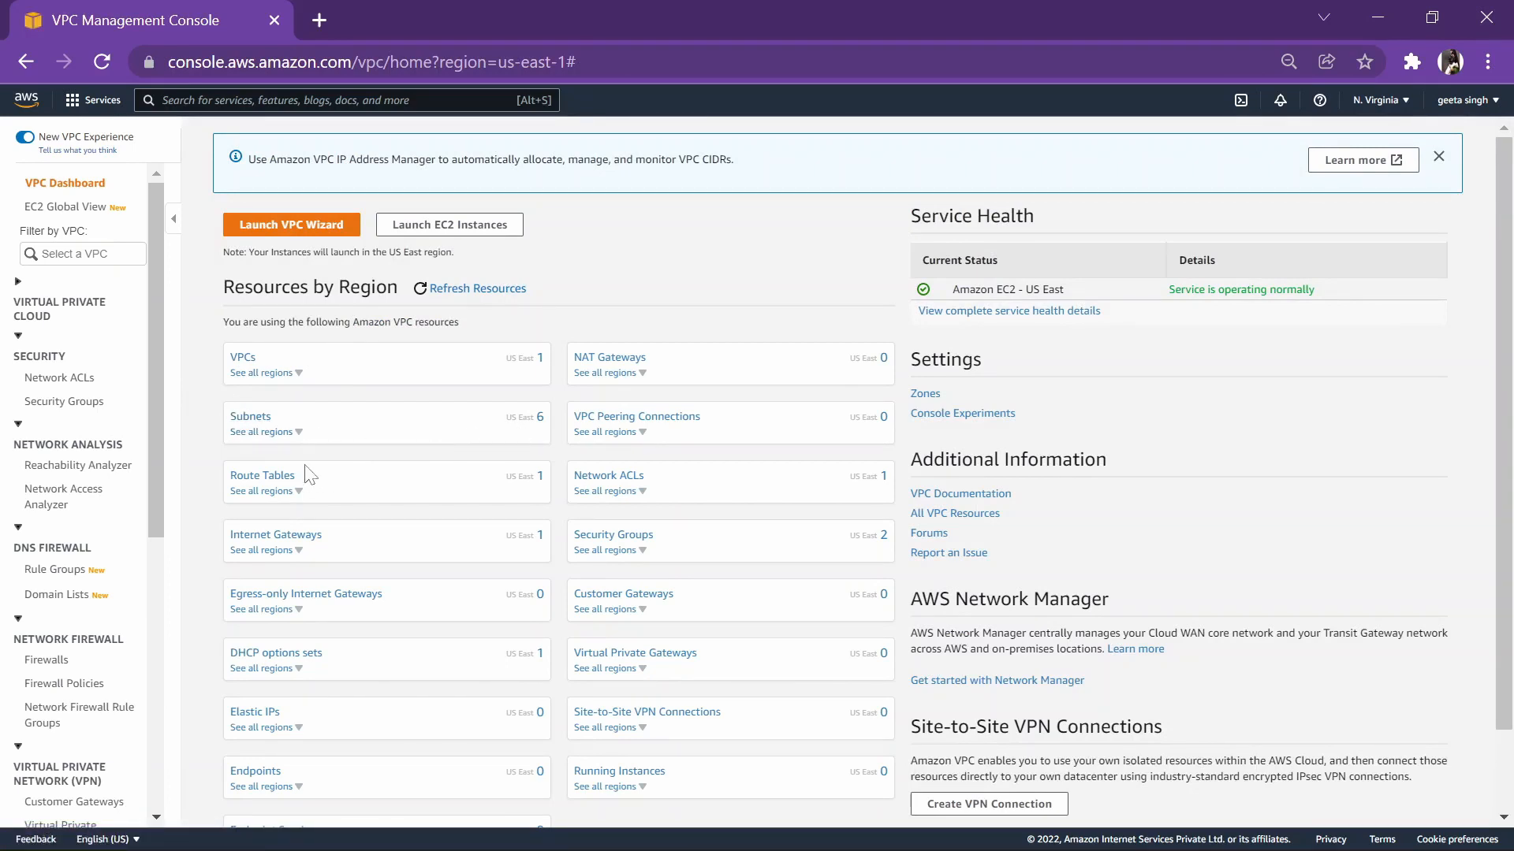
pyautogui.moveTo(369, 374)
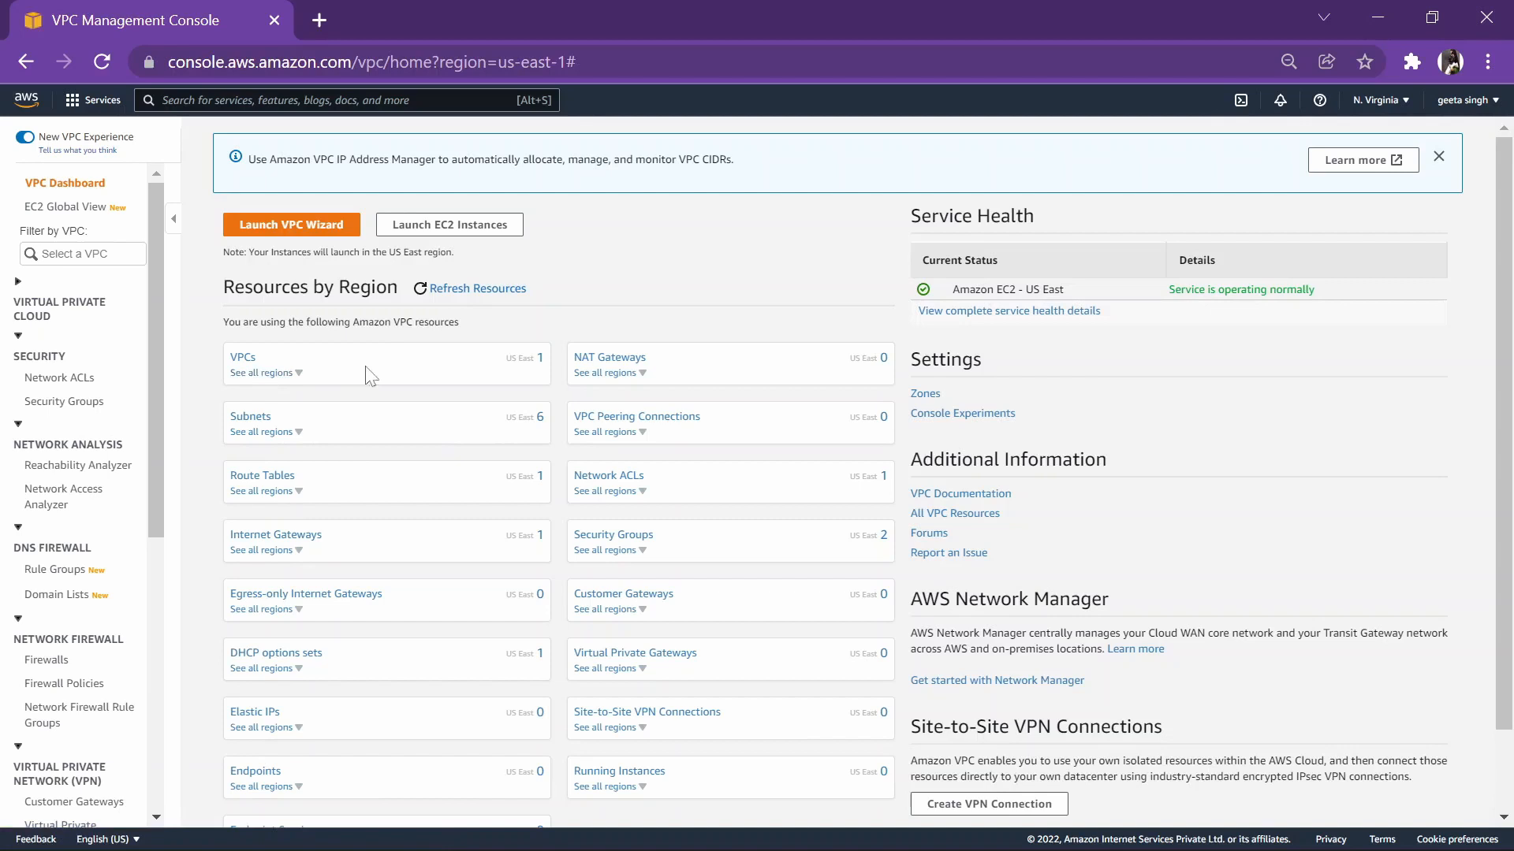
pyautogui.moveTo(241, 356)
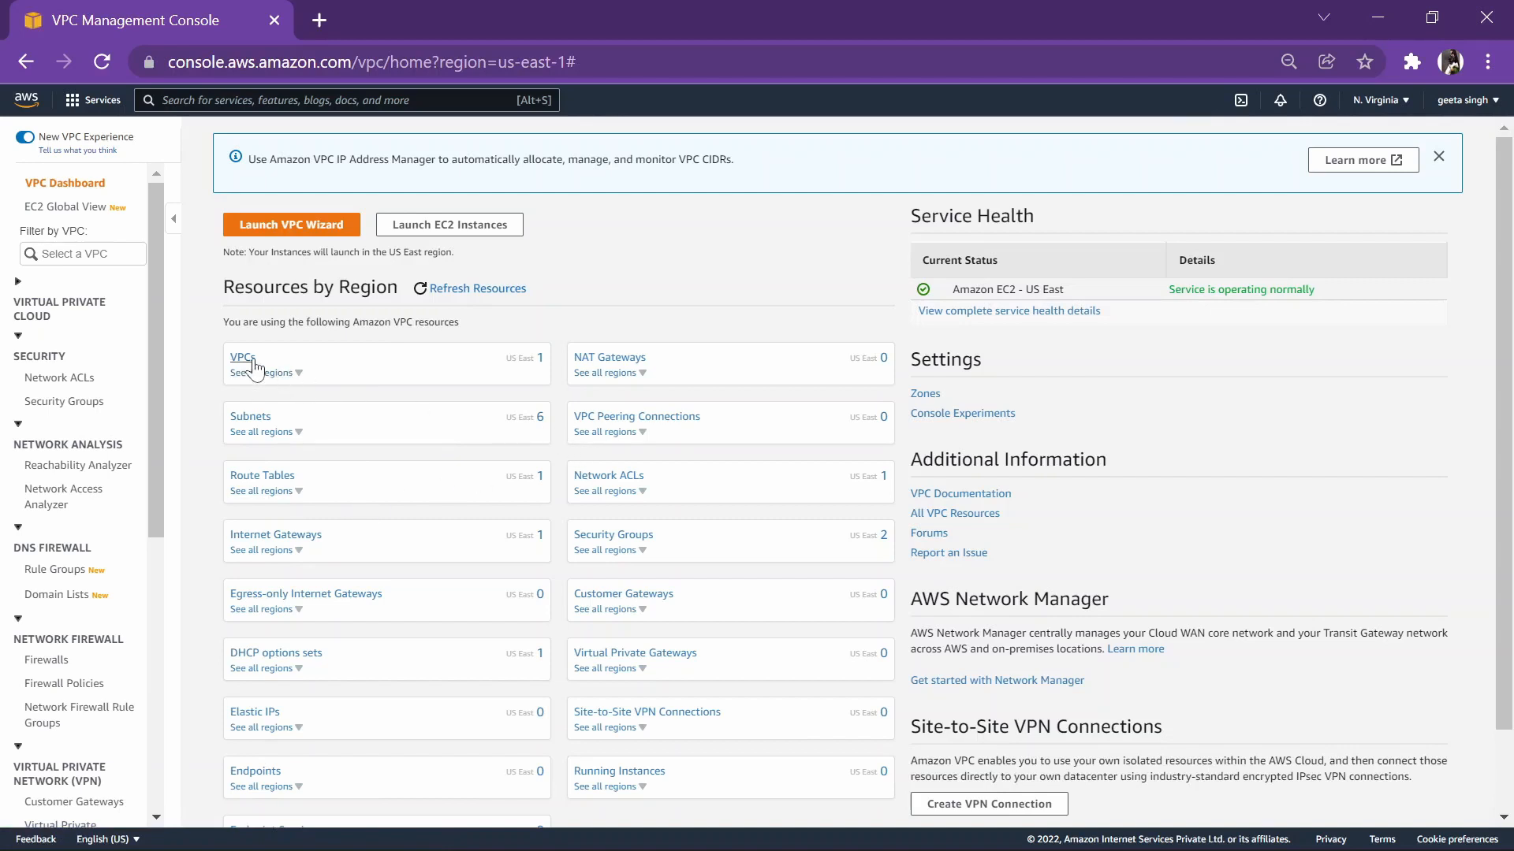
# Step: Enter name tag myvpc and IPv4 CIDR 10.0.0.0/16 for a new VPC
pyautogui.click(239, 357)
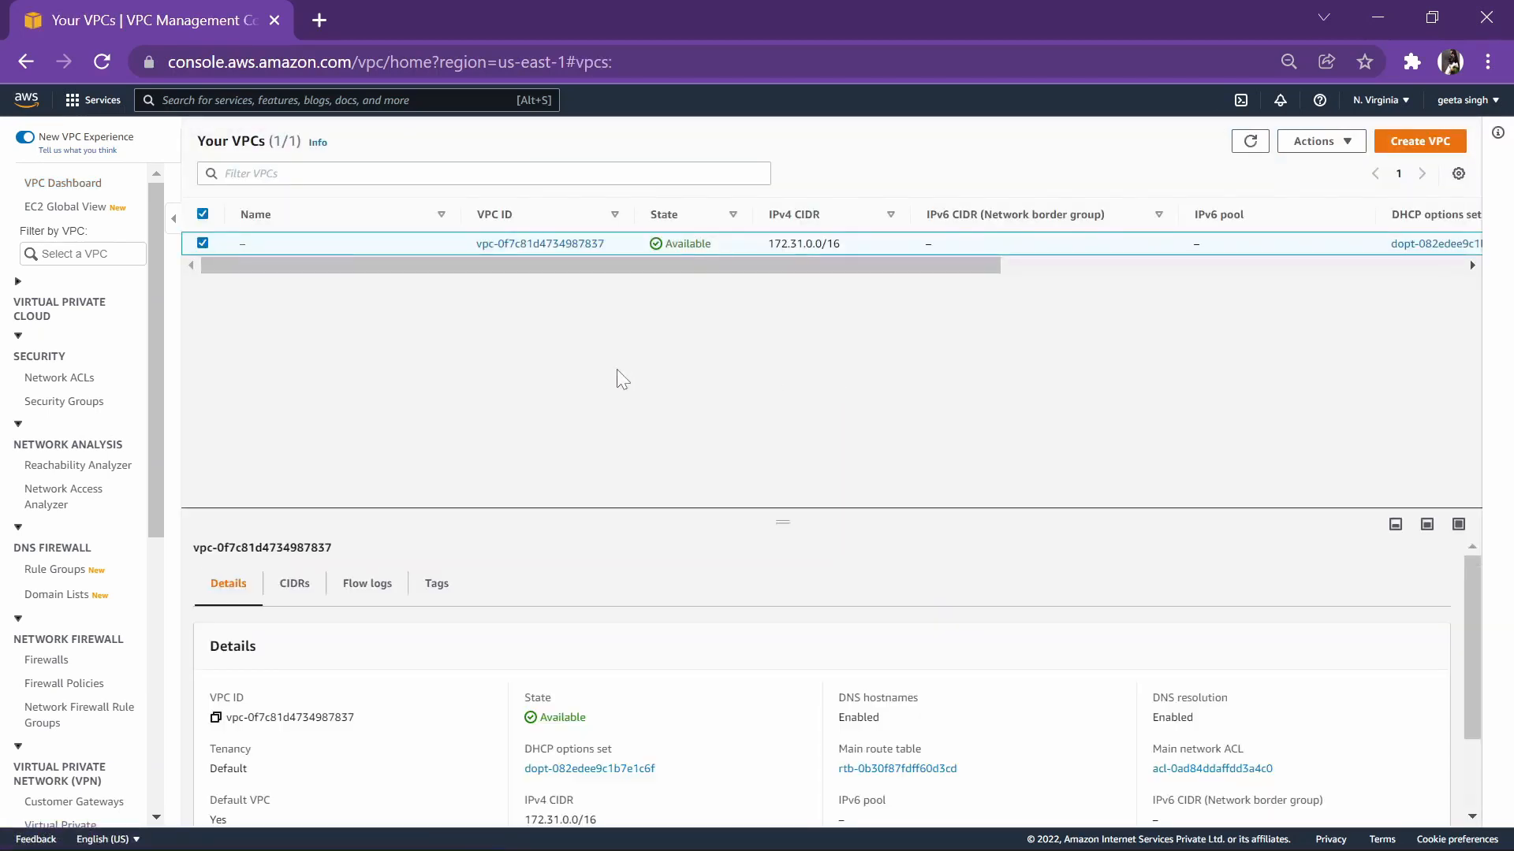
pyautogui.click(1419, 141)
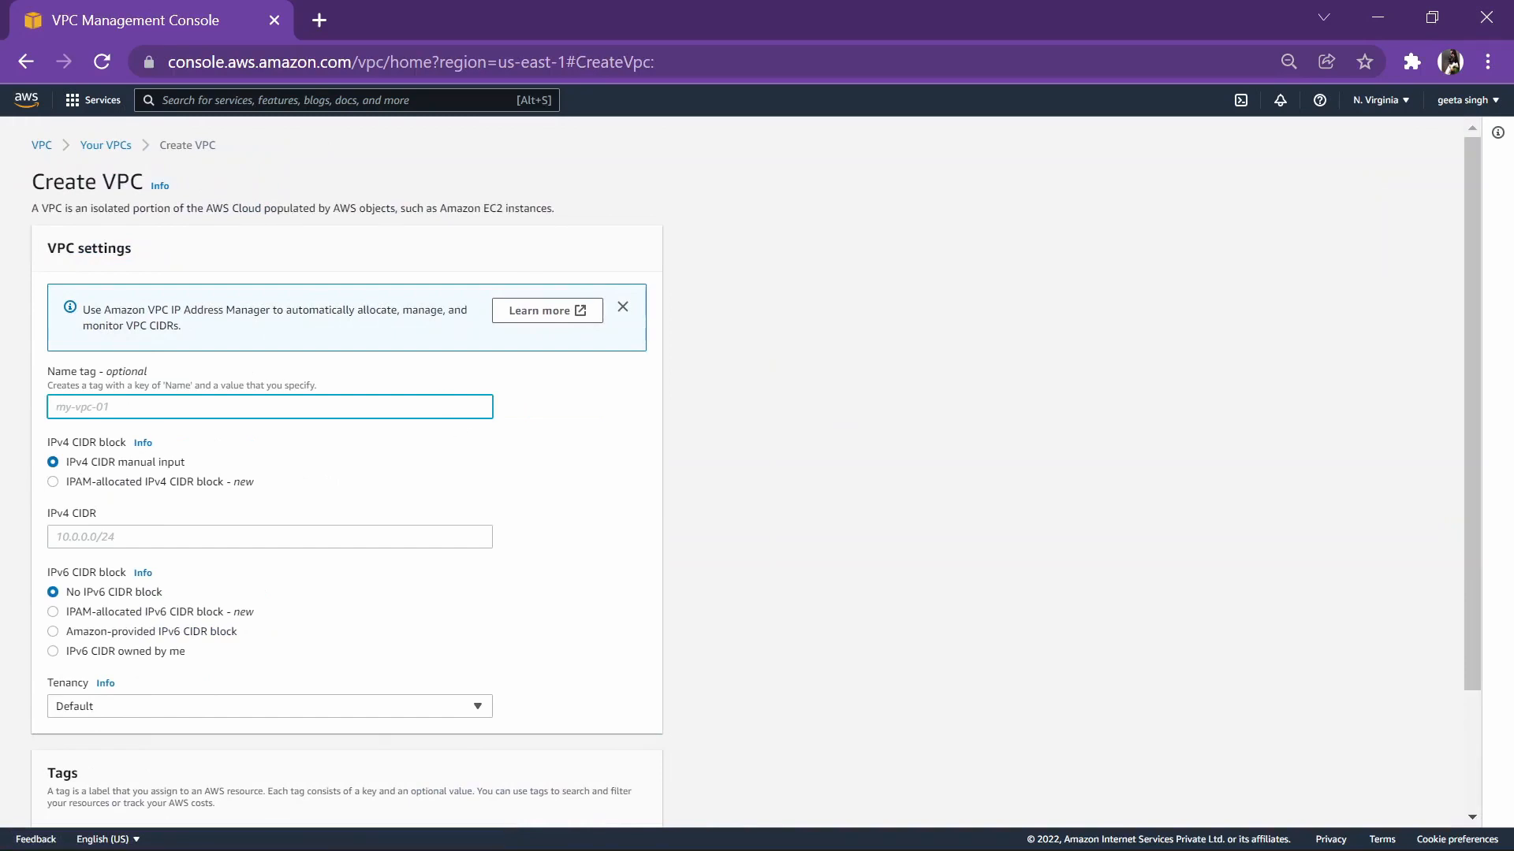
pyautogui.write('my')
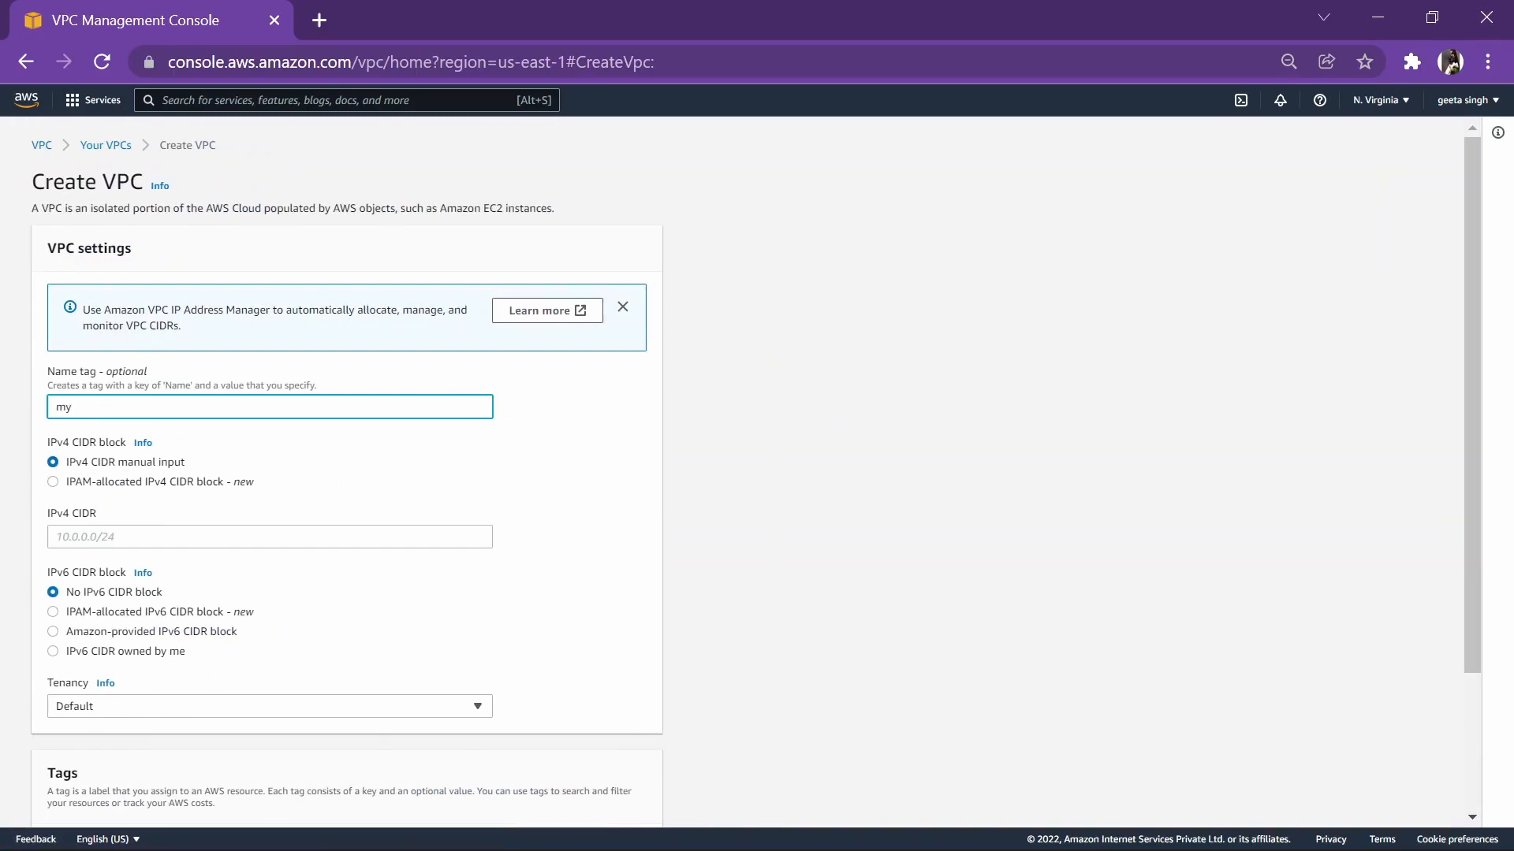
pyautogui.write('vpc')
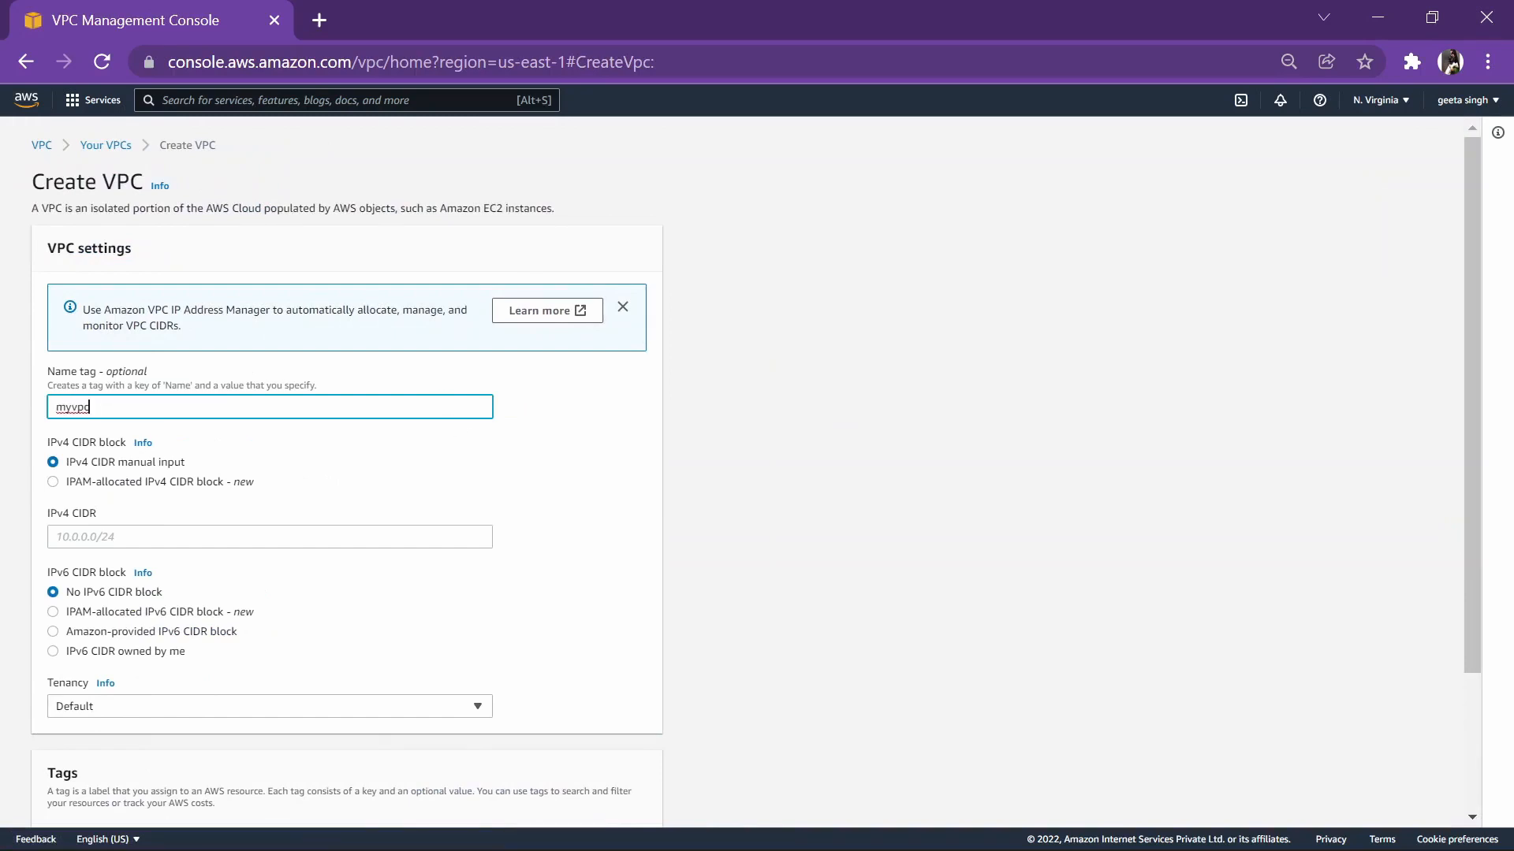
pyautogui.click(268, 537)
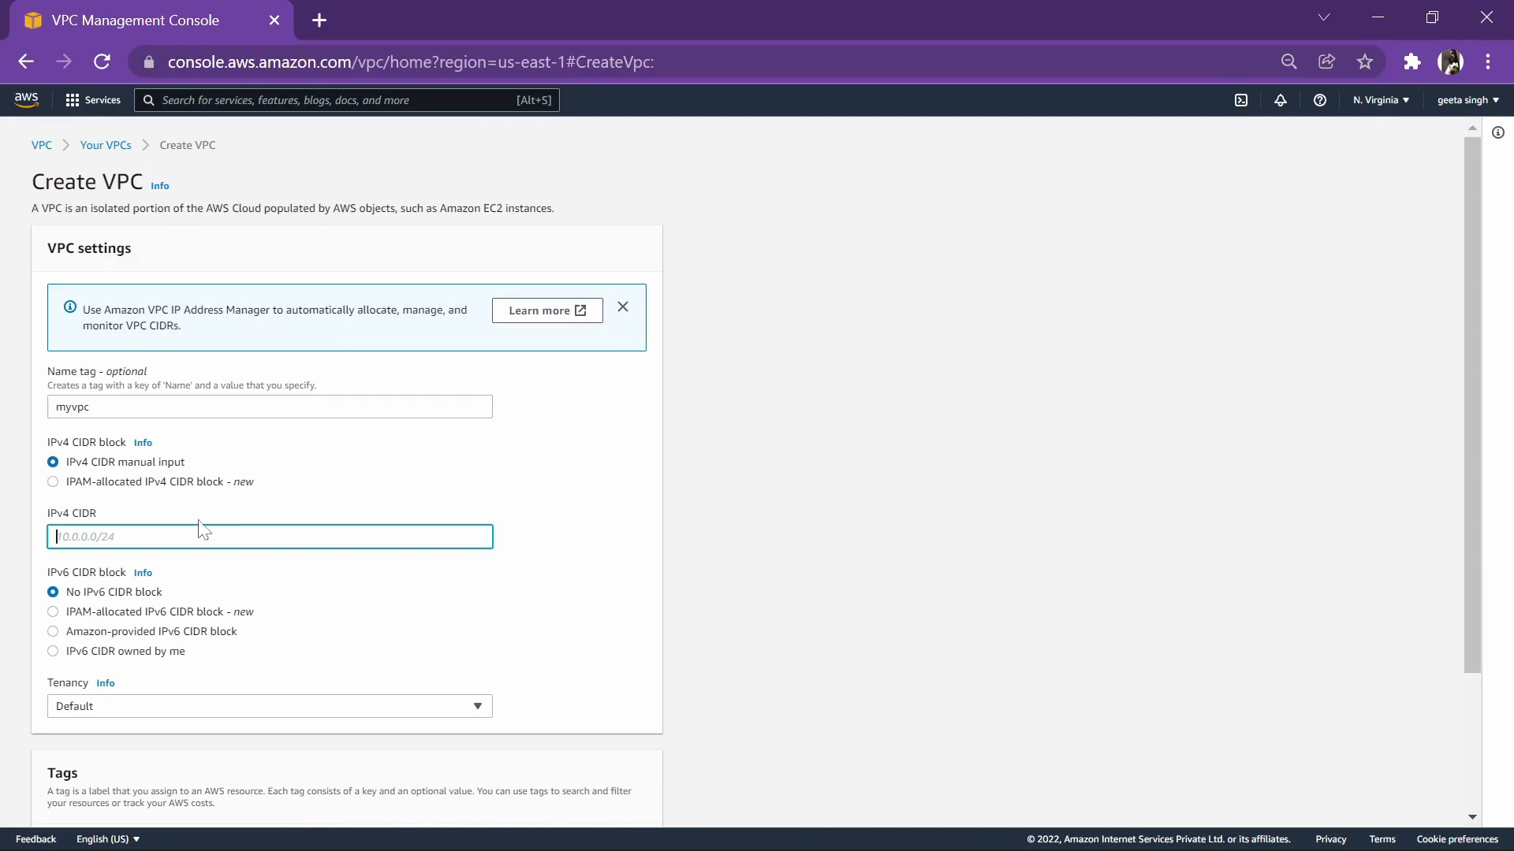
pyautogui.write('10.0.0.0')
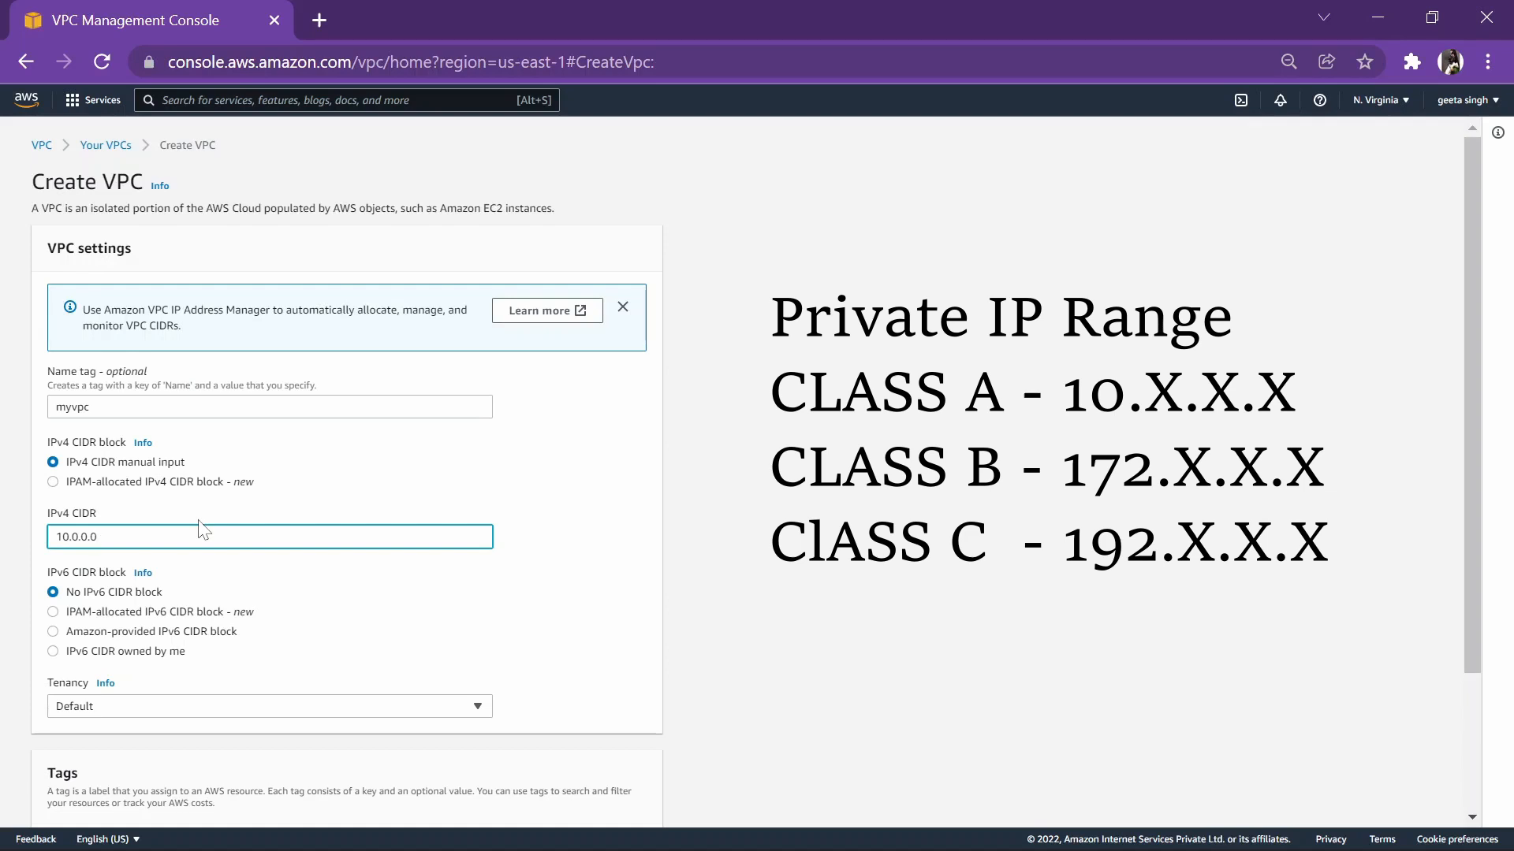
pyautogui.write('/')
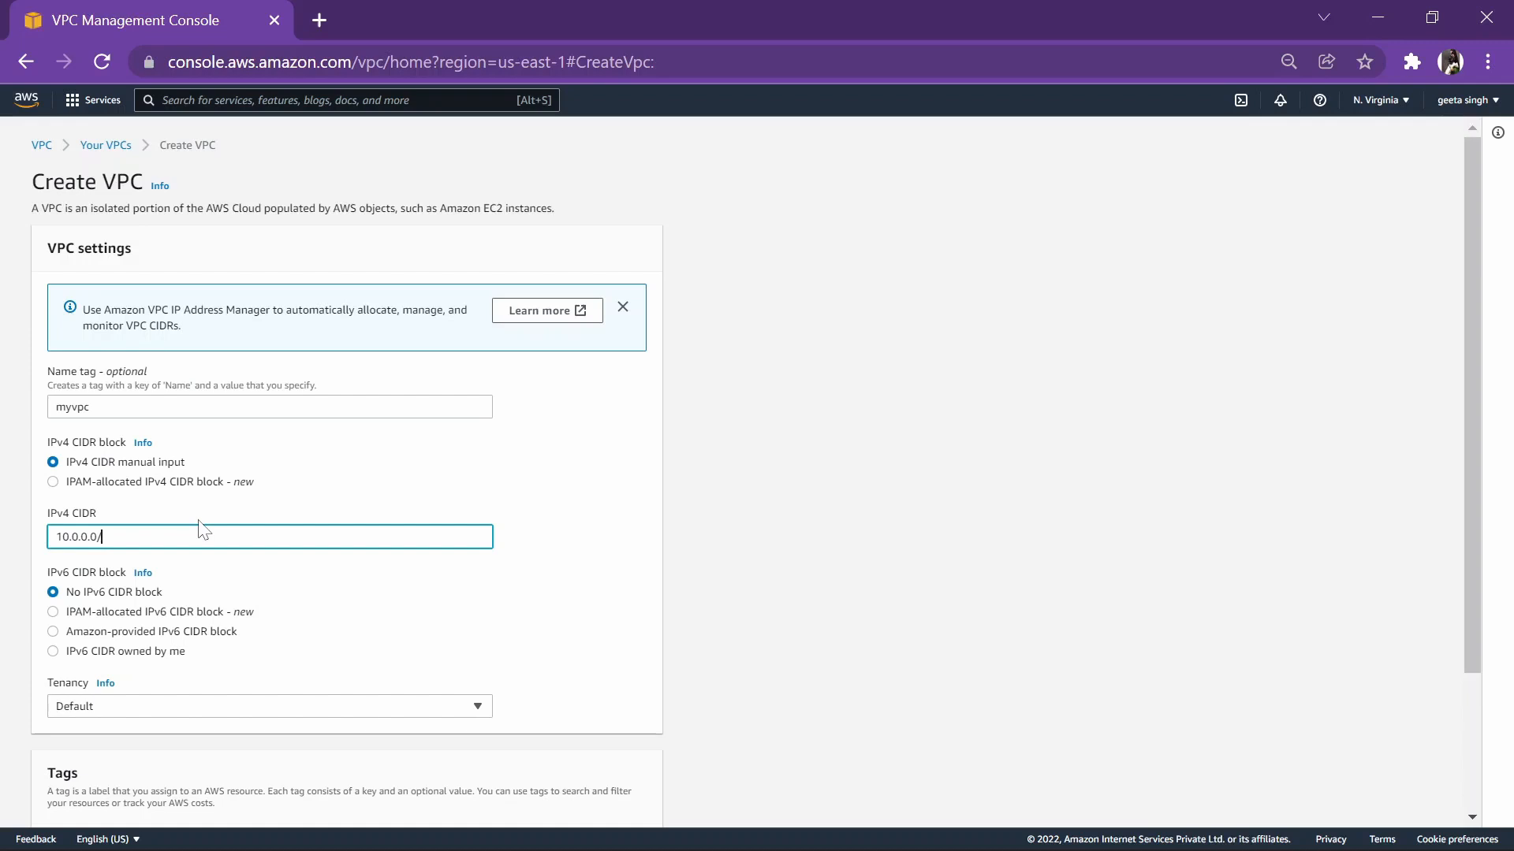
pyautogui.write('24')
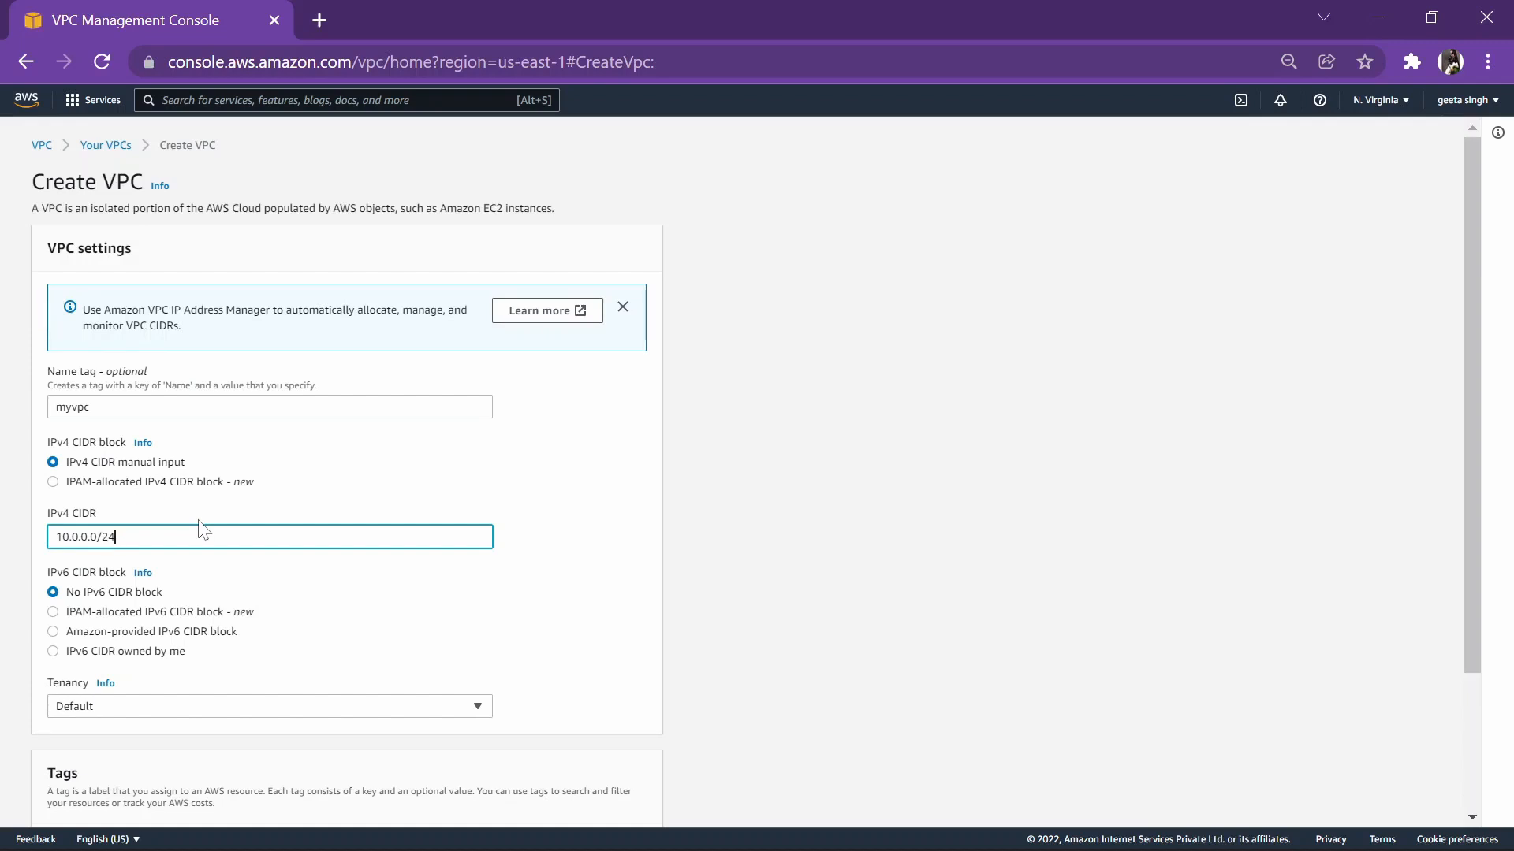
pyautogui.press('Backspace')
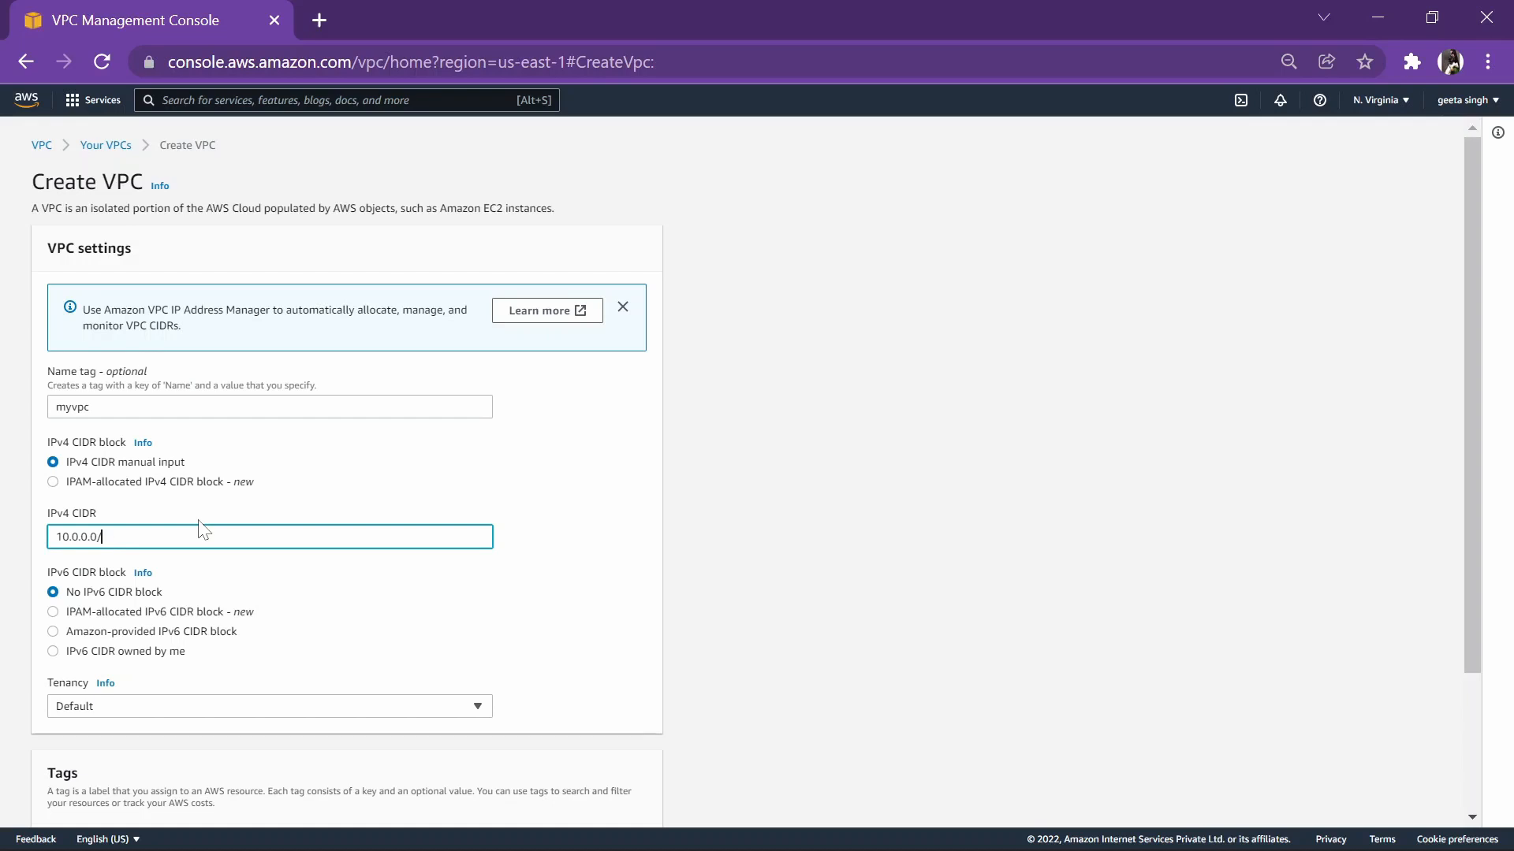
pyautogui.write('16')
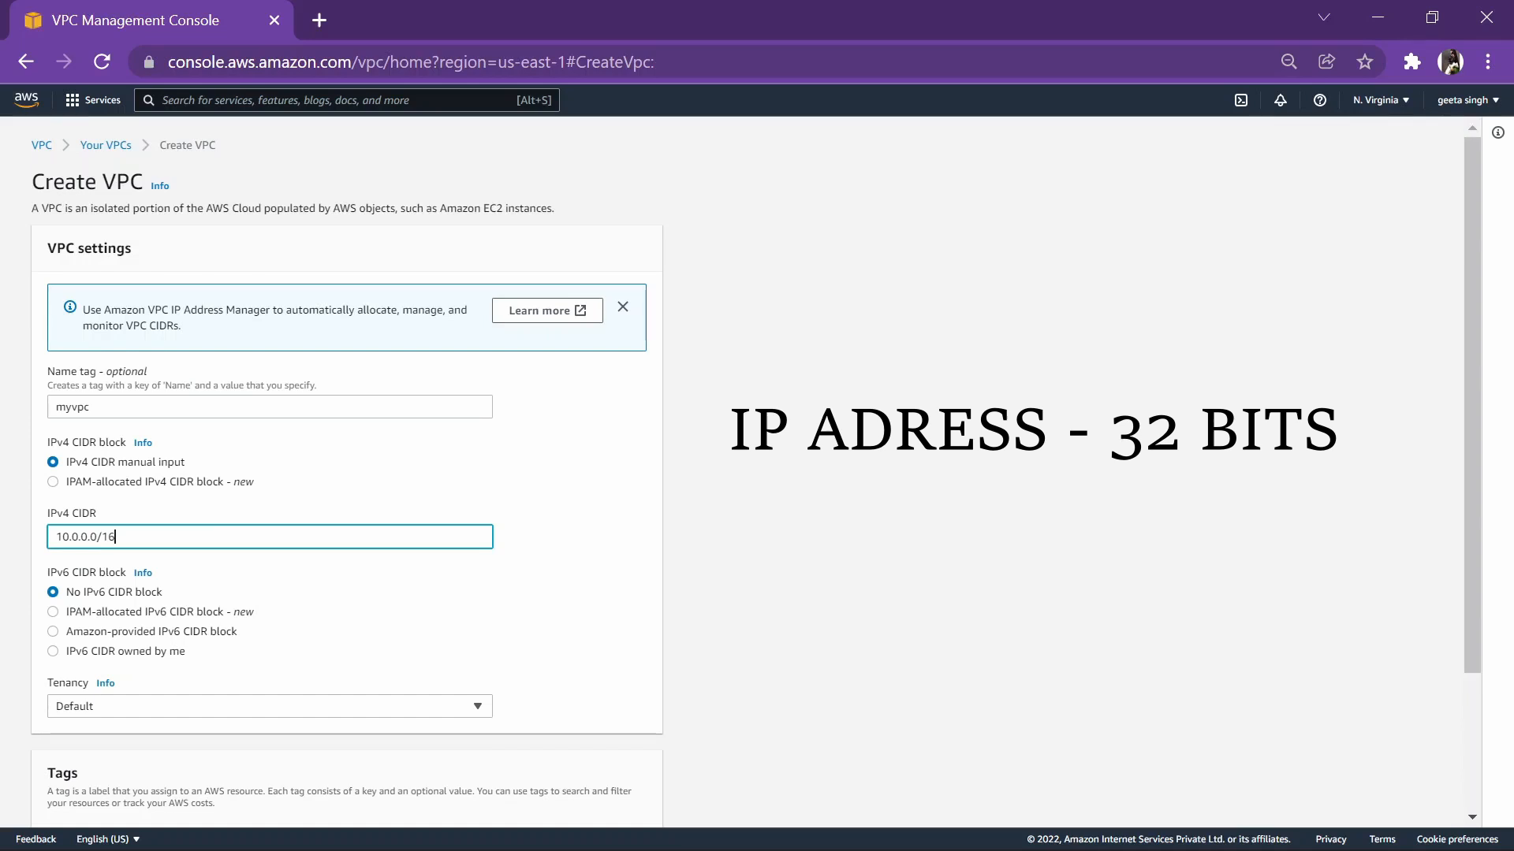
# Step: Create the myvpc VPC and view the list of all VPCs
pyautogui.scroll(-3)
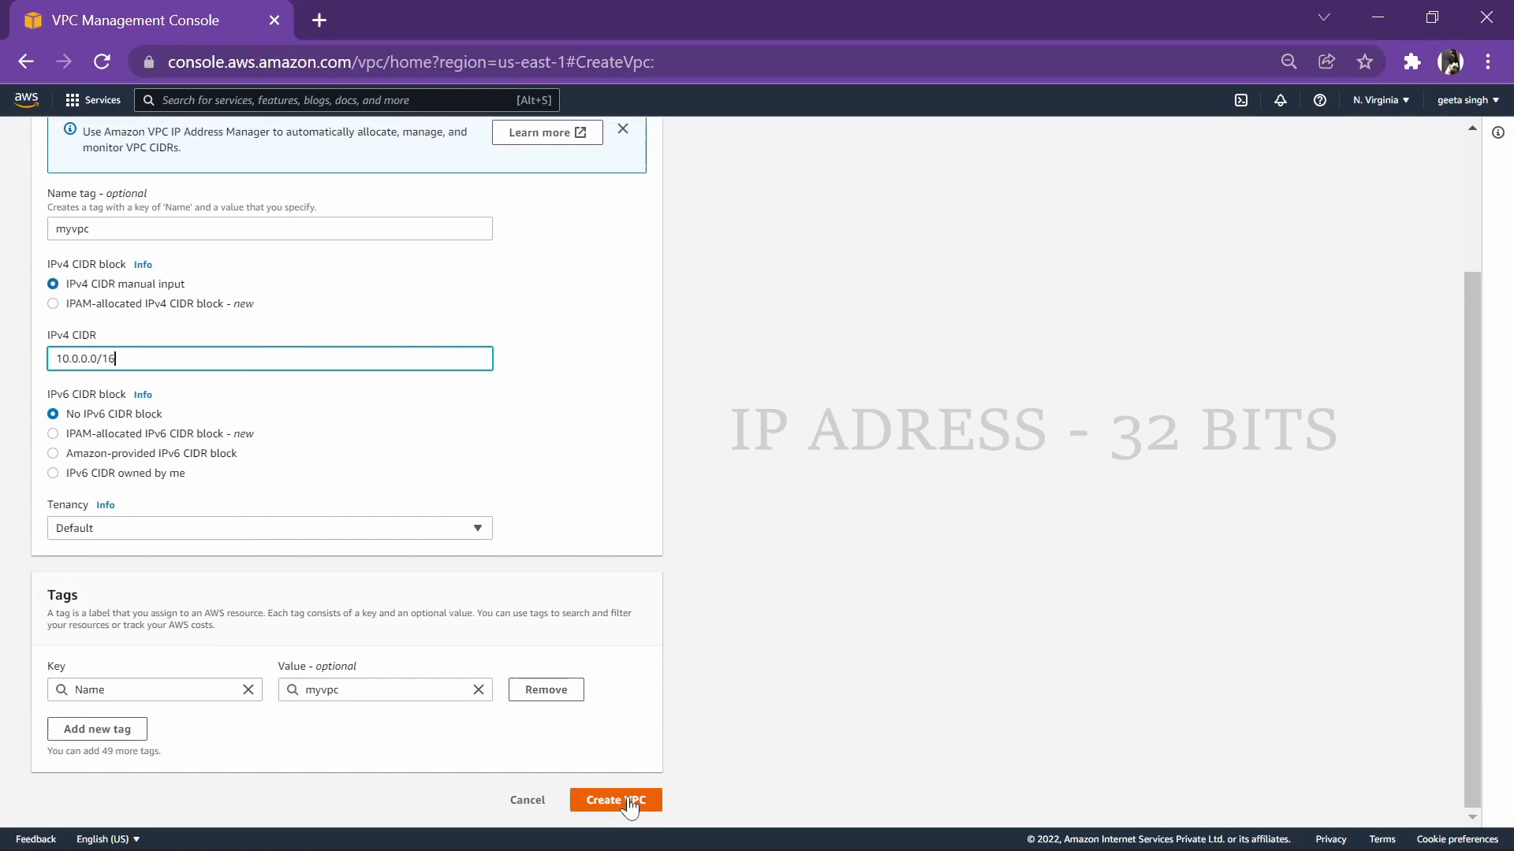
pyautogui.click(615, 799)
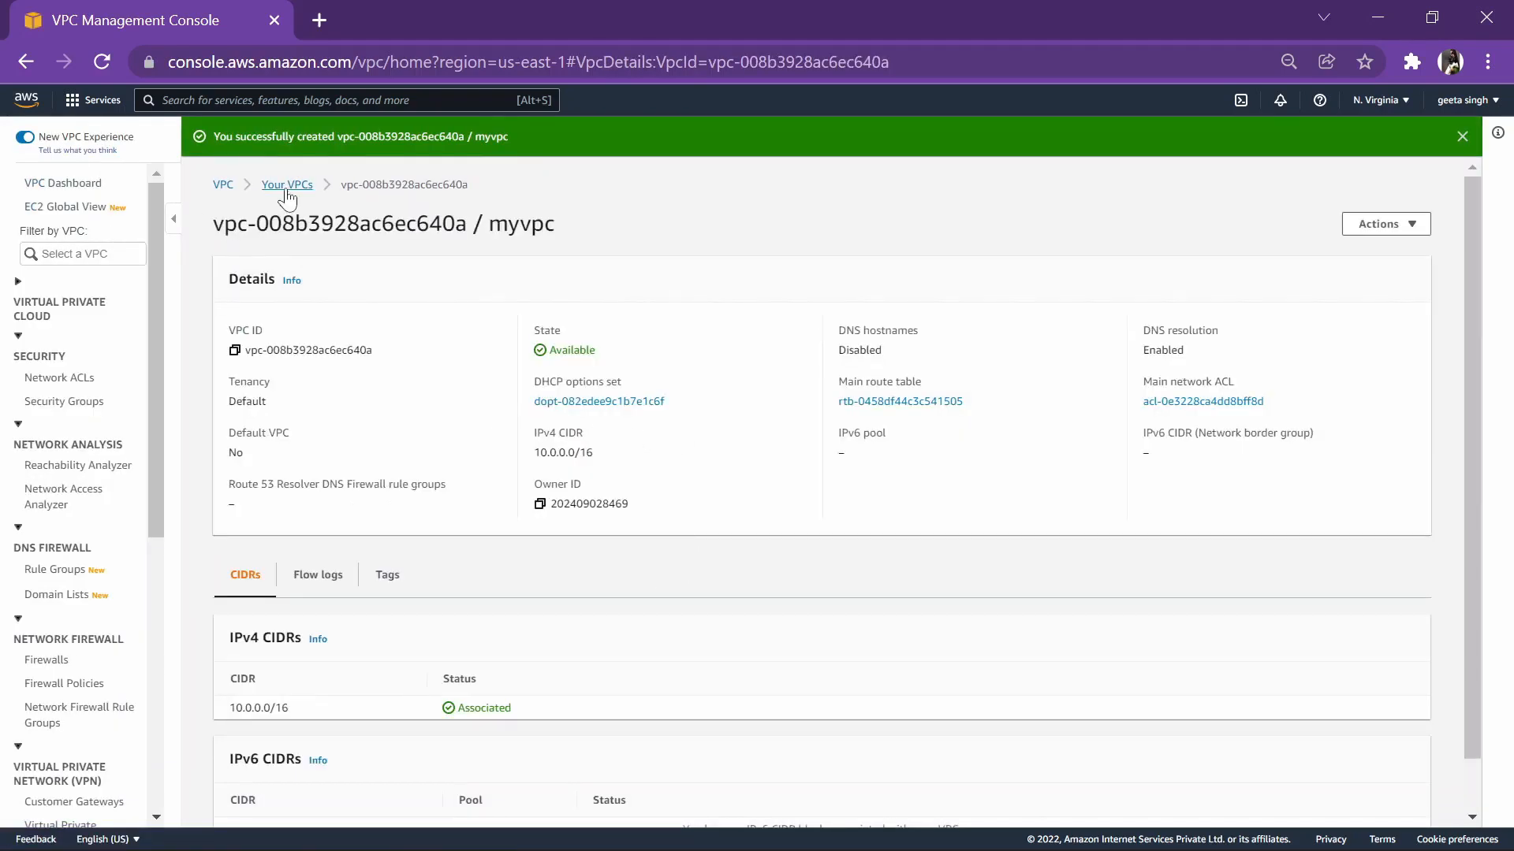
pyautogui.click(287, 184)
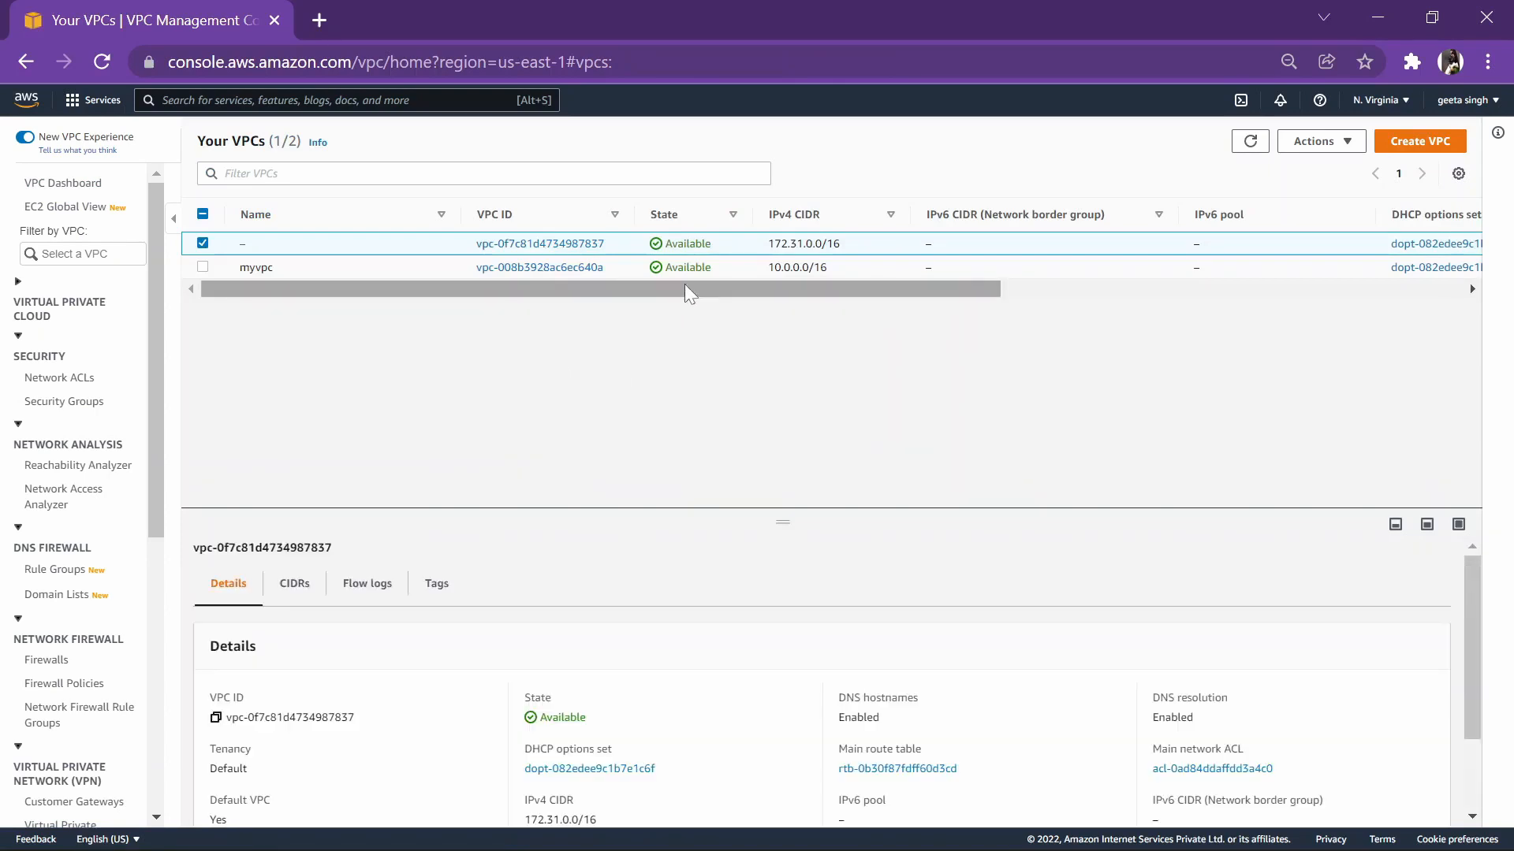
pyautogui.moveTo(190, 409)
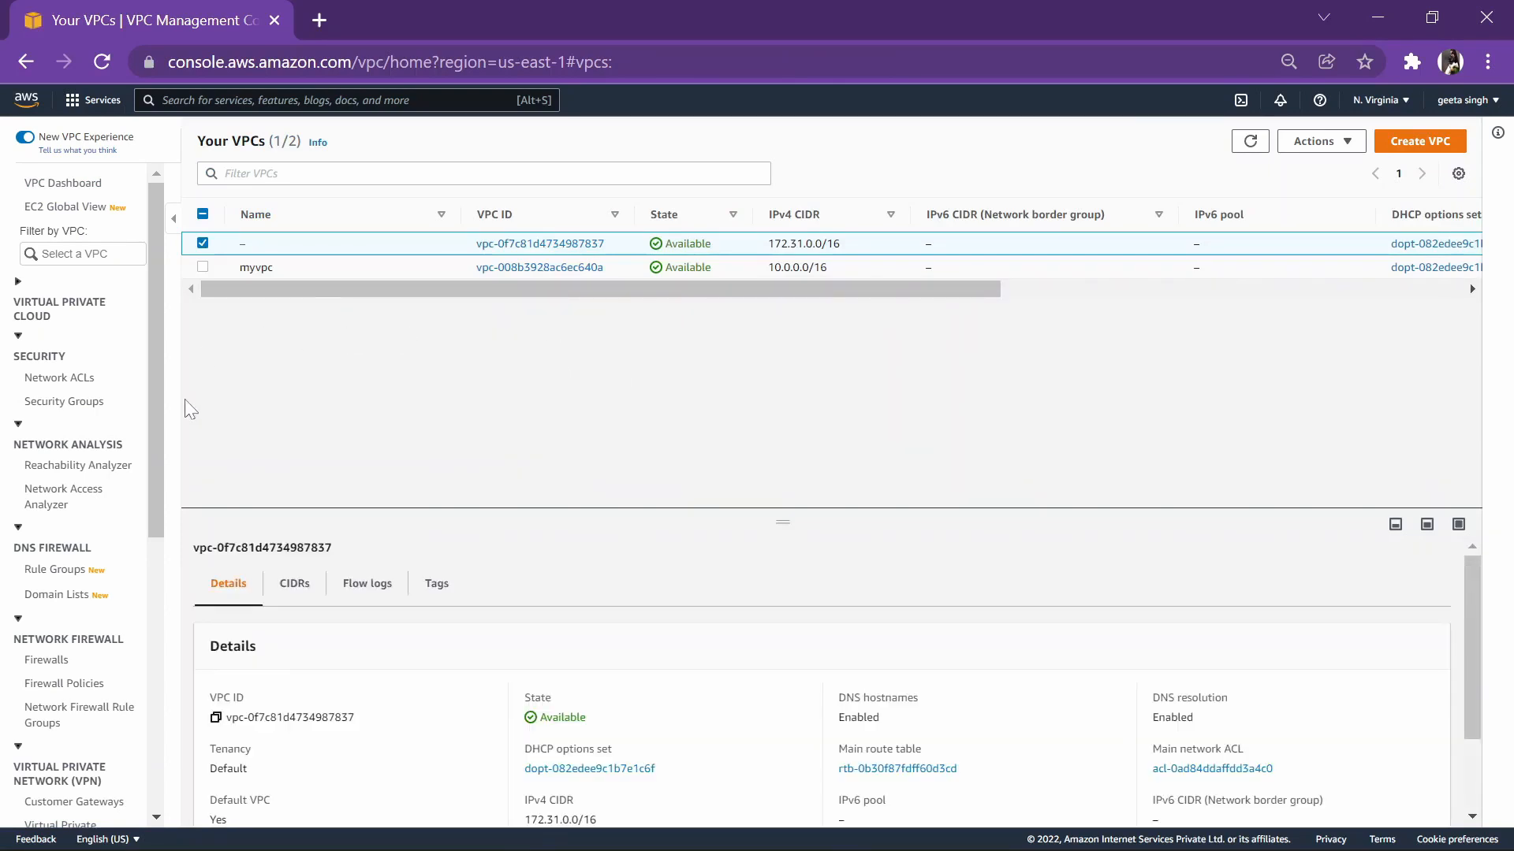
pyautogui.moveTo(158, 268)
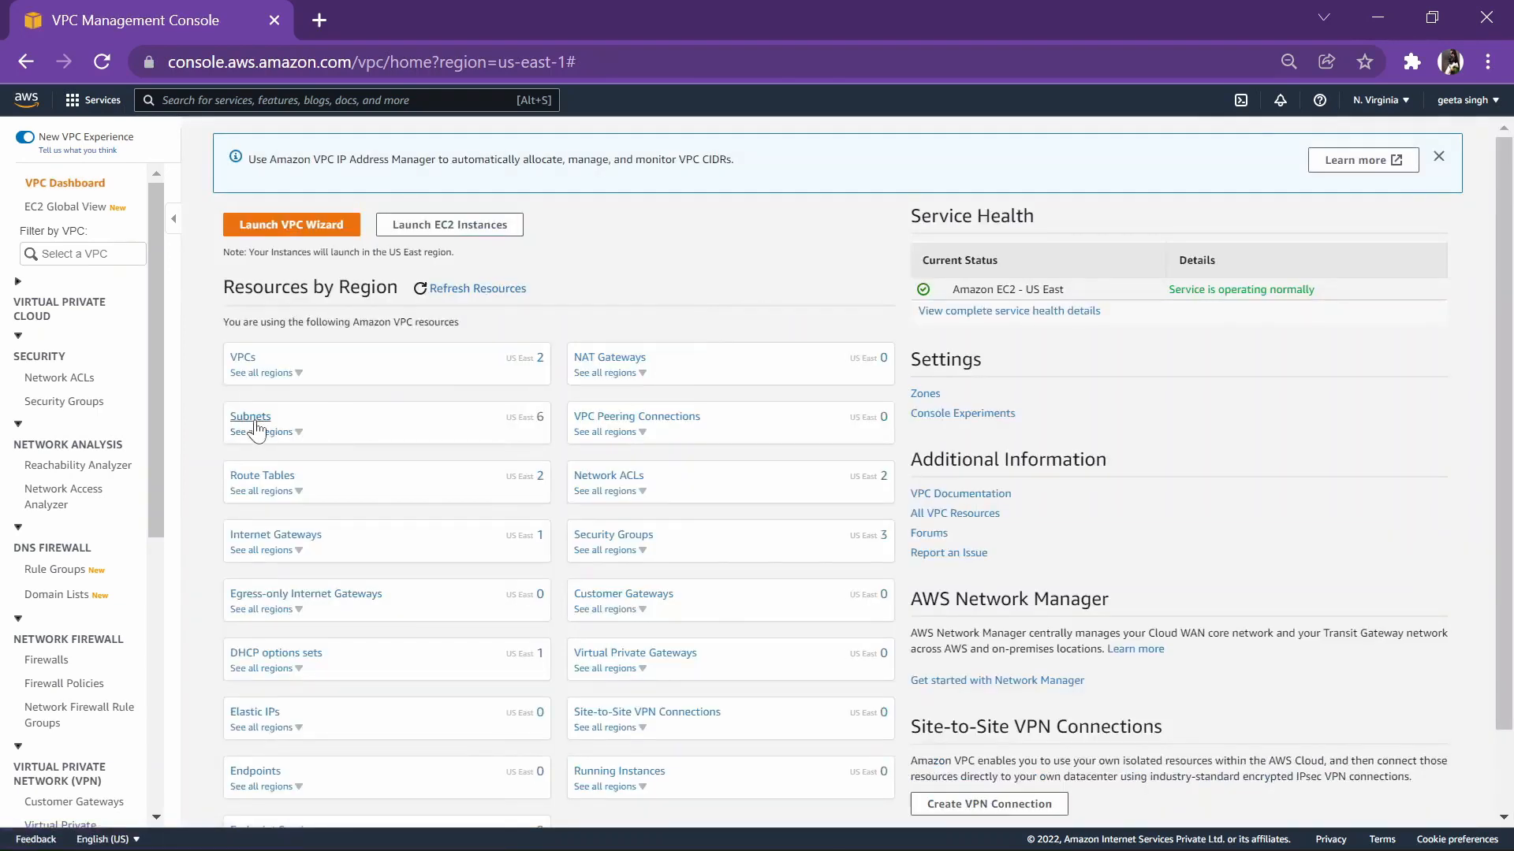
# Step: Create subnet sub1 in myvpc with IPv4 CIDR 10.0.0.0/20
pyautogui.click(249, 416)
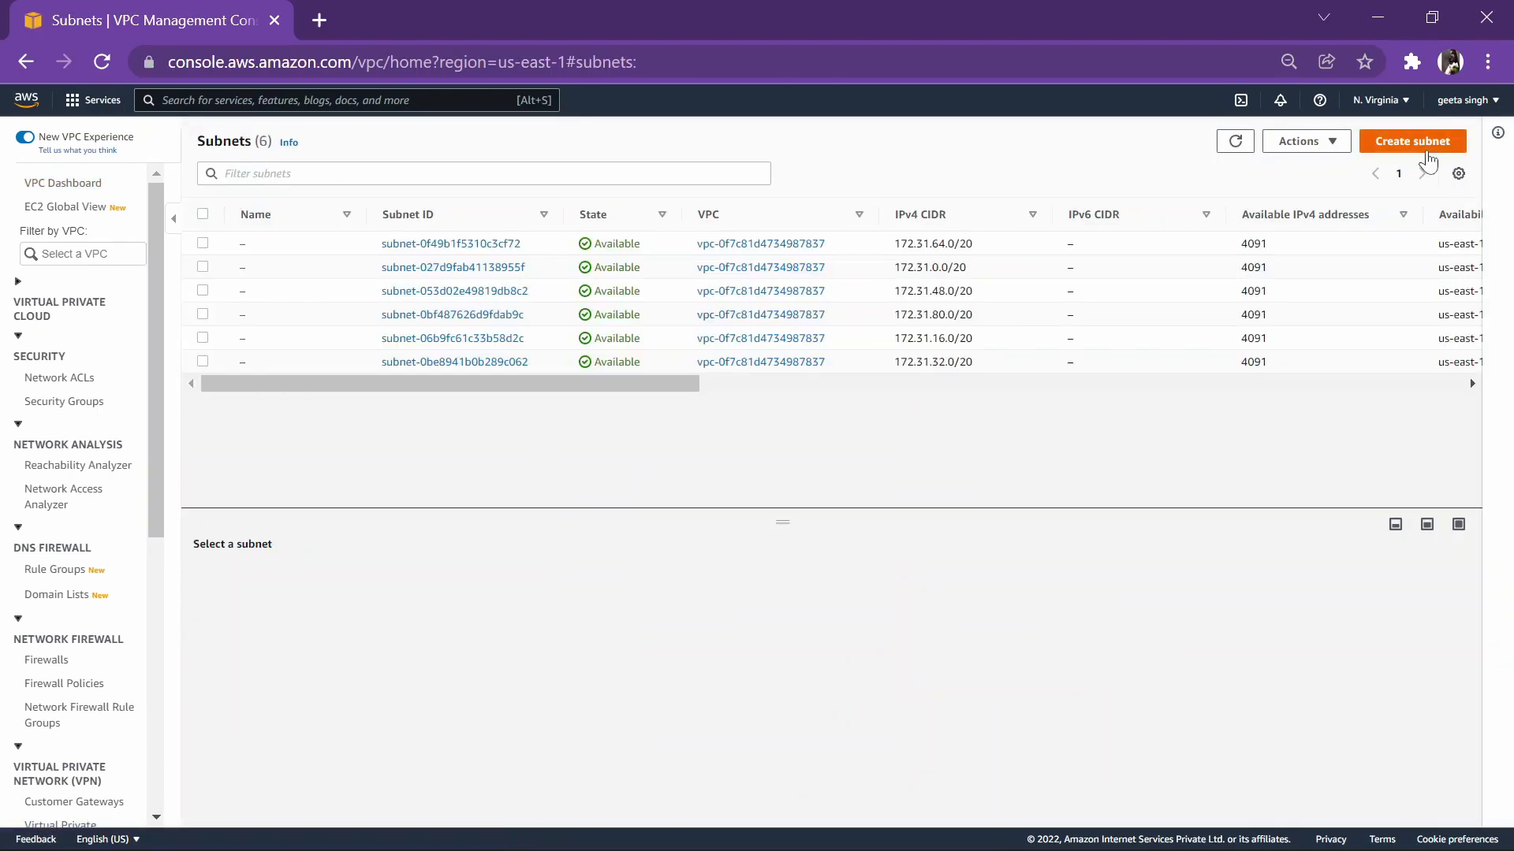
pyautogui.click(1411, 141)
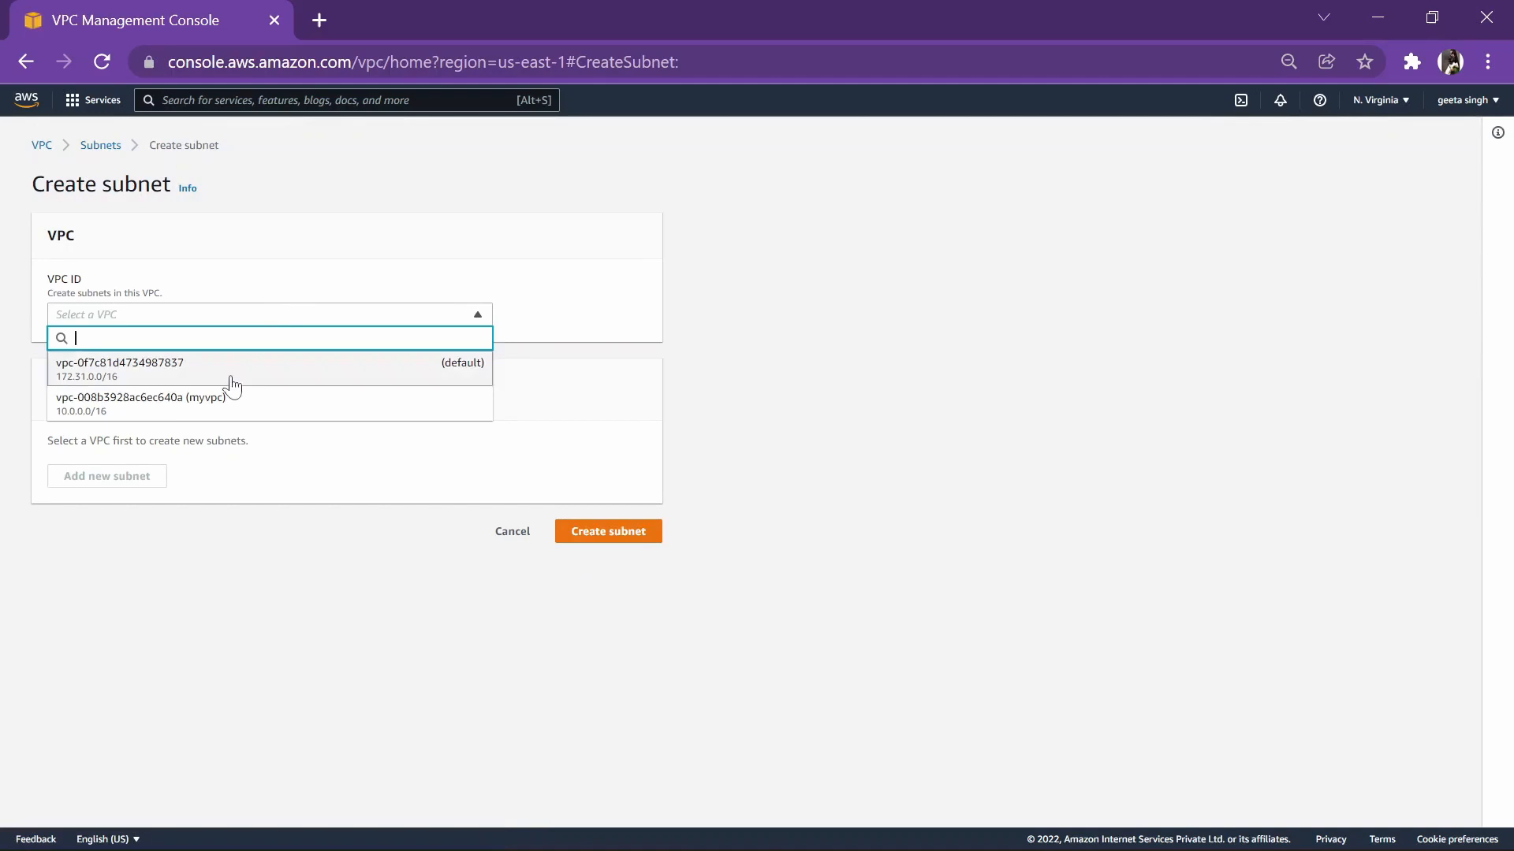
pyautogui.click(141, 398)
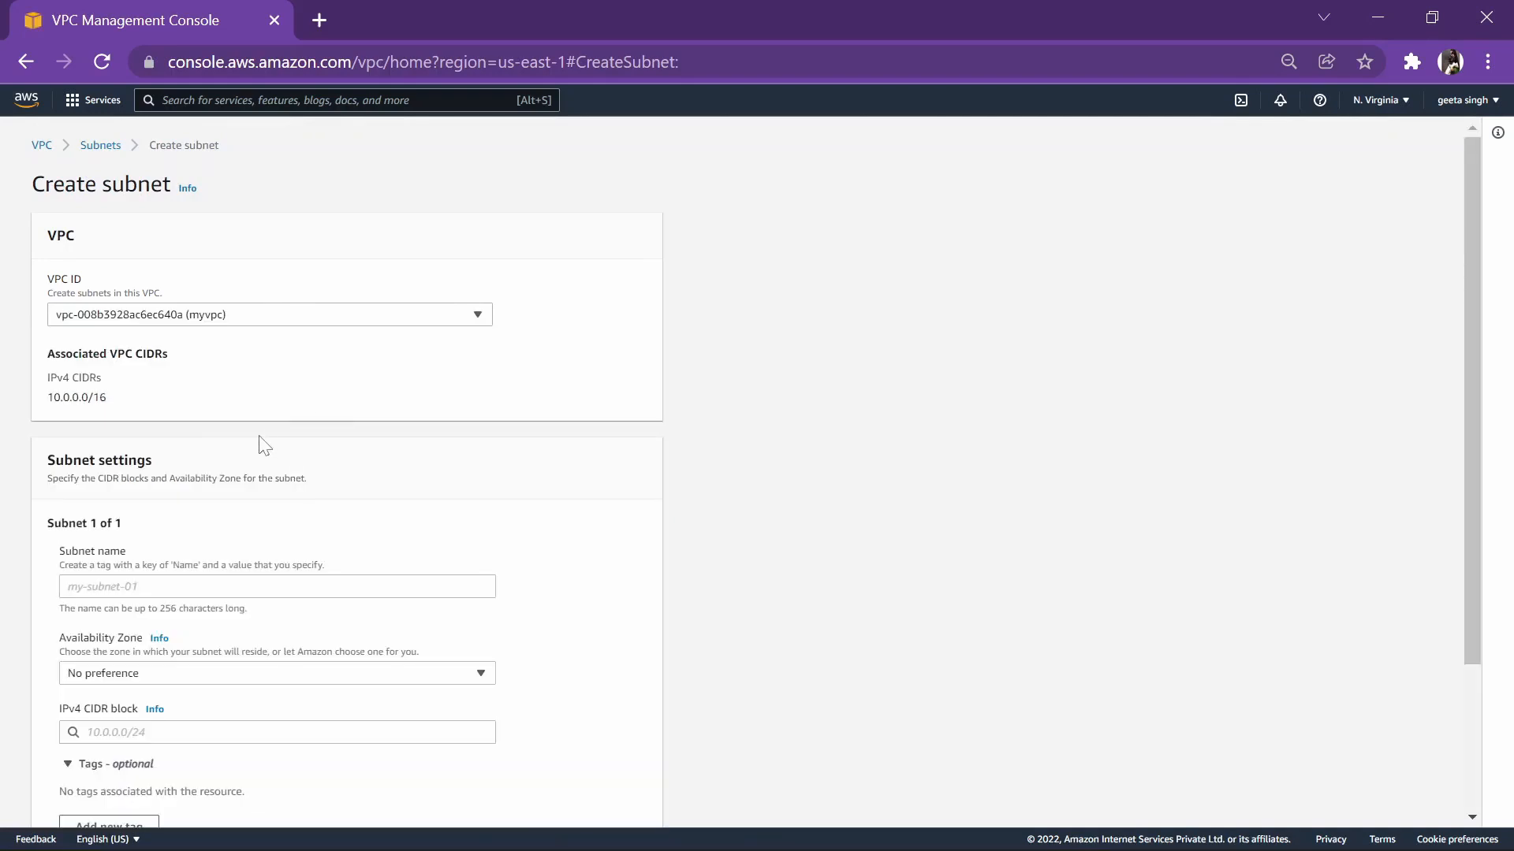
pyautogui.write('sub1')
pyautogui.write('10.0.0.0')
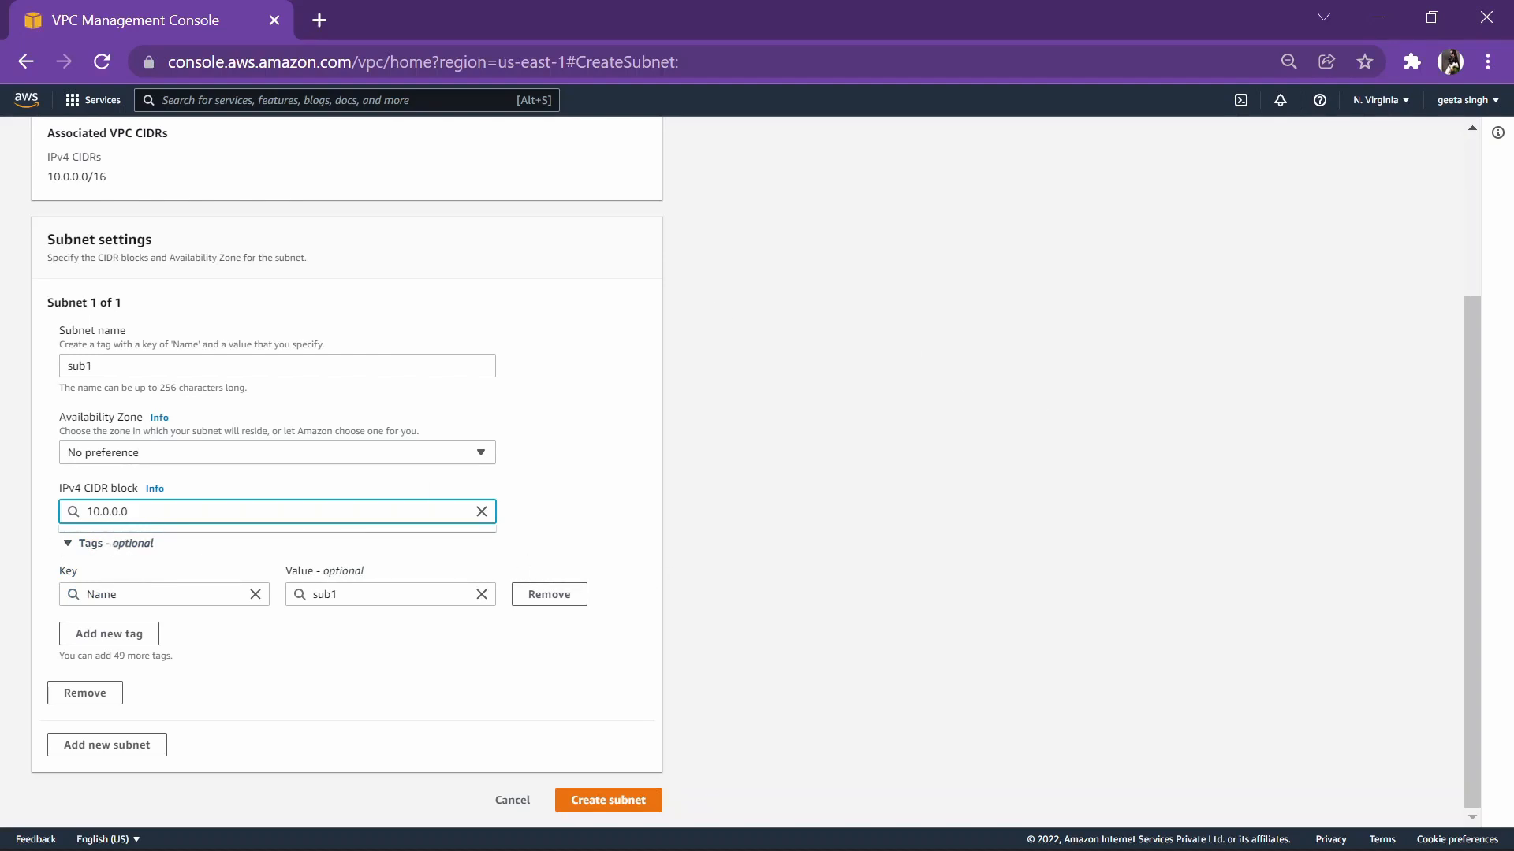
pyautogui.click(277, 511)
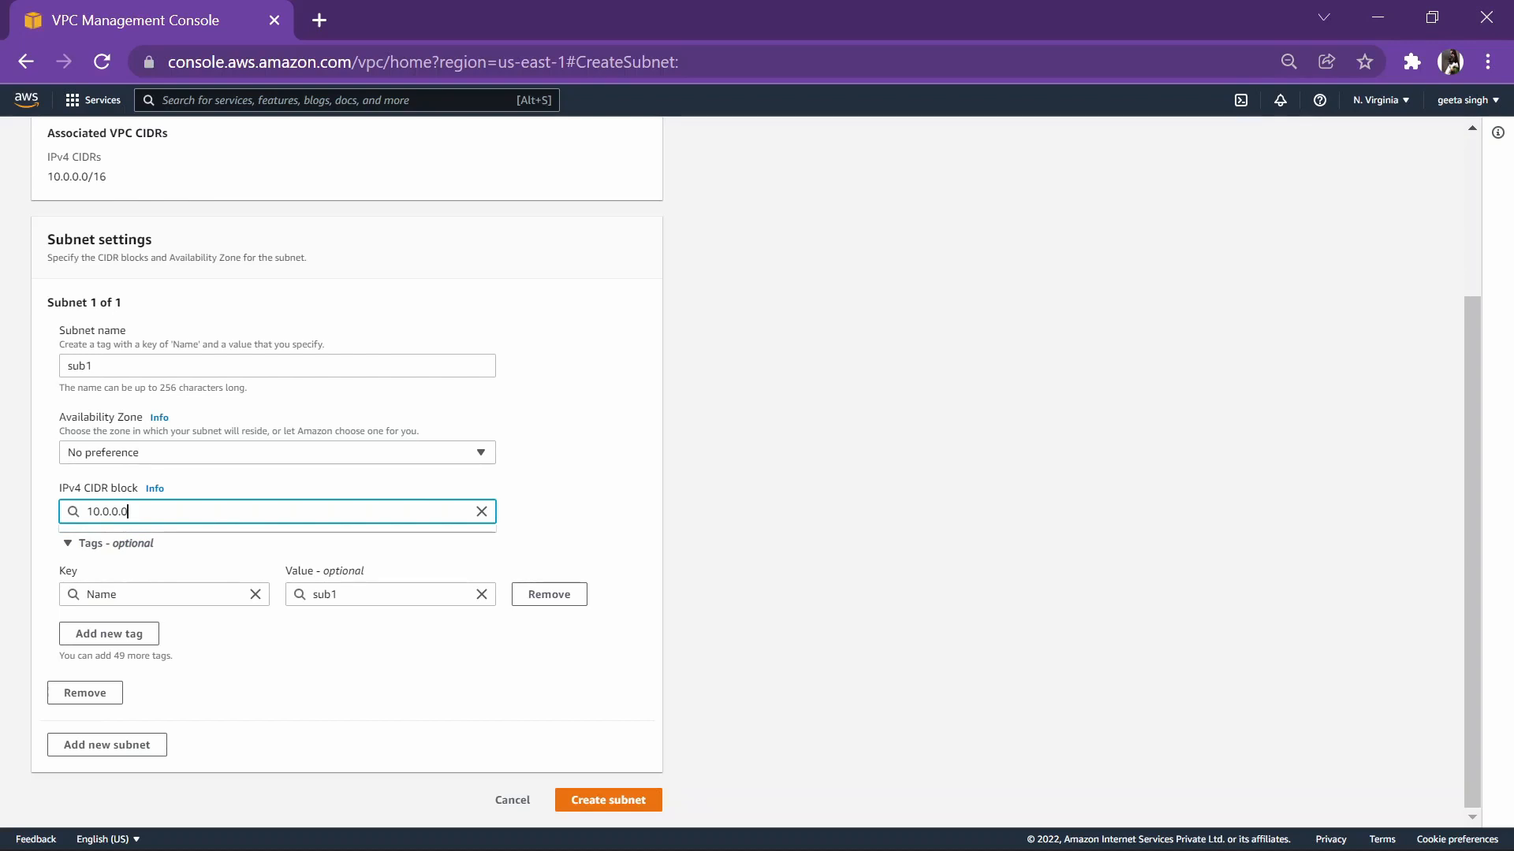
pyautogui.write('/')
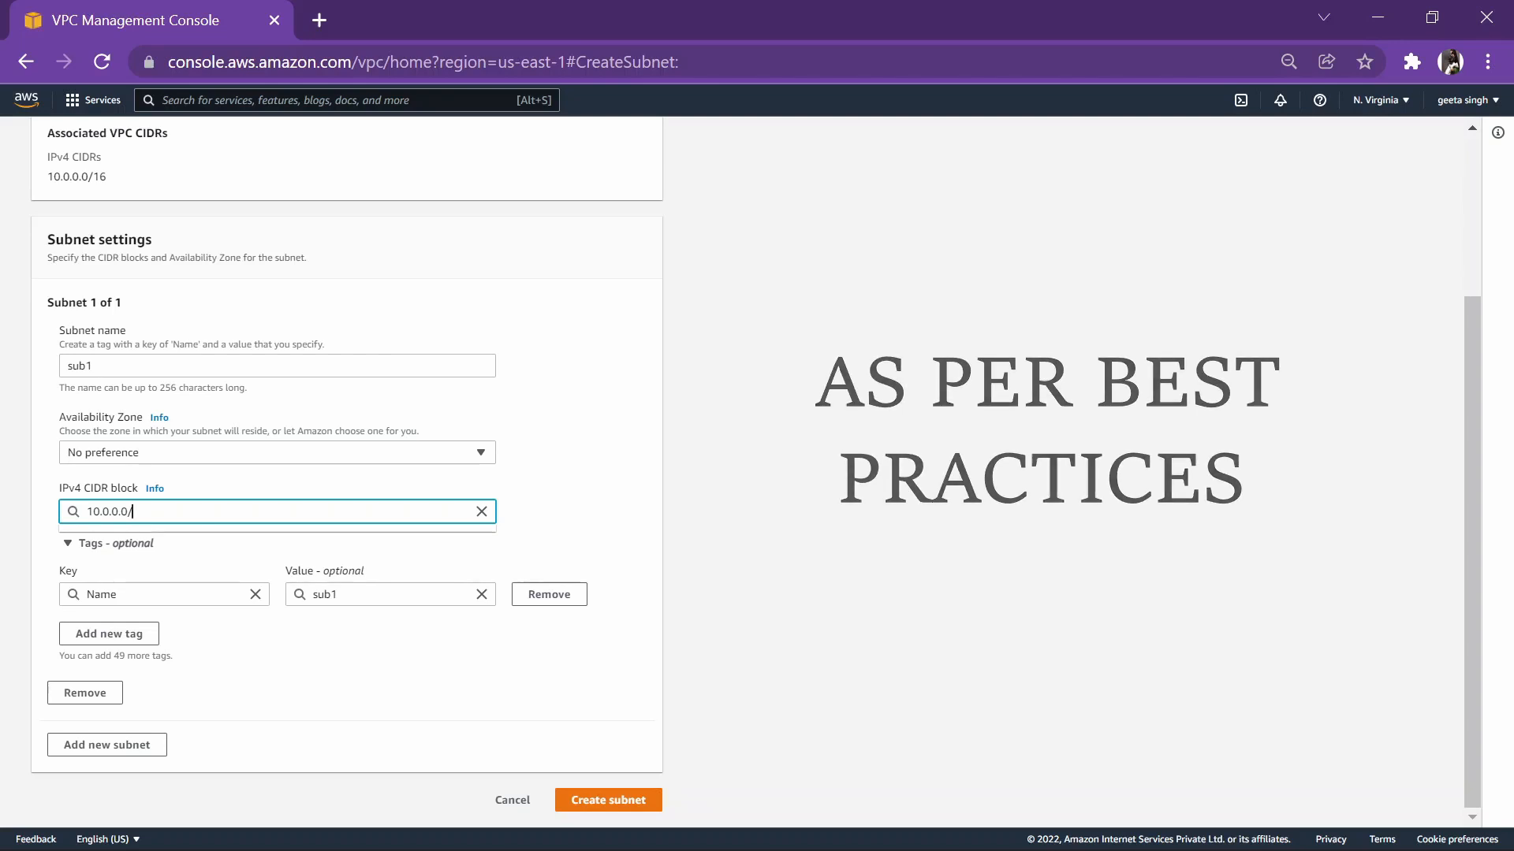
pyautogui.write('20')
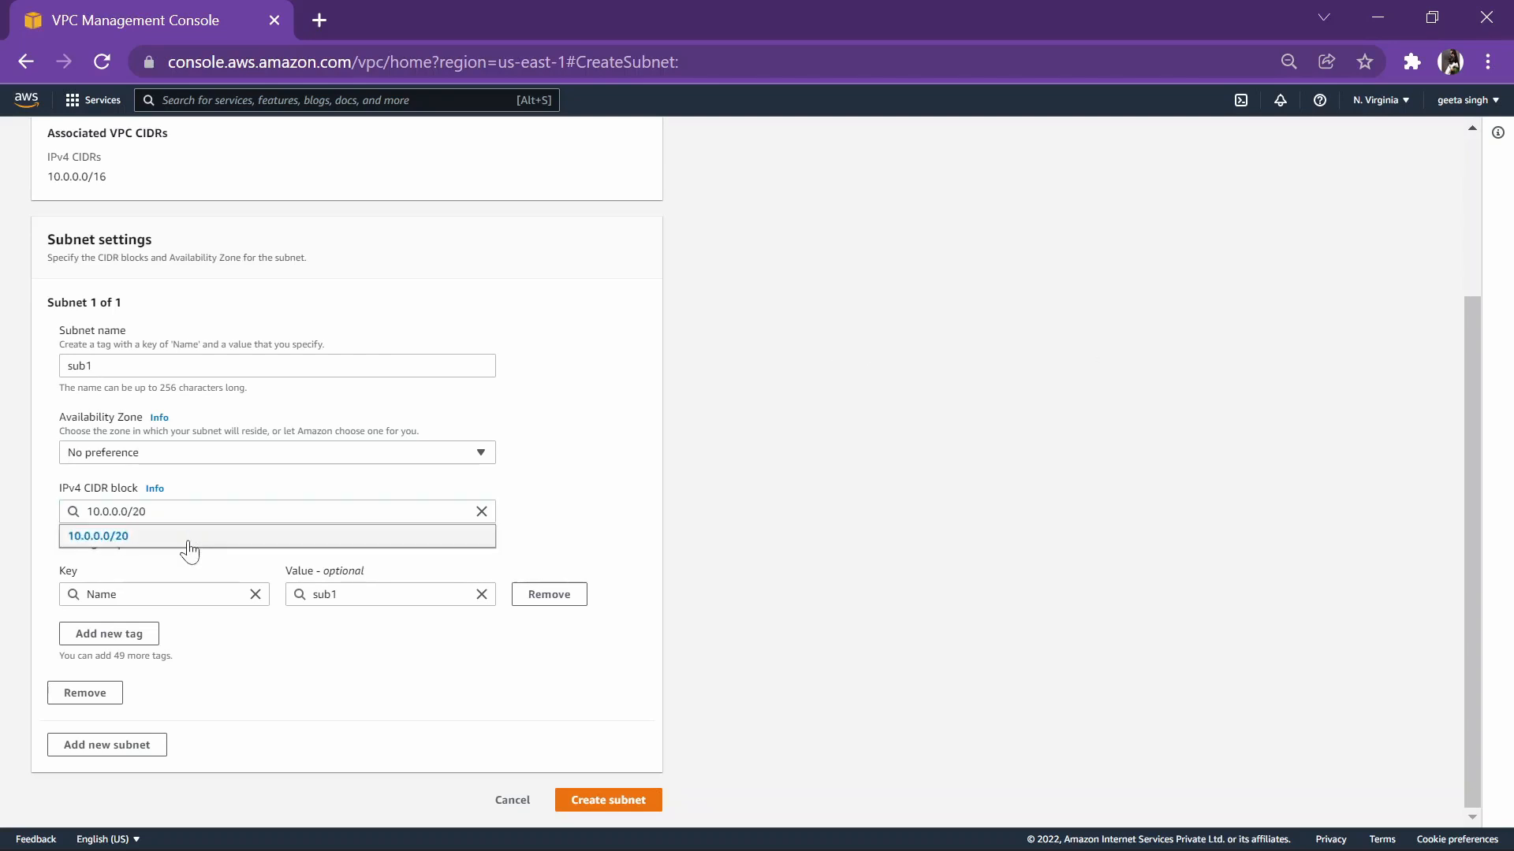
pyautogui.click(607, 799)
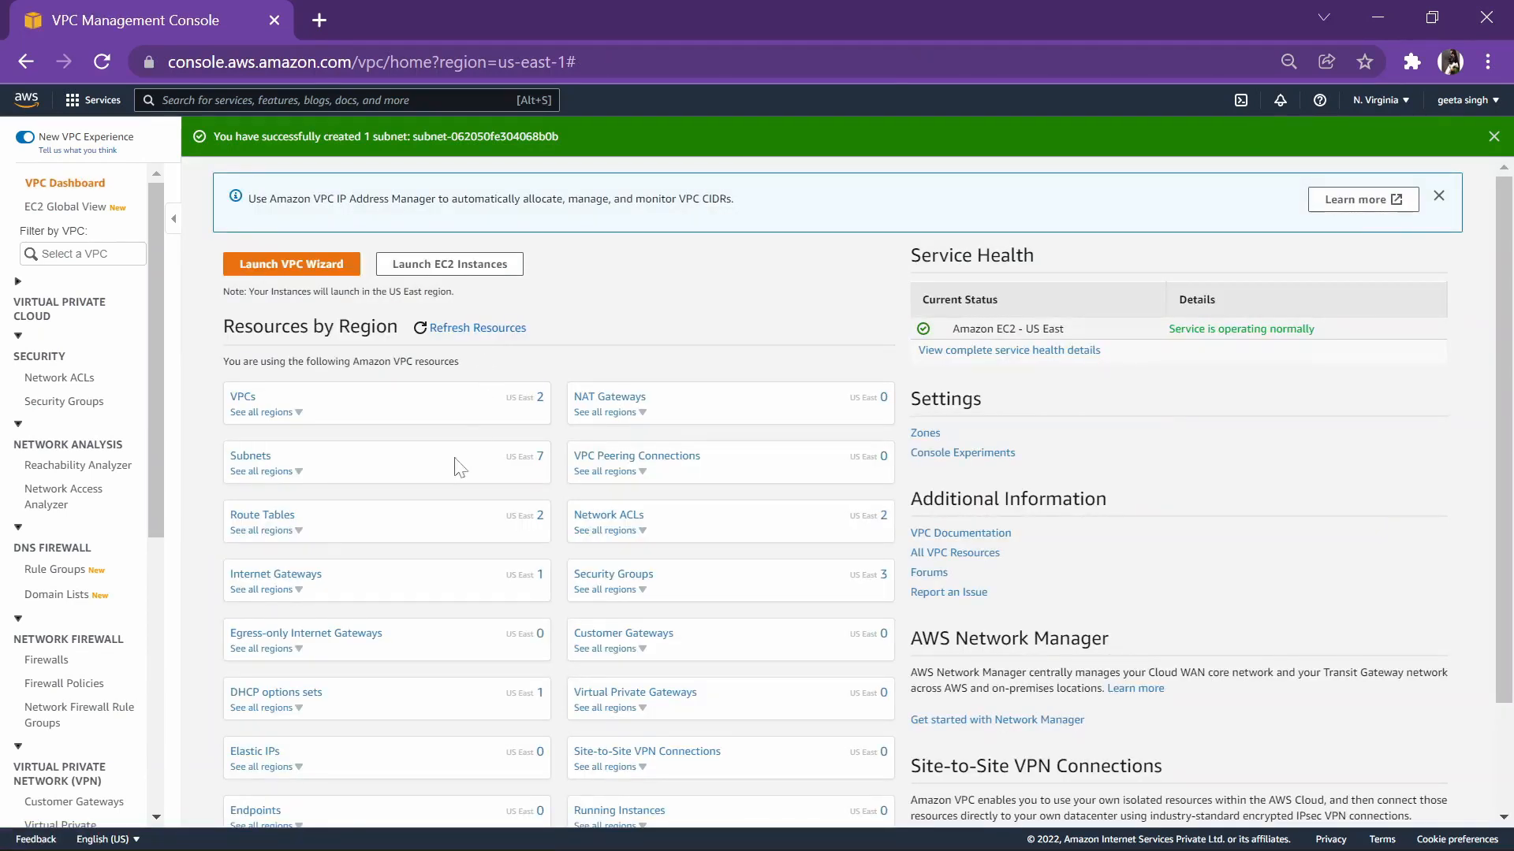
# Step: Create an internet gateway with name tag igw
pyautogui.click(276, 575)
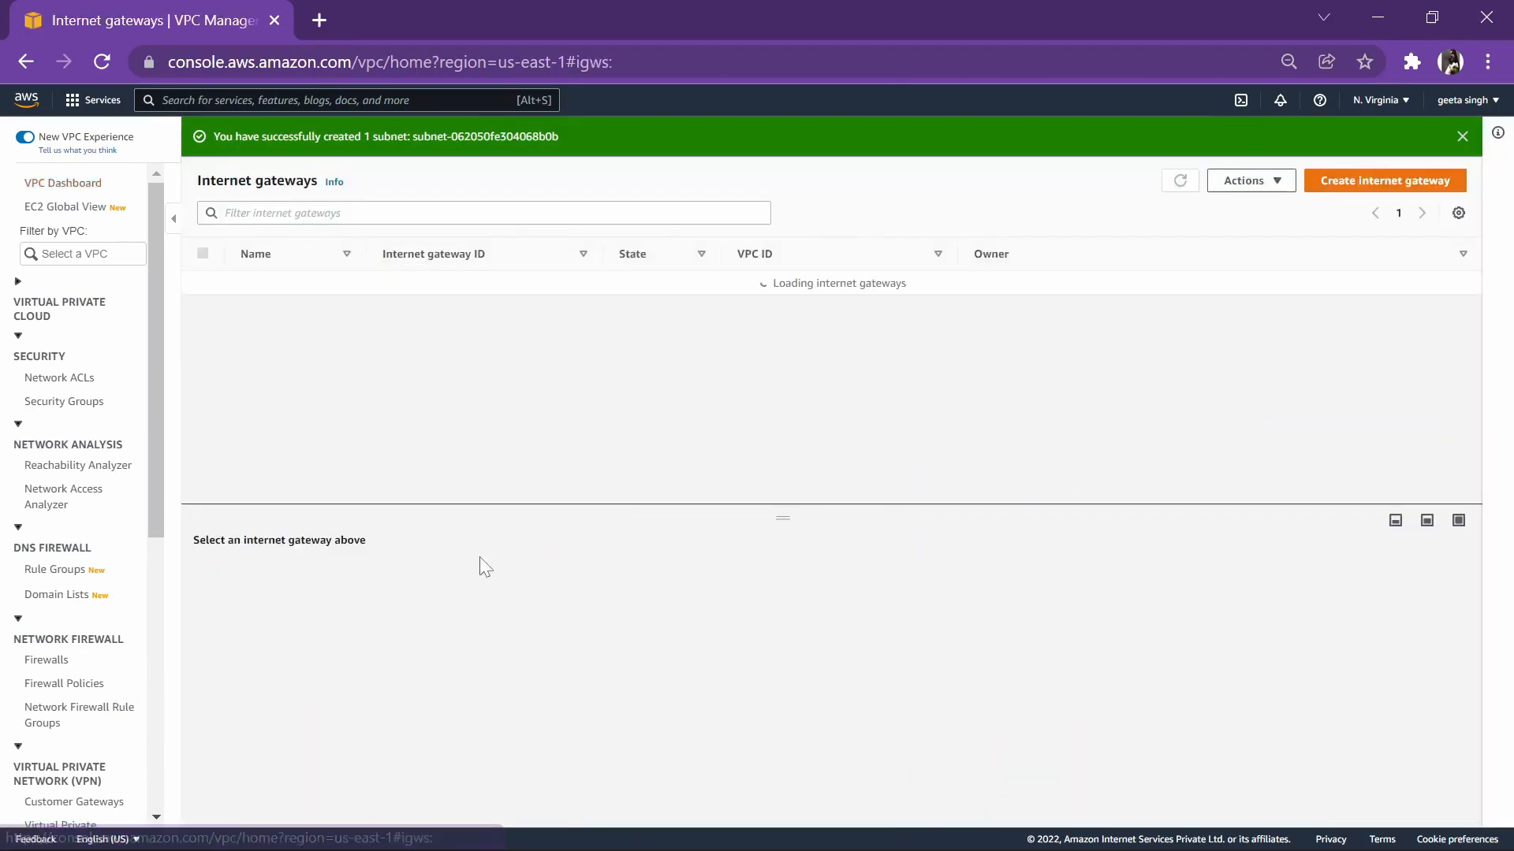
pyautogui.click(1384, 181)
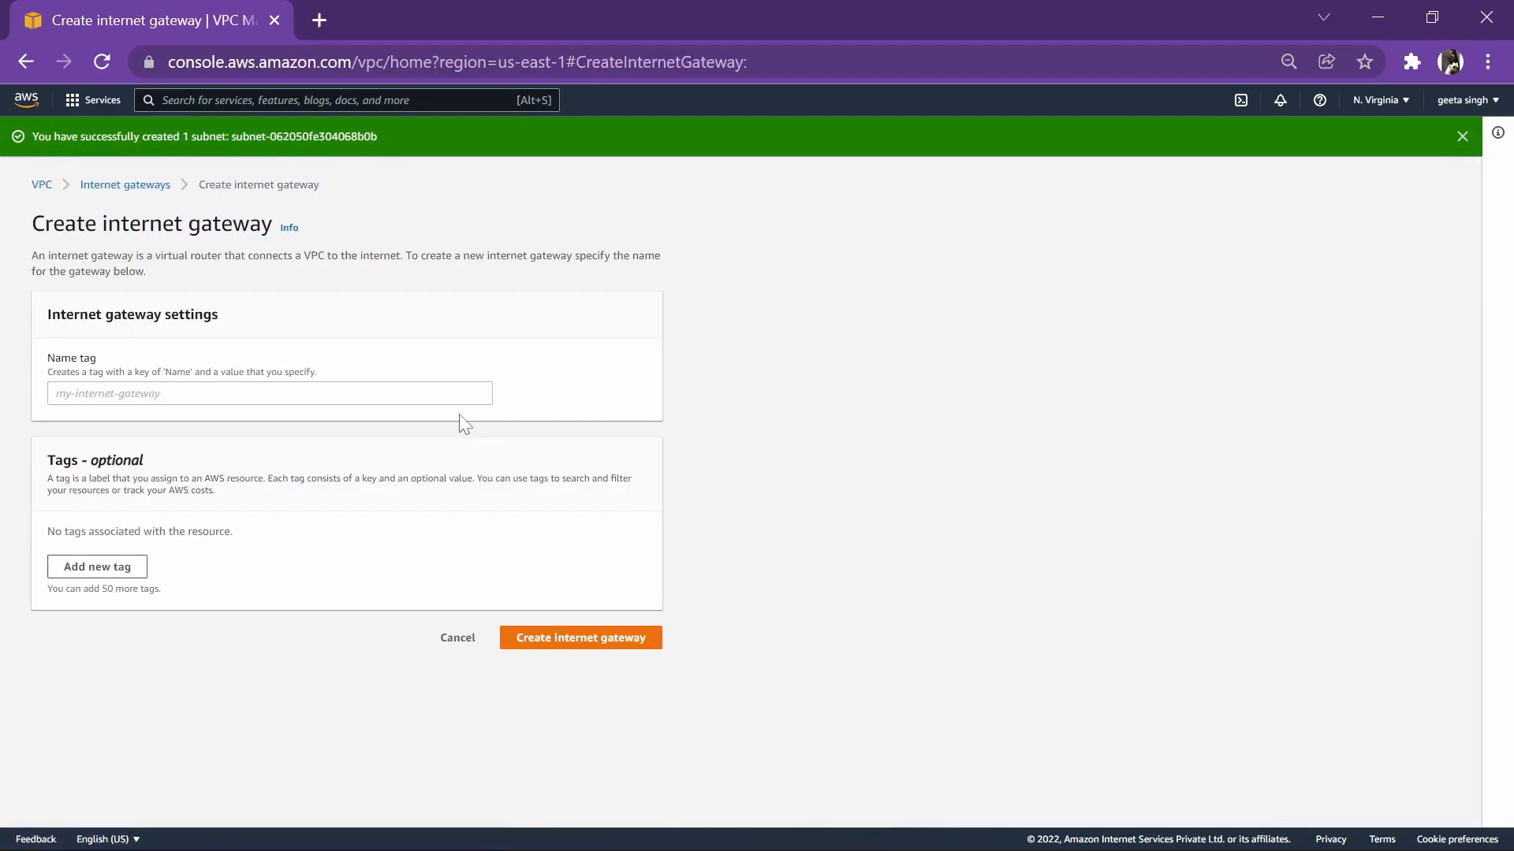
pyautogui.write('ig')
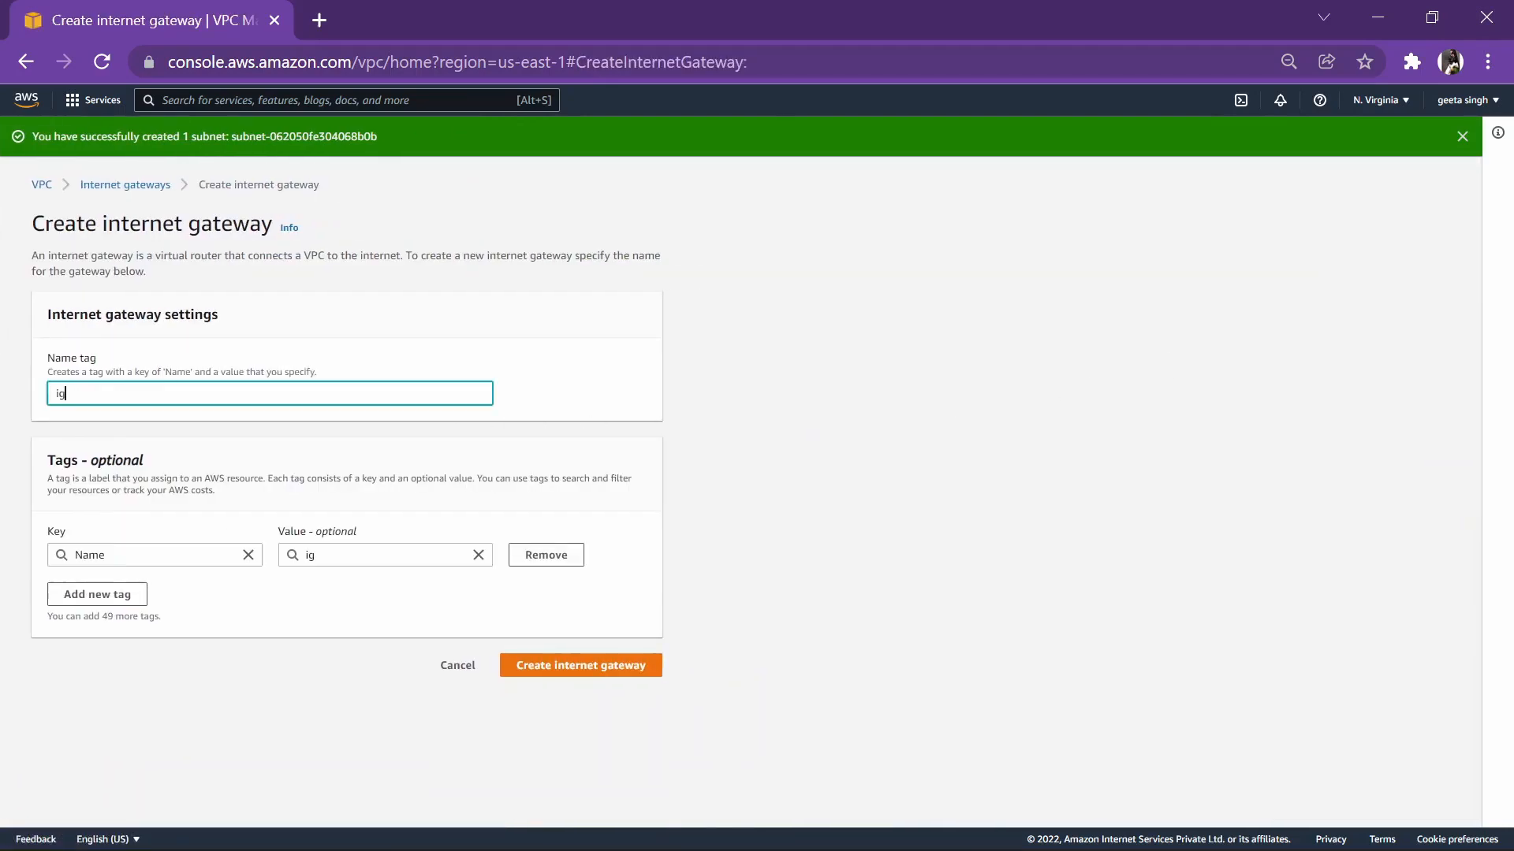
pyautogui.write('w')
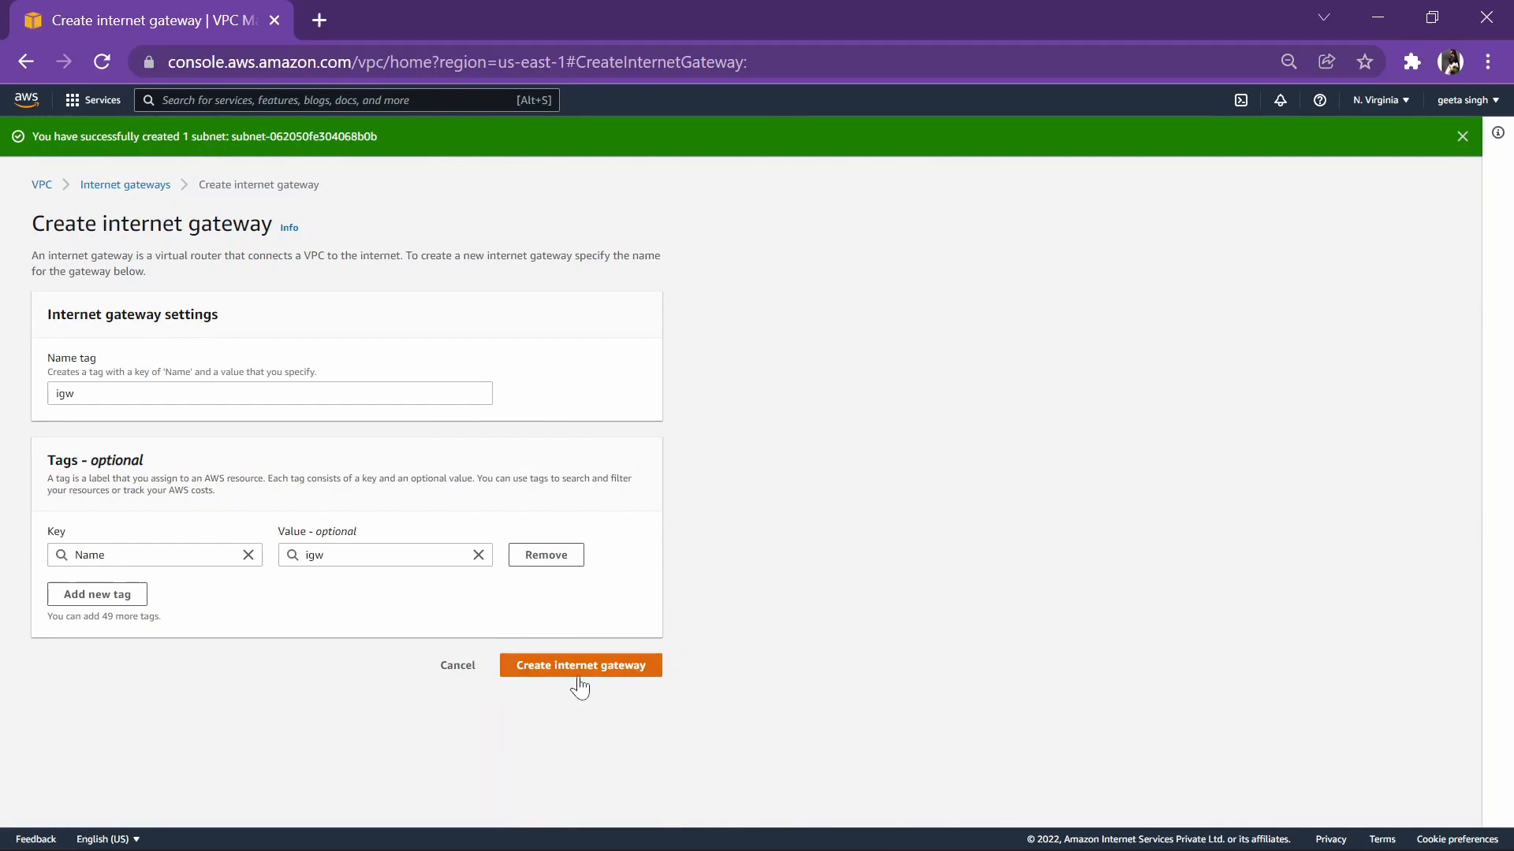
pyautogui.click(581, 666)
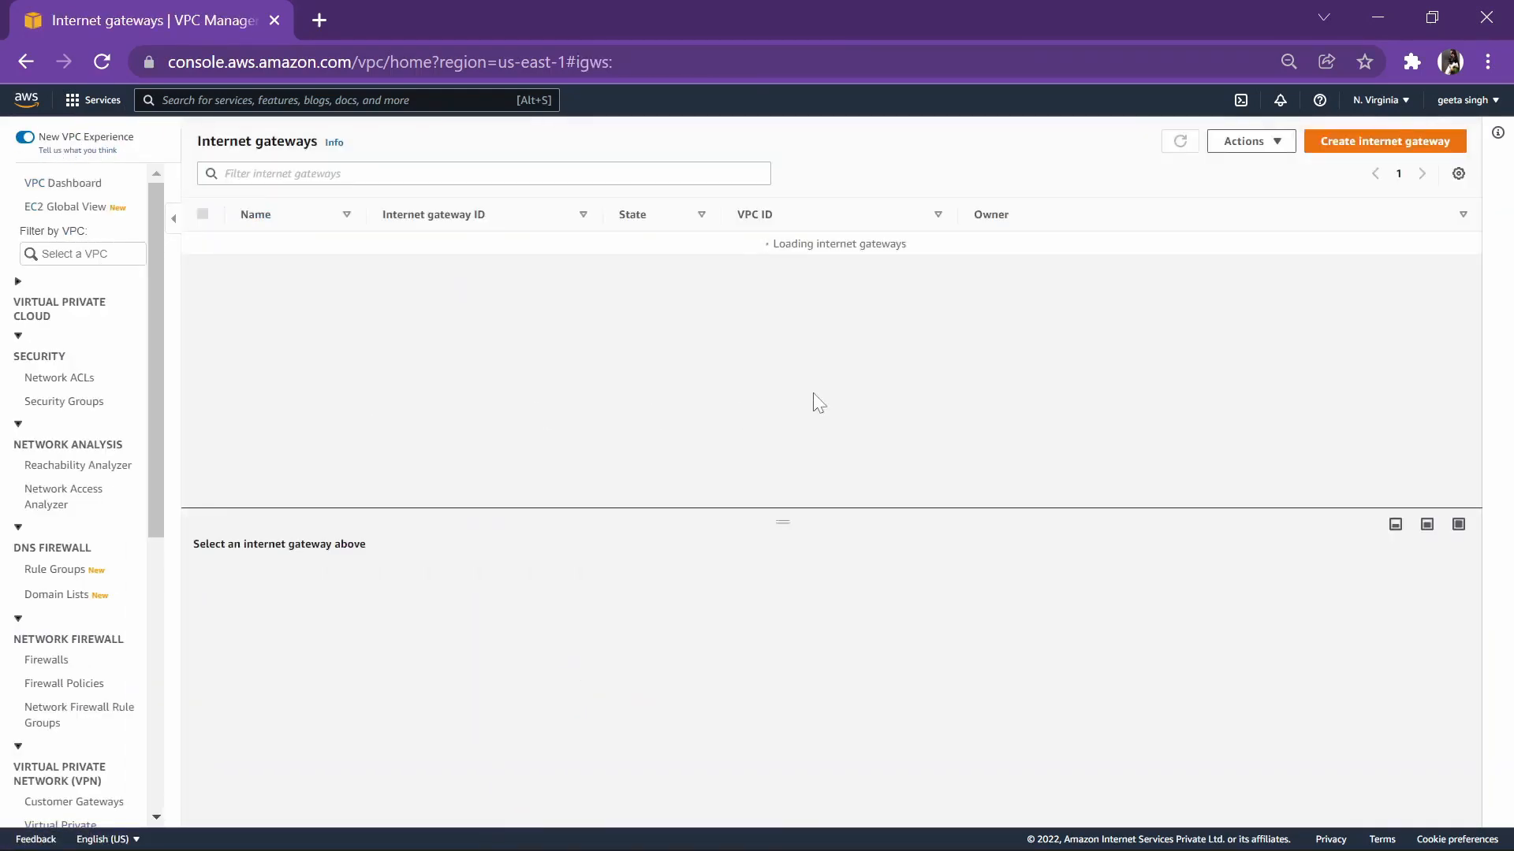
# Step: Attach the igw gateway to myvpc through Actions > Attach to VPC
pyautogui.click(202, 244)
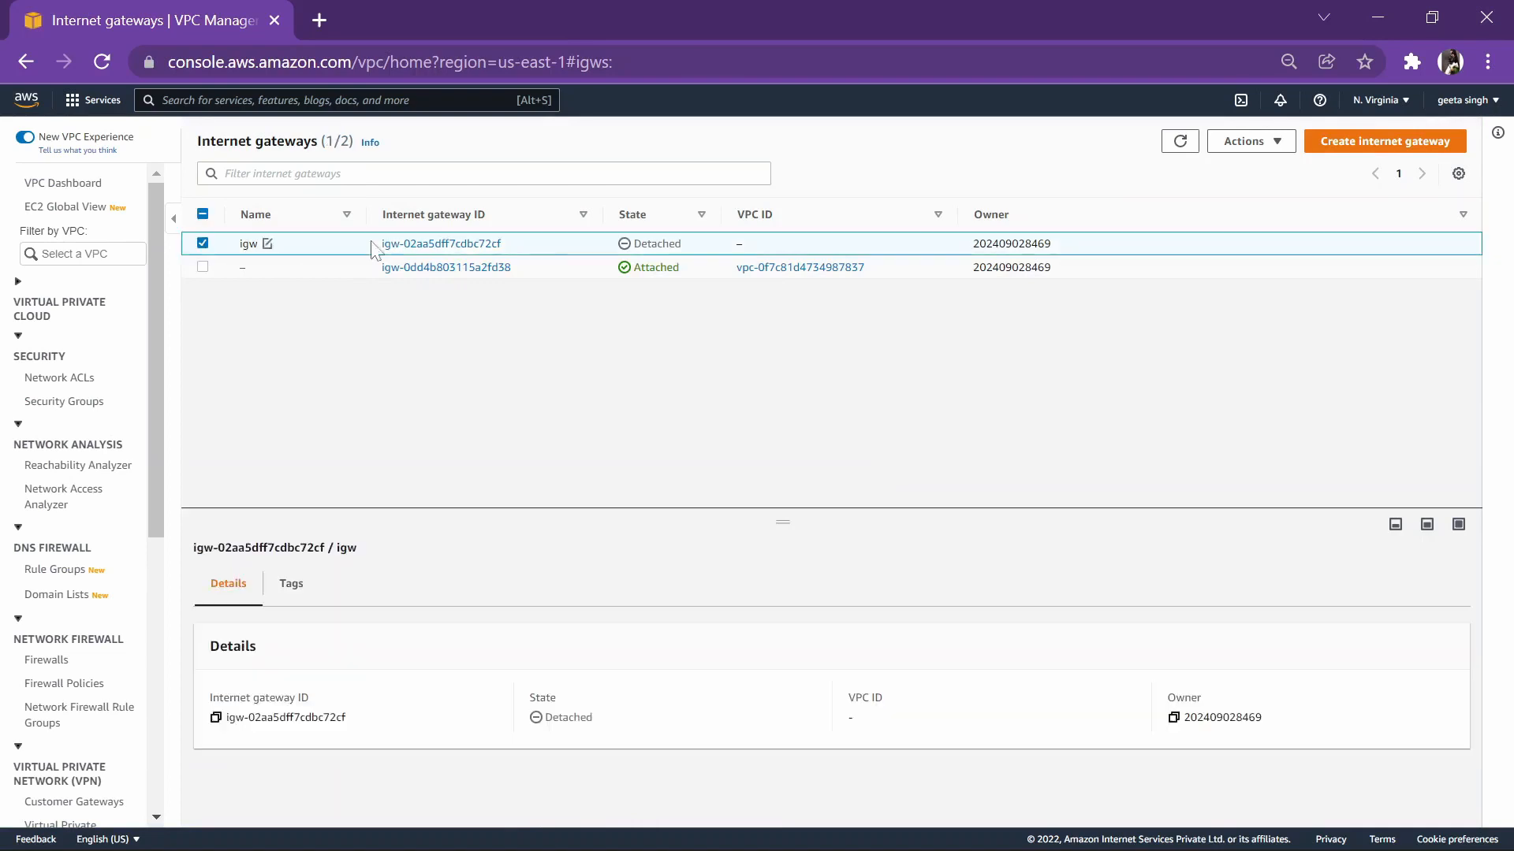
pyautogui.click(1254, 189)
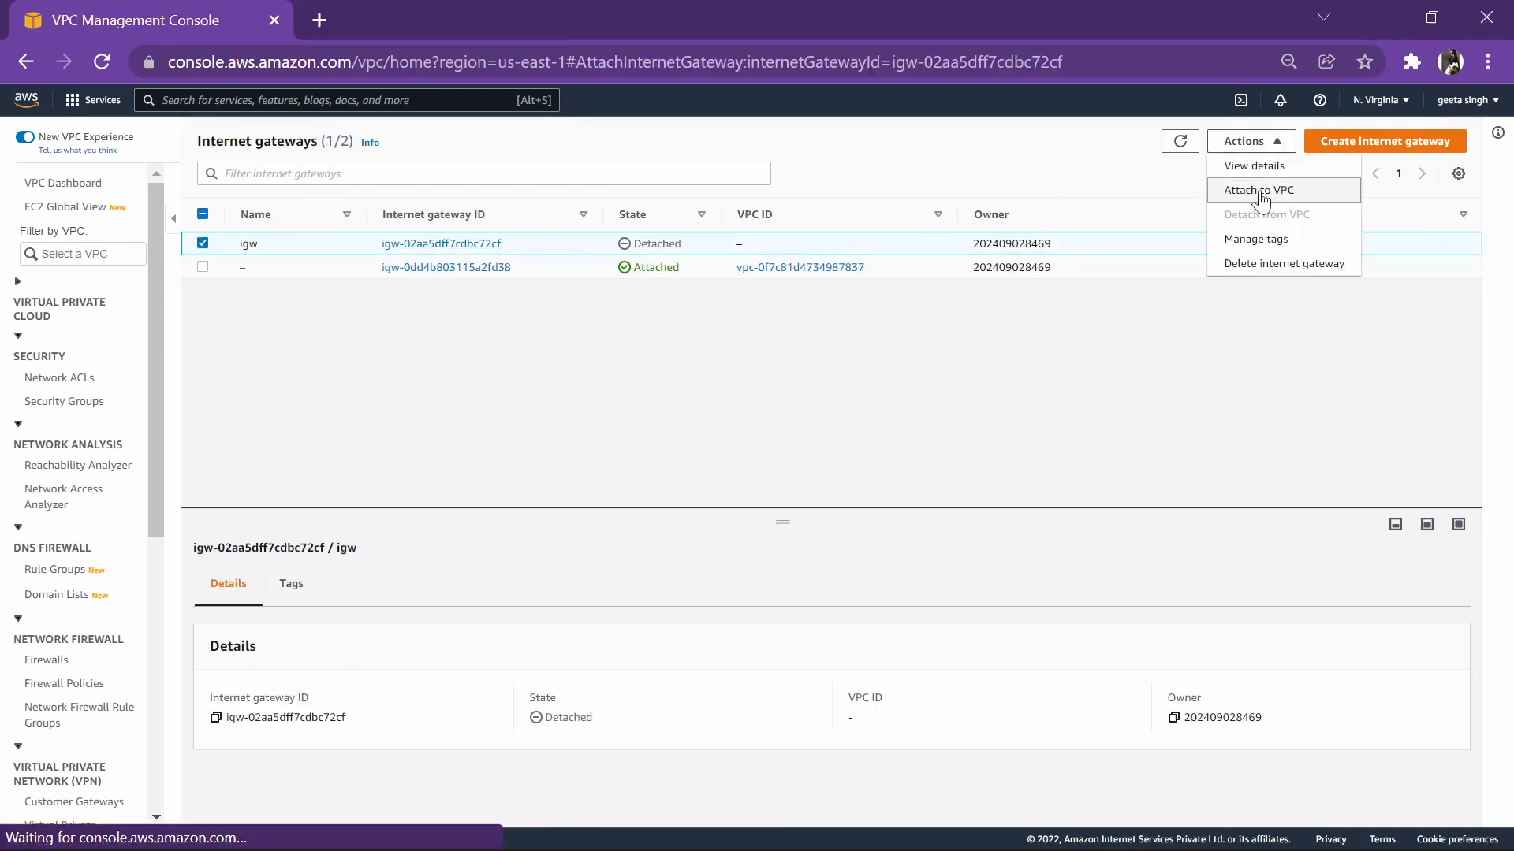
pyautogui.click(1263, 189)
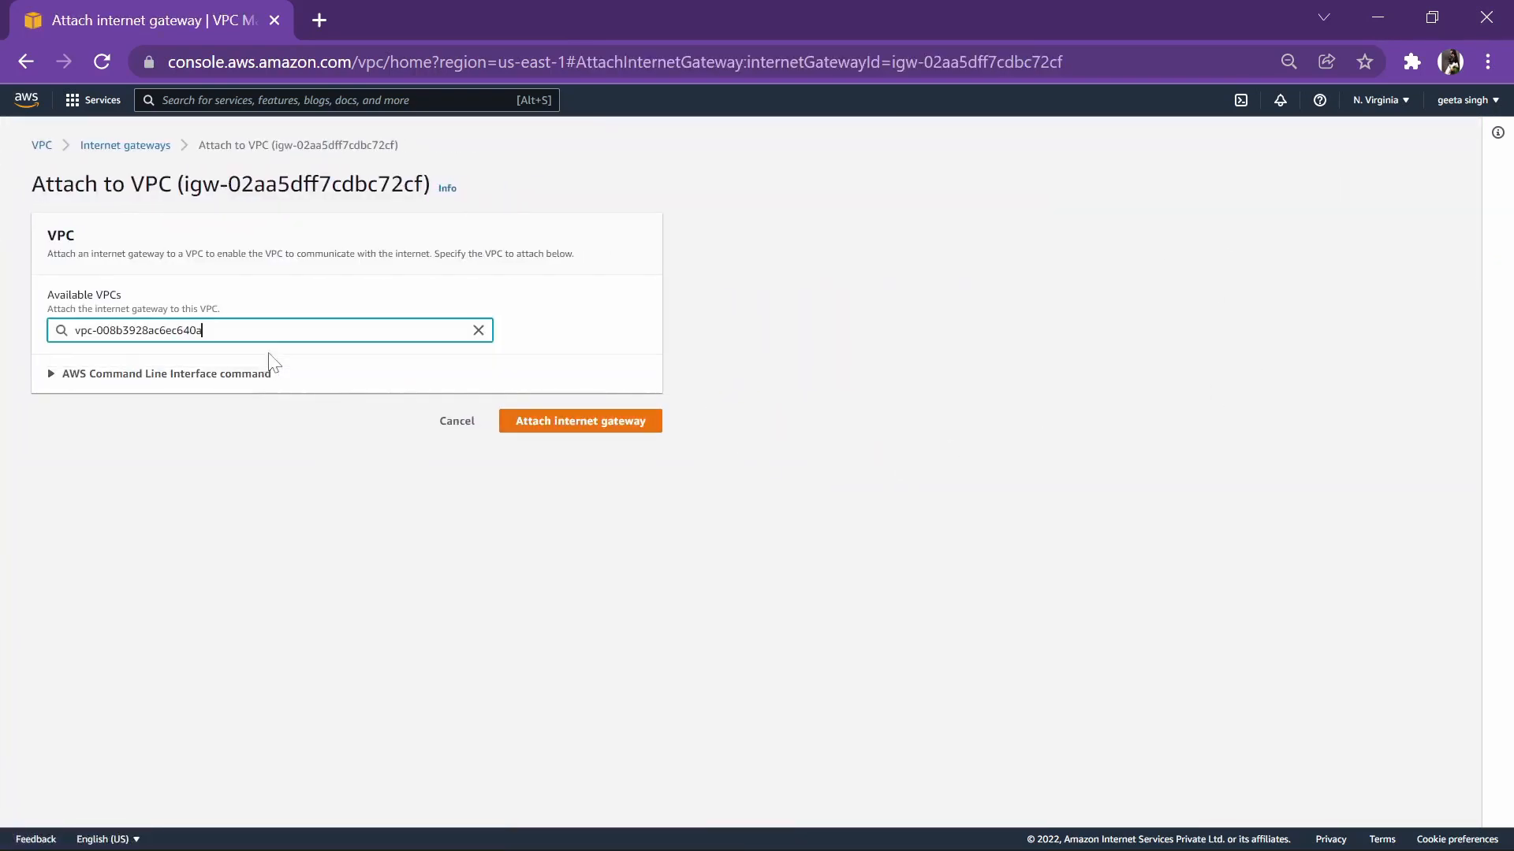
pyautogui.click(579, 421)
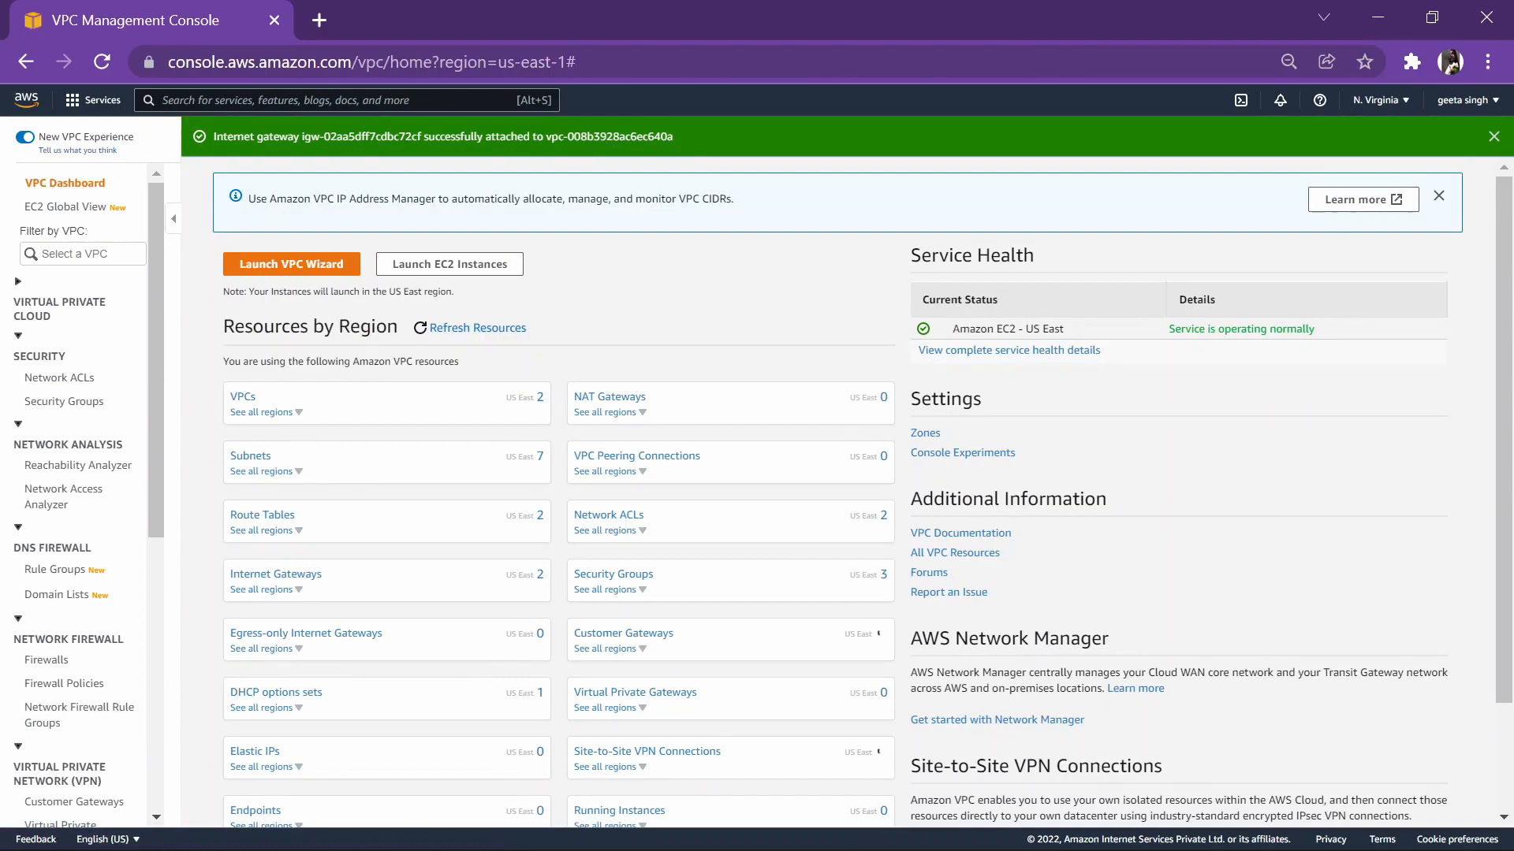
pyautogui.moveTo(262, 530)
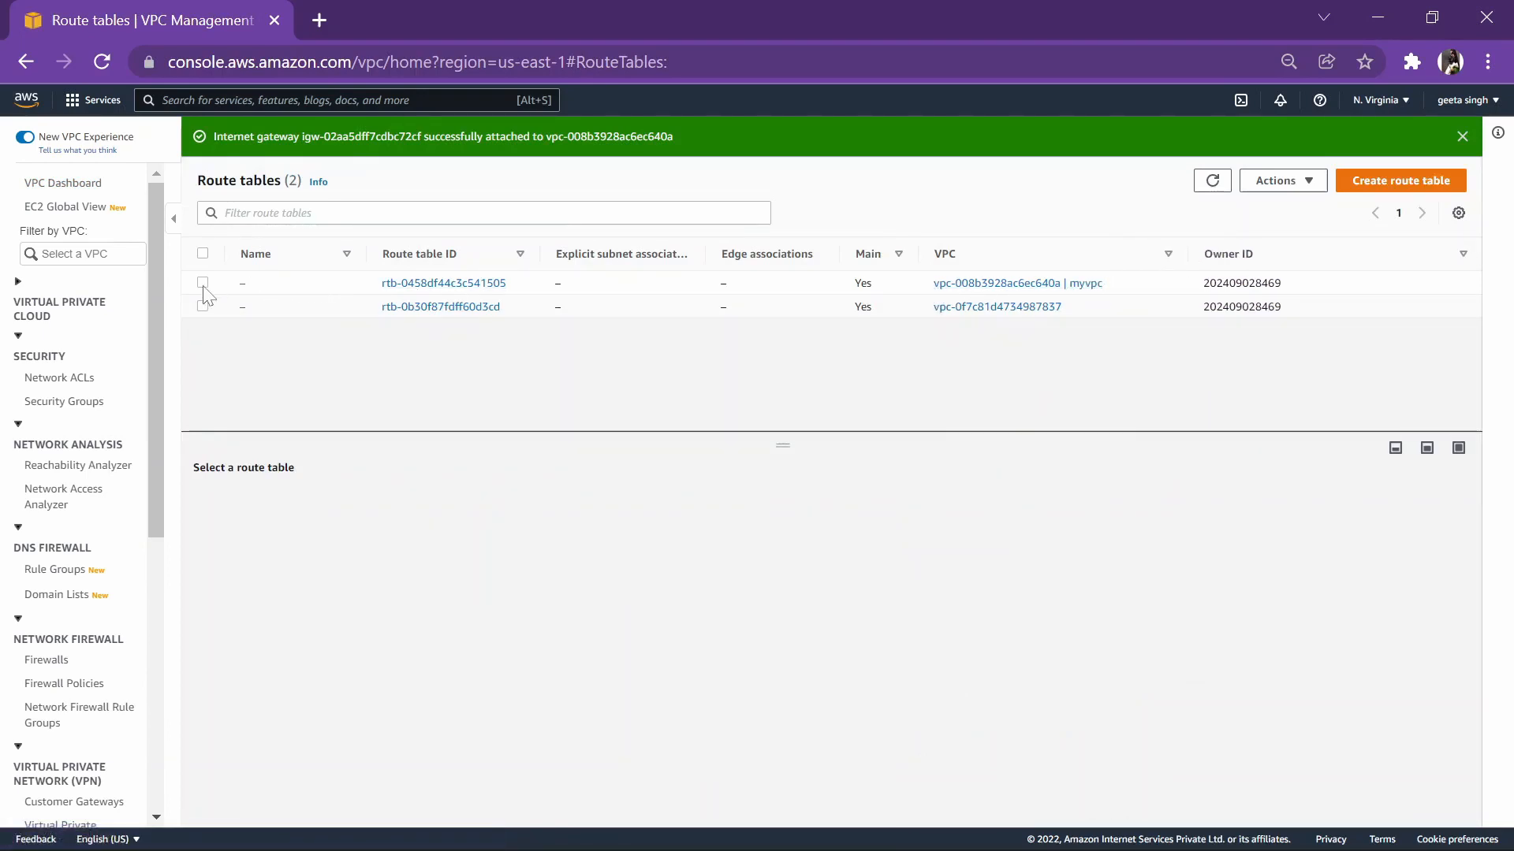
# Step: Save sub1's association with myvpc's route table and dismiss both success notices
pyautogui.click(202, 283)
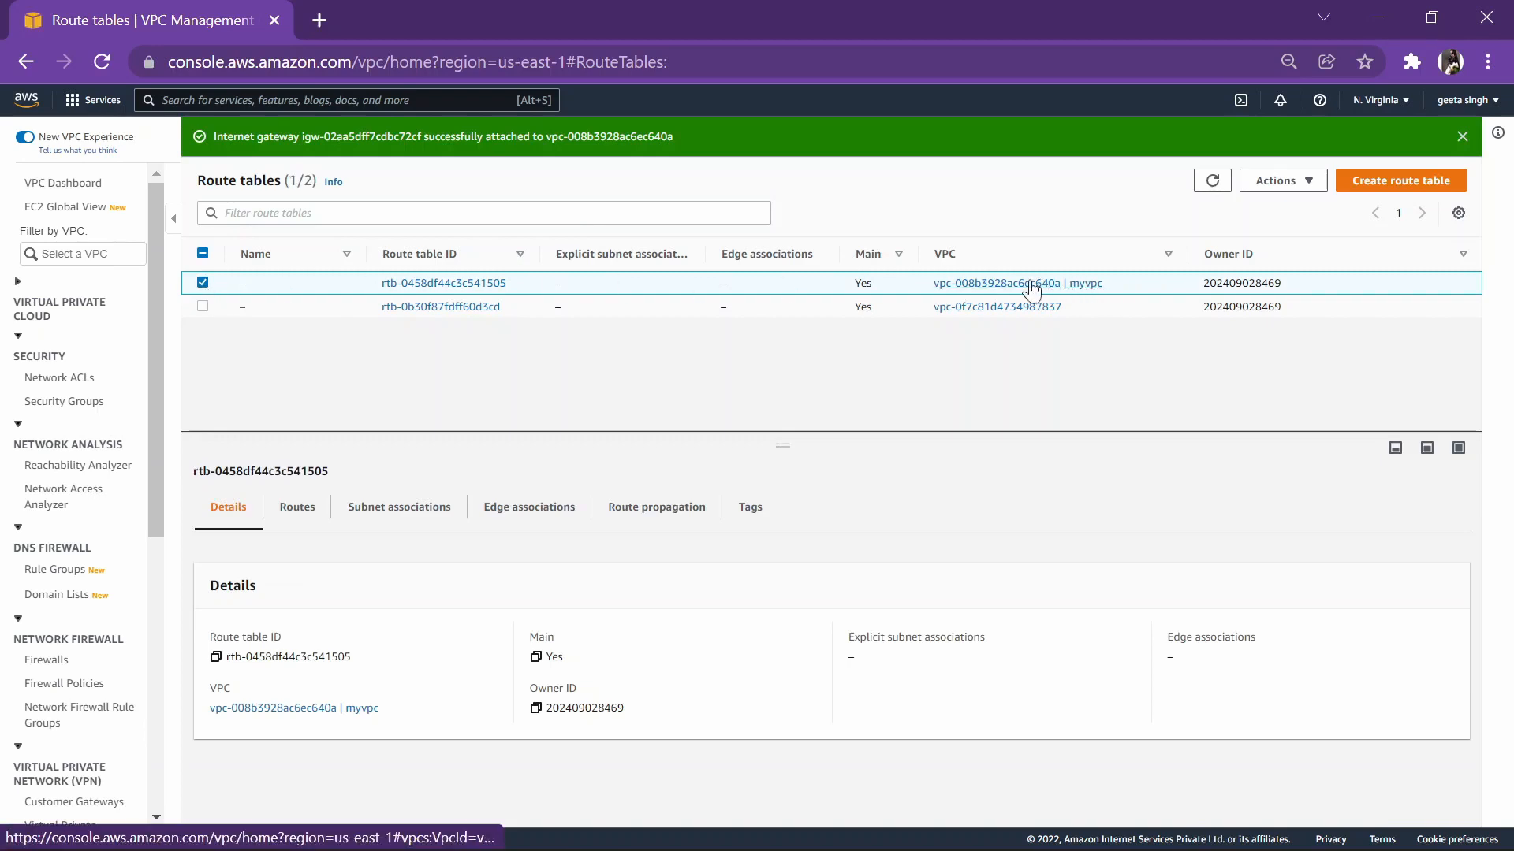
pyautogui.click(1282, 181)
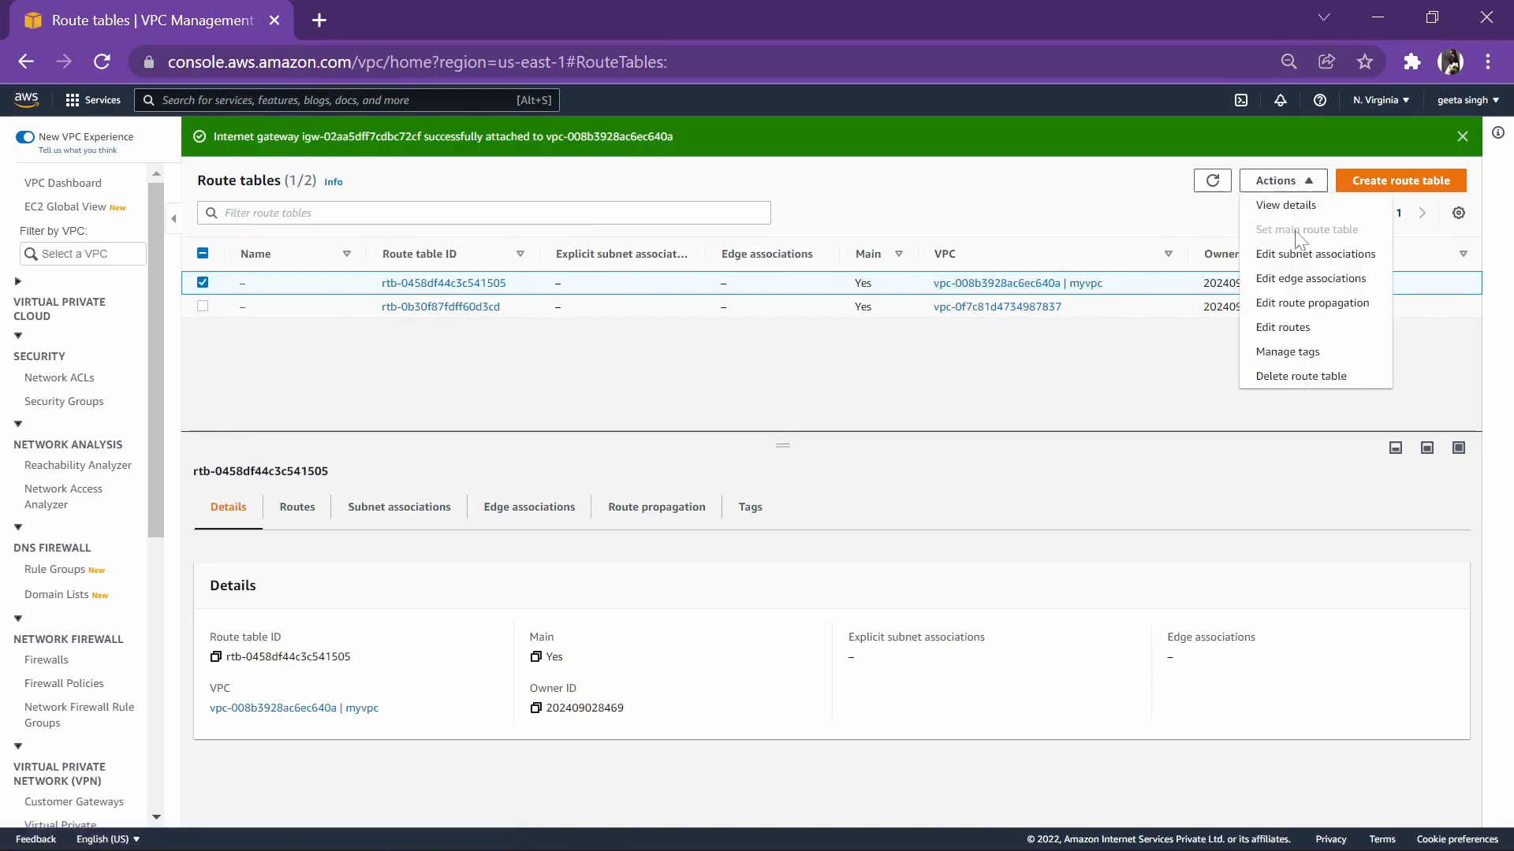
pyautogui.click(1315, 253)
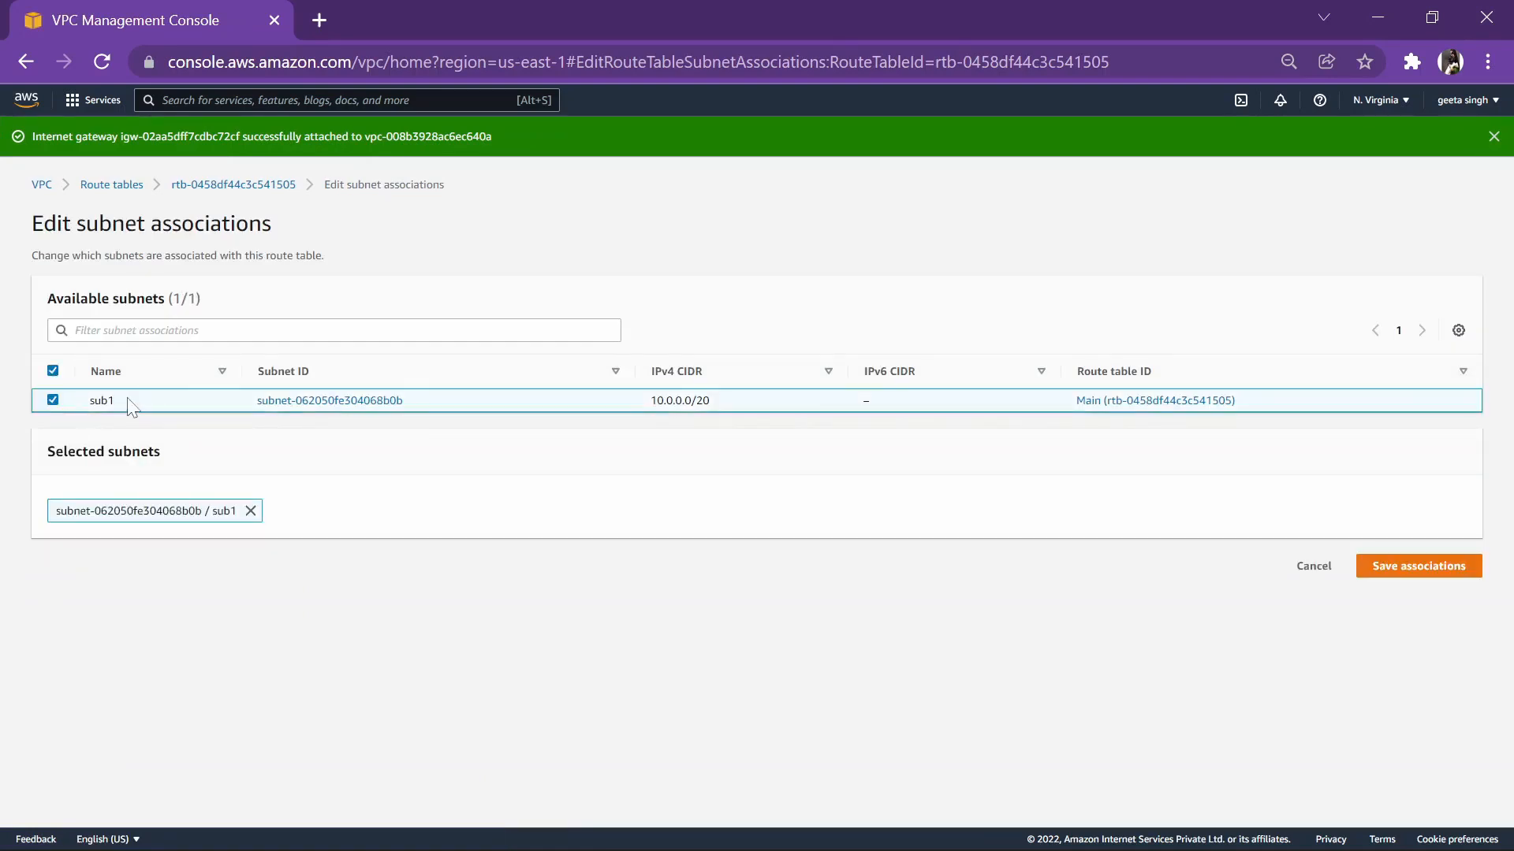
pyautogui.click(1418, 566)
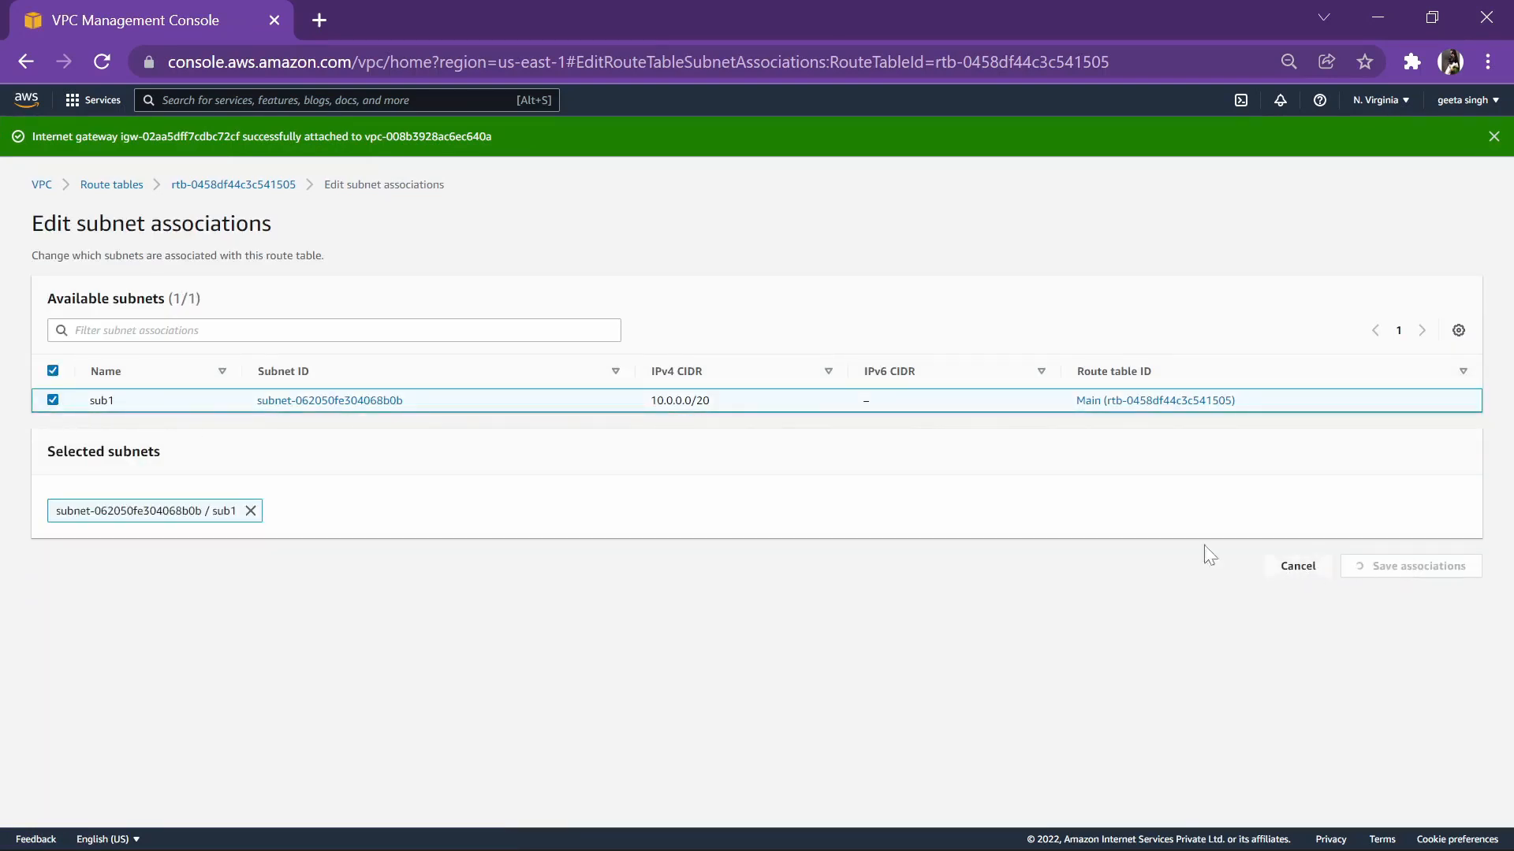
pyautogui.click(1410, 566)
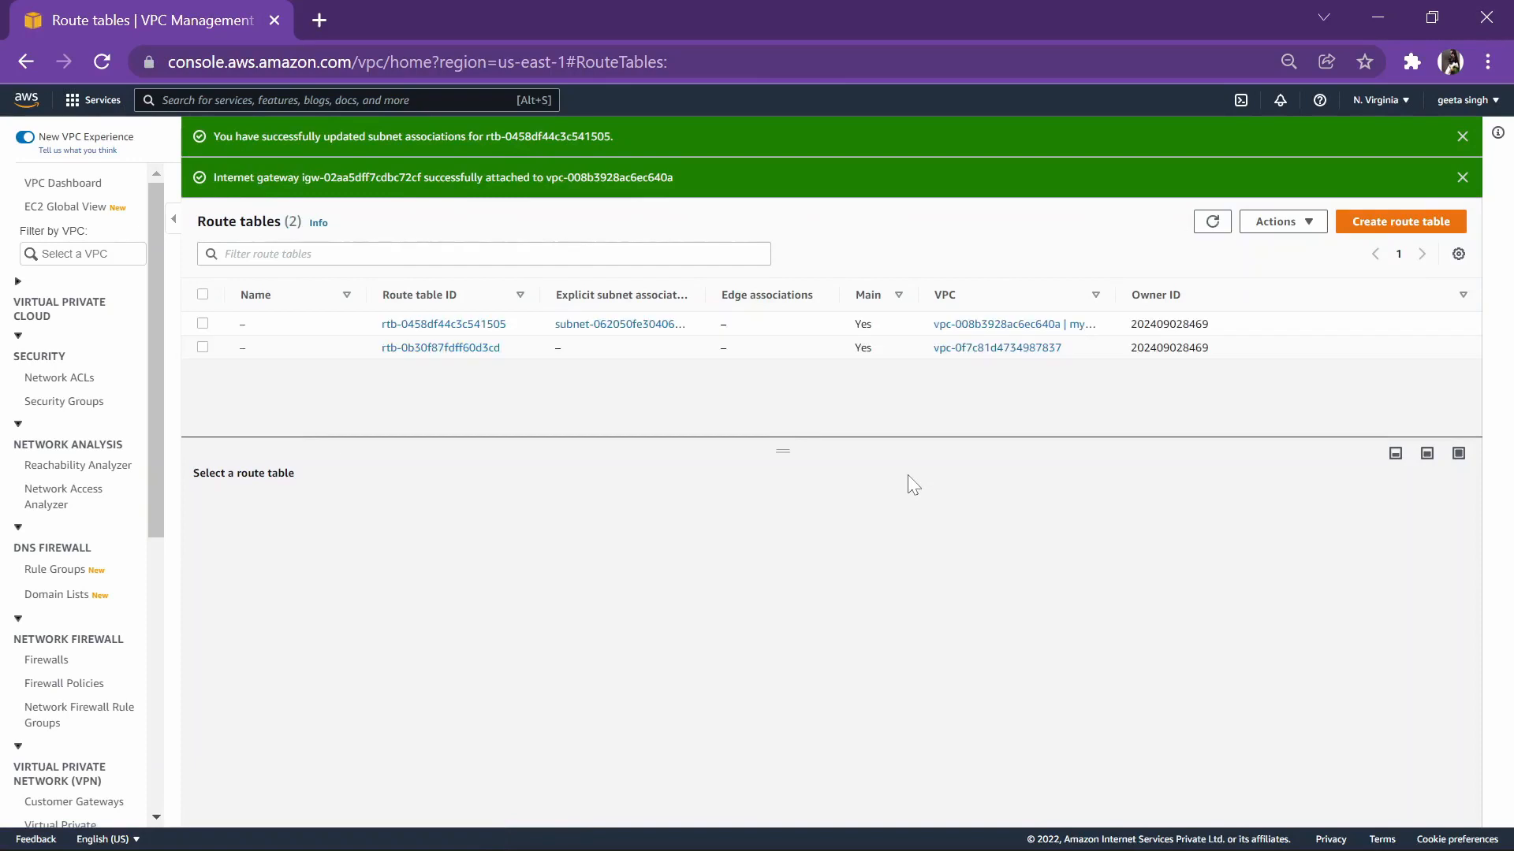
pyautogui.click(1462, 136)
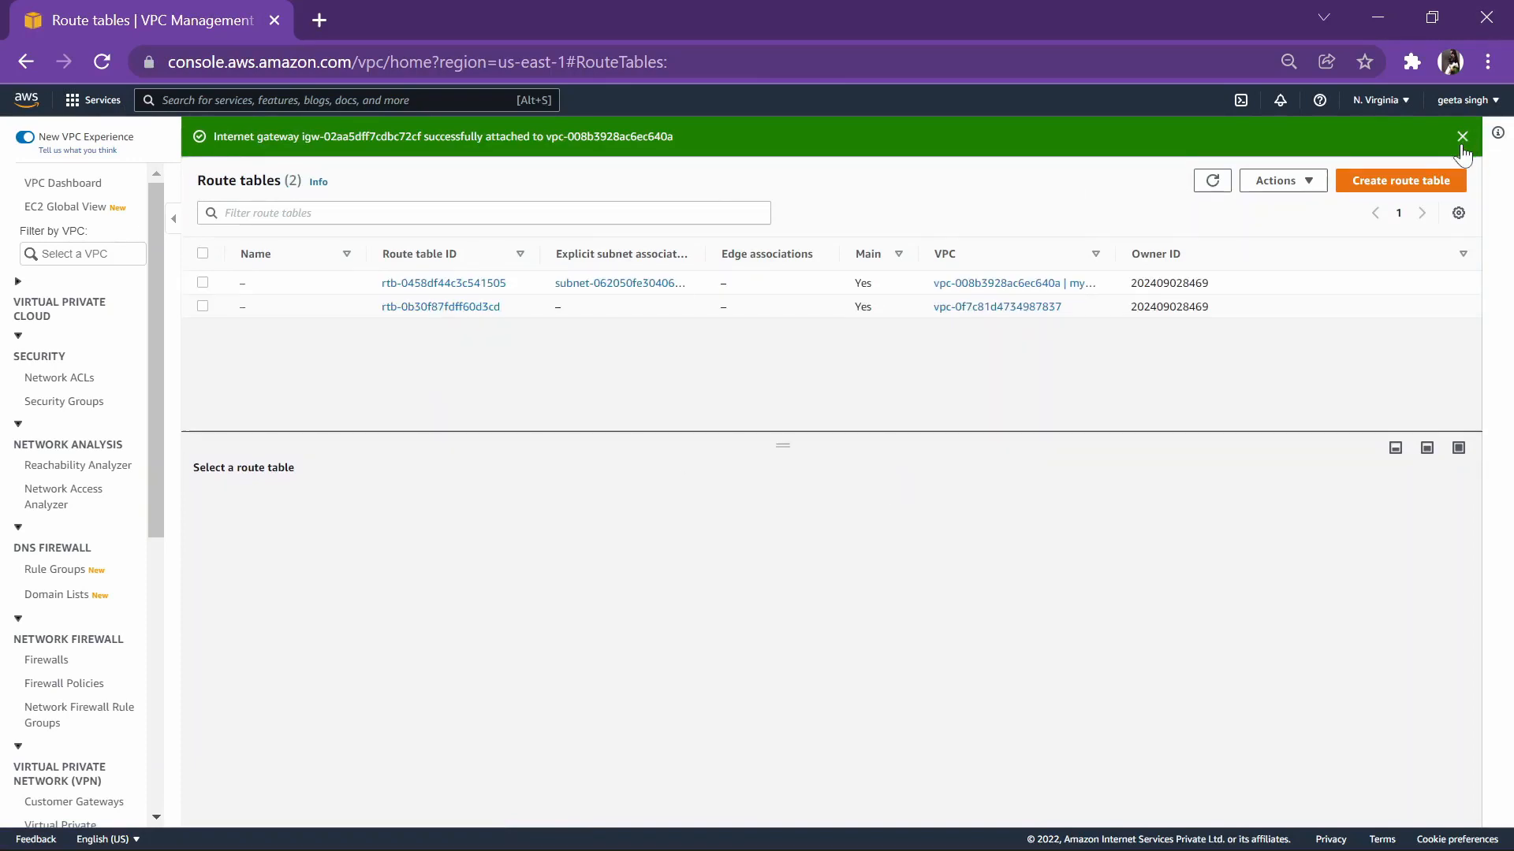
pyautogui.click(1461, 137)
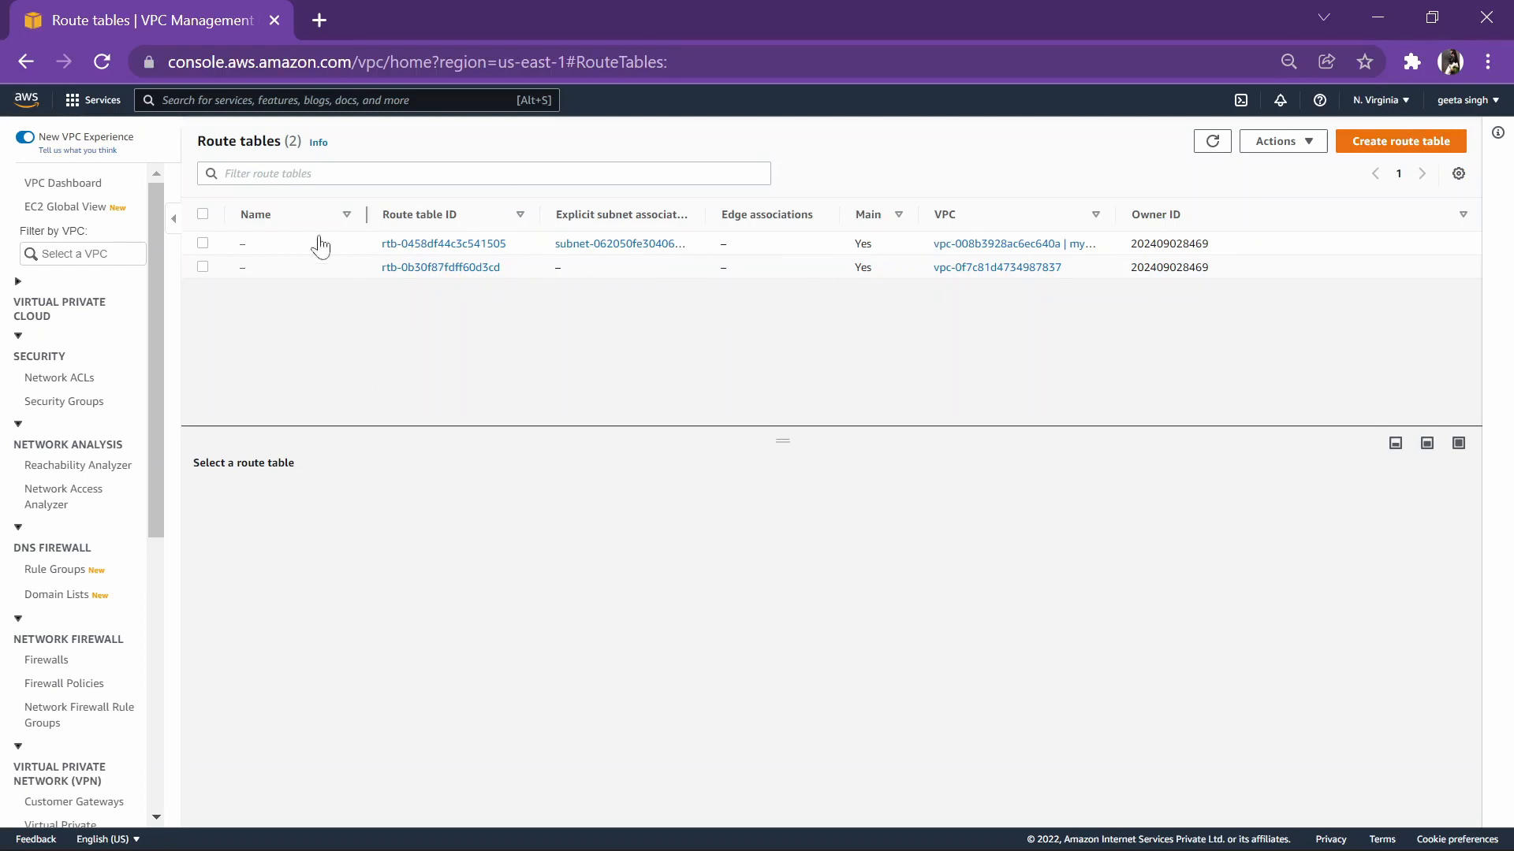
pyautogui.click(202, 242)
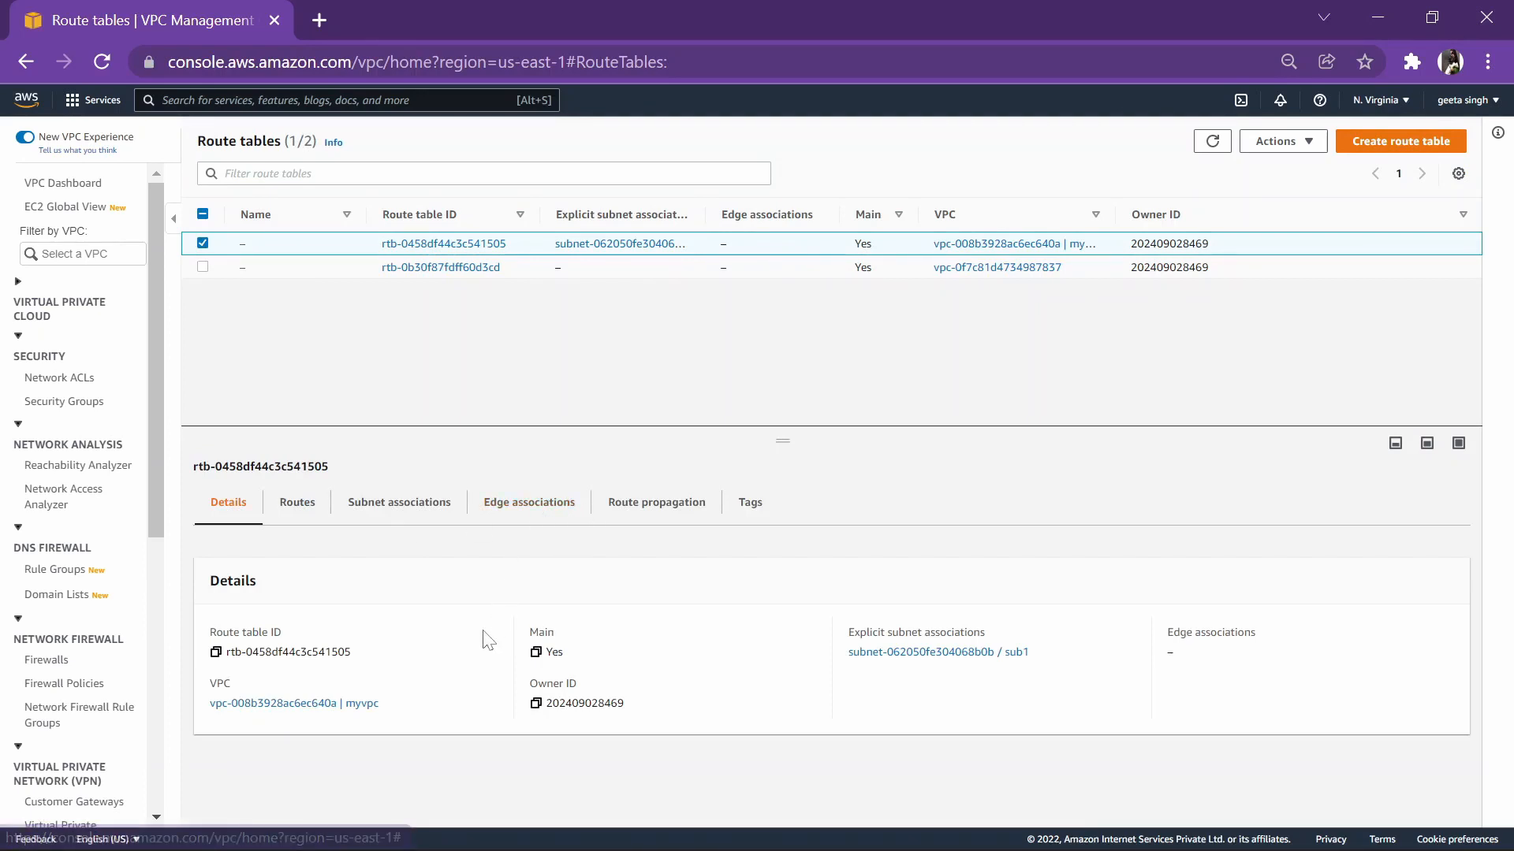
# Step: Add a 0.0.0.0/0 route targeting internet gateway igw and save the routes
pyautogui.click(297, 502)
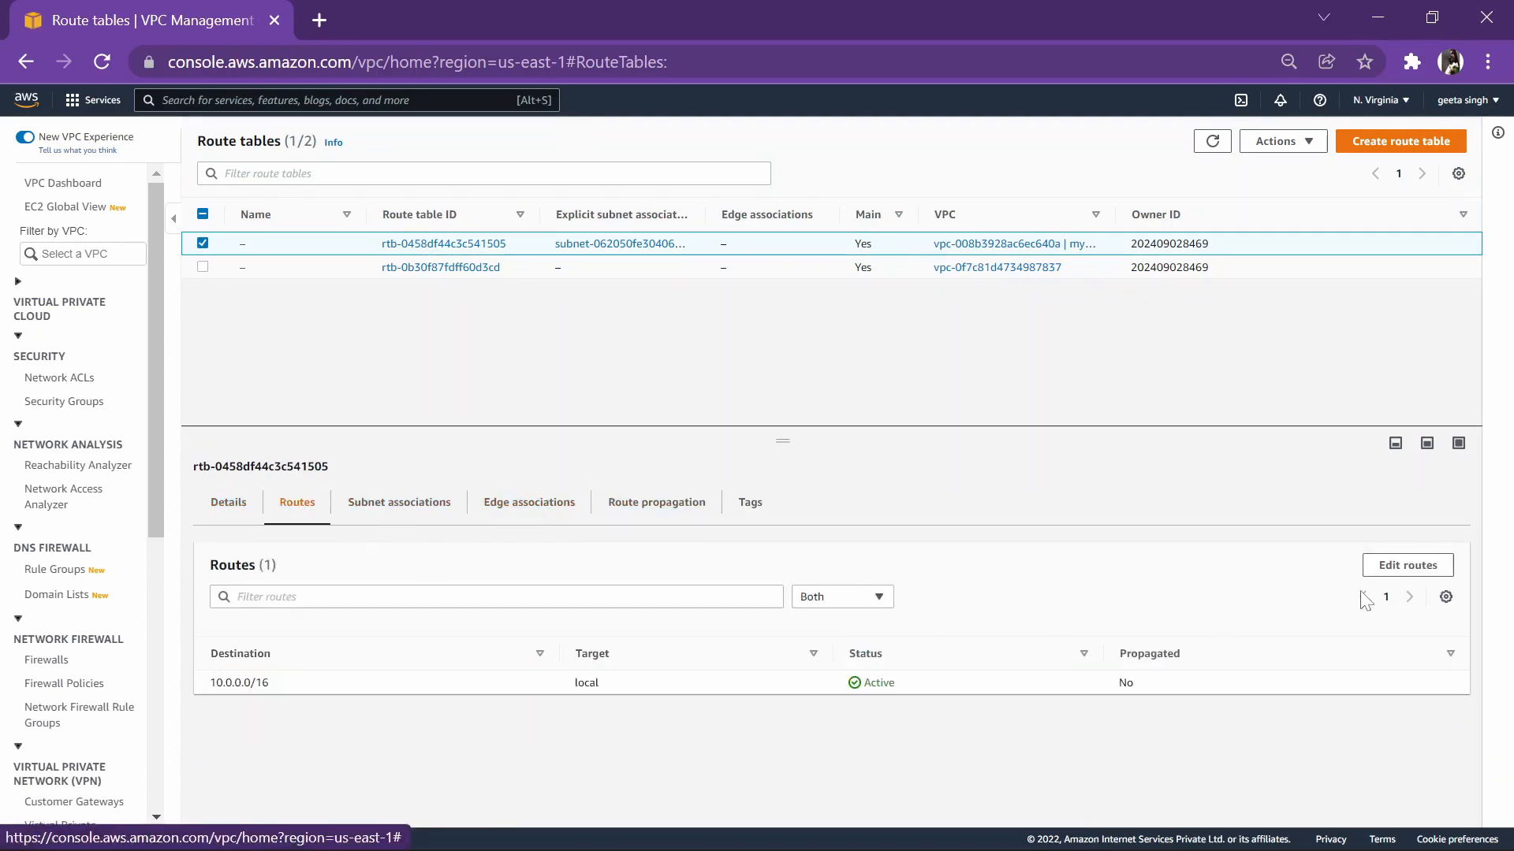
pyautogui.click(1406, 565)
pyautogui.write('0.0.0.0/0')
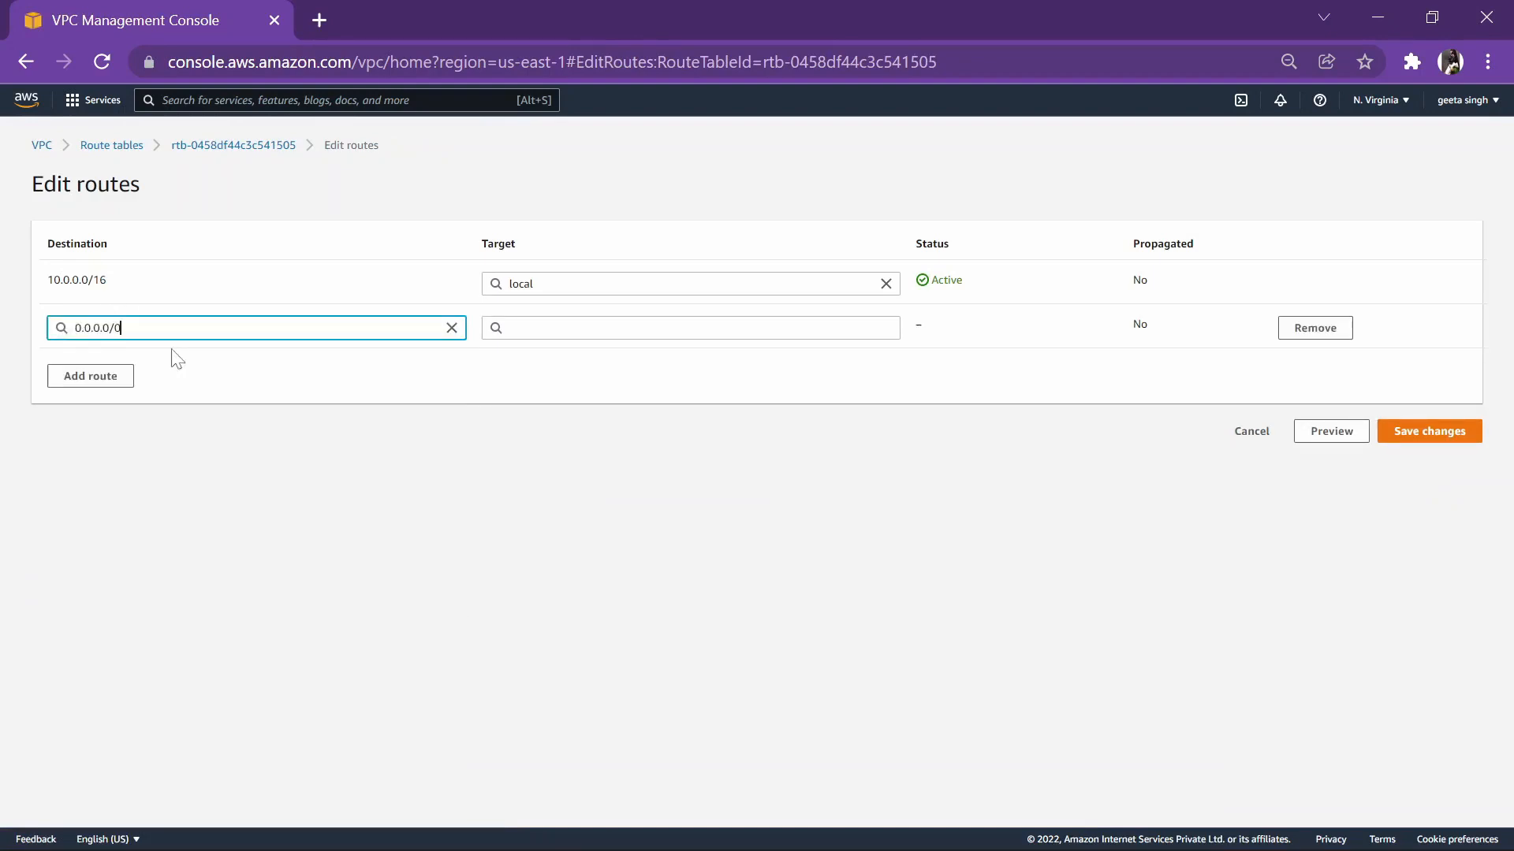
pyautogui.moveTo(85, 425)
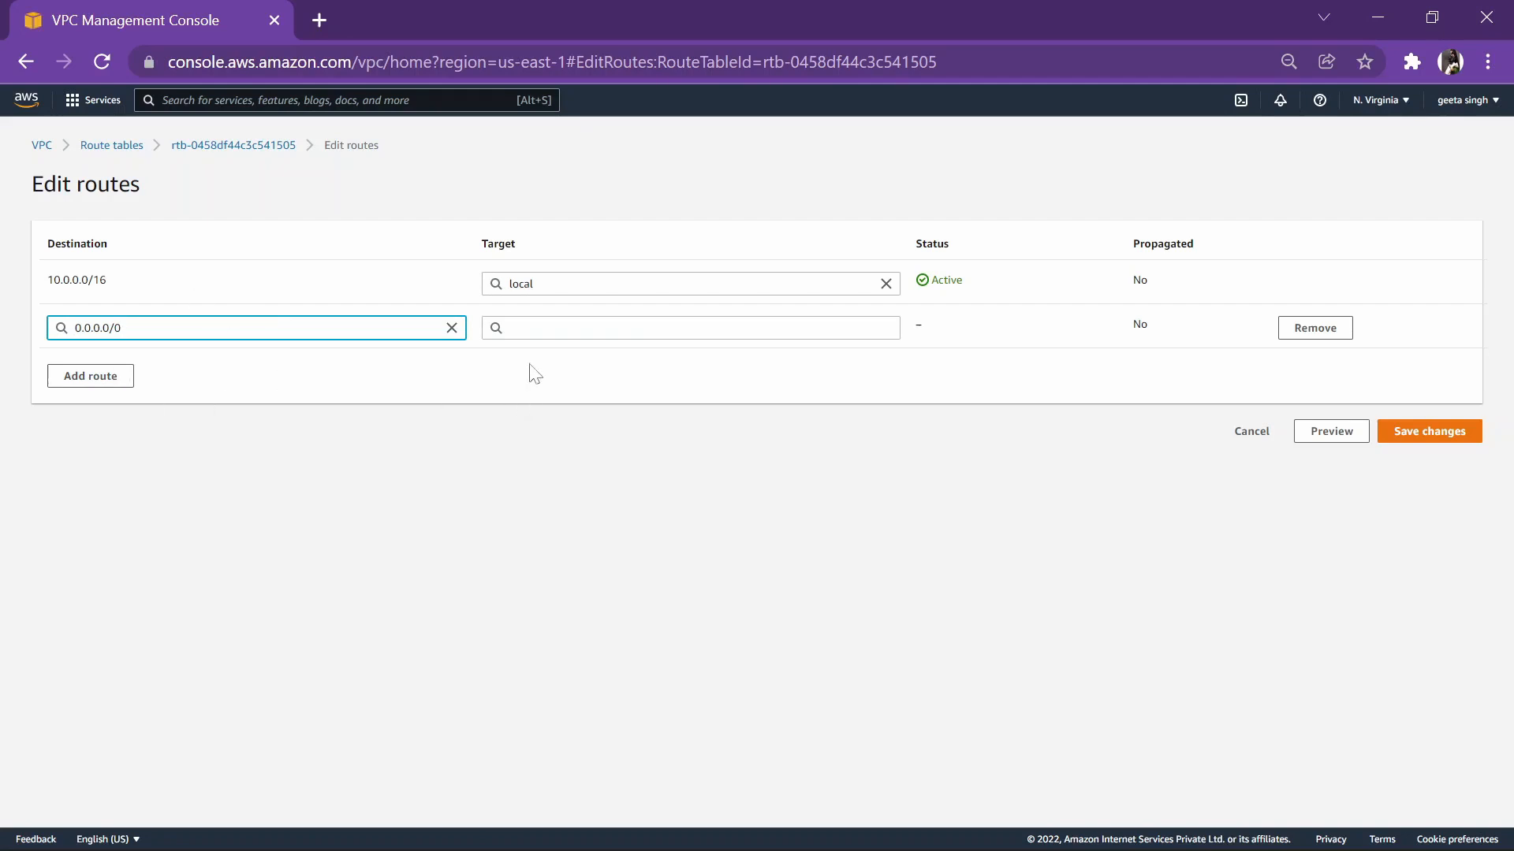
pyautogui.click(685, 326)
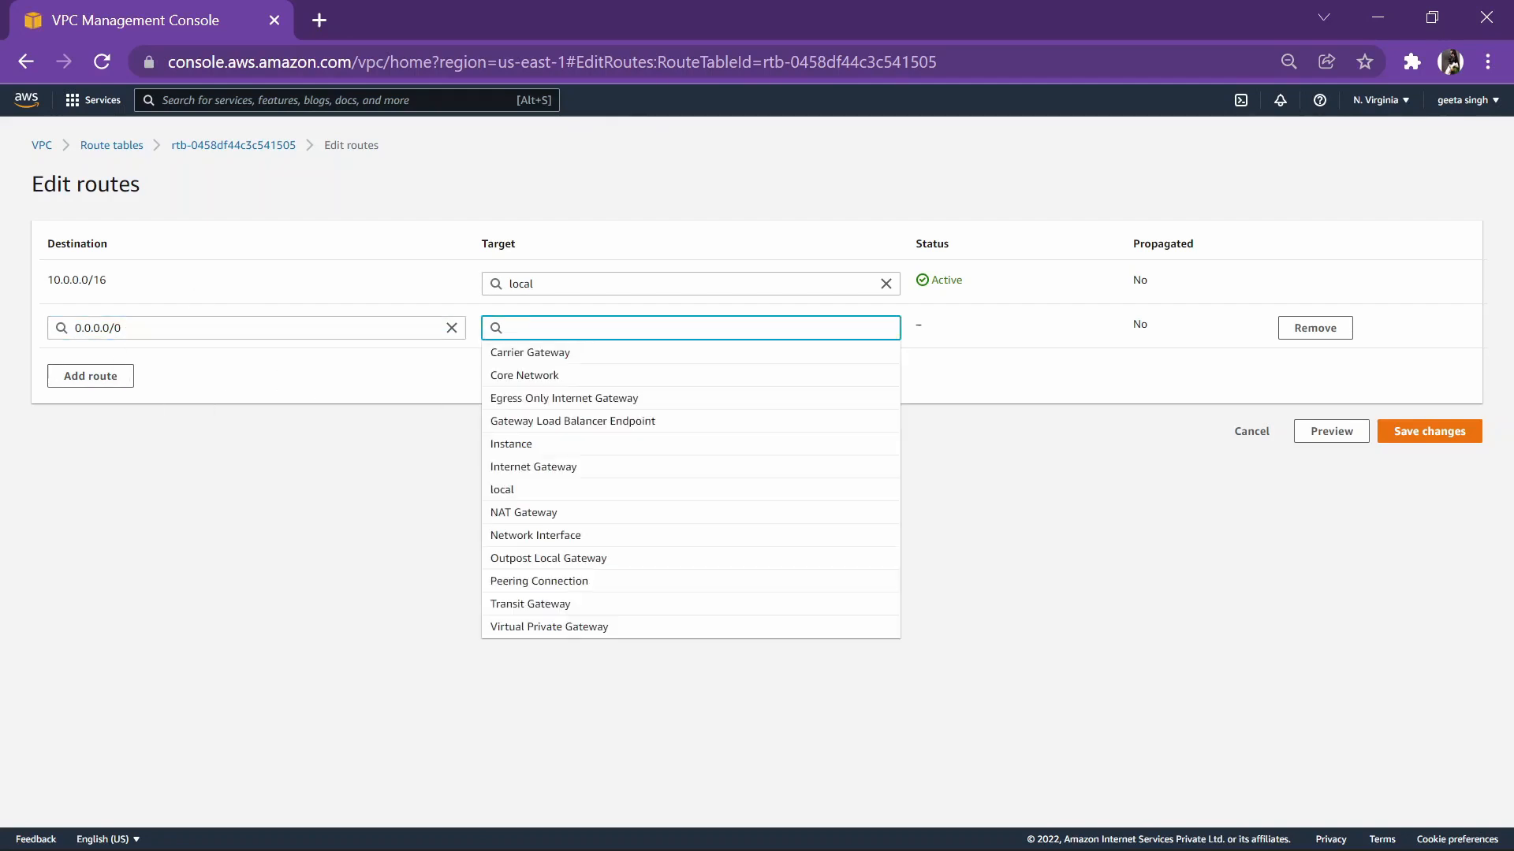
pyautogui.write('i')
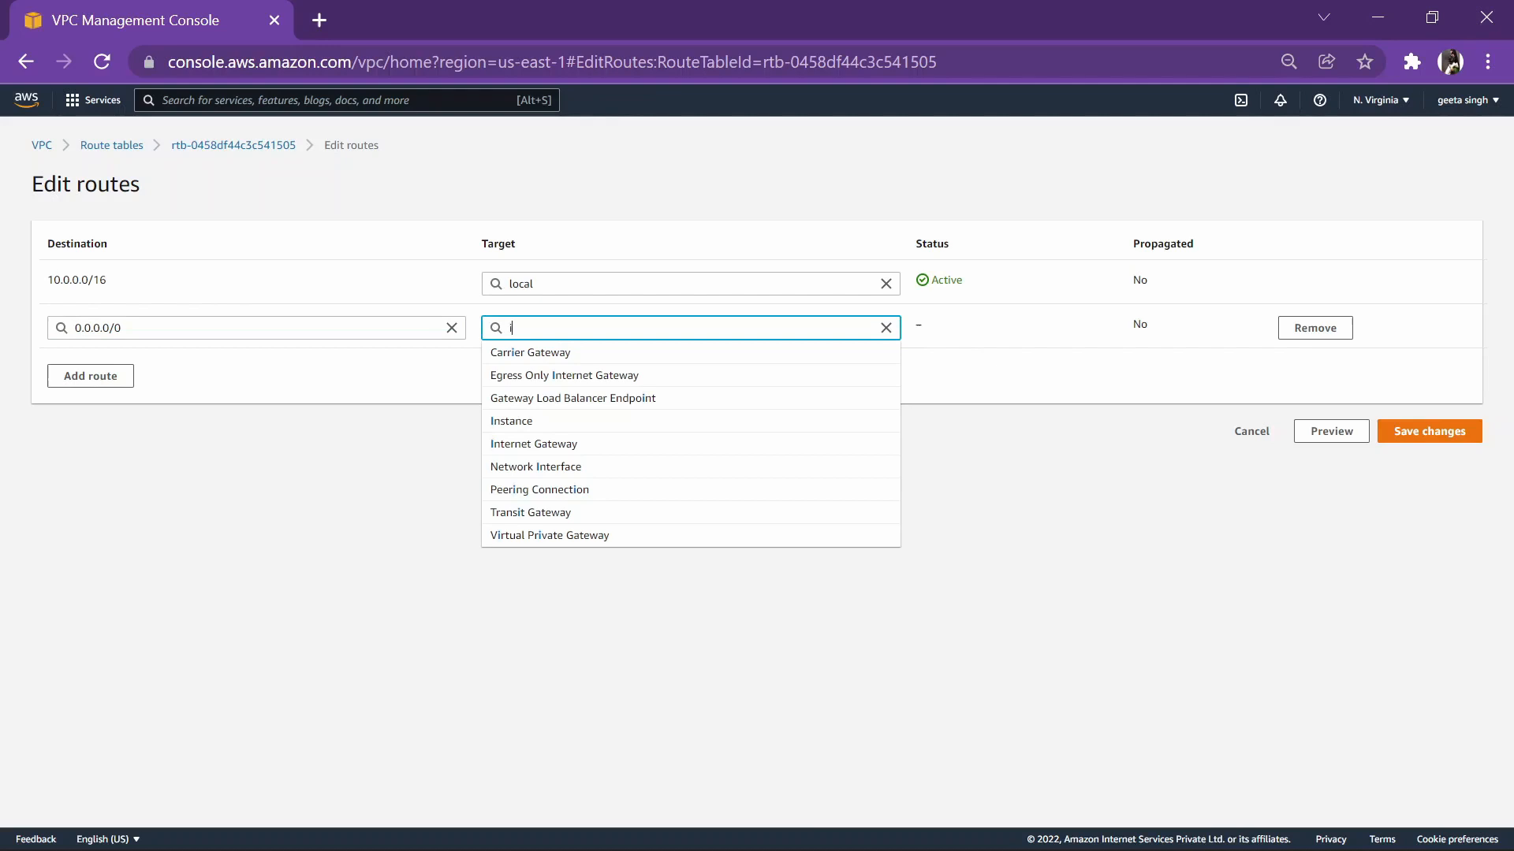
pyautogui.write('nte')
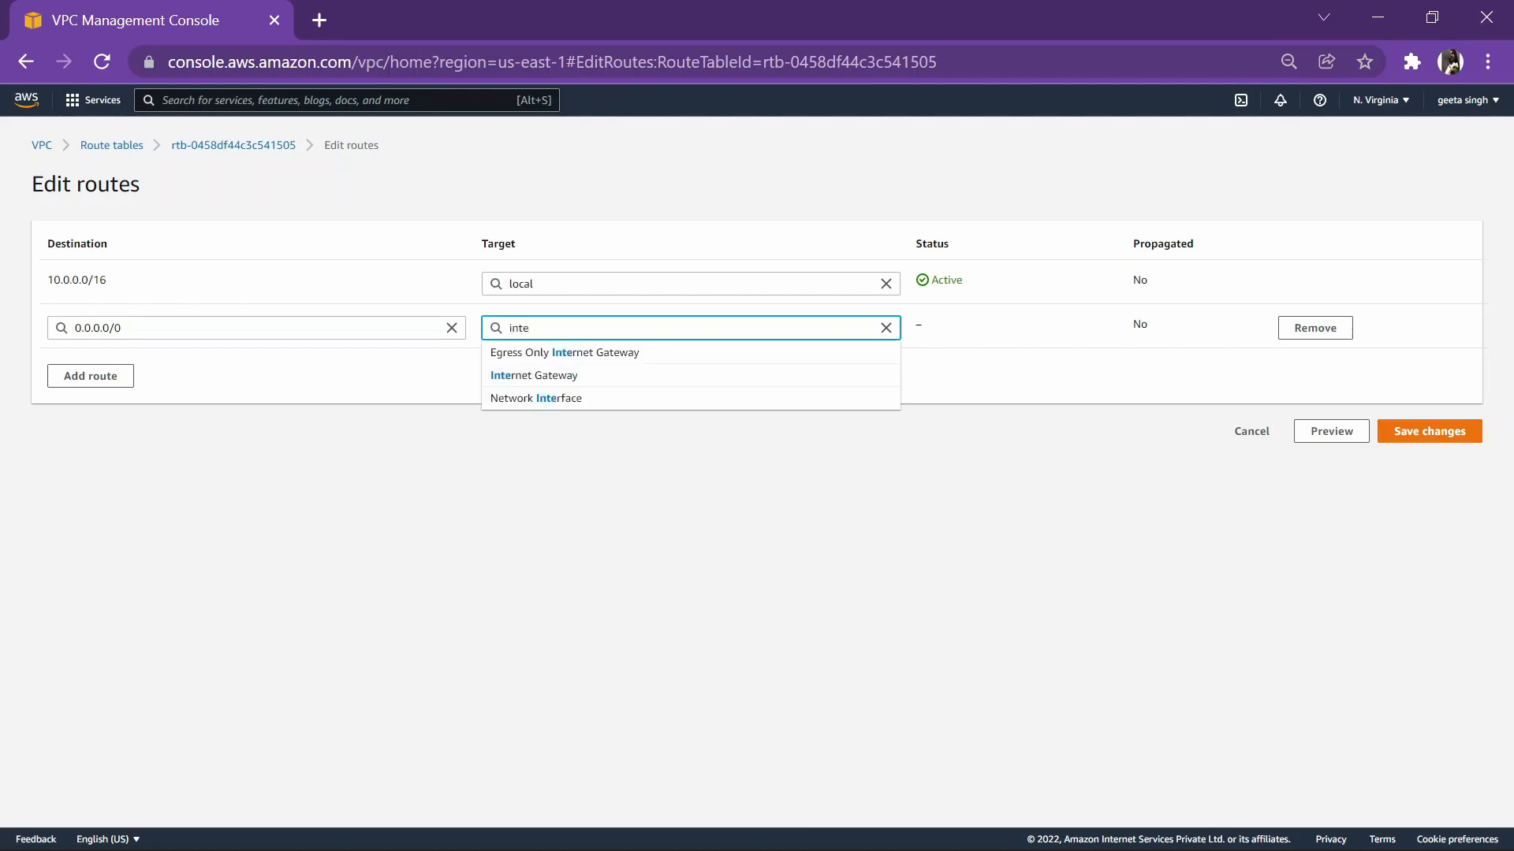
pyautogui.click(533, 376)
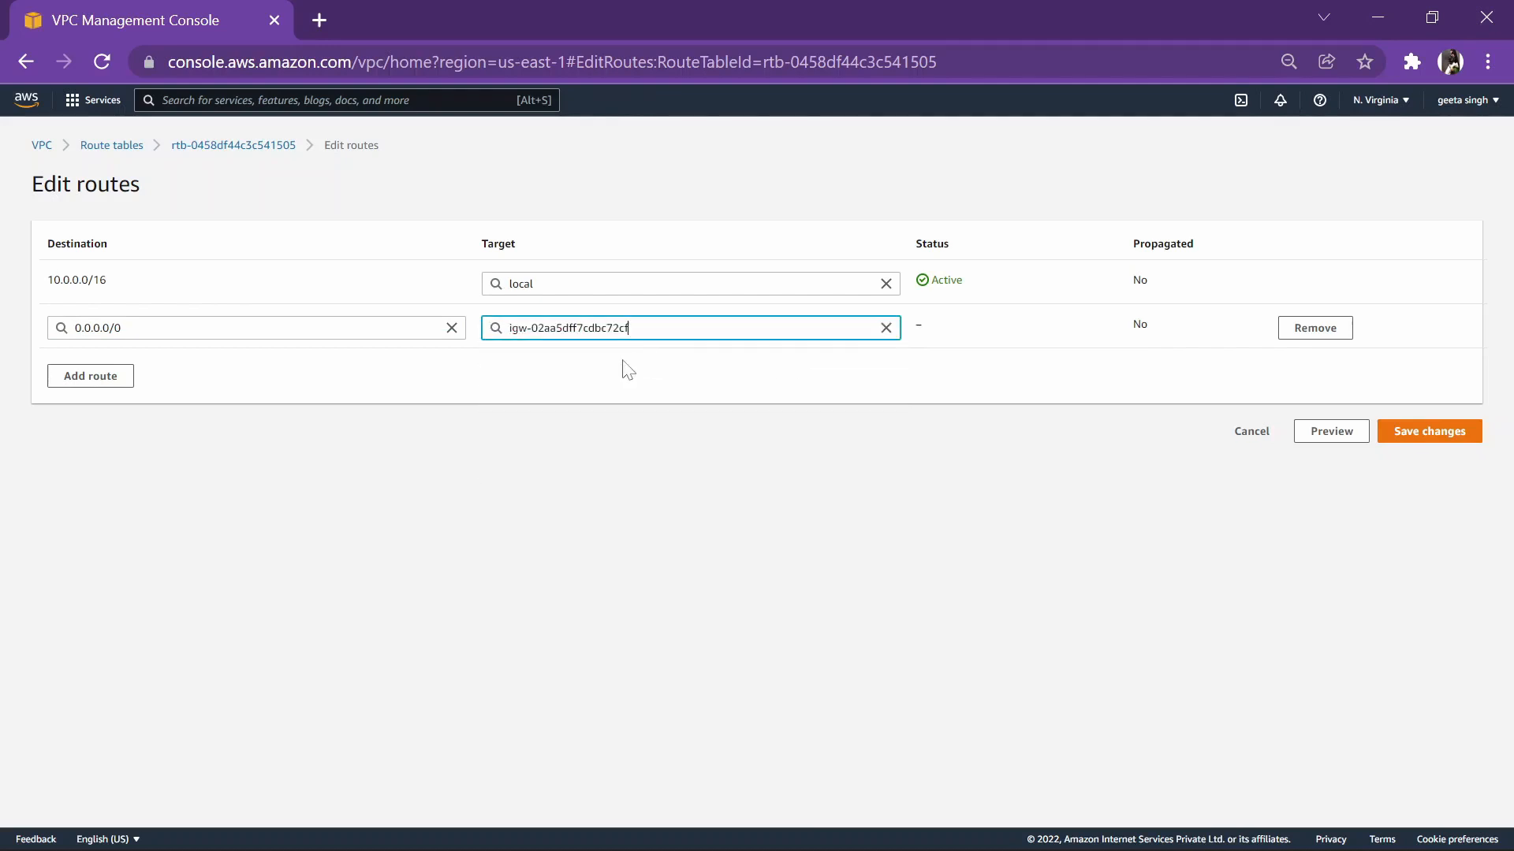
pyautogui.click(1428, 431)
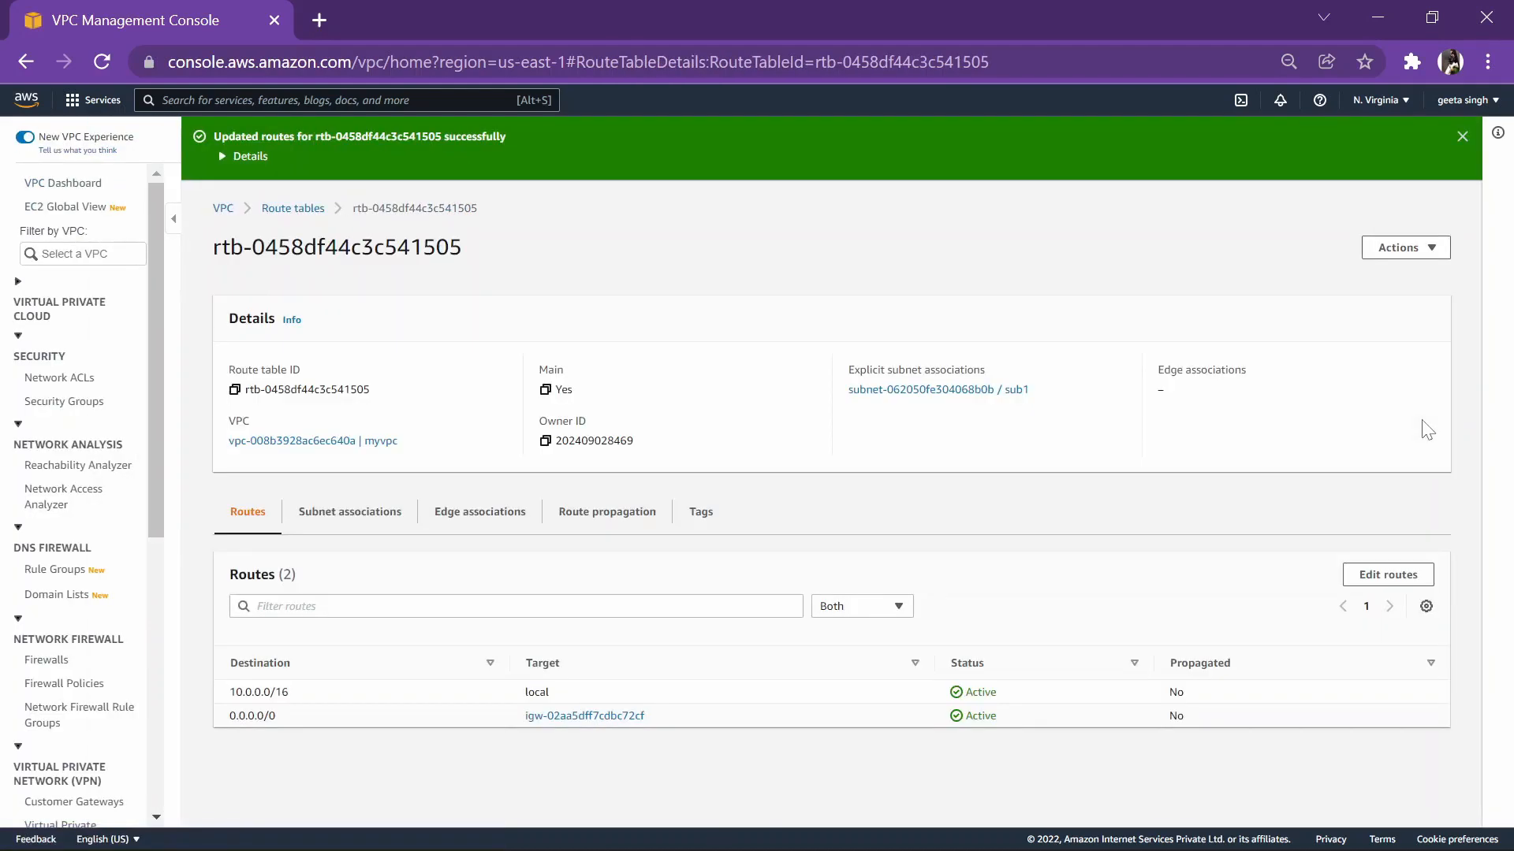
pyautogui.moveTo(319, 324)
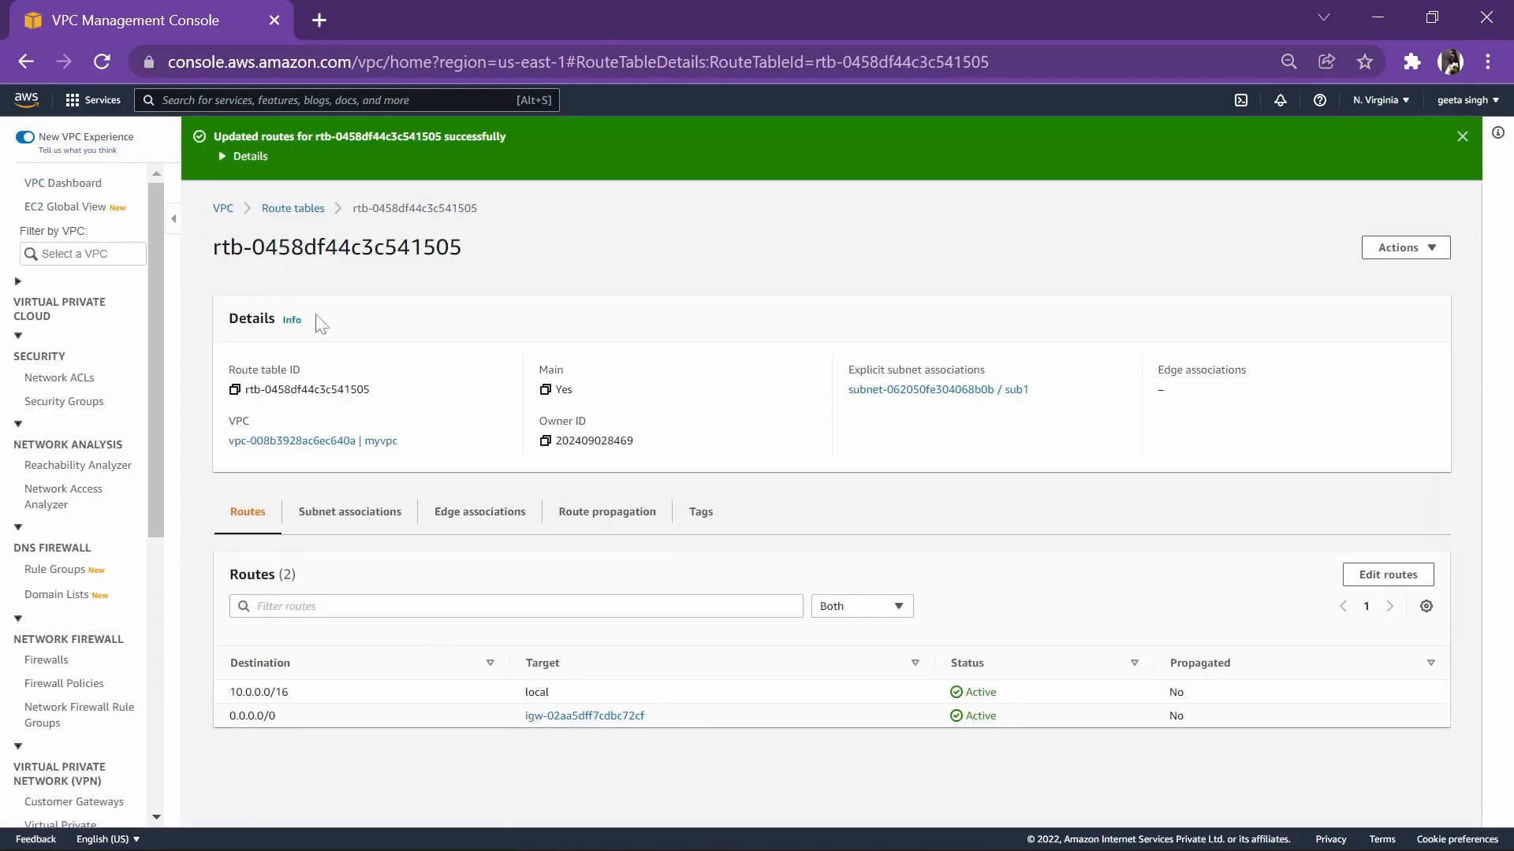
pyautogui.click(64, 182)
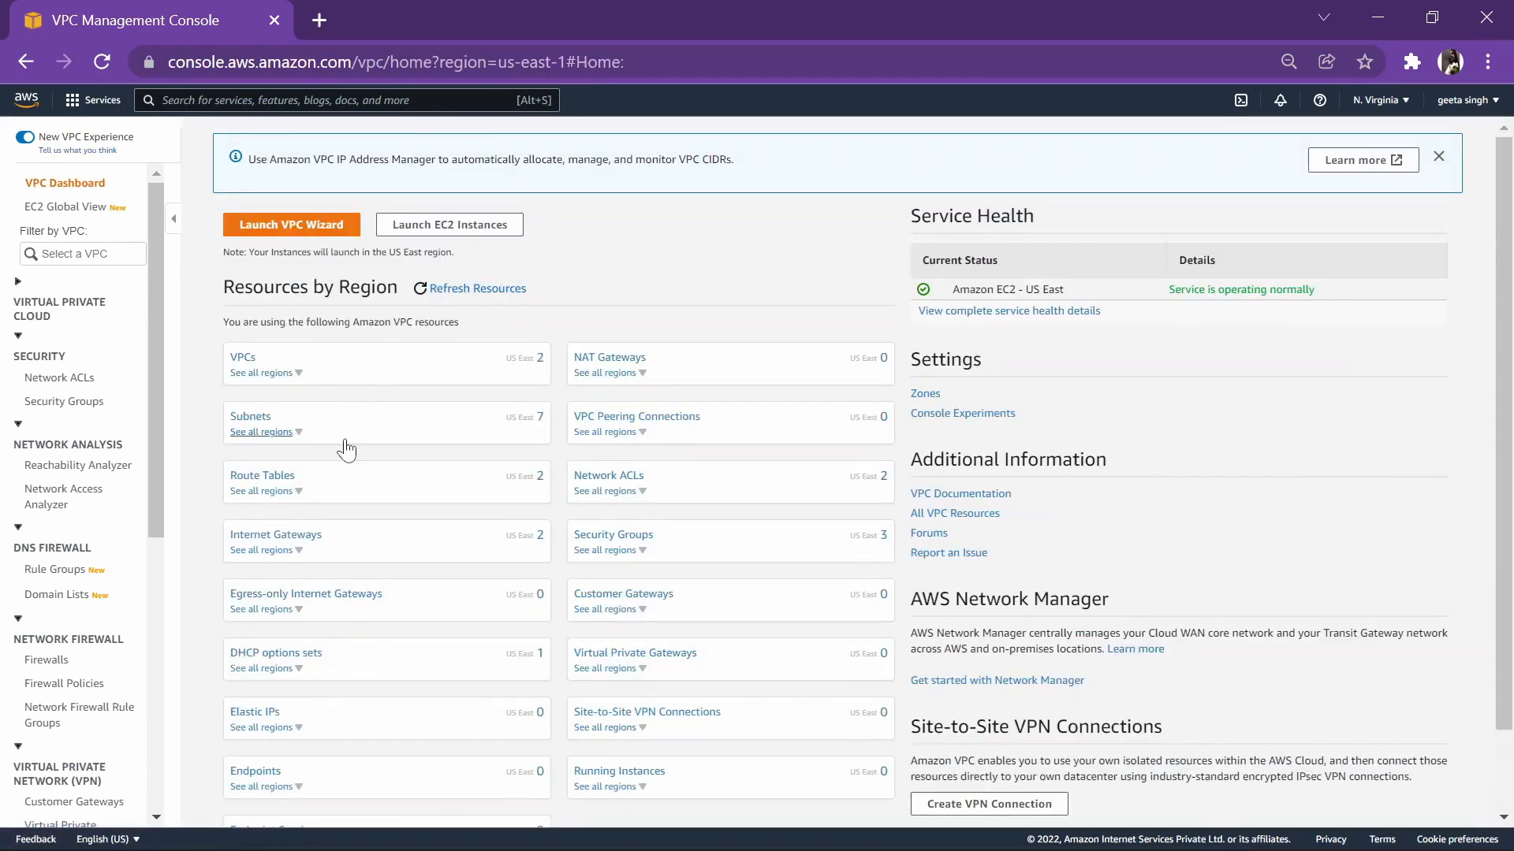
pyautogui.moveTo(348, 549)
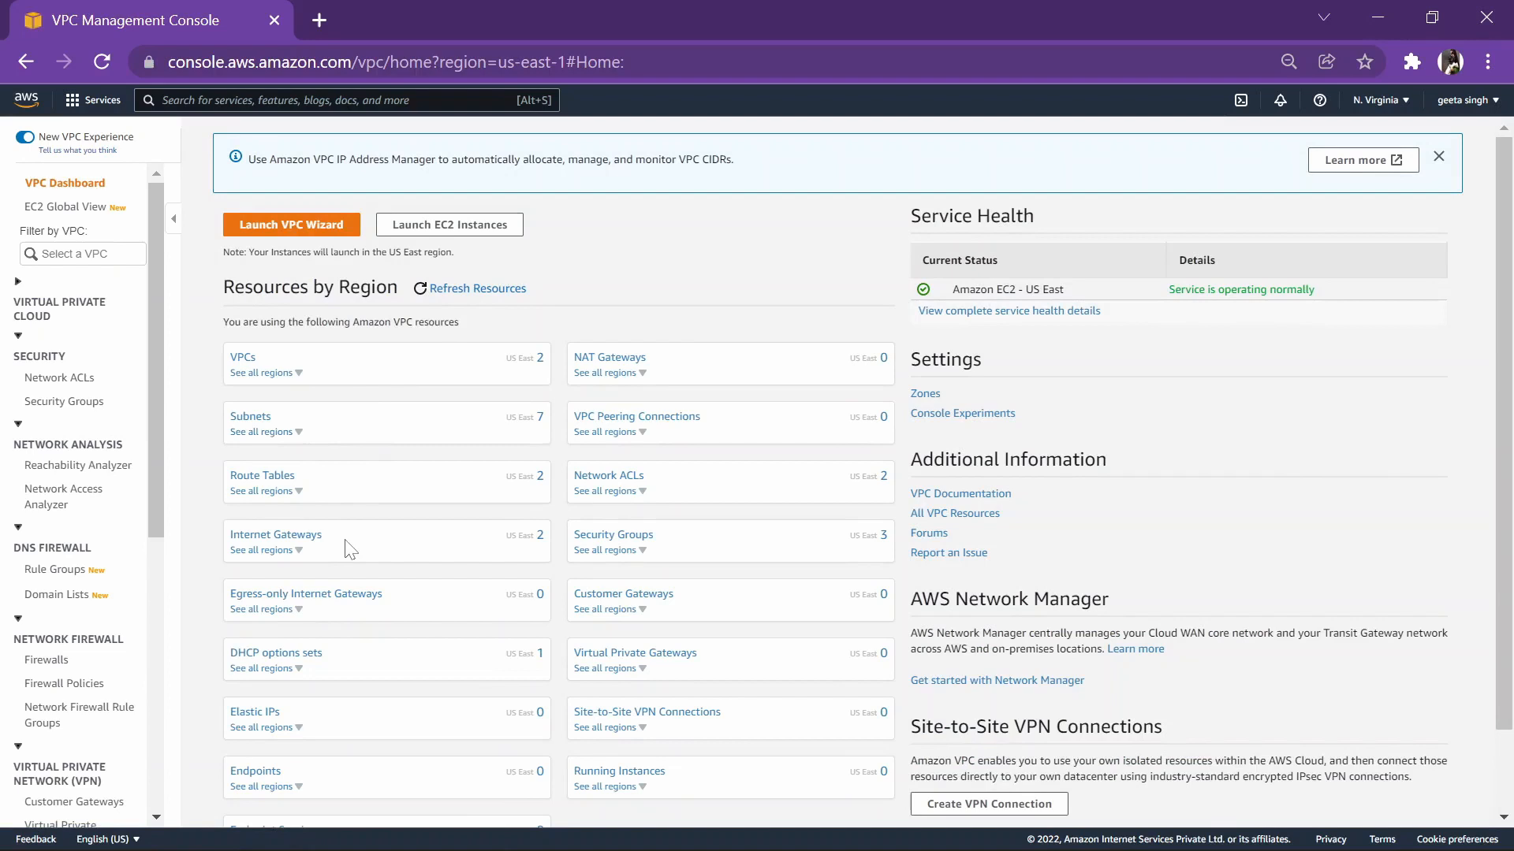
pyautogui.moveTo(336, 478)
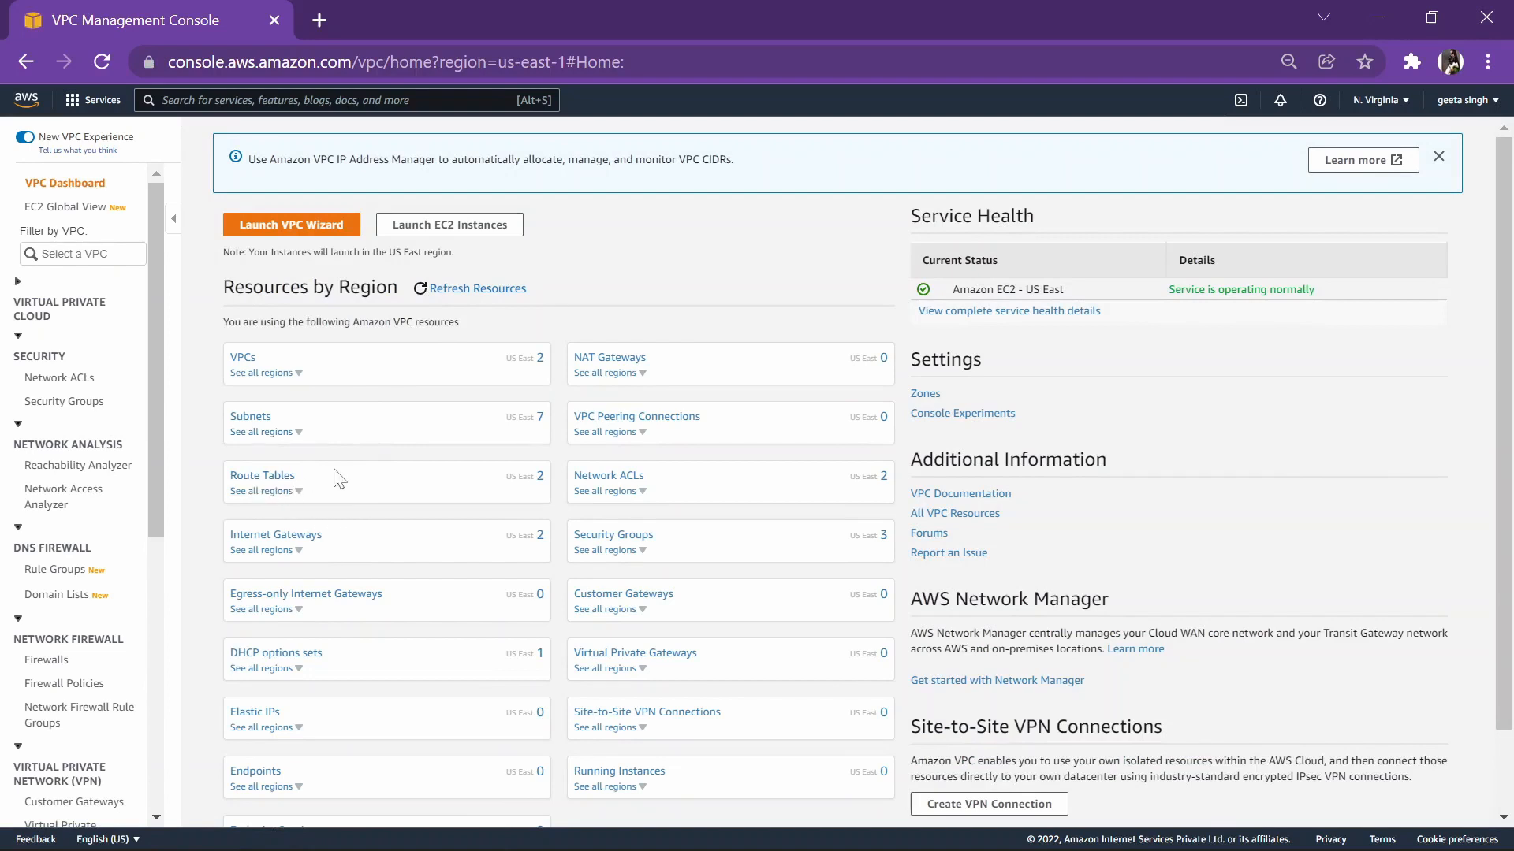
# Step: Search the services bar for ec2 to reach the EC2 console
pyautogui.click(345, 99)
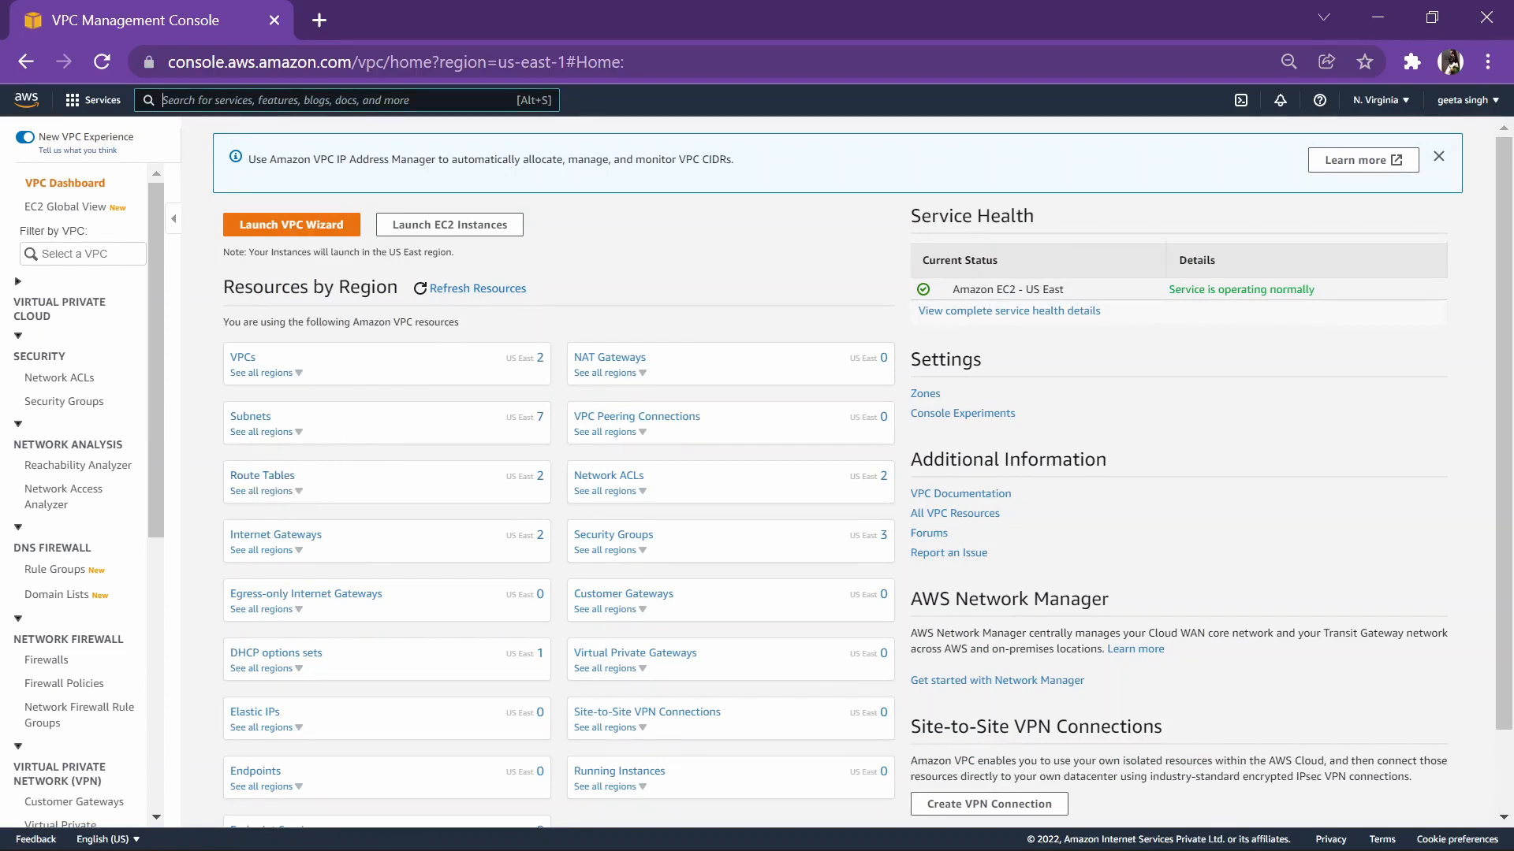
pyautogui.write('ec2')
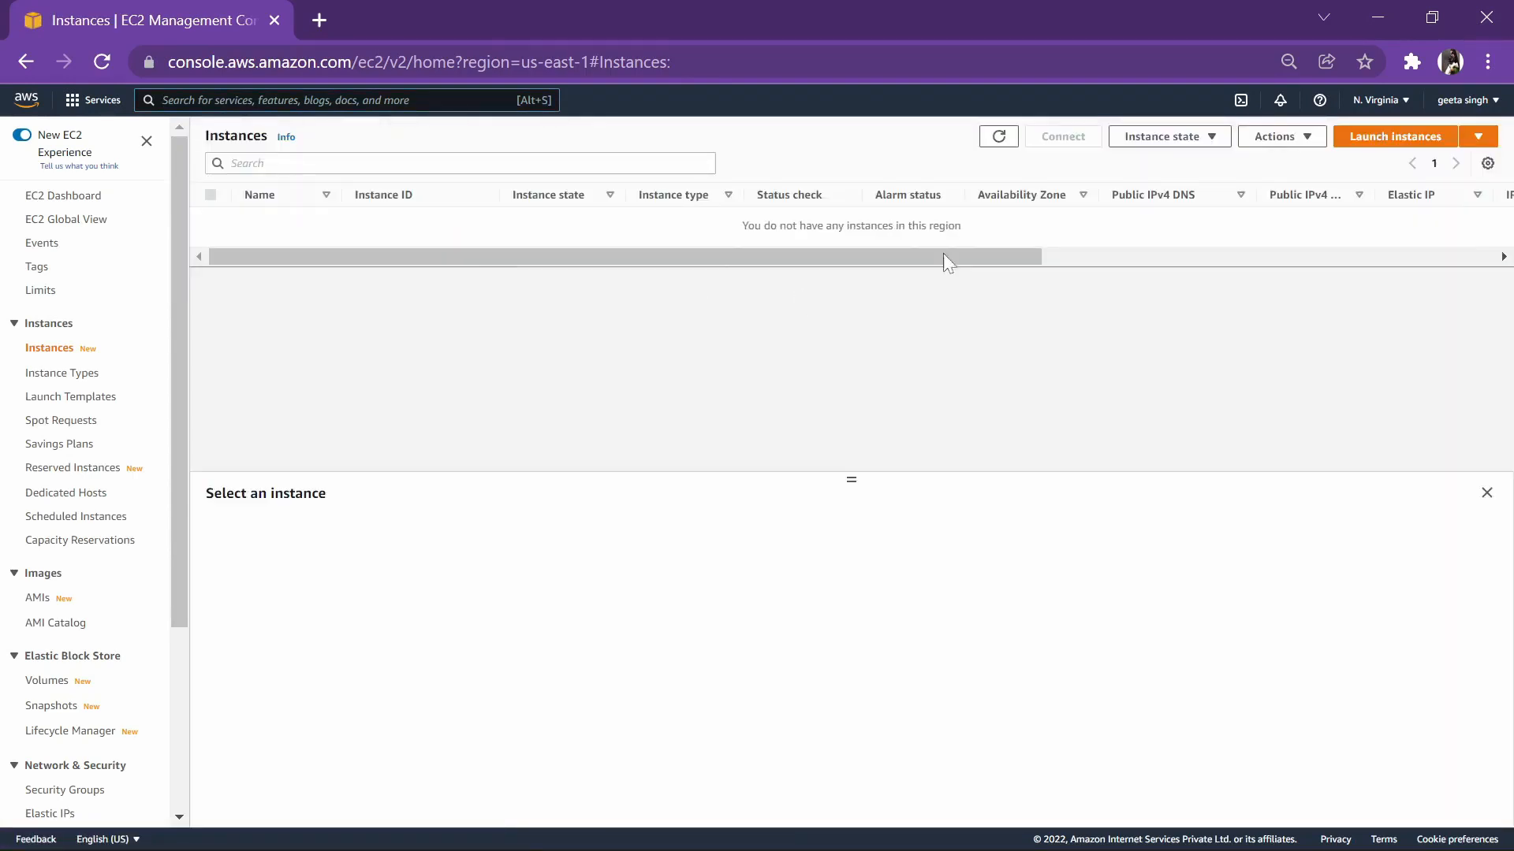
# Step: Launch an instance, filter to free-tier images, and select Windows Server 2019 Base
pyautogui.click(1393, 135)
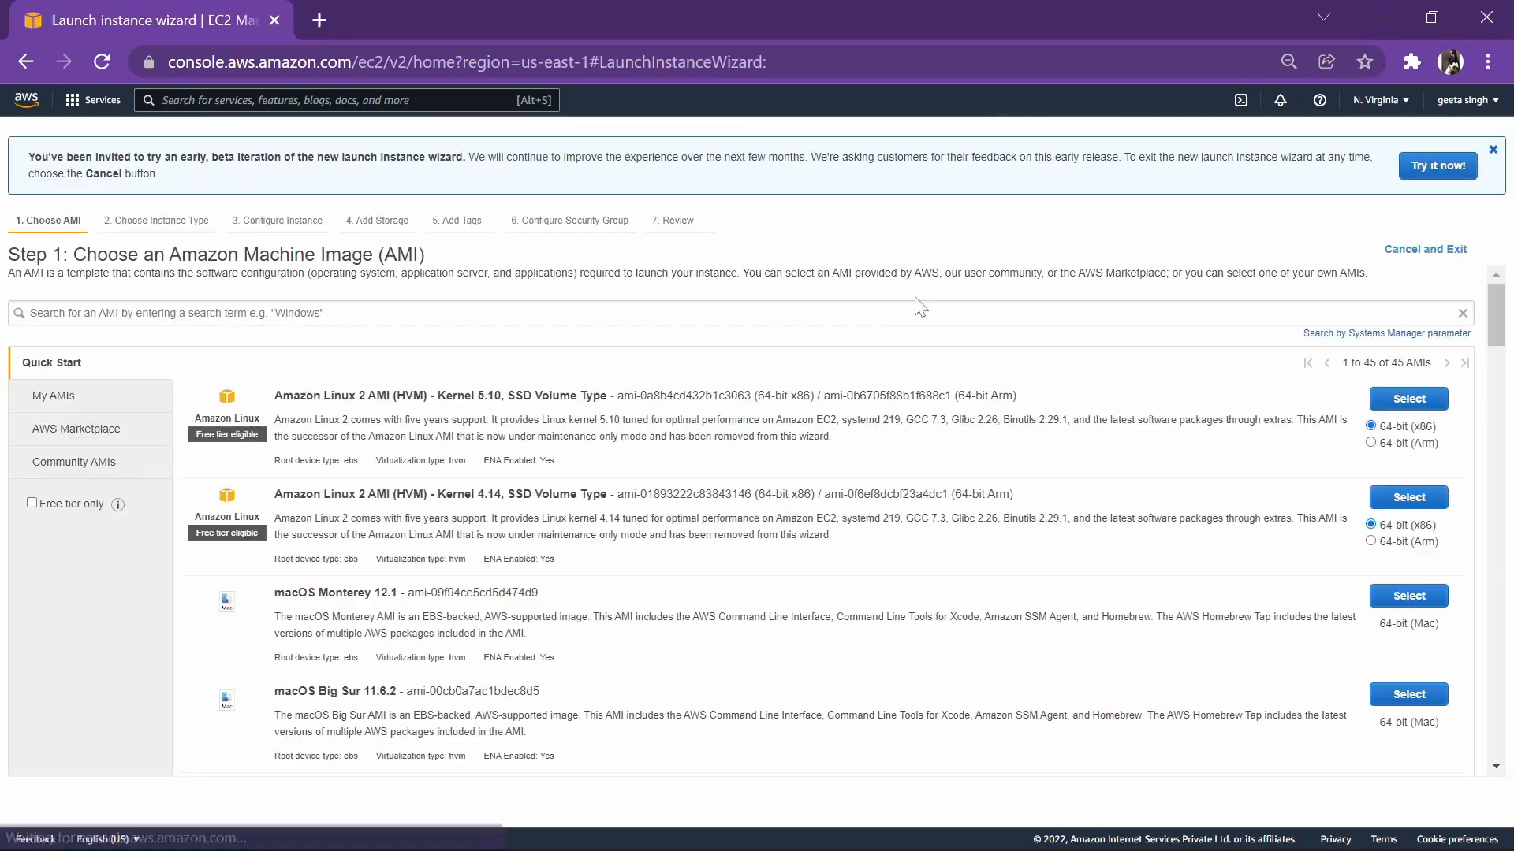
pyautogui.click(31, 503)
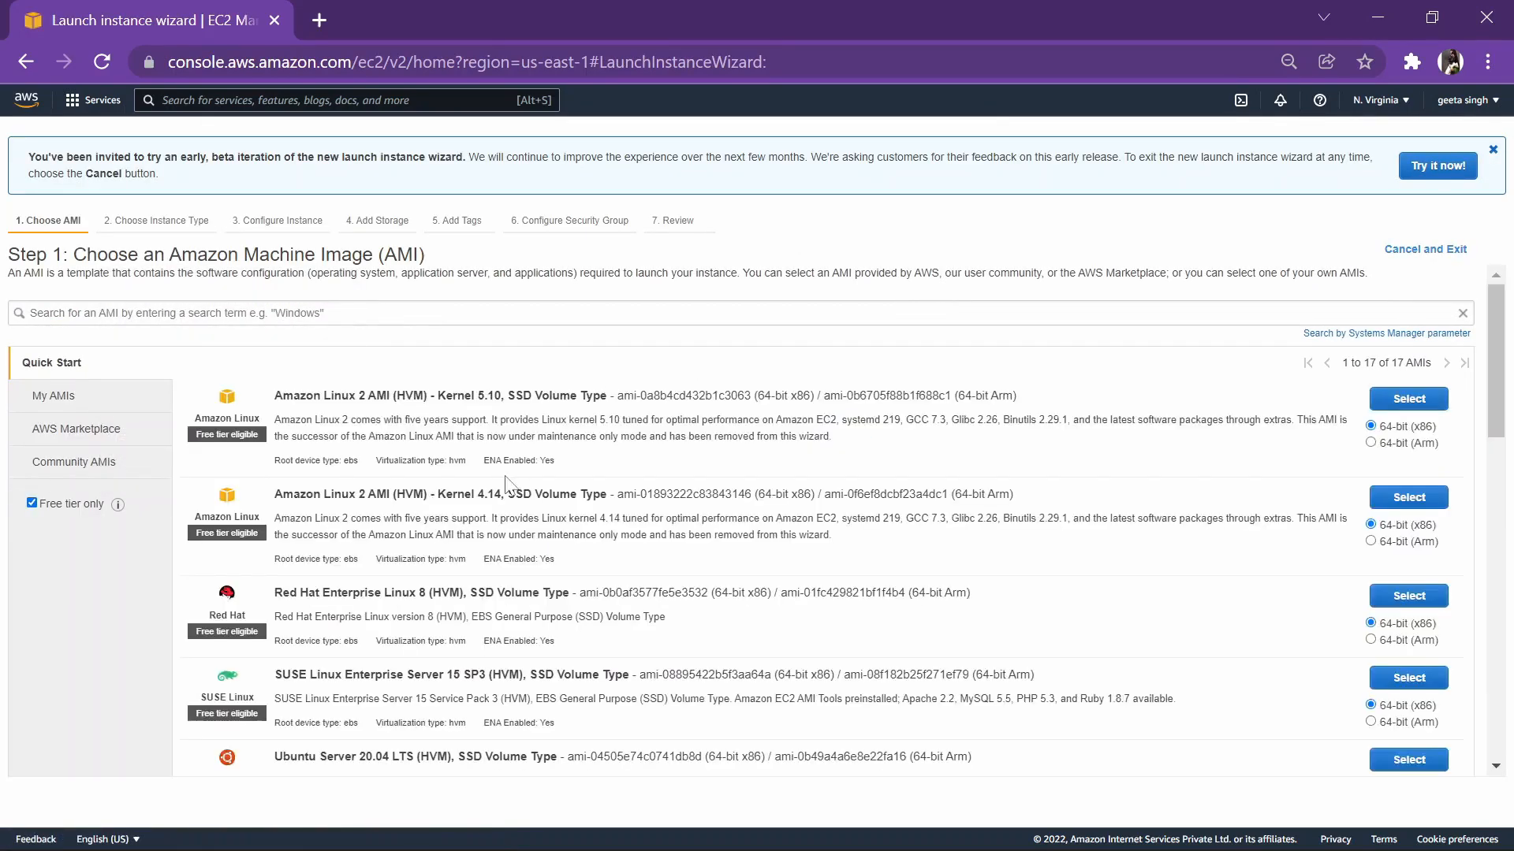
pyautogui.scroll(-3)
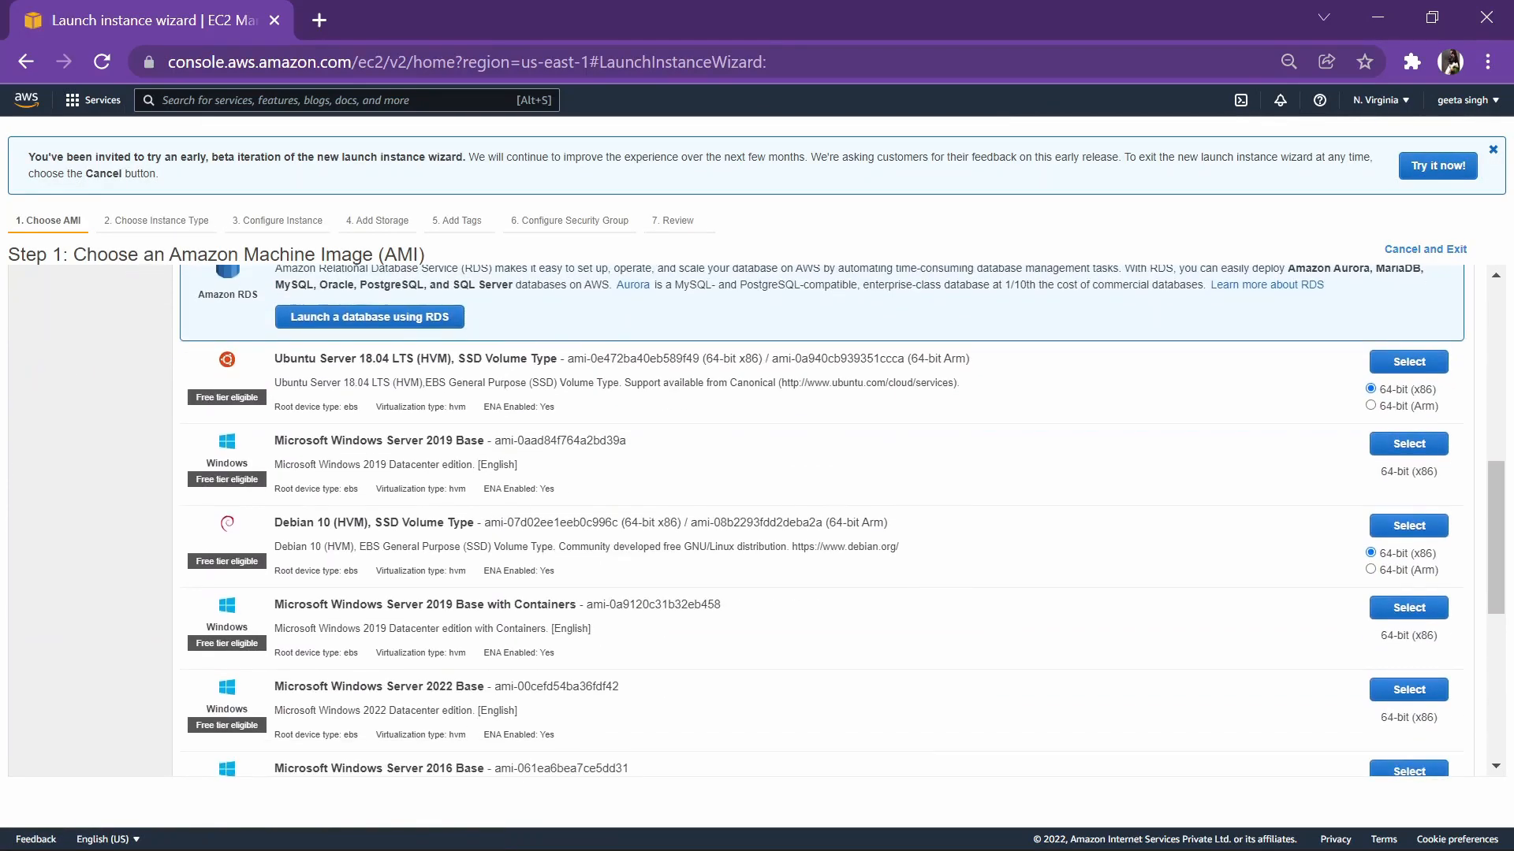
pyautogui.moveTo(955, 454)
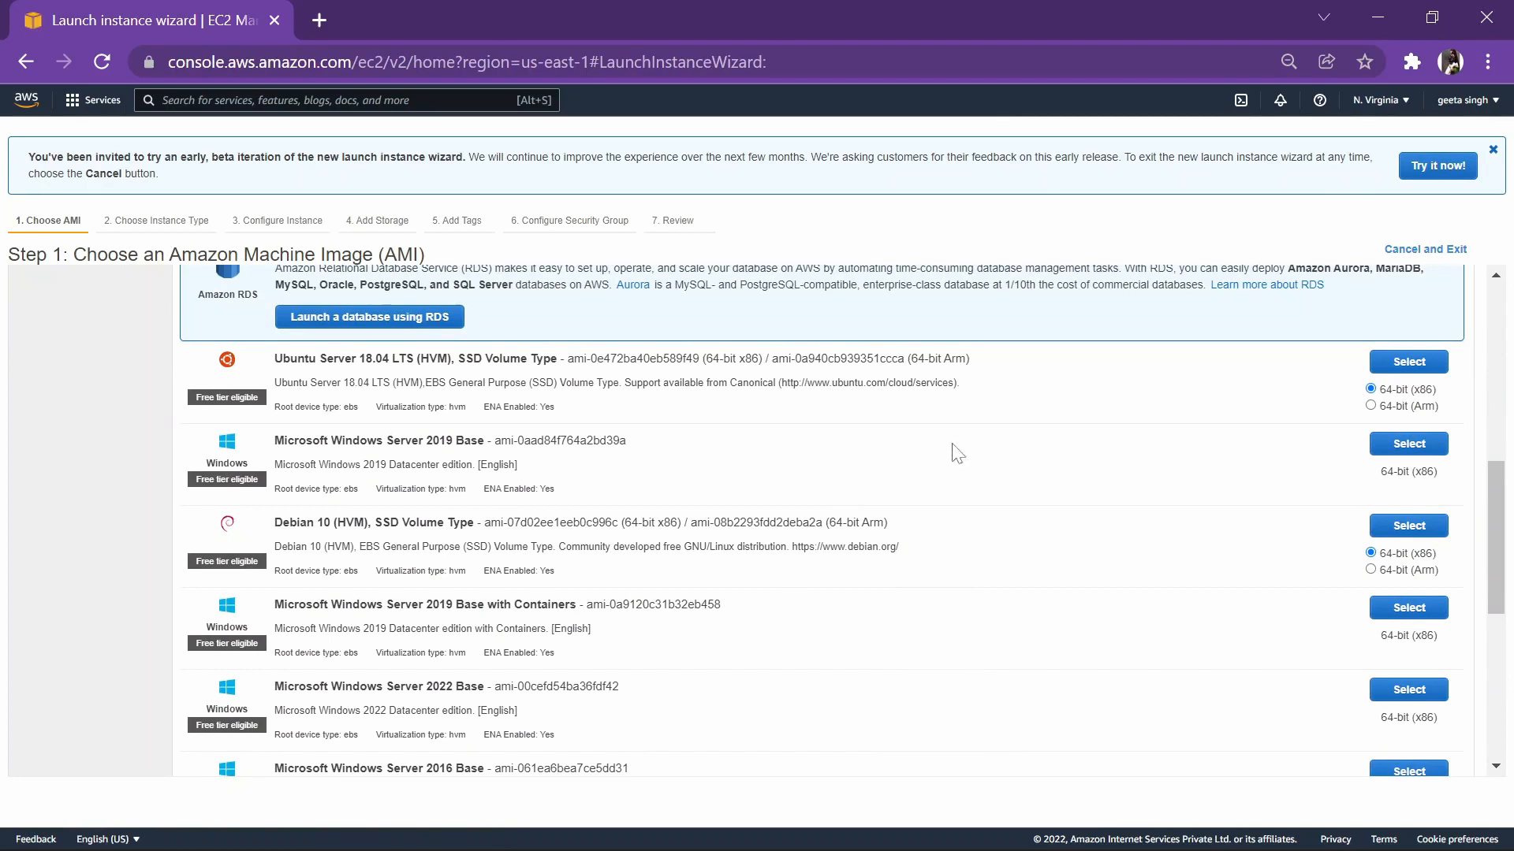
pyautogui.moveTo(1310, 450)
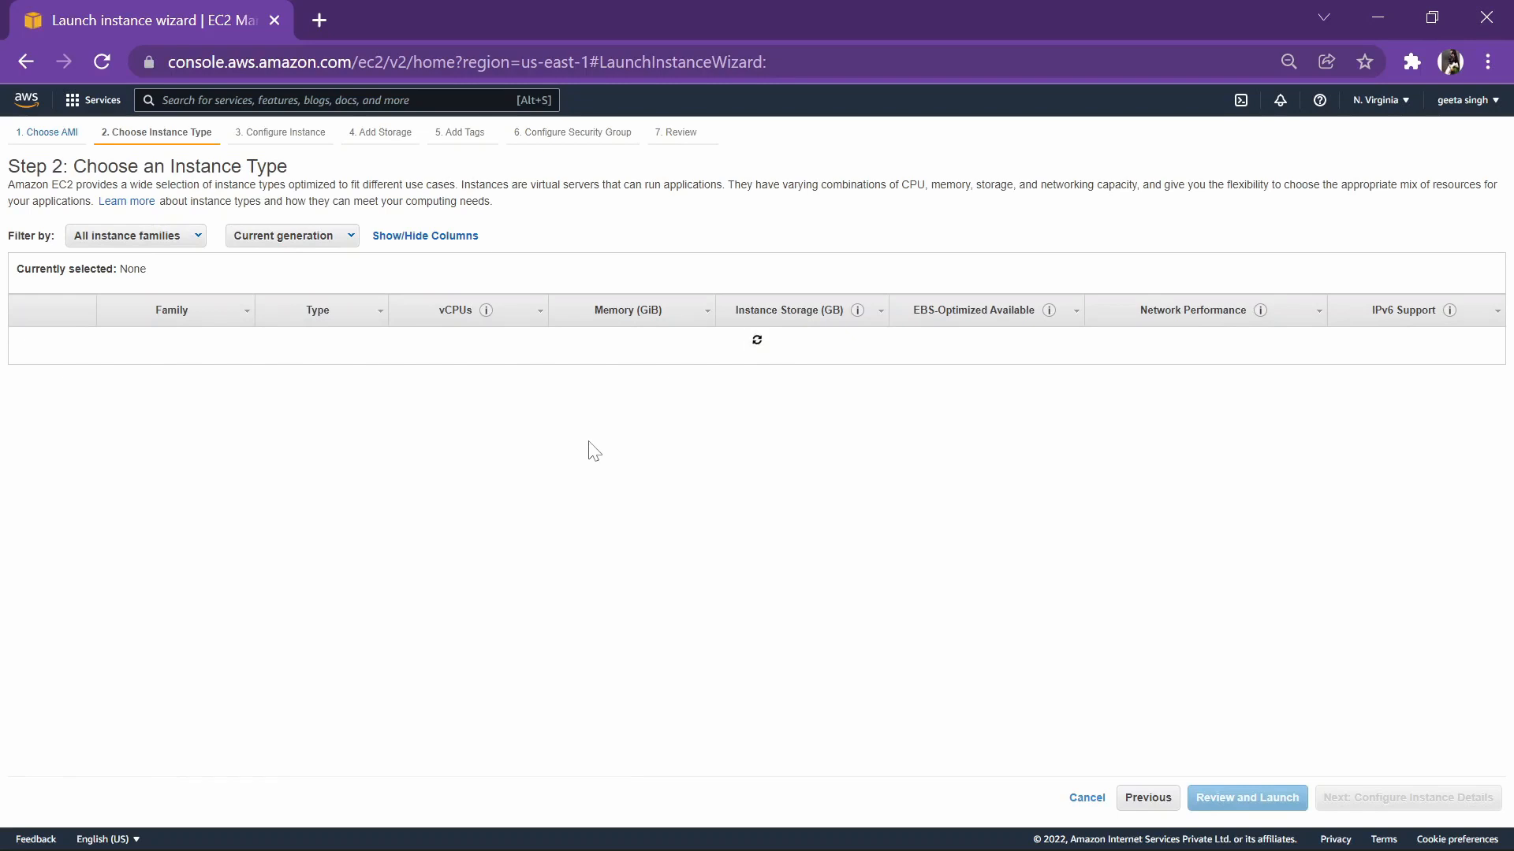
pyautogui.click(23, 379)
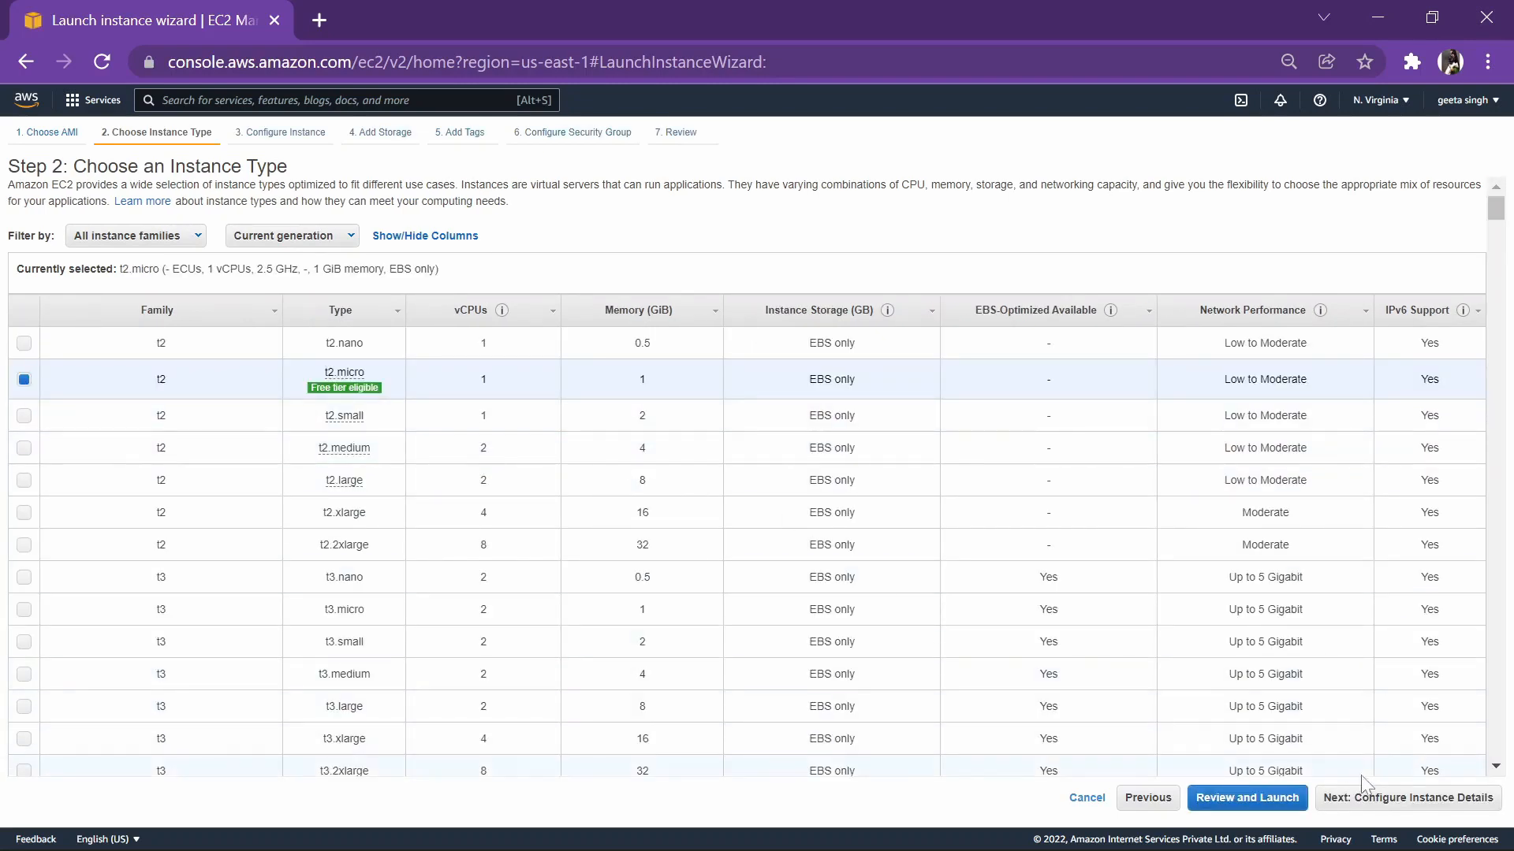
# Step: Place the instance in myvpc subnet sub1 with auto-assigned public IP enabled
pyautogui.click(1406, 797)
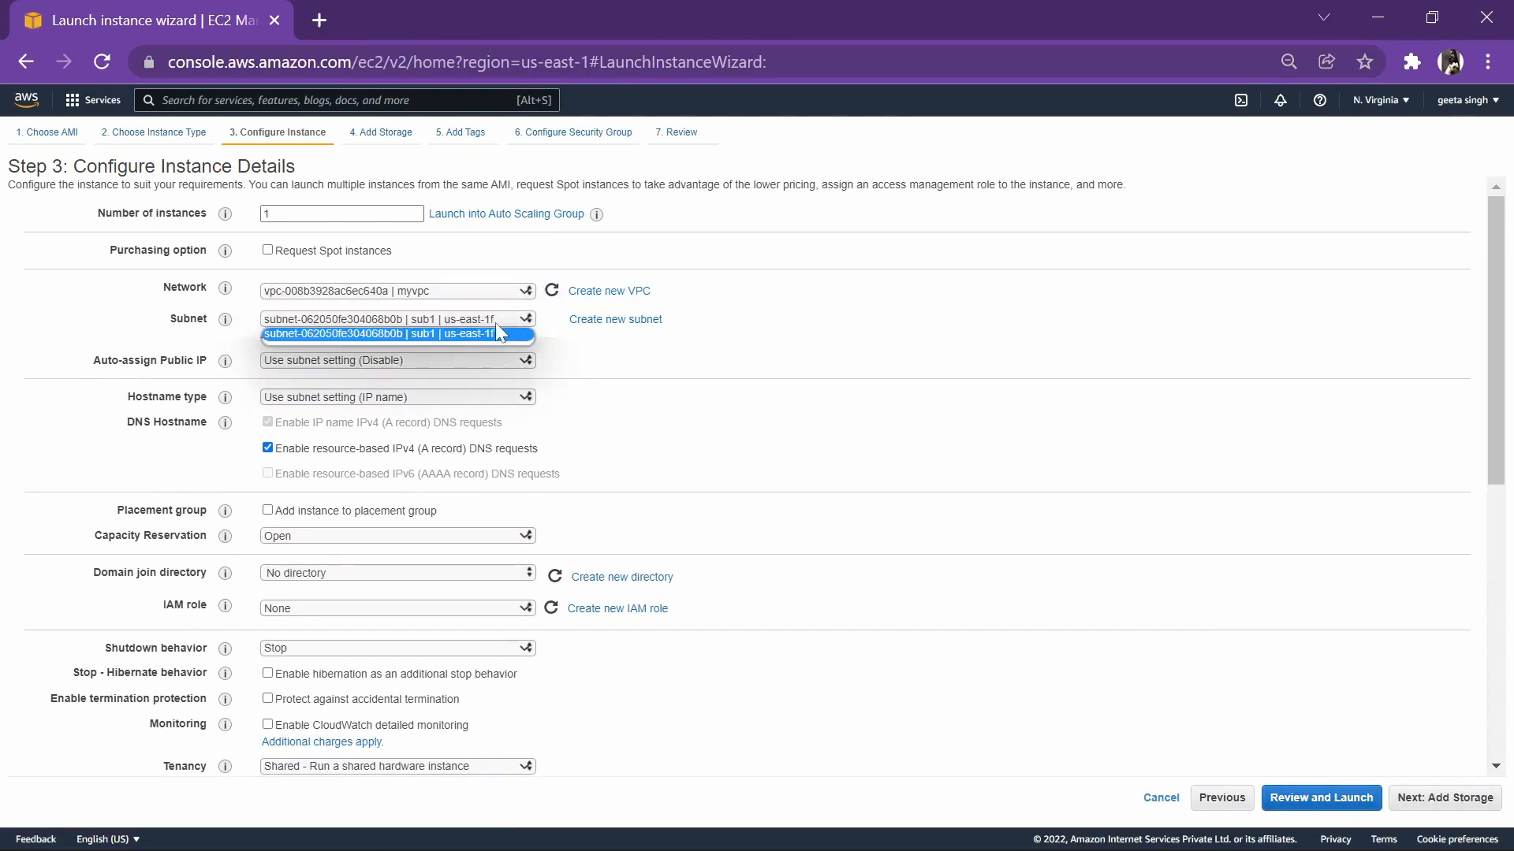
pyautogui.click(396, 360)
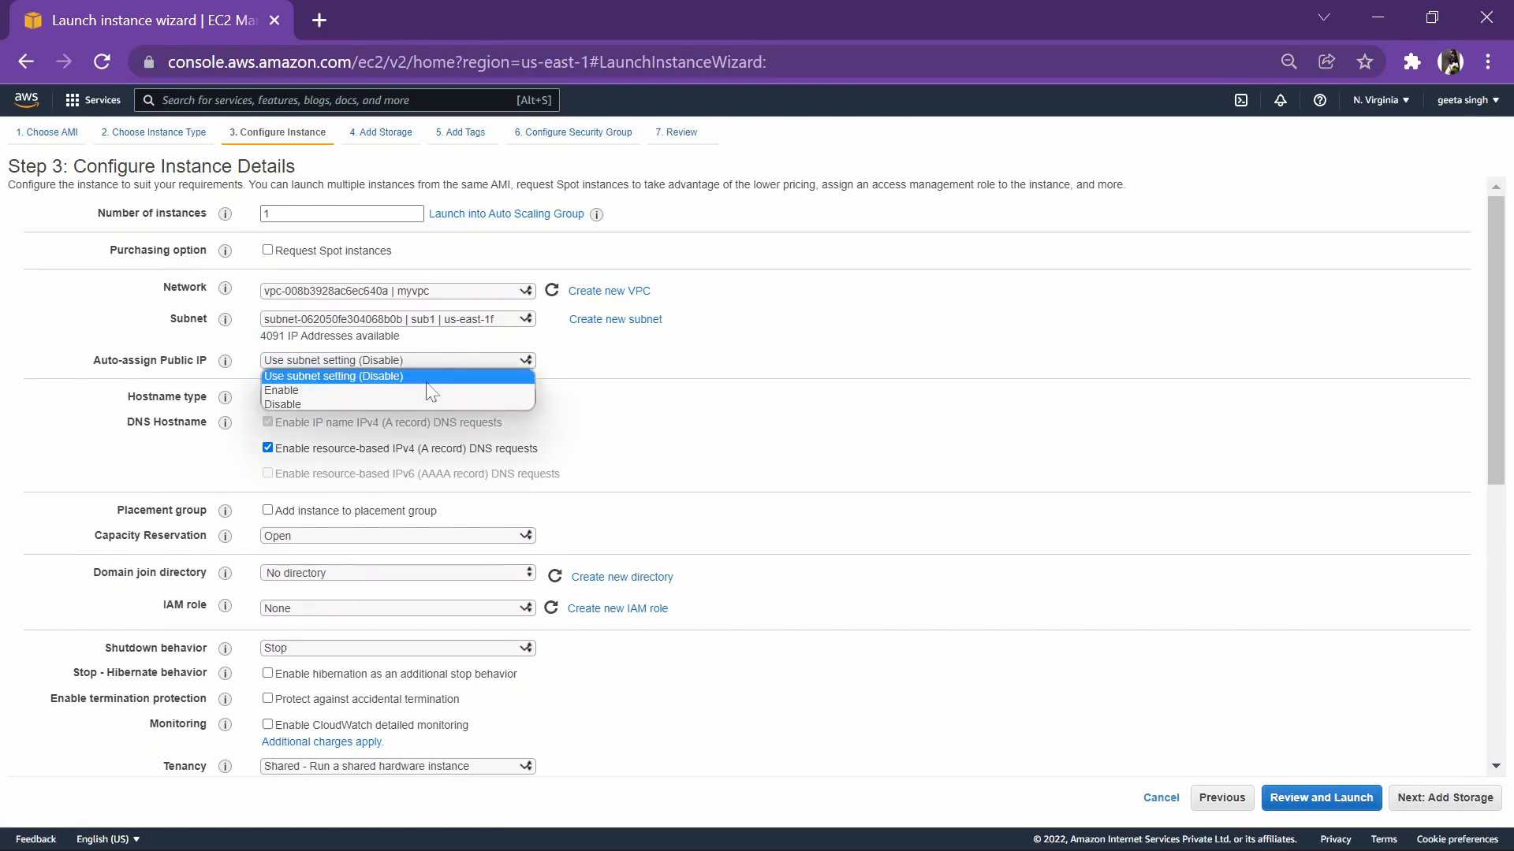
pyautogui.click(281, 390)
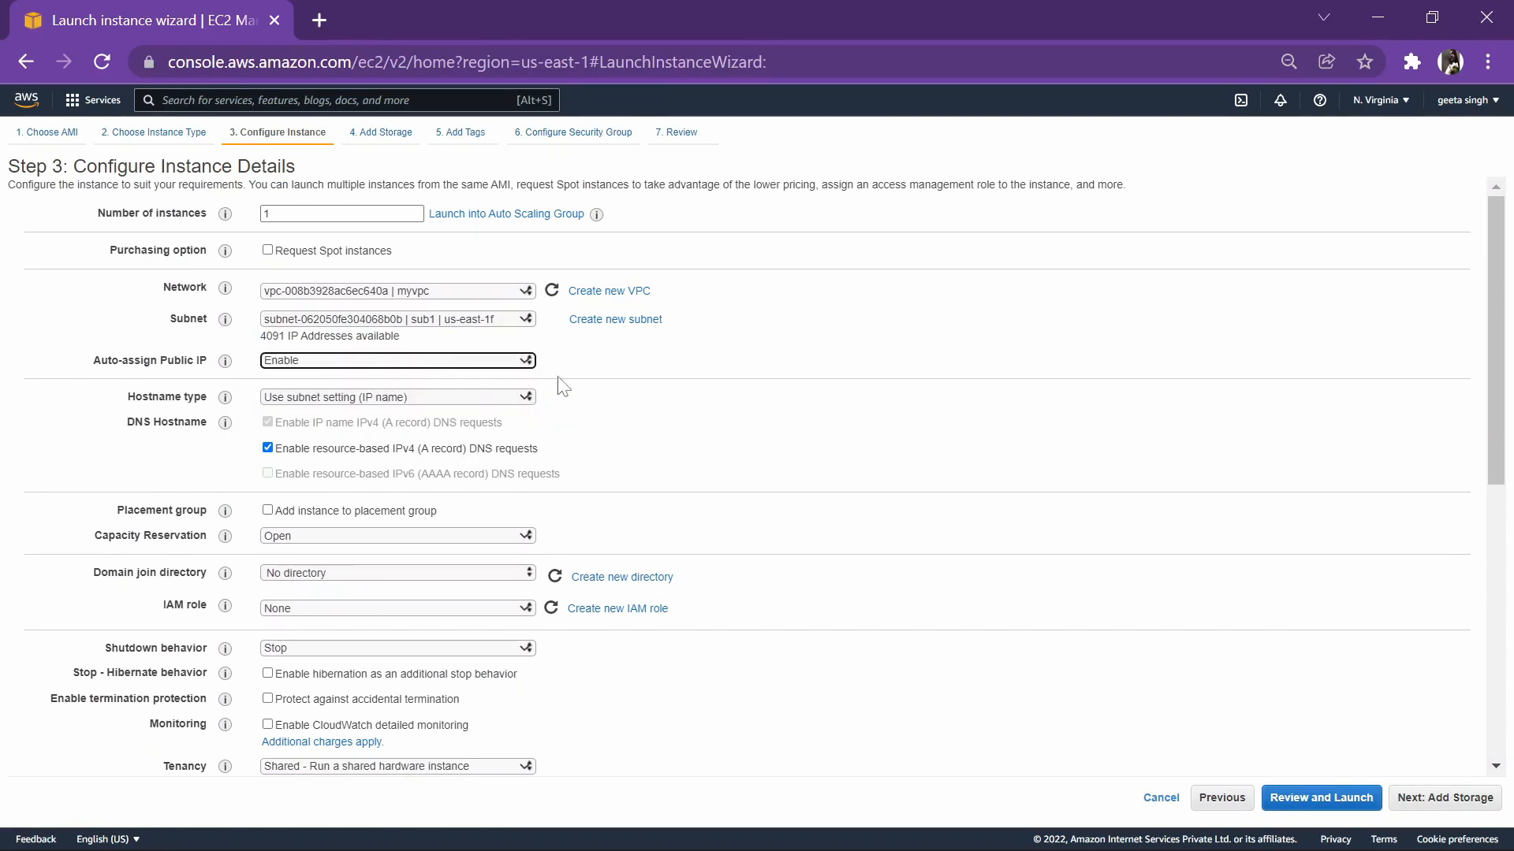
pyautogui.scroll(-3)
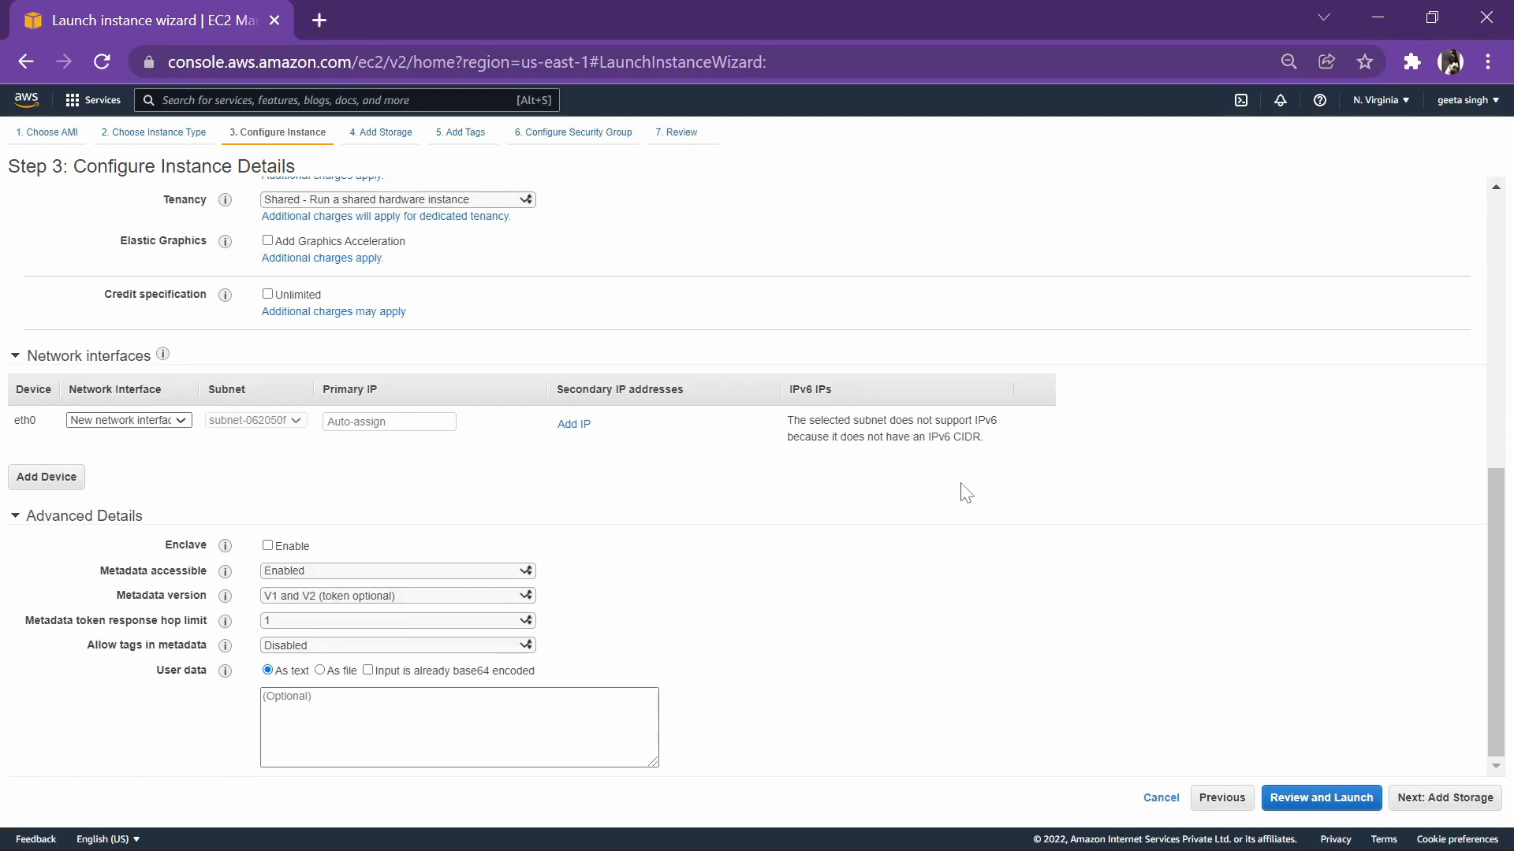
pyautogui.scroll(3)
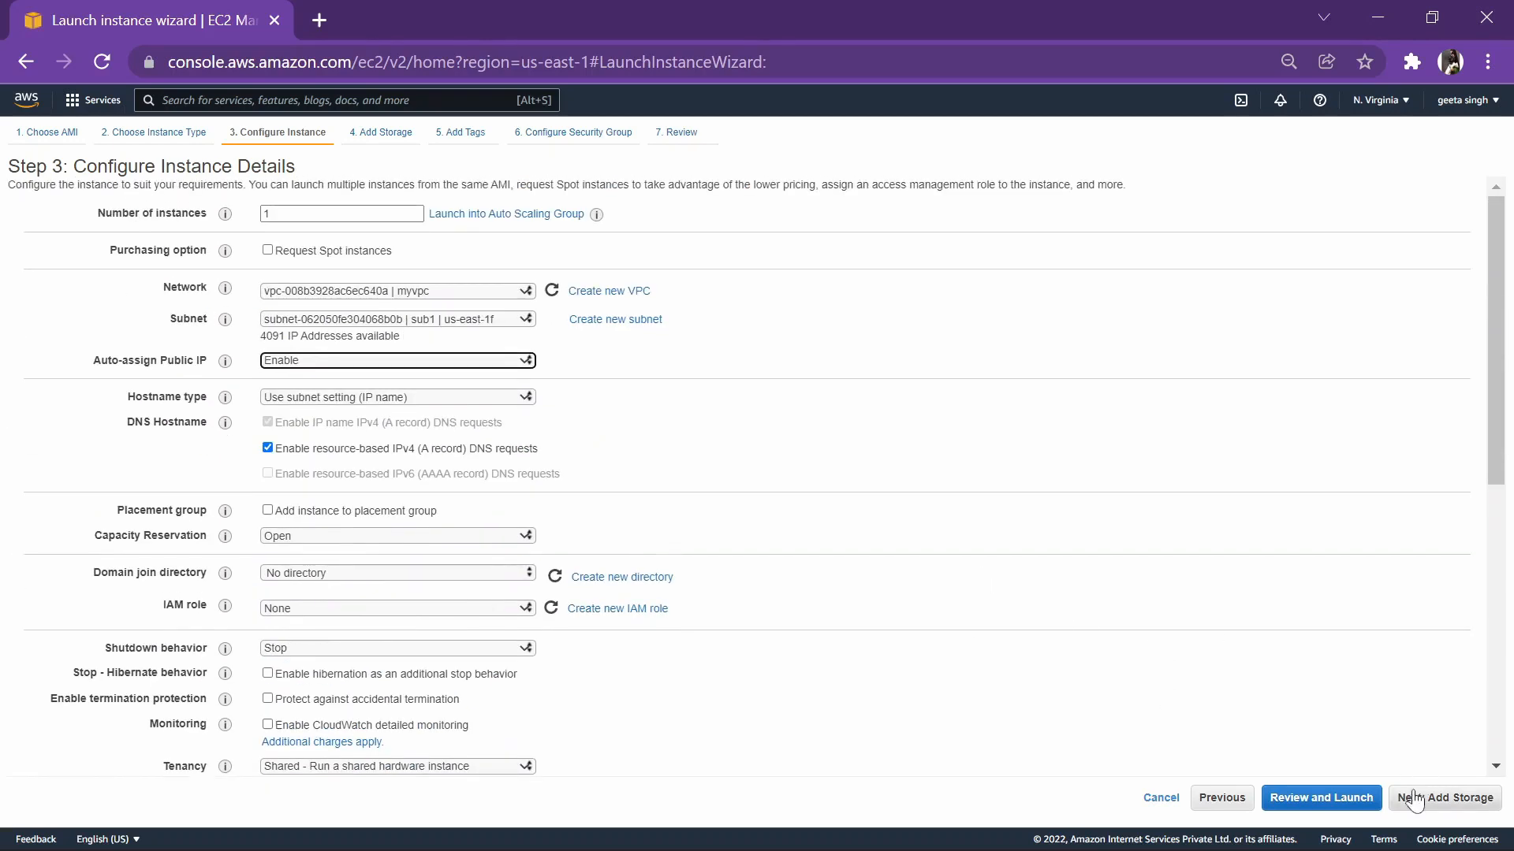
# Step: Skip through storage and tags, keep the RDP rule, and reach the launch review
pyautogui.click(1451, 797)
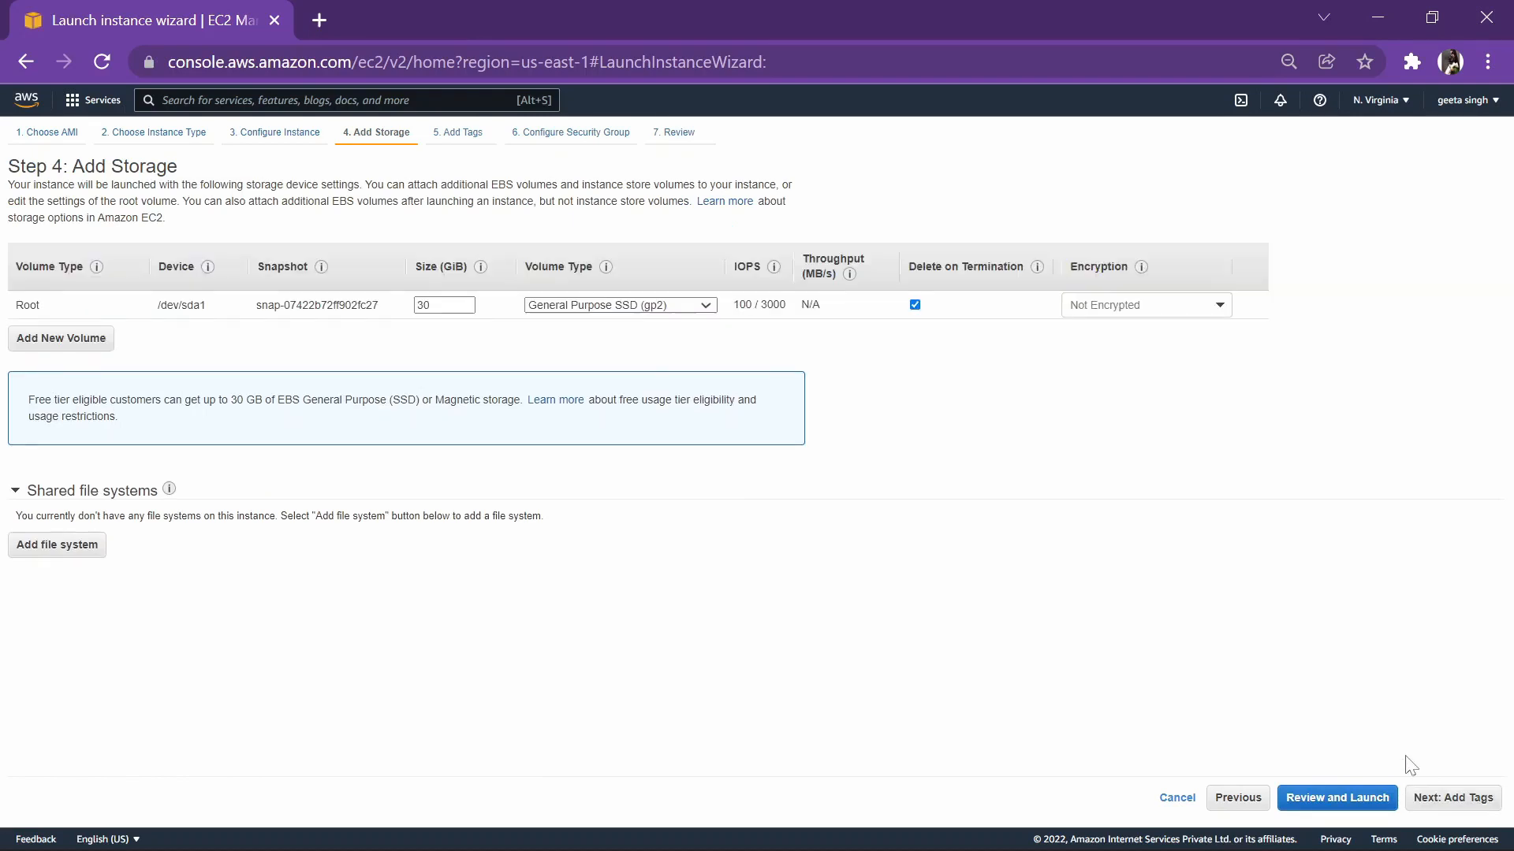
pyautogui.moveTo(1454, 798)
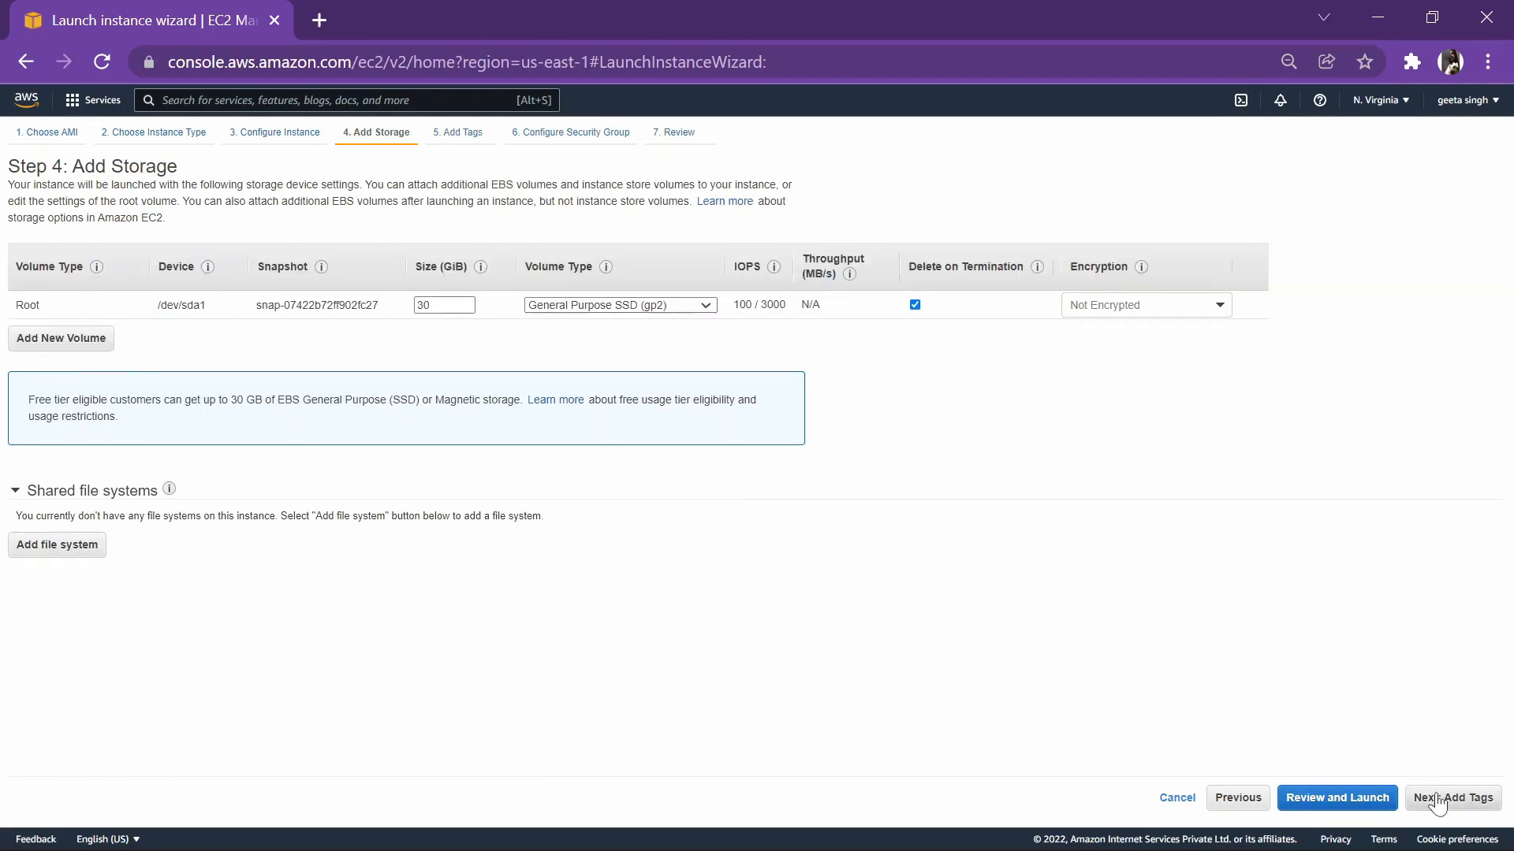
pyautogui.click(1453, 797)
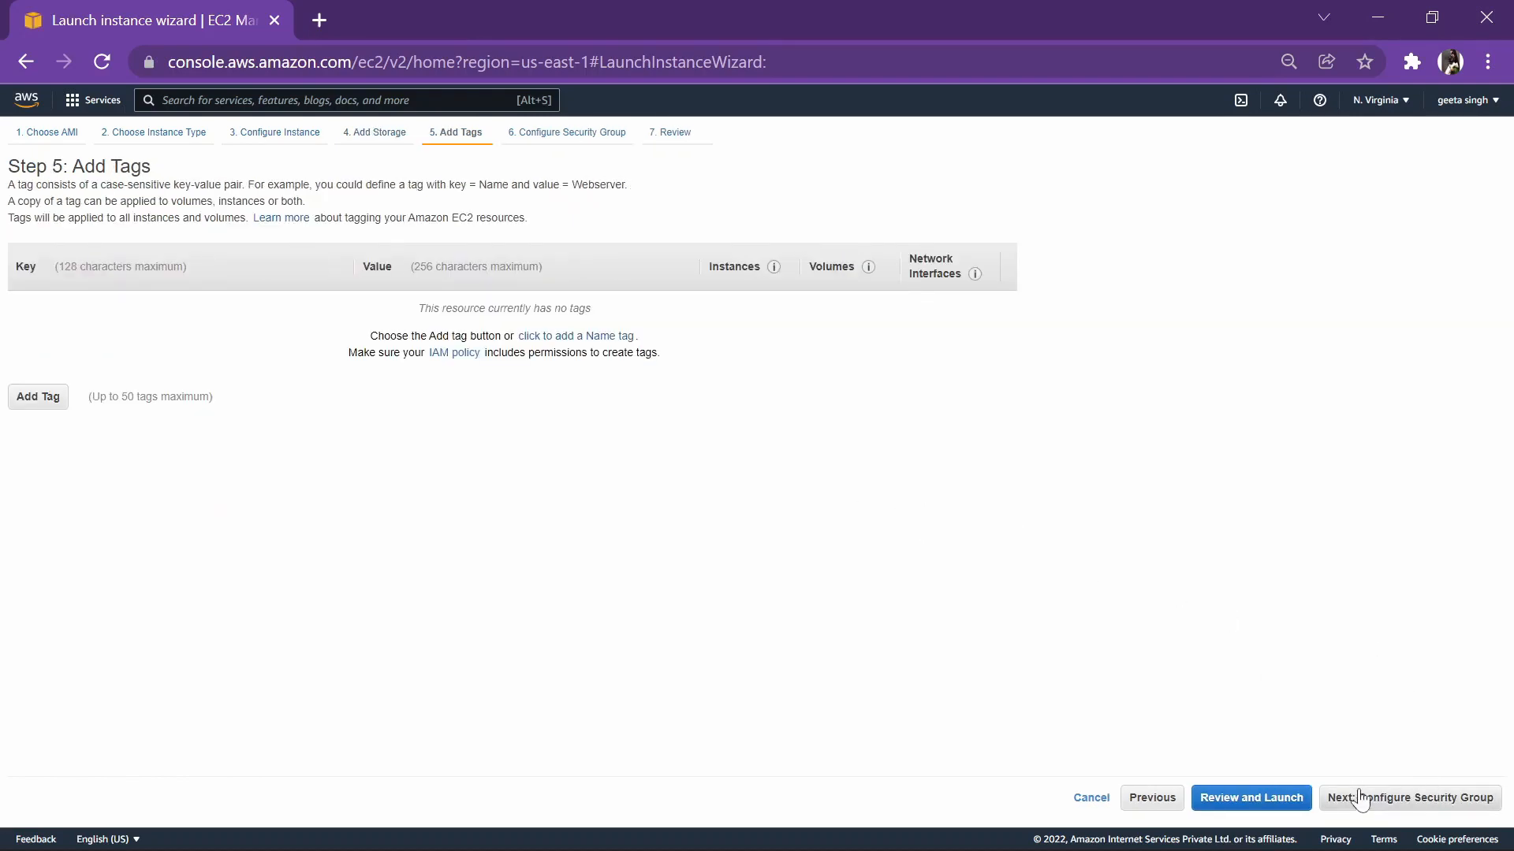
pyautogui.click(1411, 797)
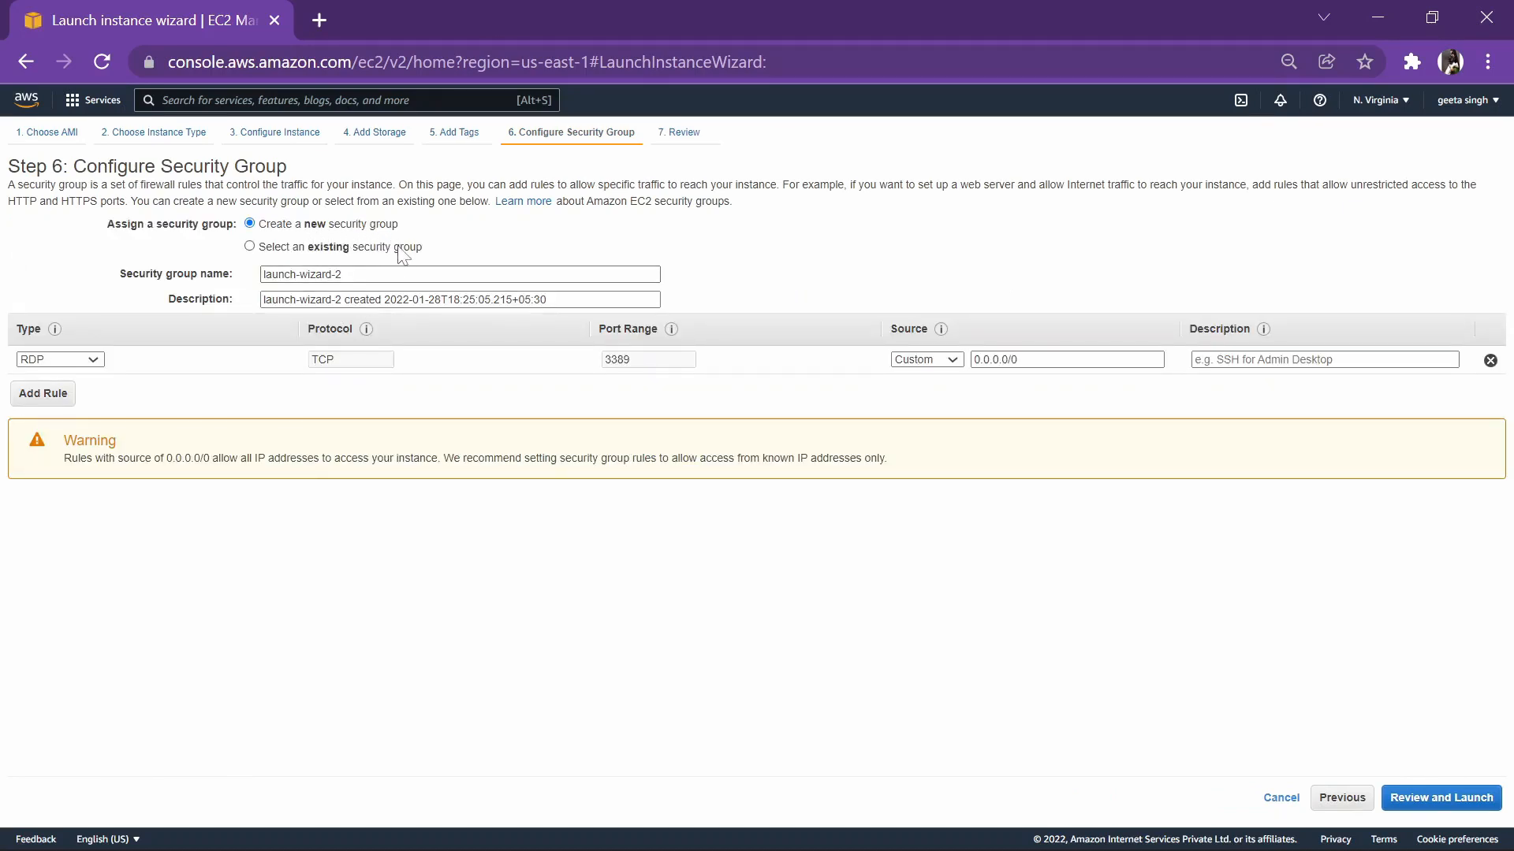
pyautogui.moveTo(429, 381)
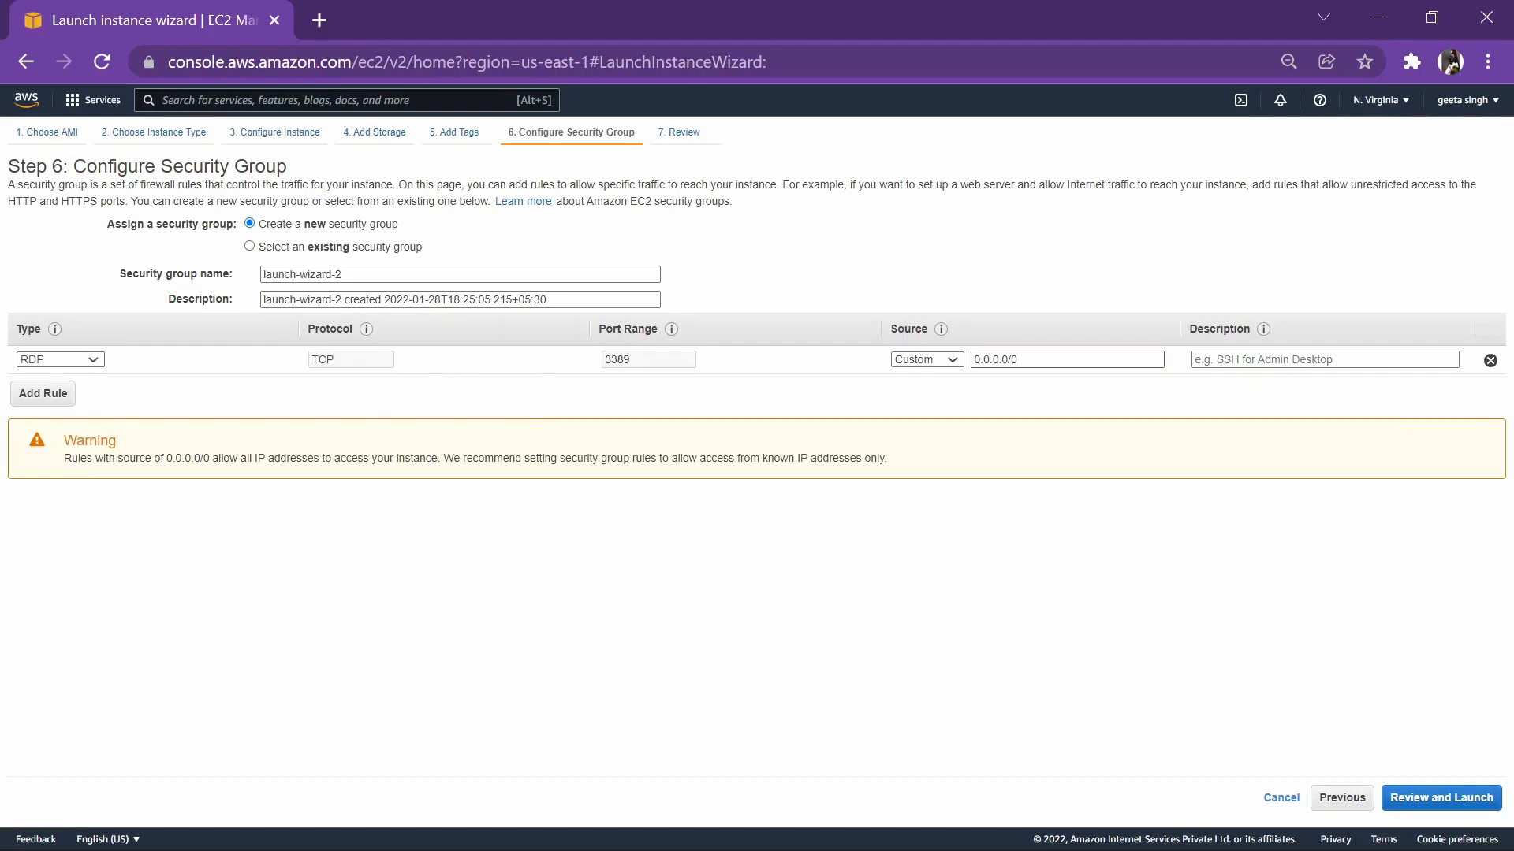
pyautogui.tripleClick(1066, 359)
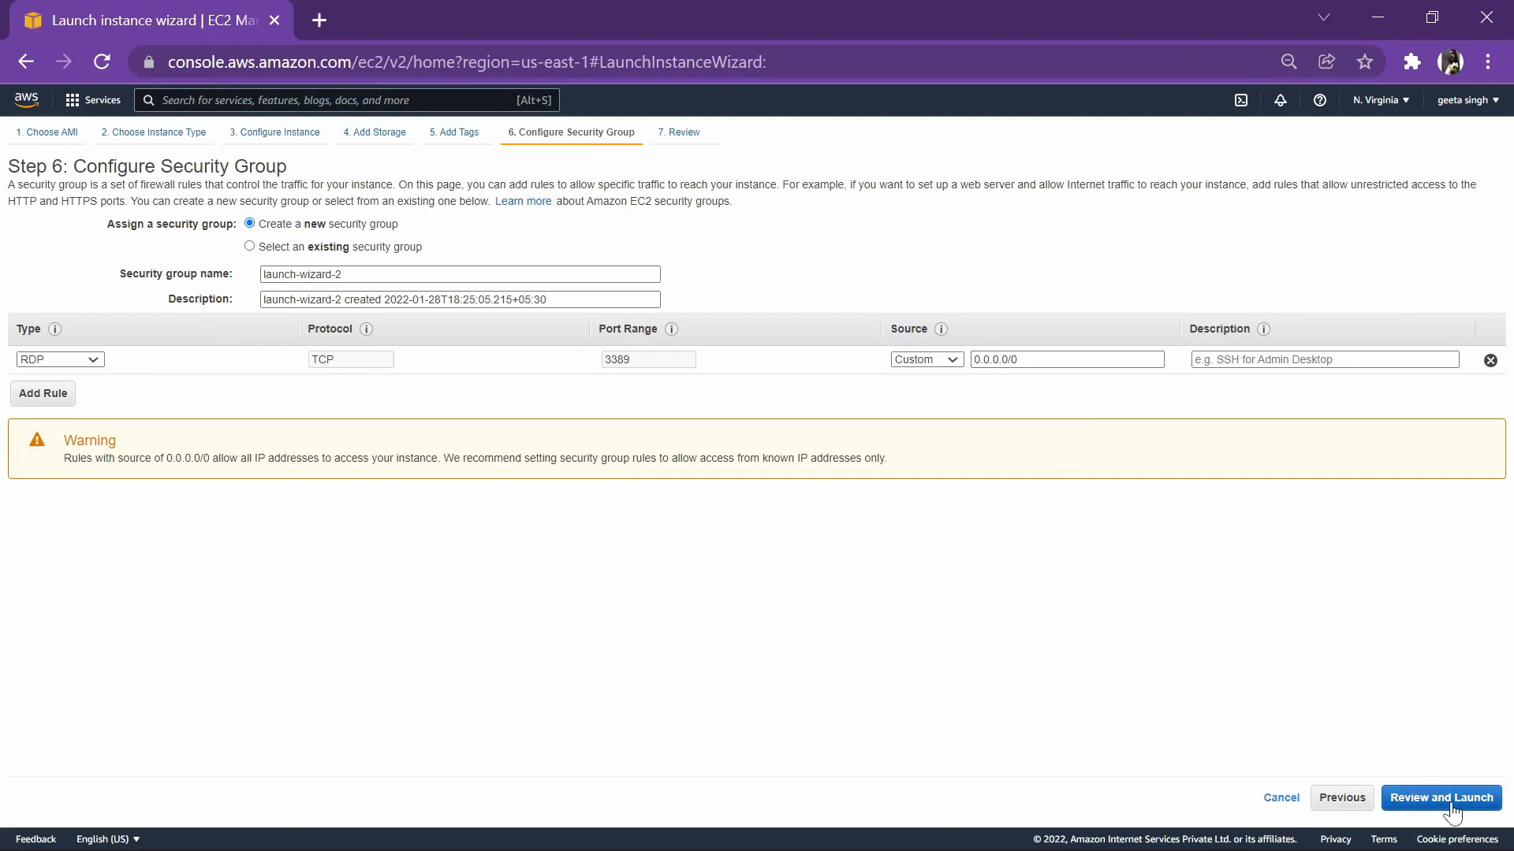
pyautogui.click(1439, 798)
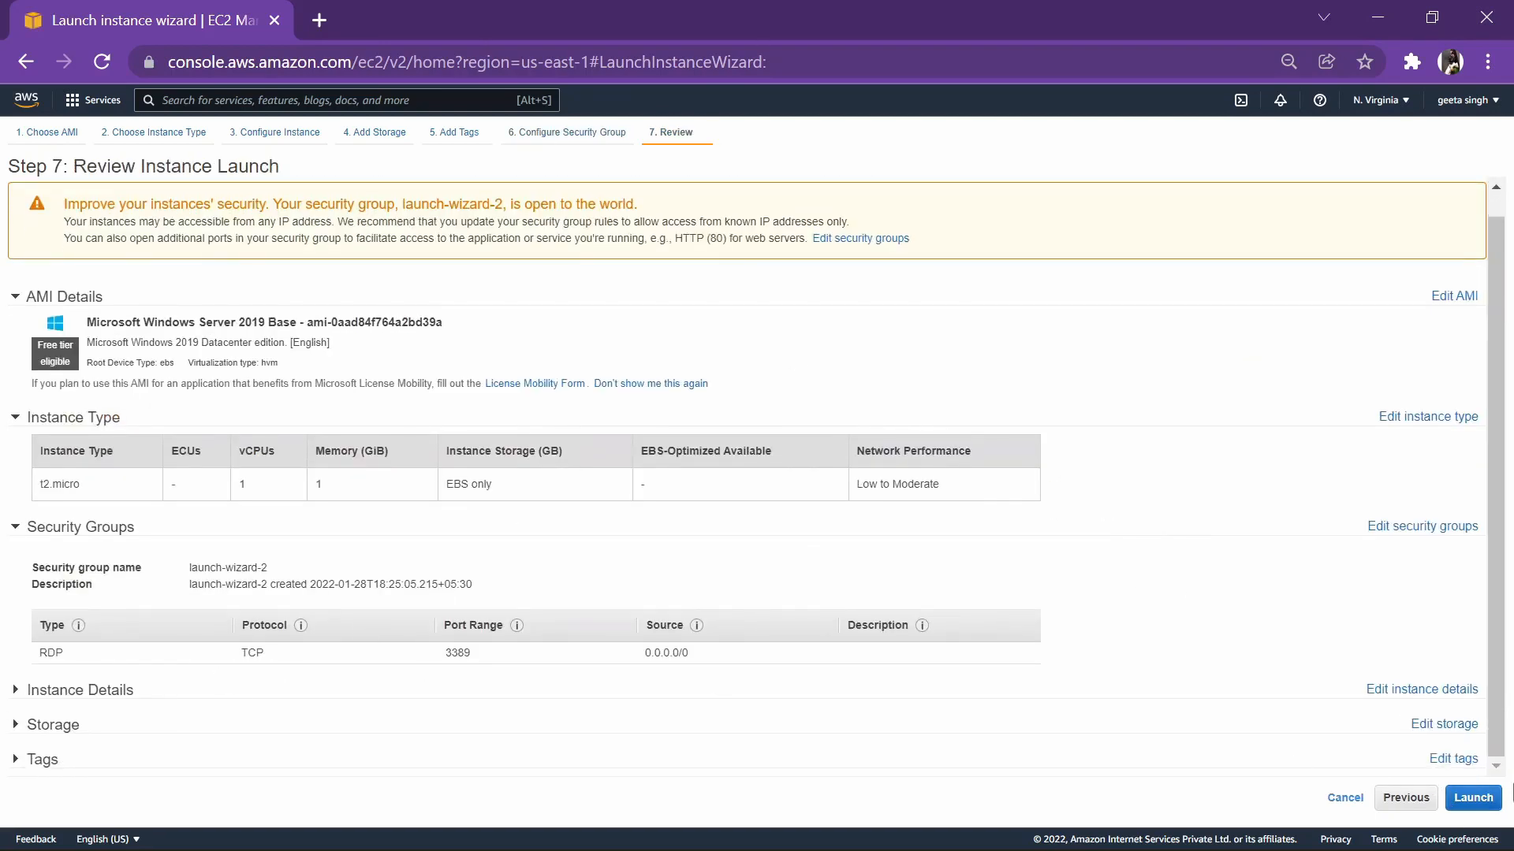
# Step: Create key pair 'windowsvpc', download its file, and launch the instance
pyautogui.click(1471, 797)
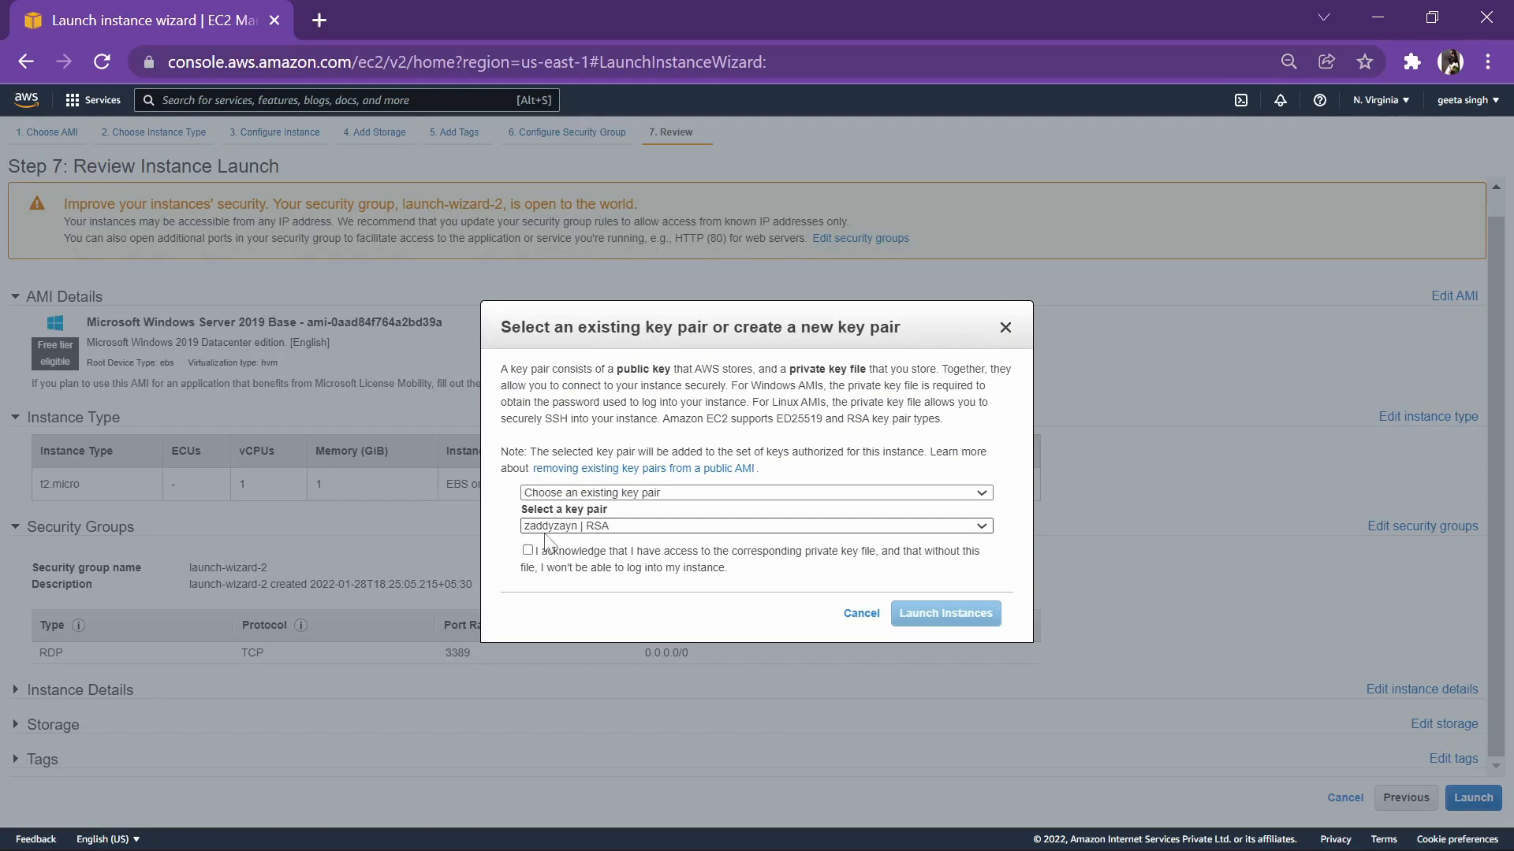
pyautogui.click(757, 492)
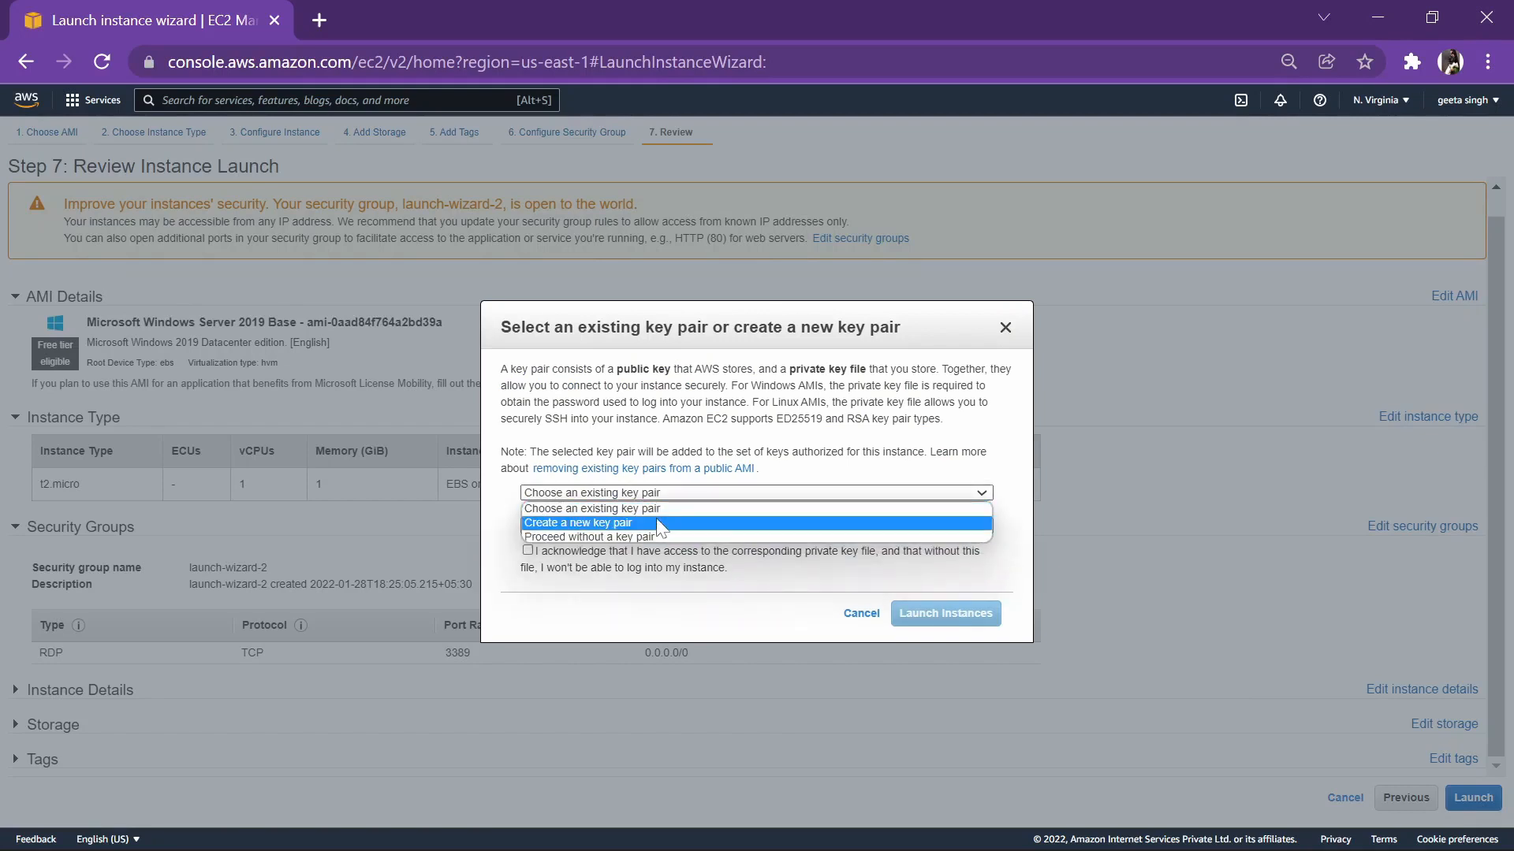
pyautogui.click(580, 522)
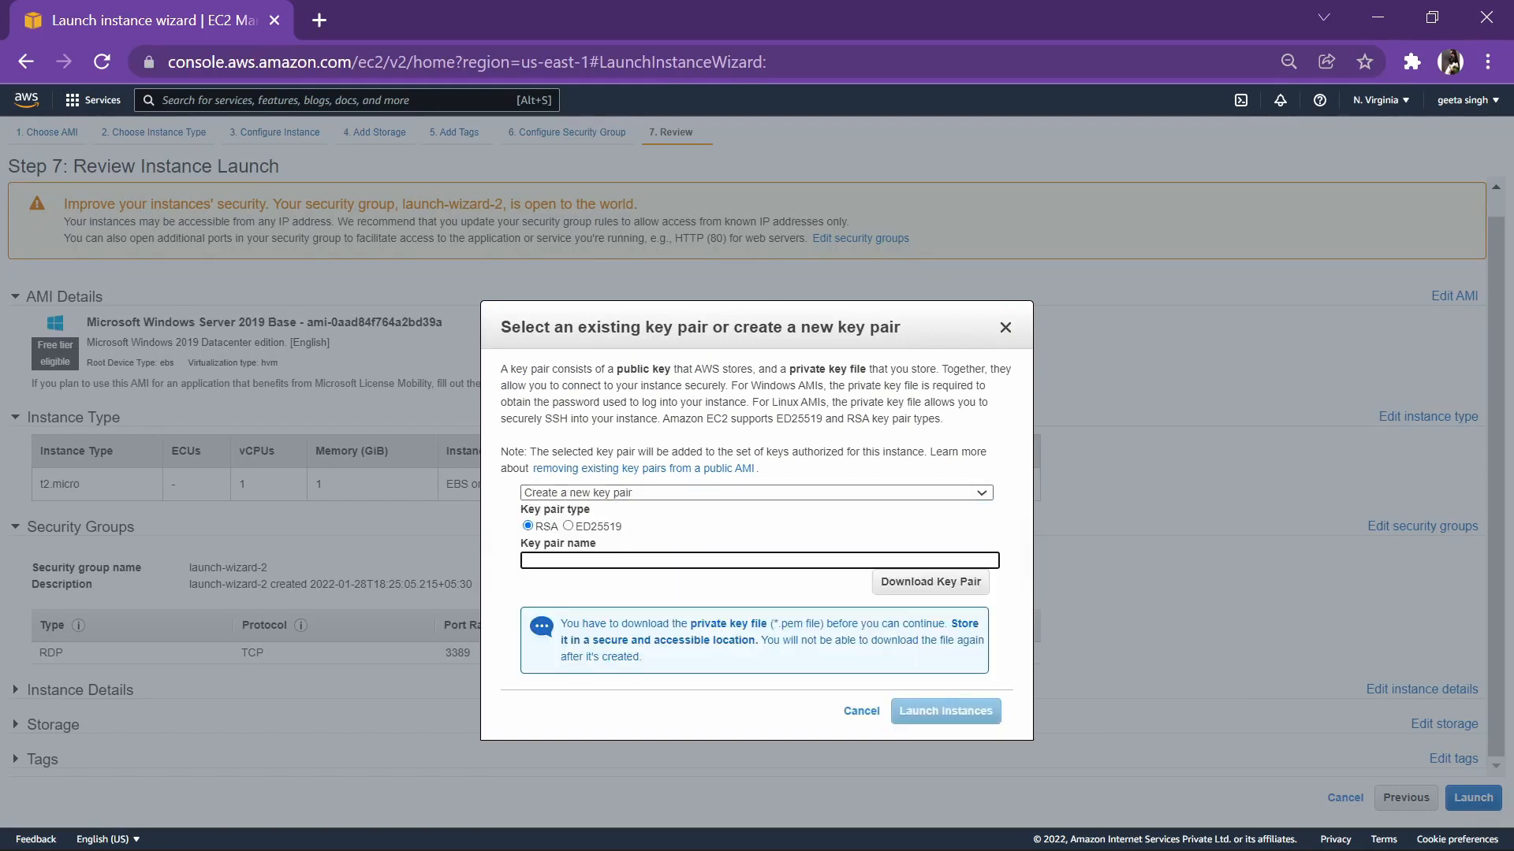
pyautogui.write('windows')
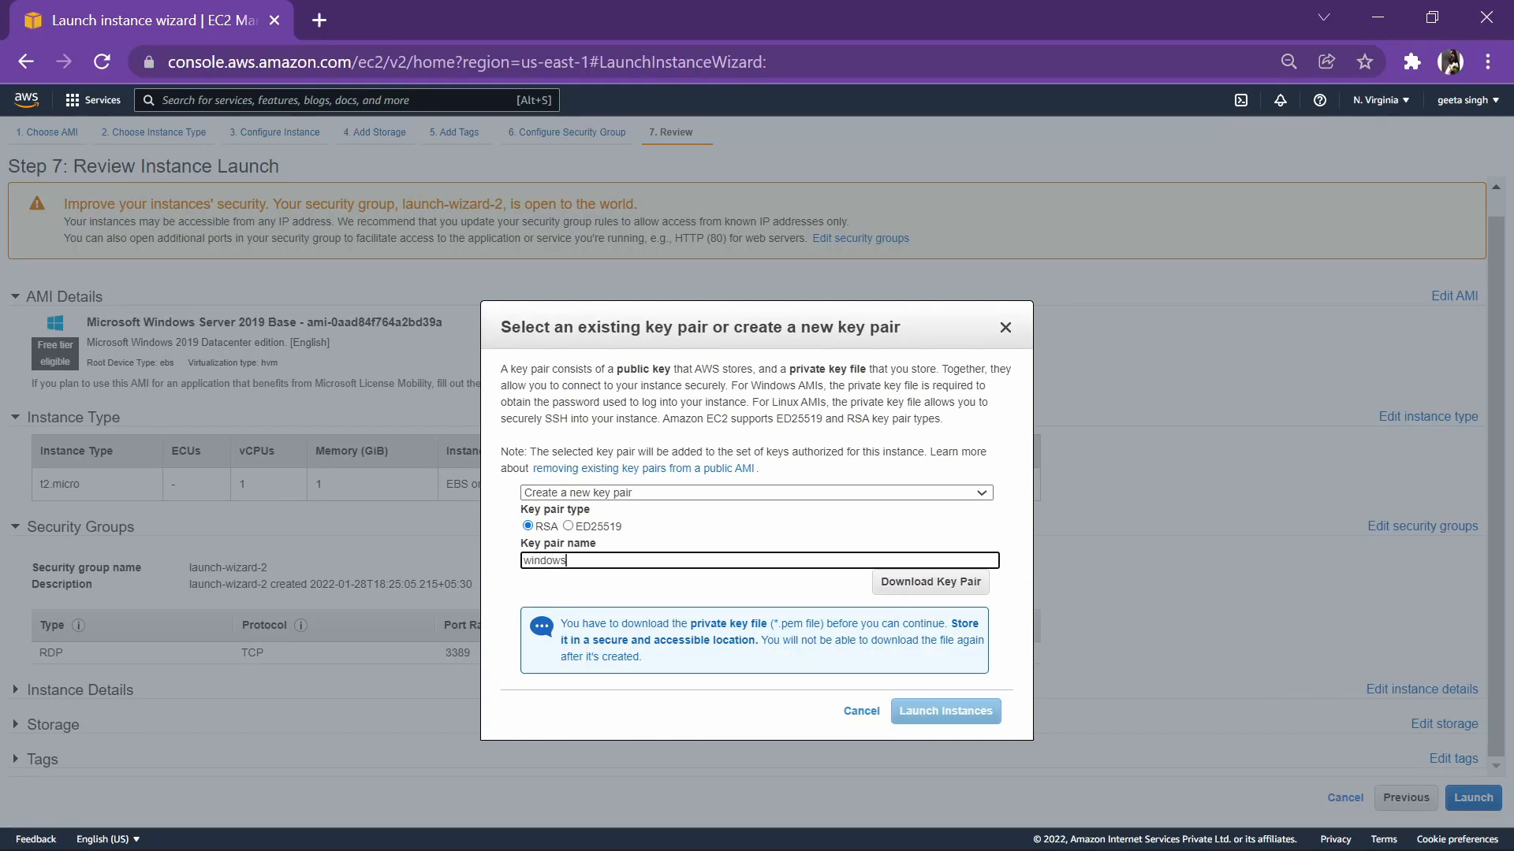
pyautogui.write('w')
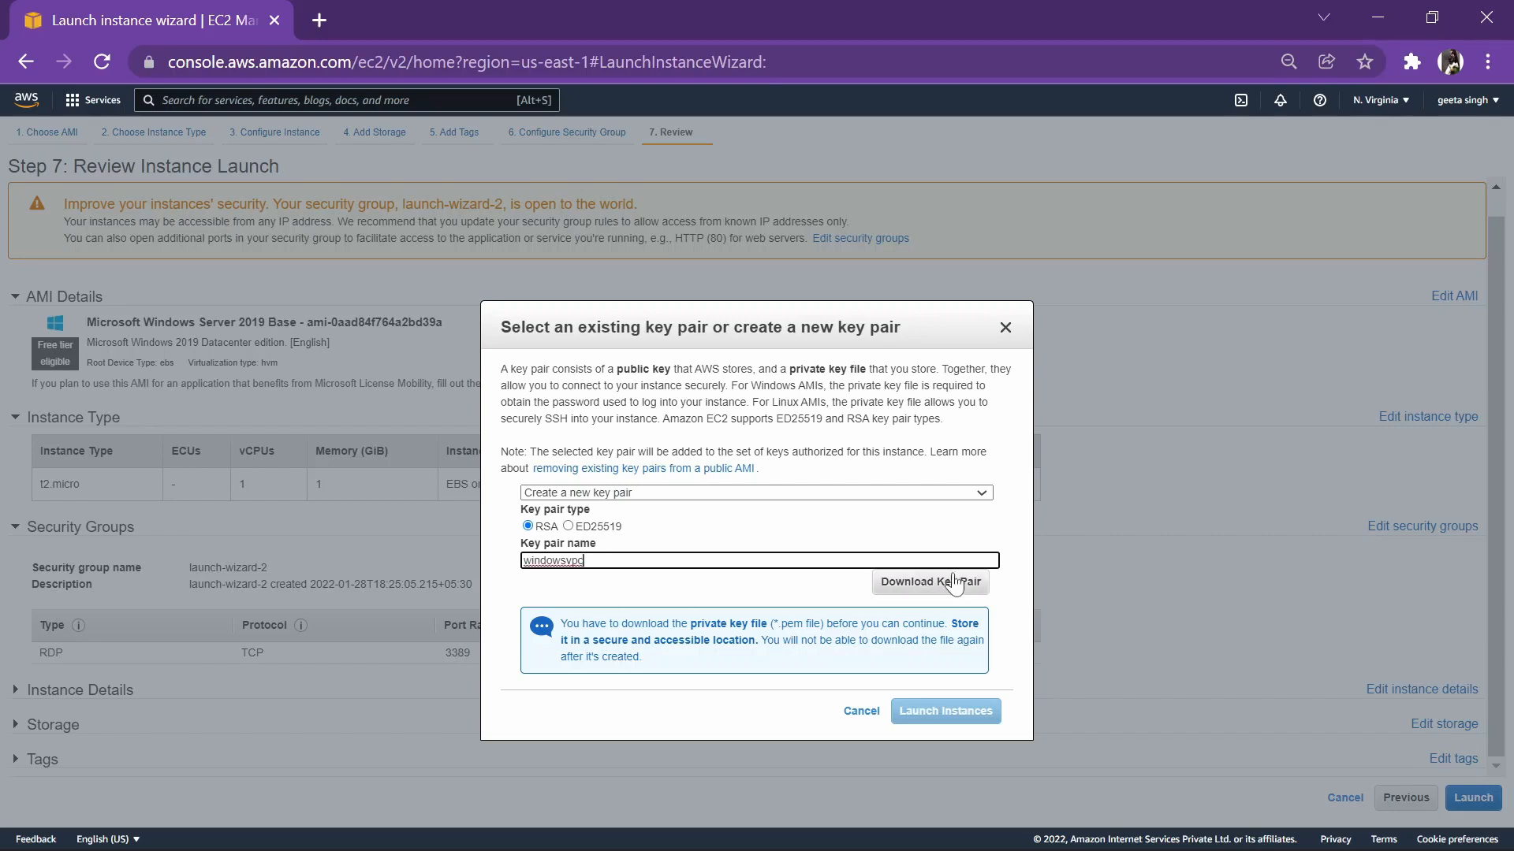
pyautogui.click(930, 581)
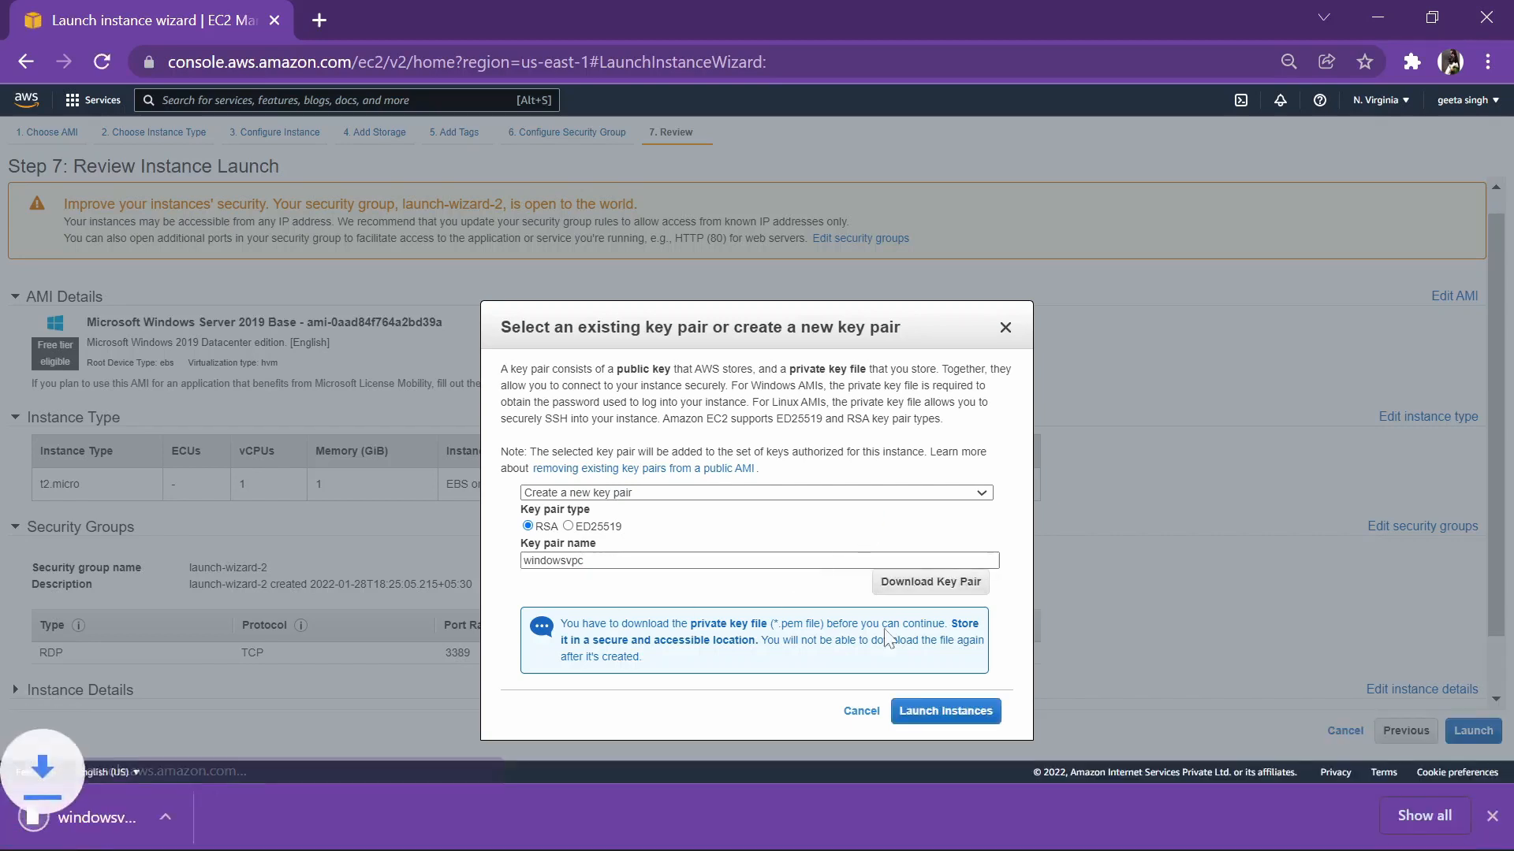
pyautogui.click(945, 711)
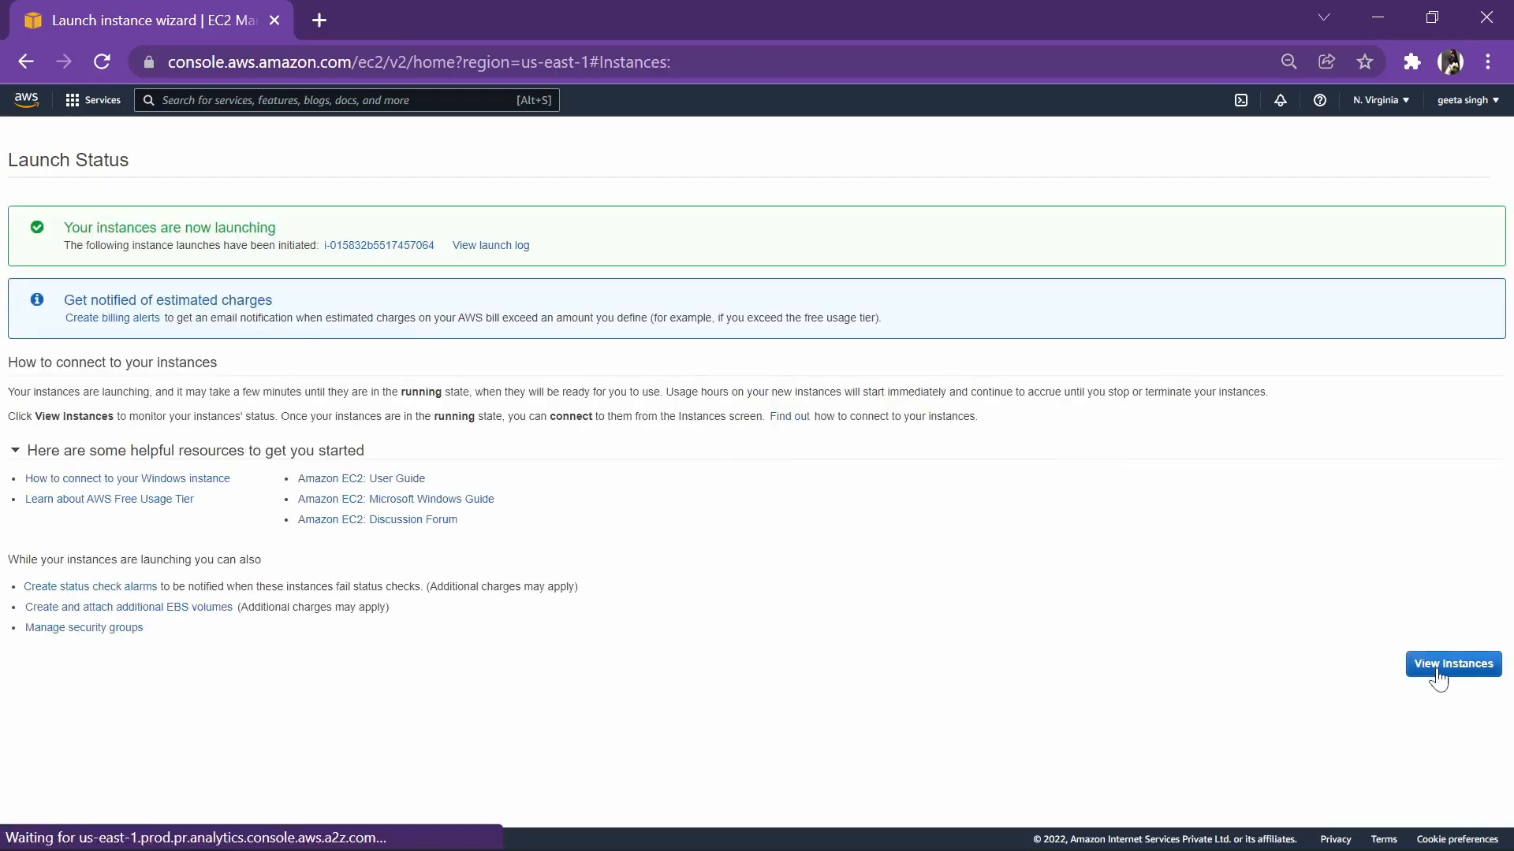
# Step: Refresh the instance list, select the new Running Windows instance, and open Connect
pyautogui.click(1453, 663)
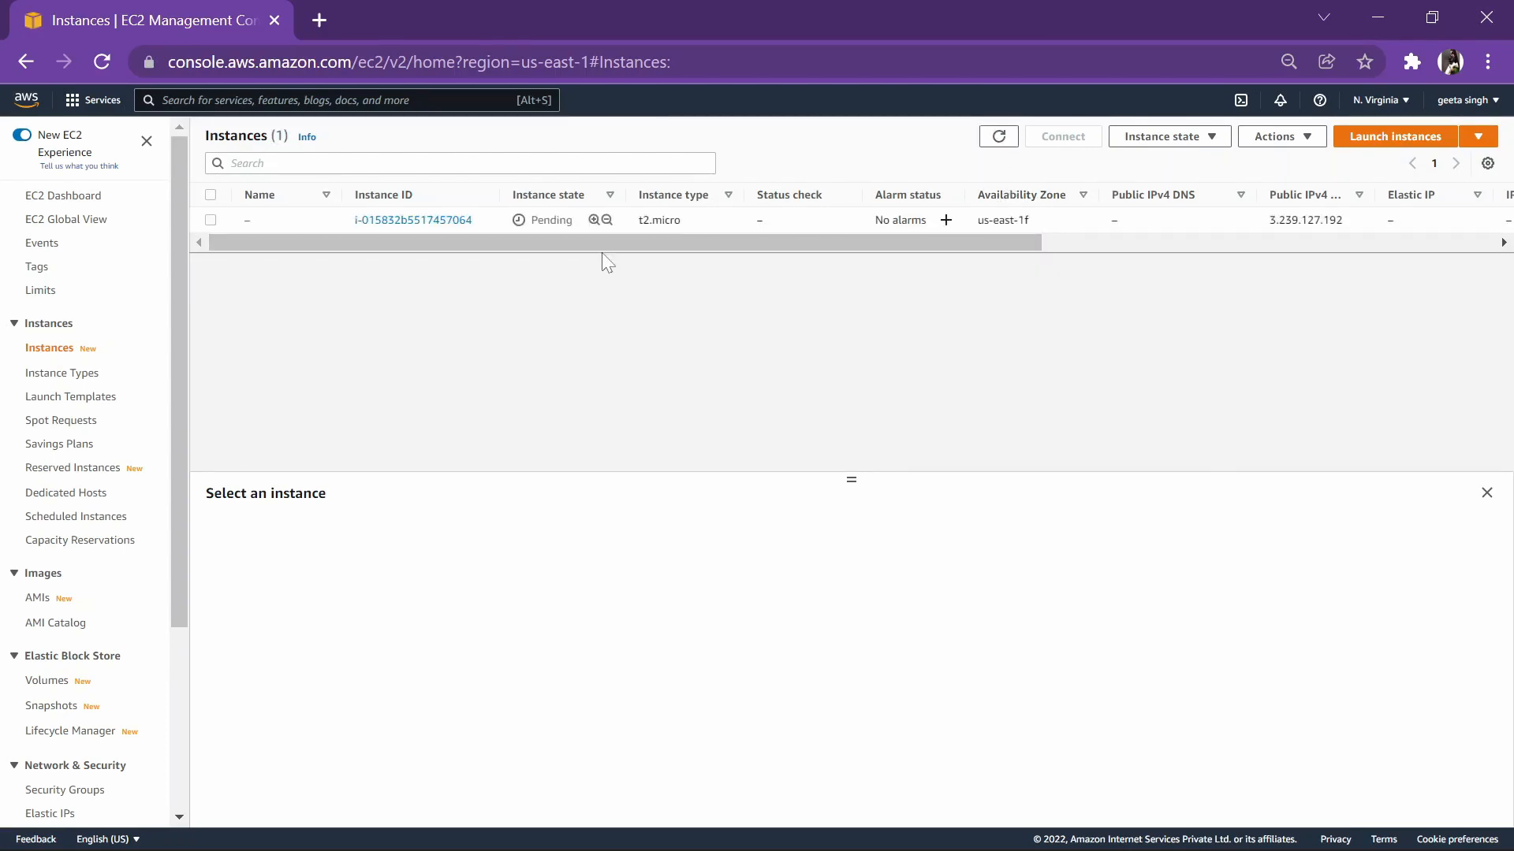
pyautogui.click(998, 136)
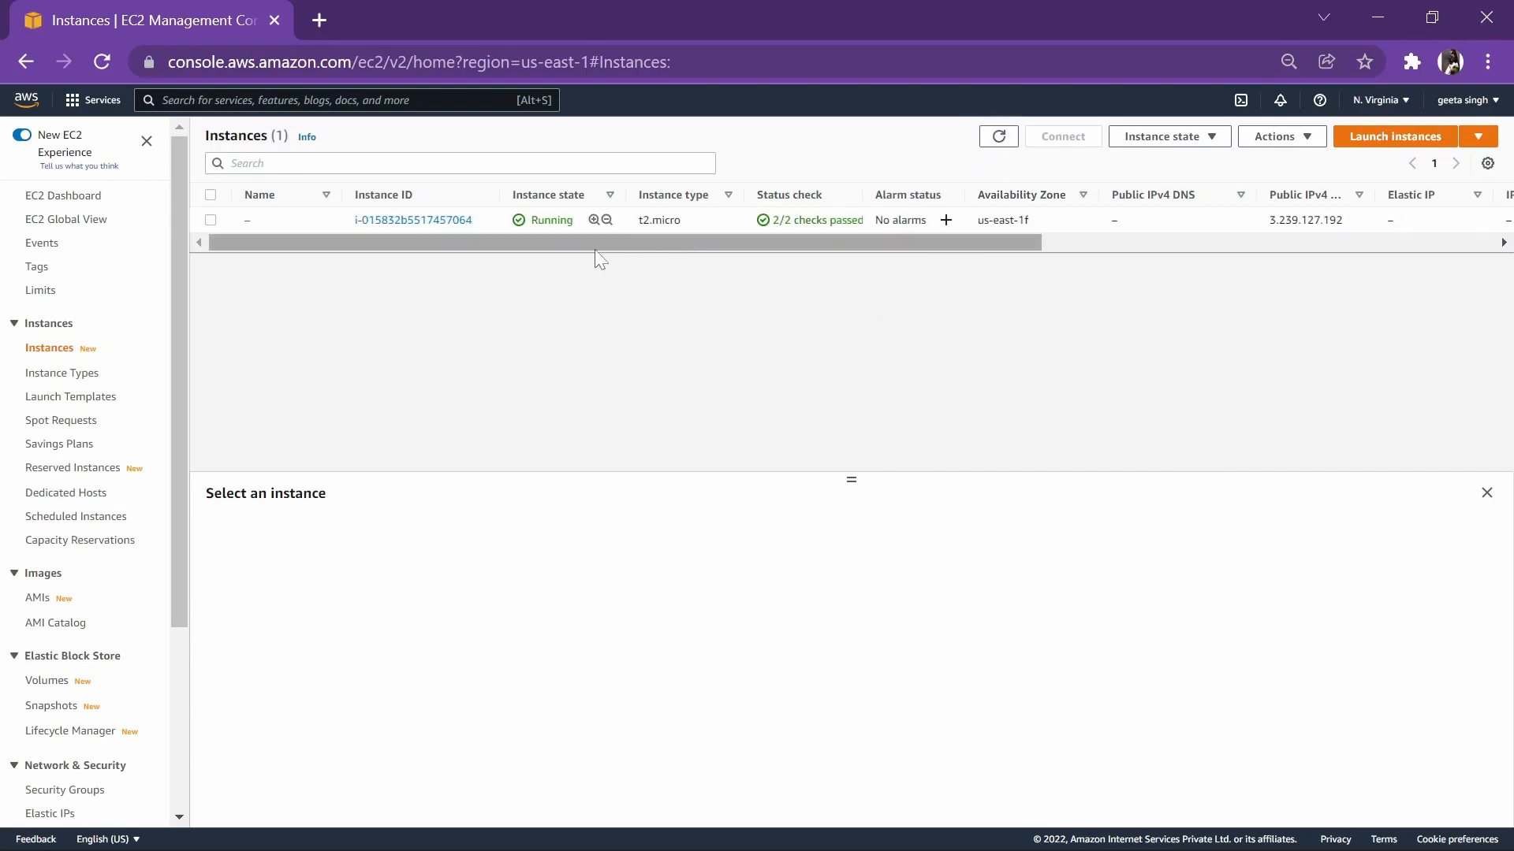
pyautogui.hscroll(3)
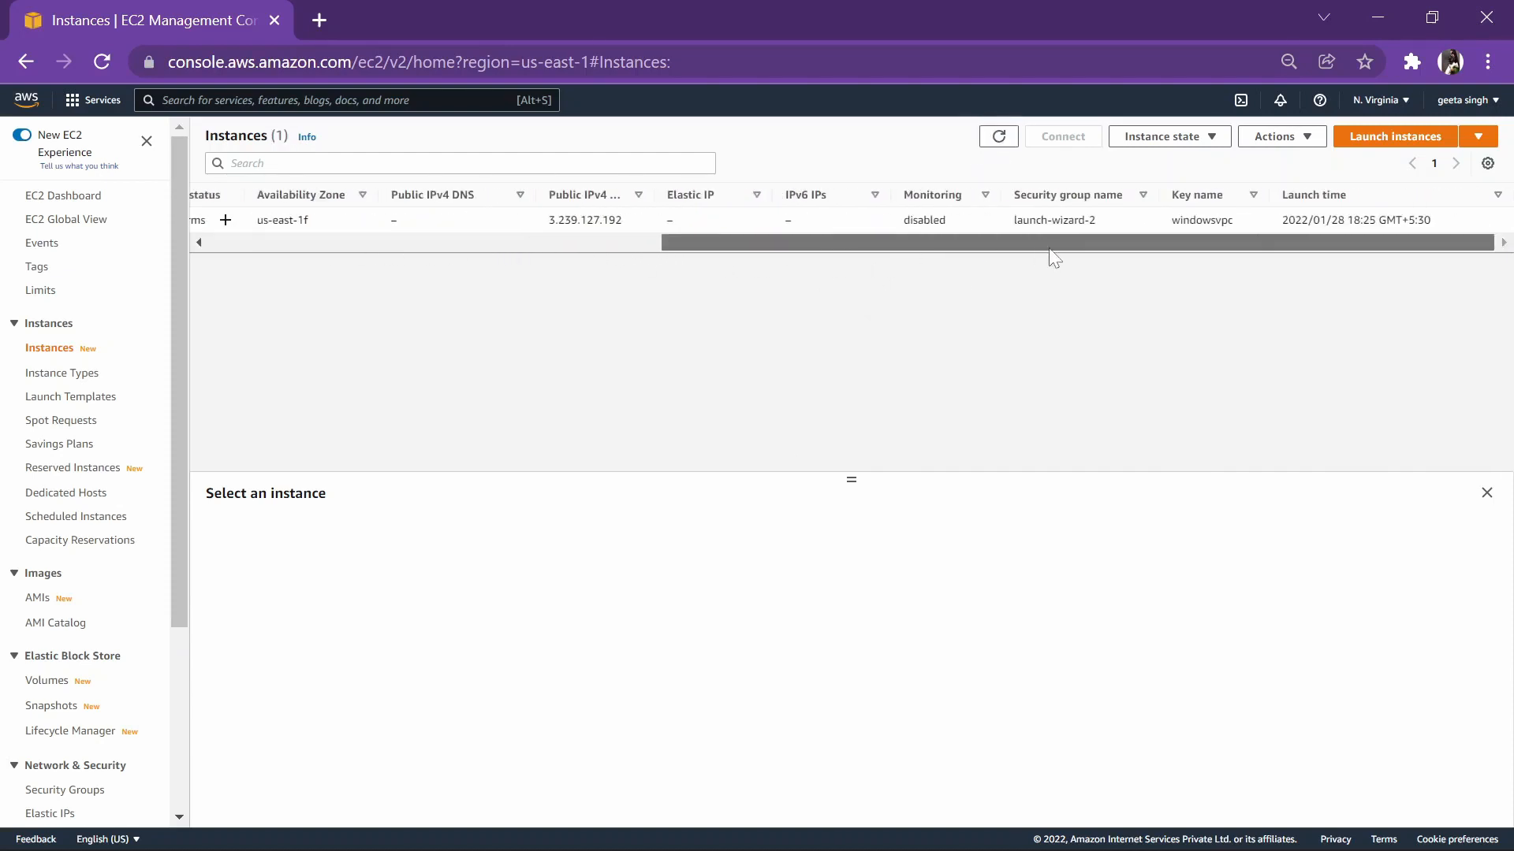
pyautogui.click(209, 219)
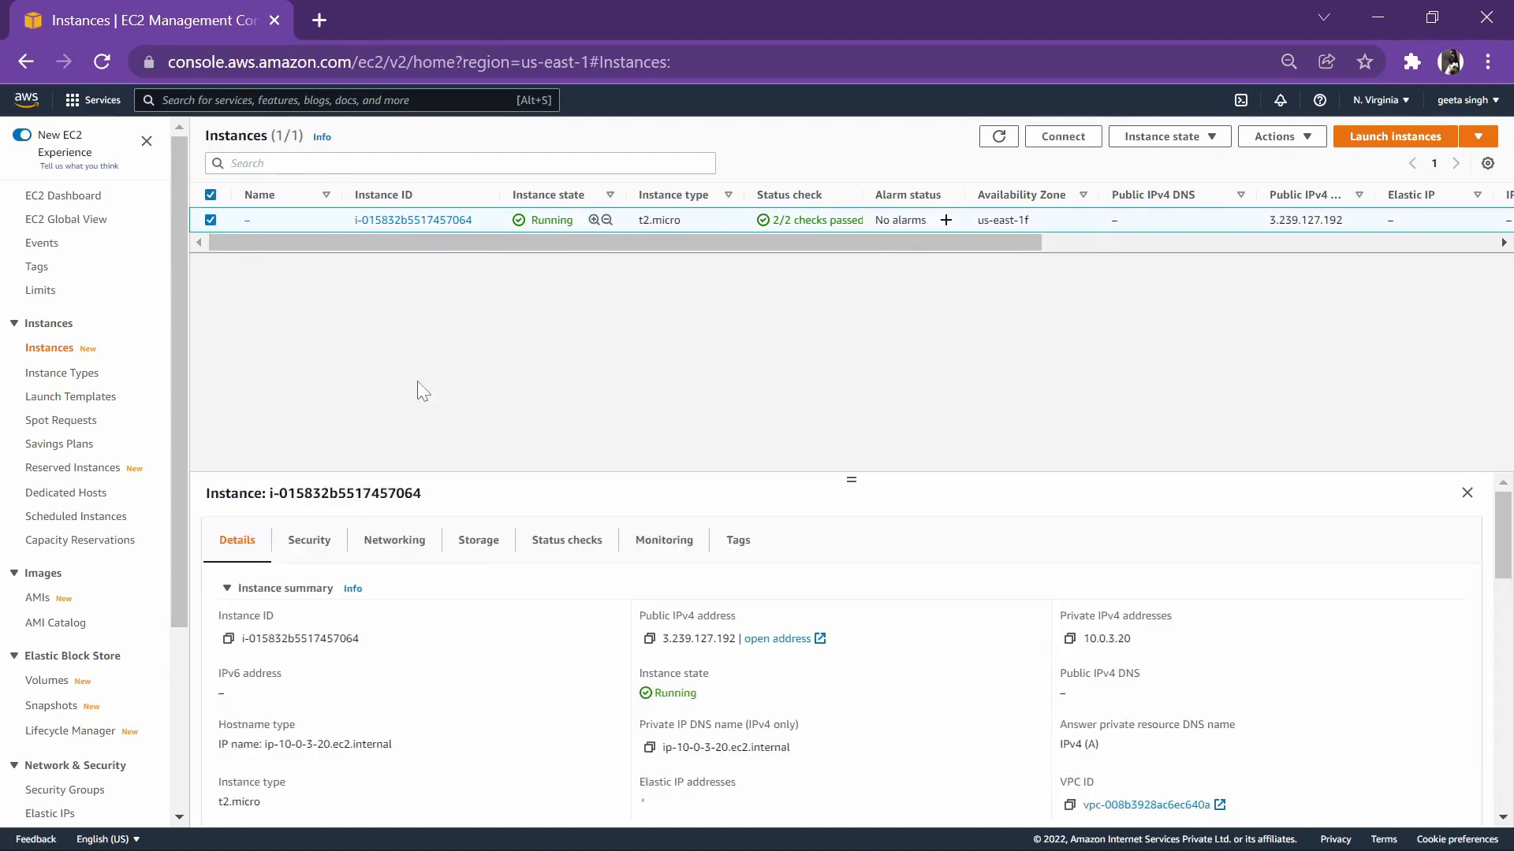
pyautogui.click(1061, 136)
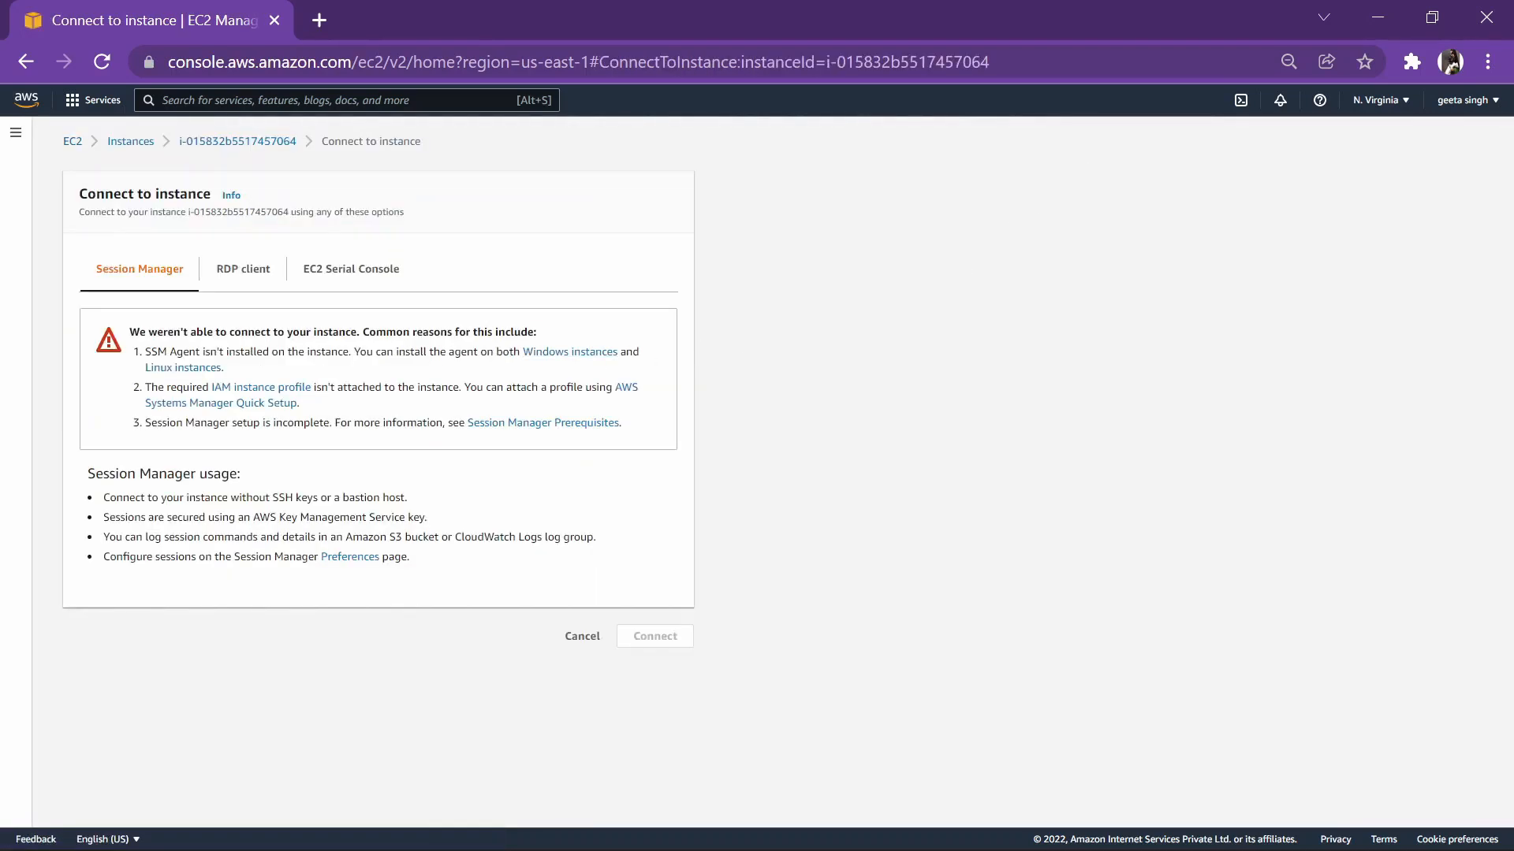
# Step: On the RDP client tab, decrypt the administrator password using Downloads/windowsvpc.pem
pyautogui.click(242, 268)
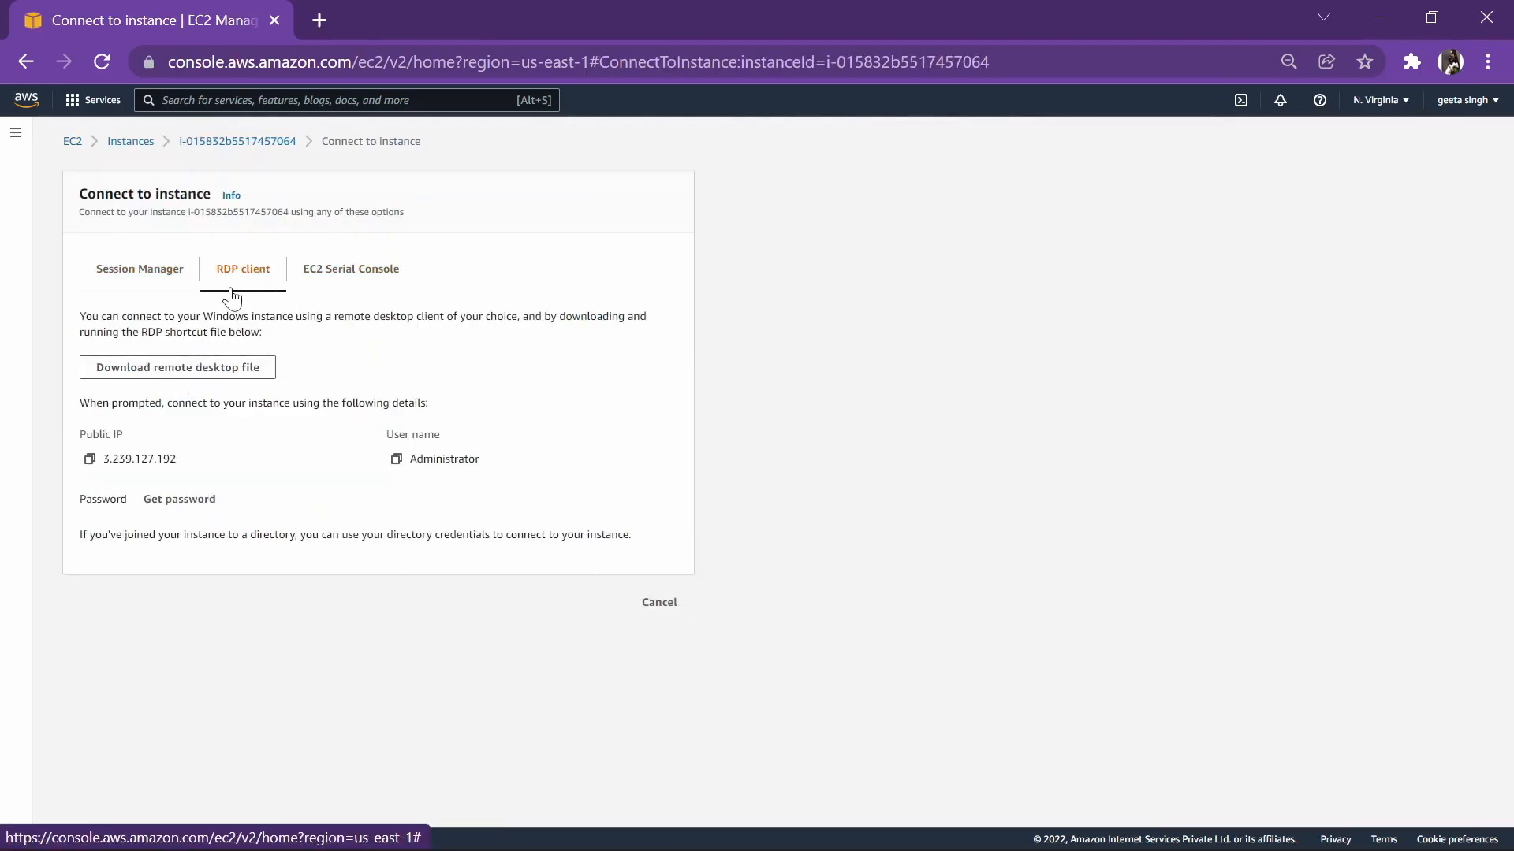
pyautogui.click(139, 268)
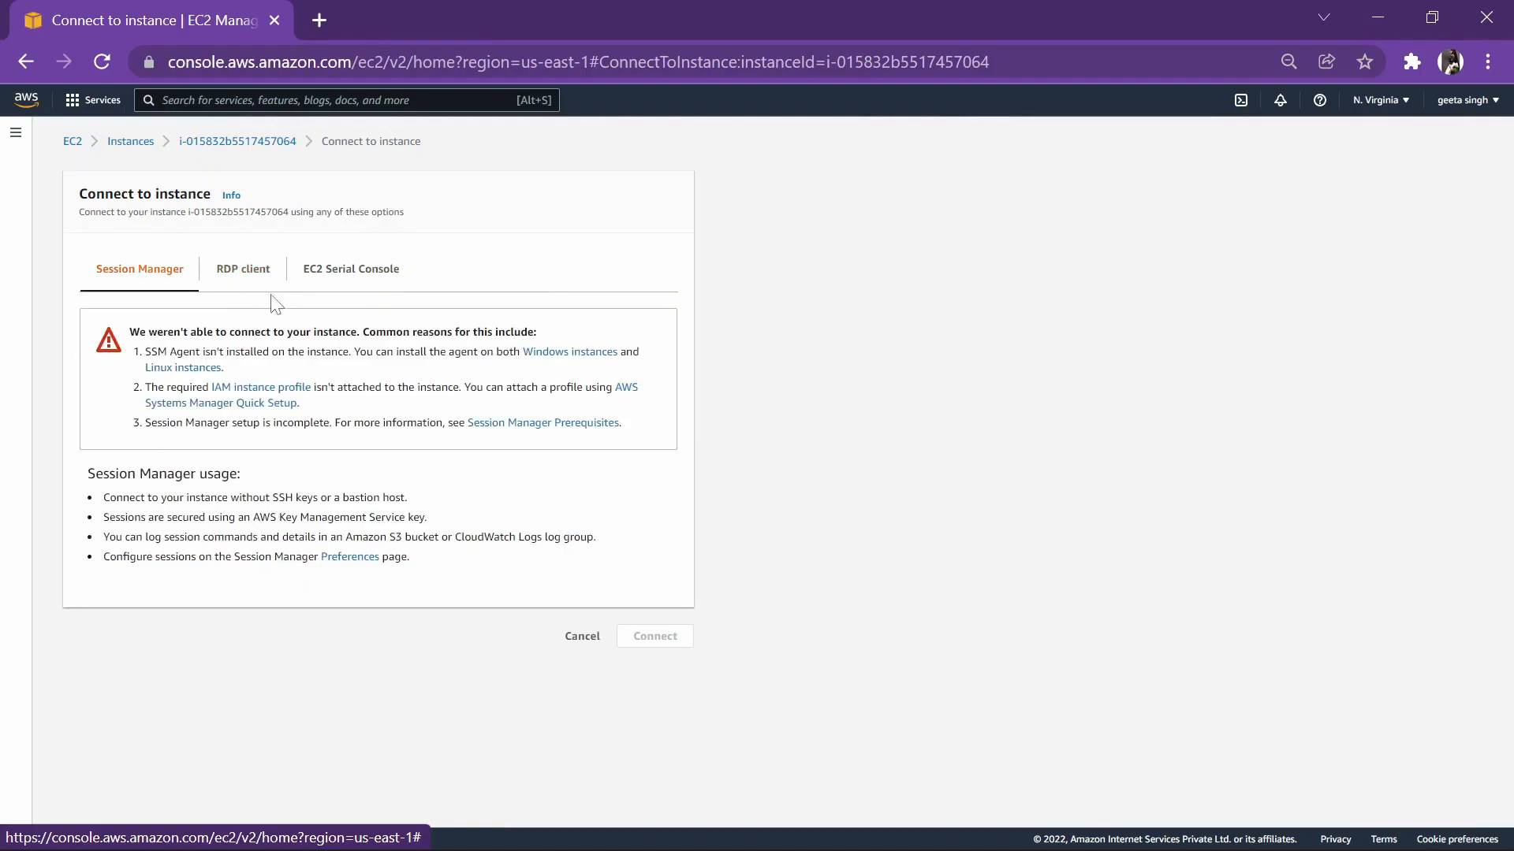
pyautogui.click(242, 268)
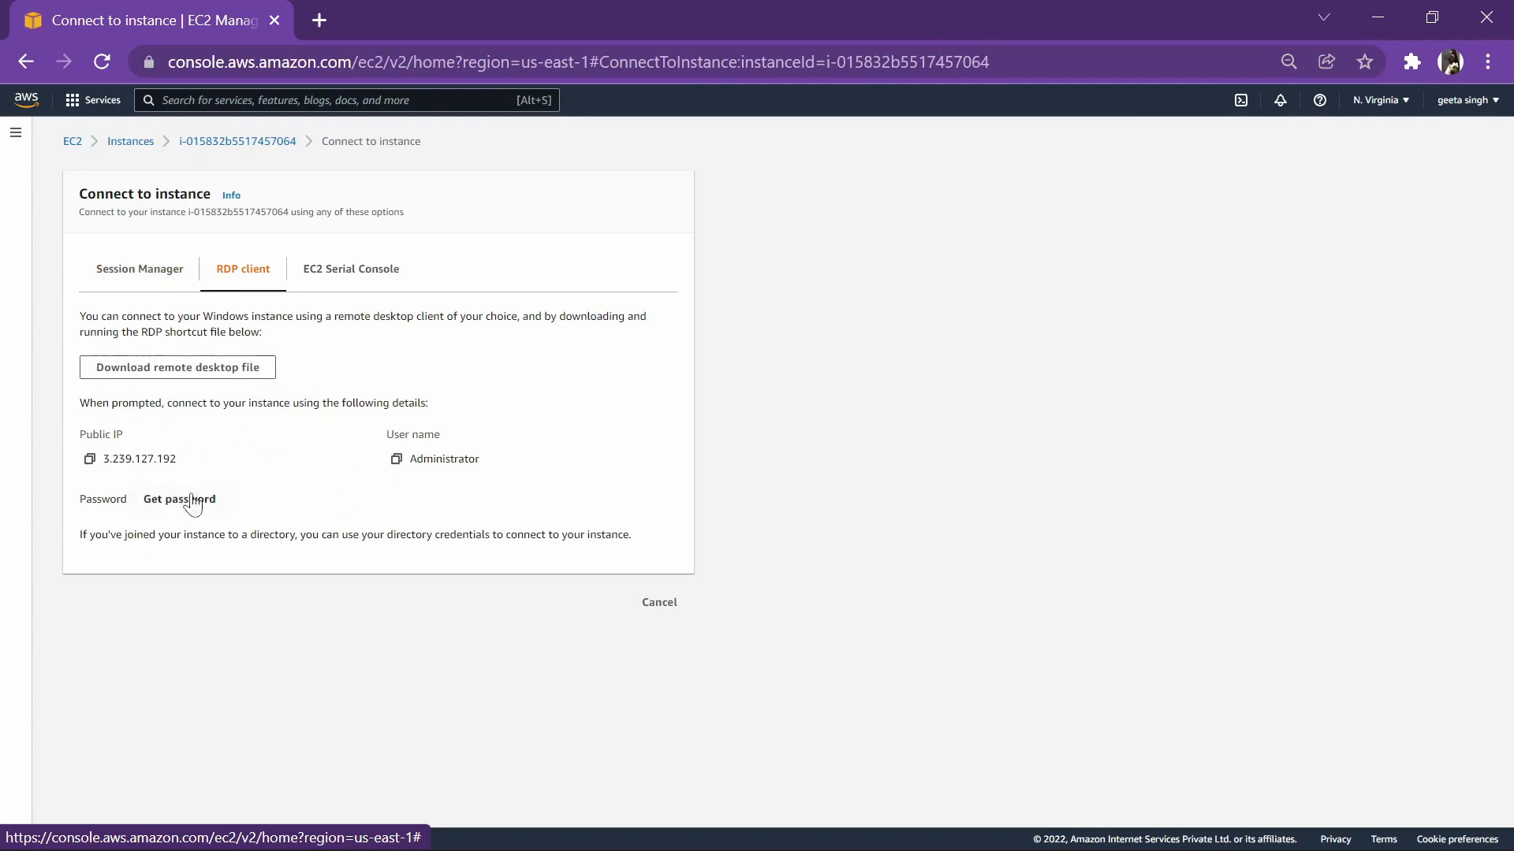
pyautogui.click(180, 499)
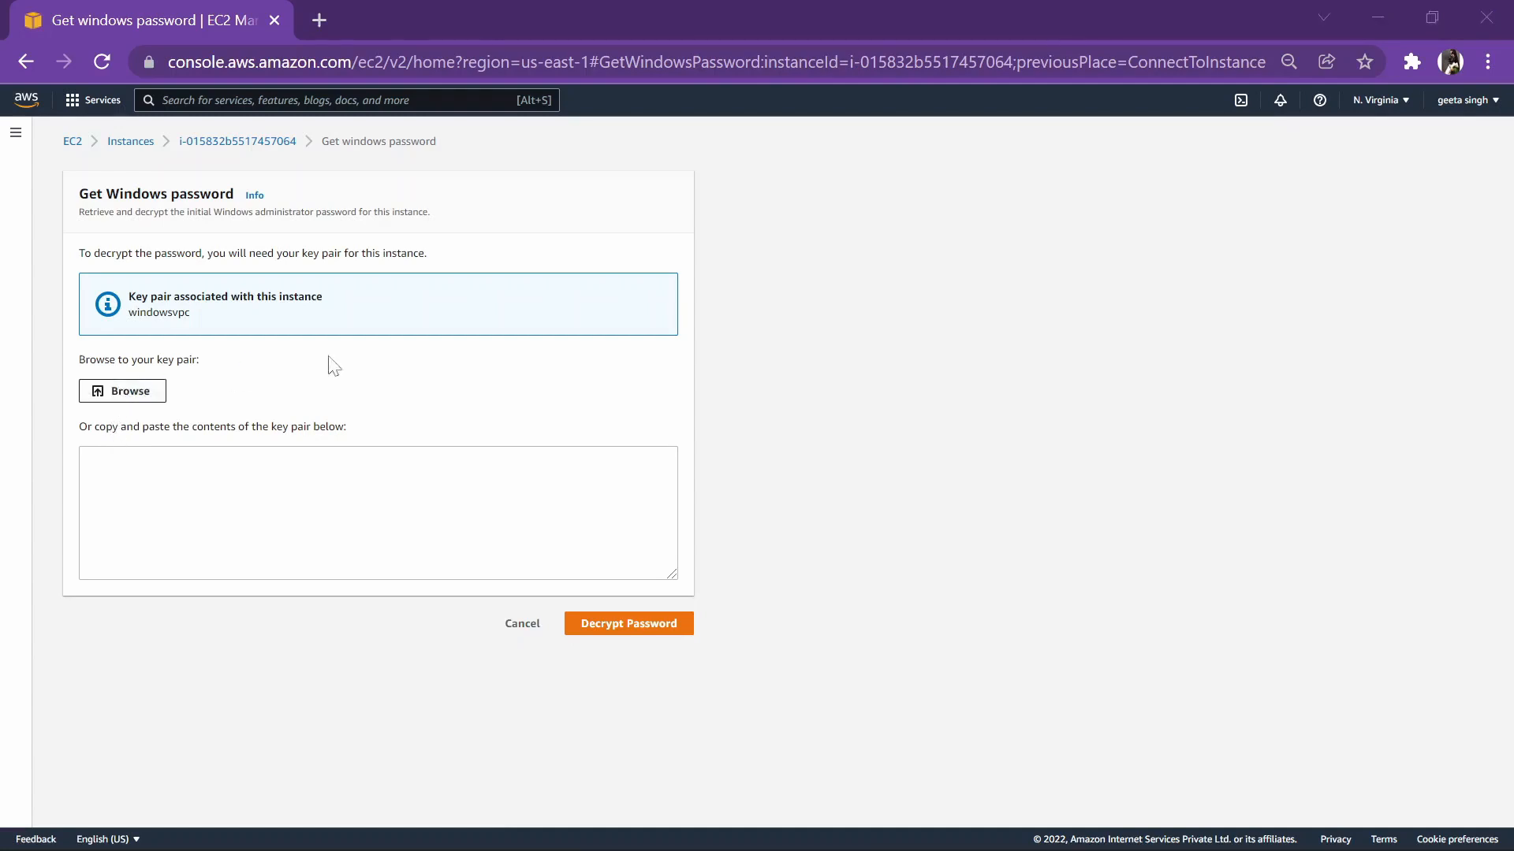
pyautogui.click(122, 391)
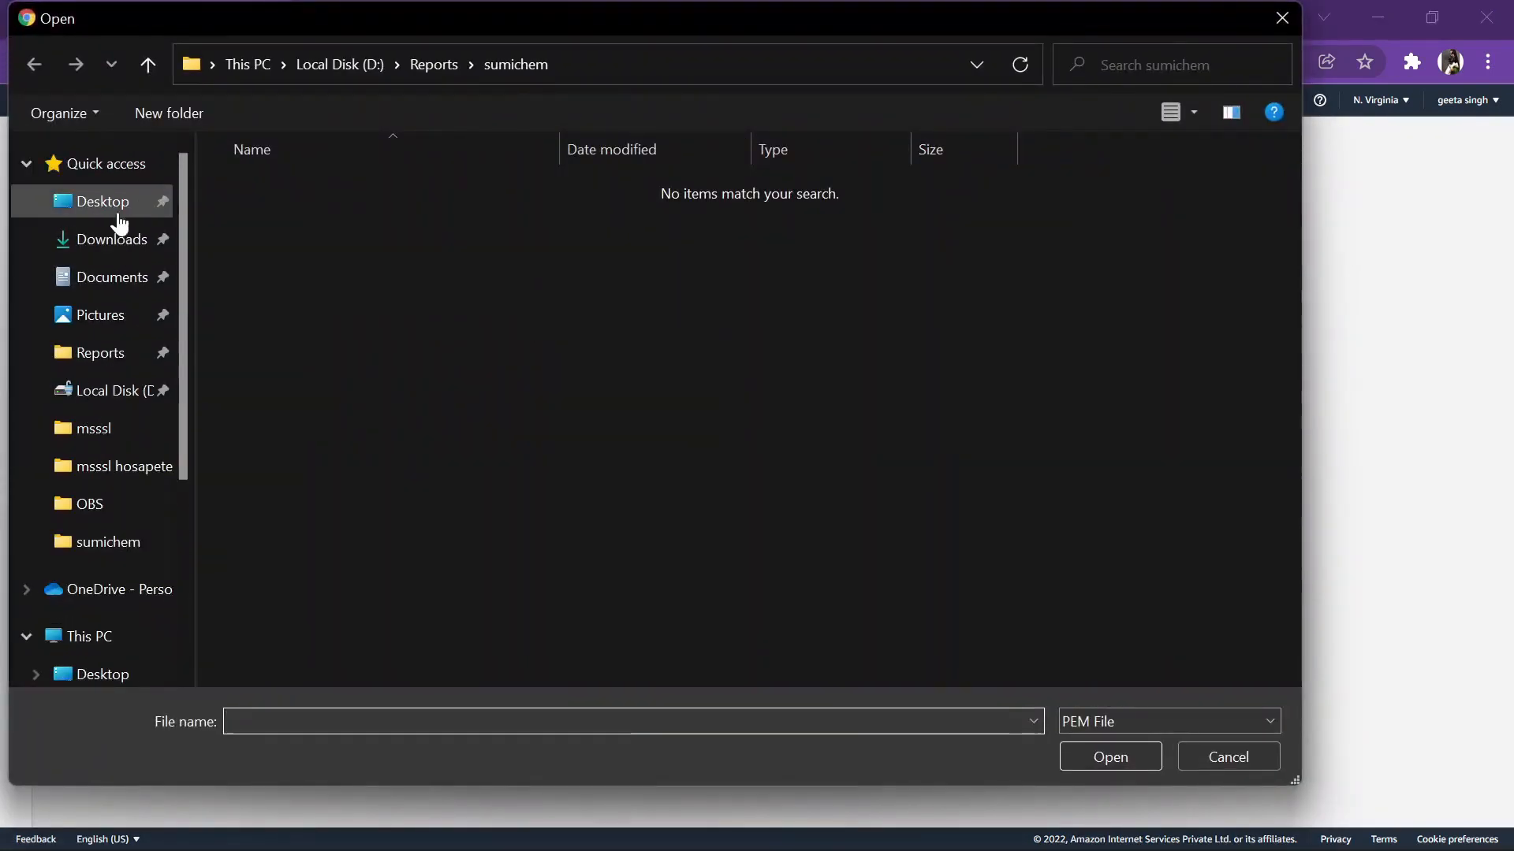
pyautogui.click(112, 239)
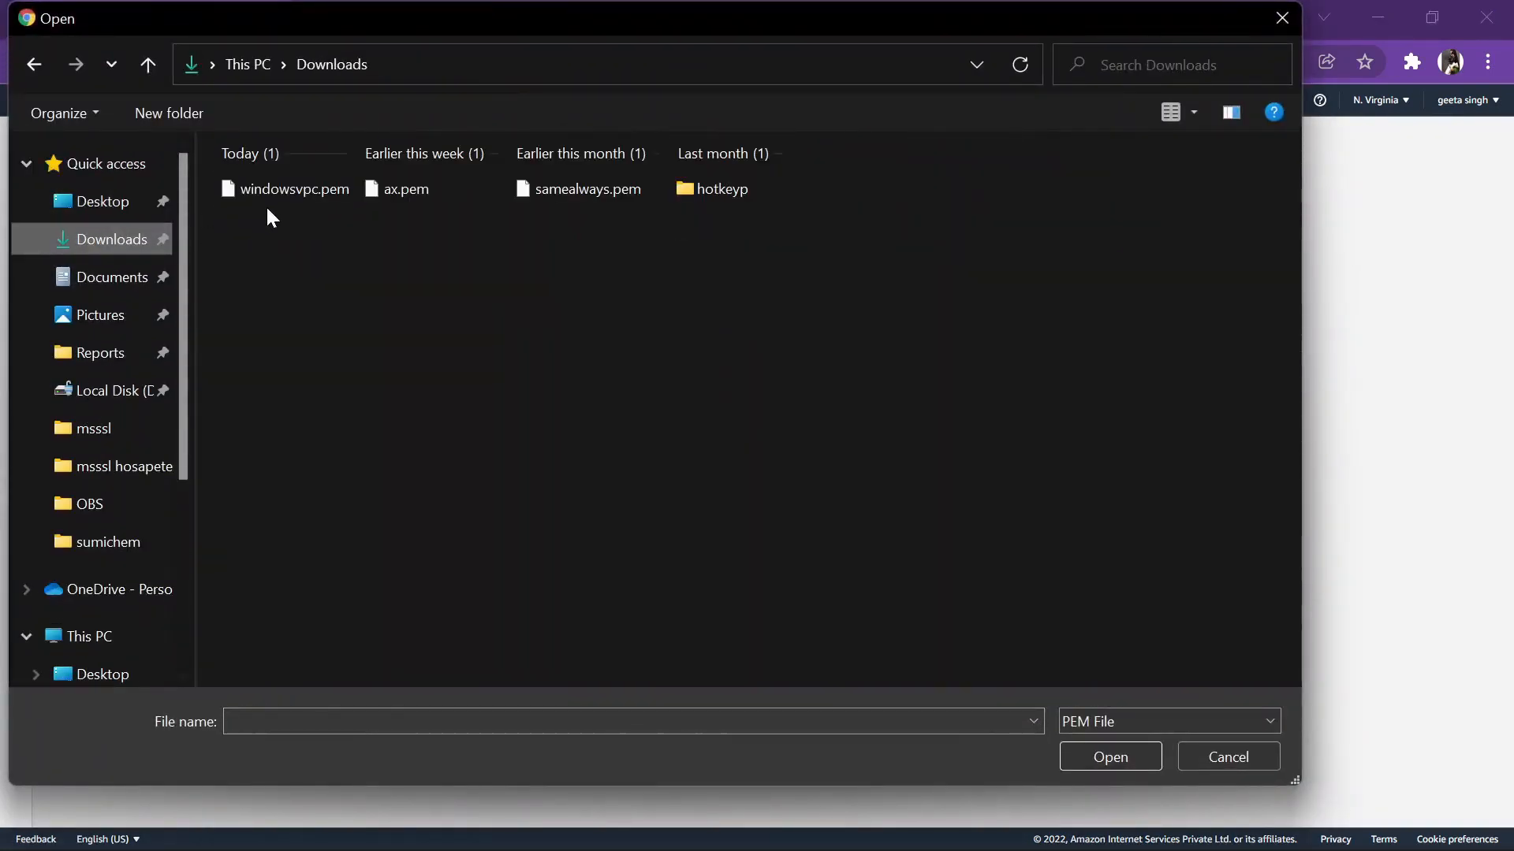
pyautogui.click(294, 189)
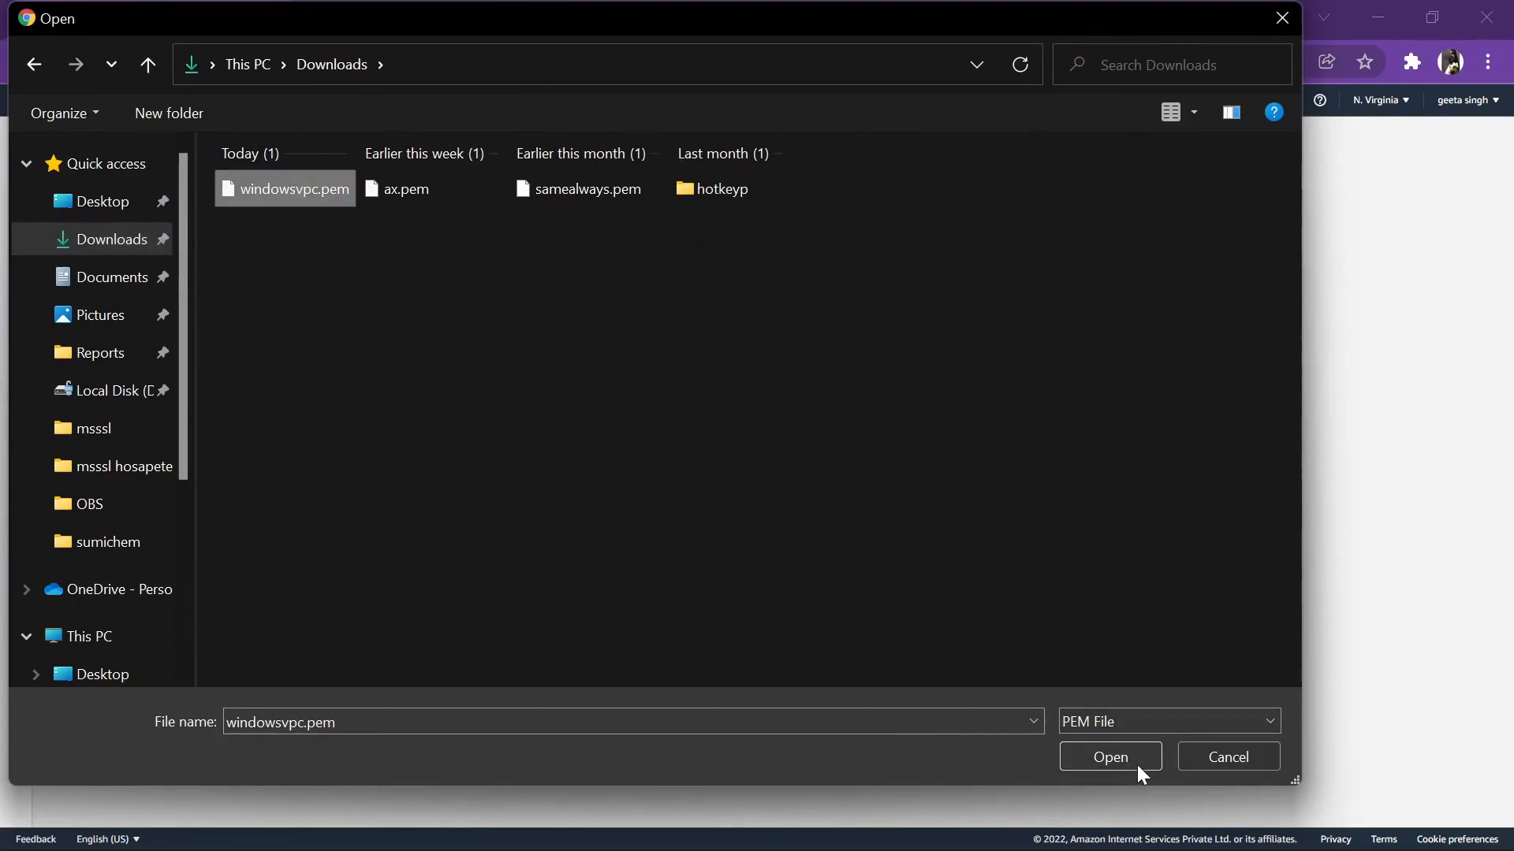
pyautogui.click(1109, 757)
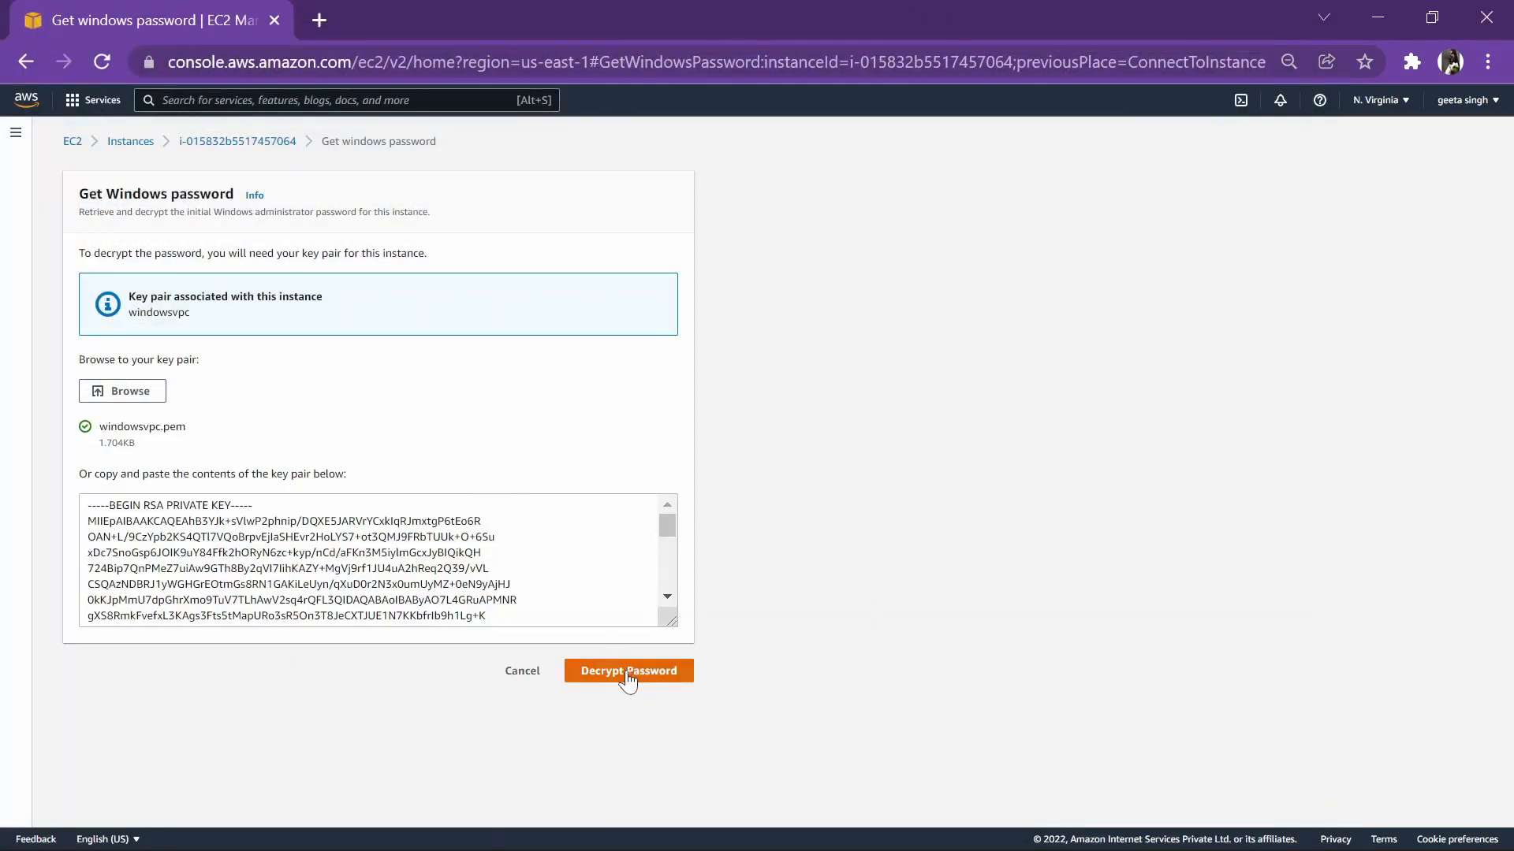
pyautogui.click(628, 671)
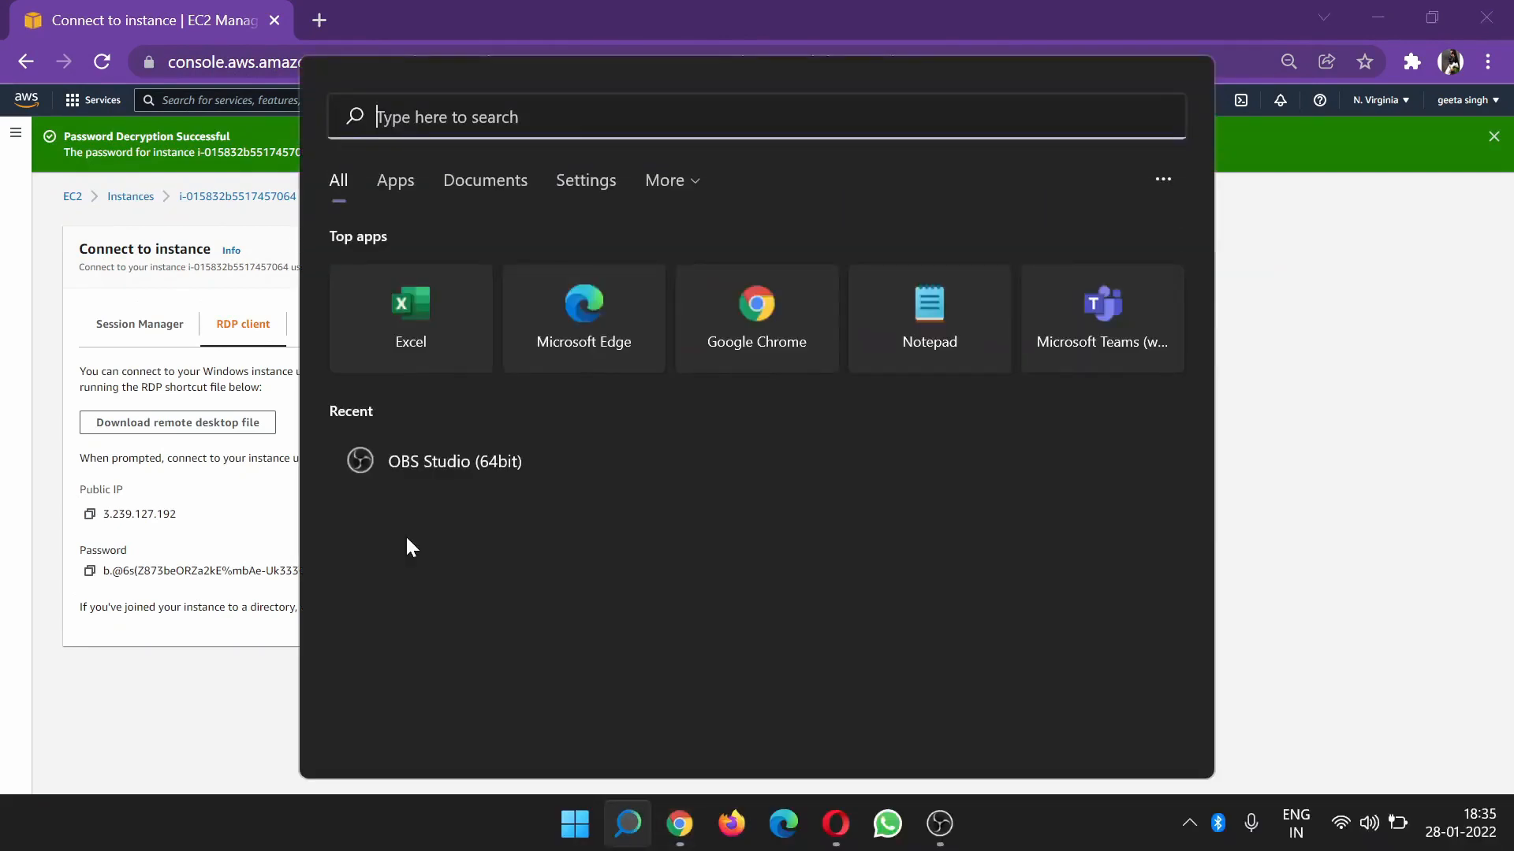
# Step: Open Remote Desktop Connection and connect to 3.239.127.192
pyautogui.write('rdp')
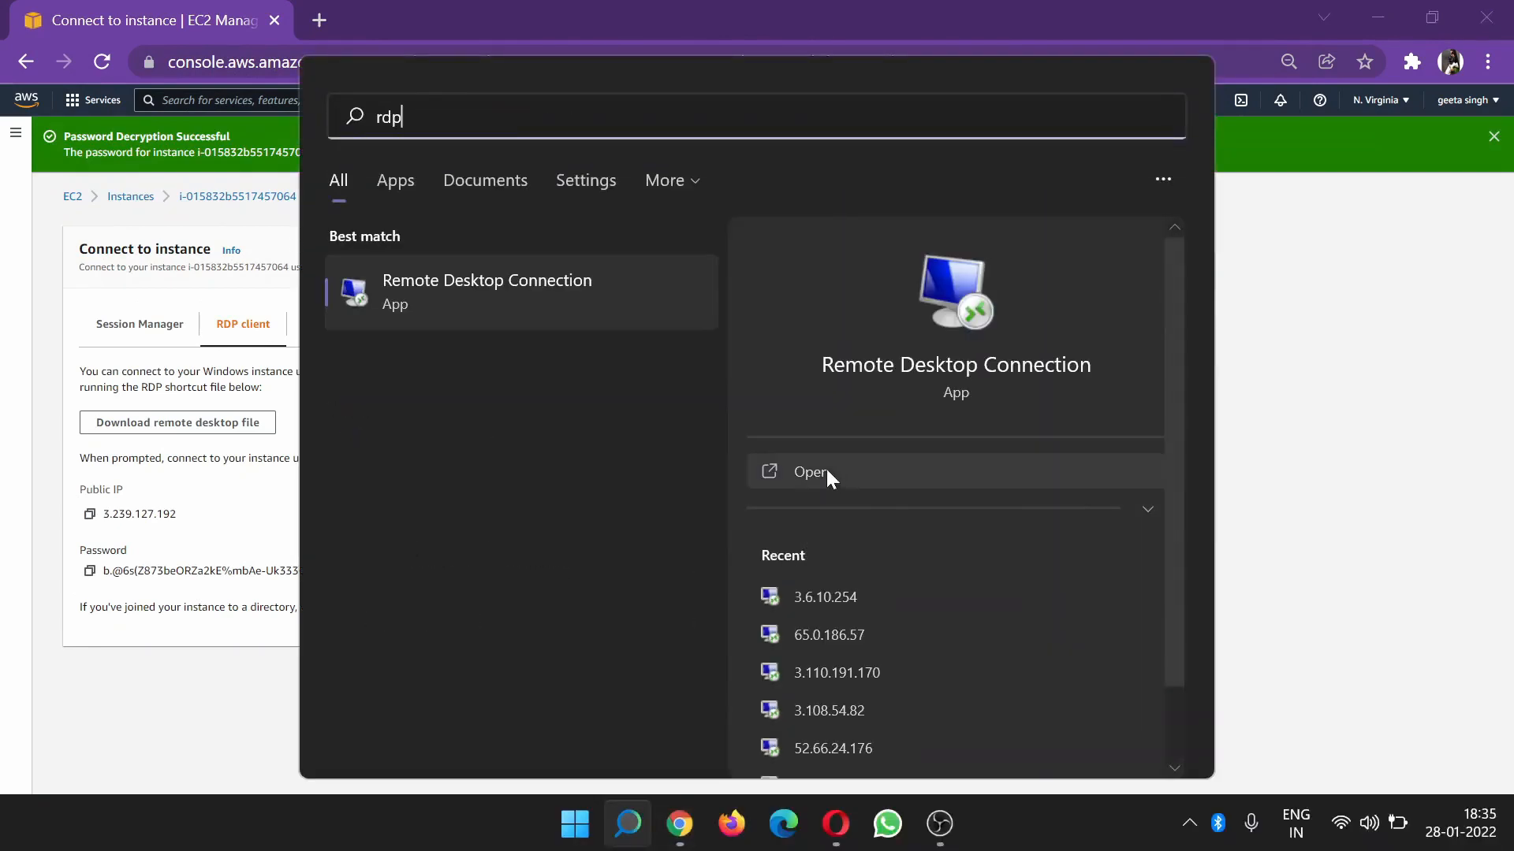
pyautogui.click(809, 472)
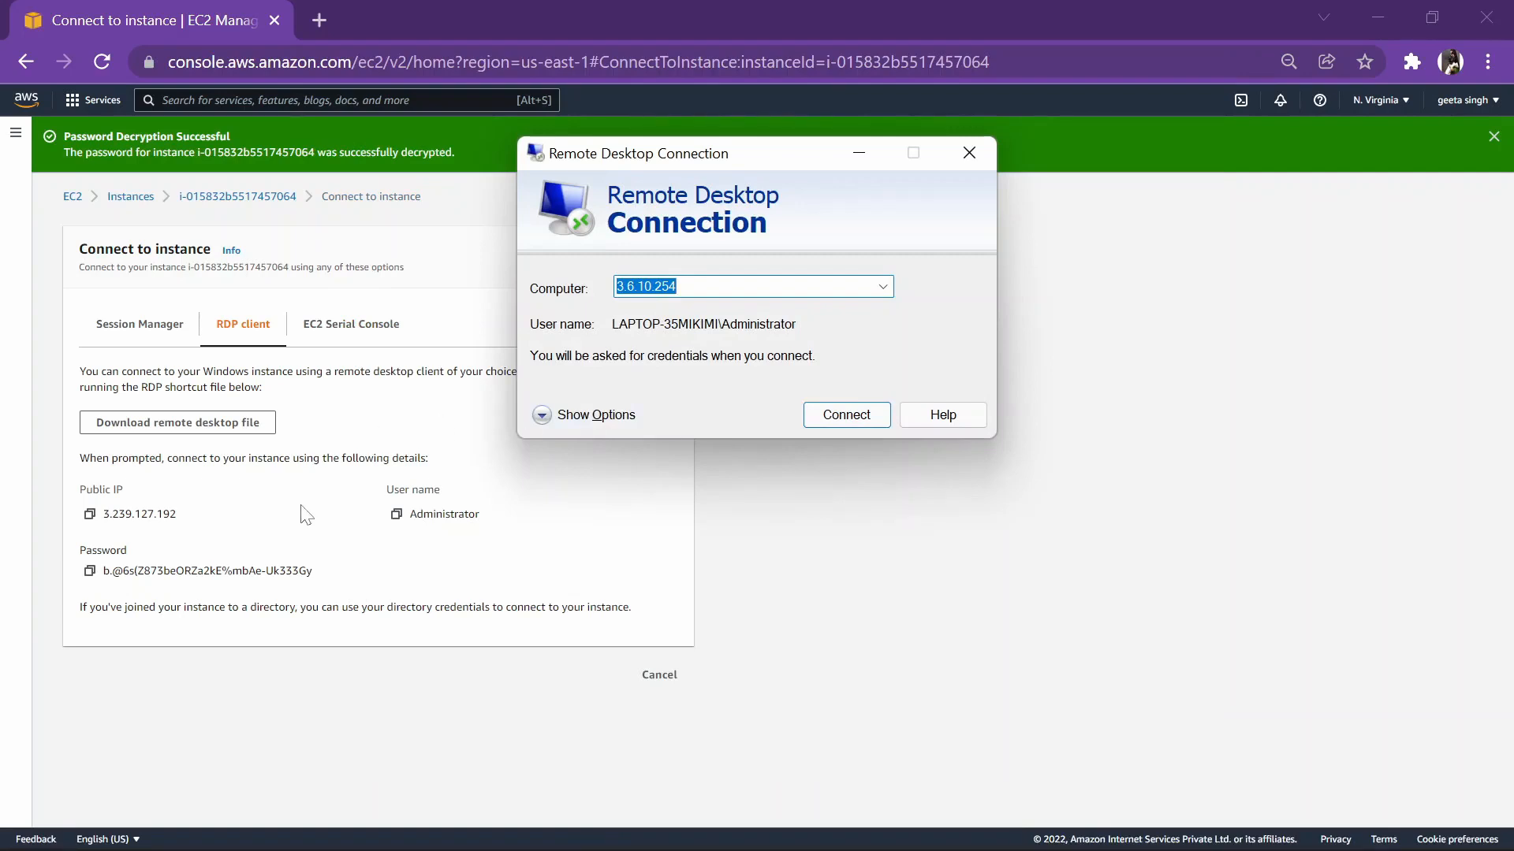
pyautogui.click(89, 513)
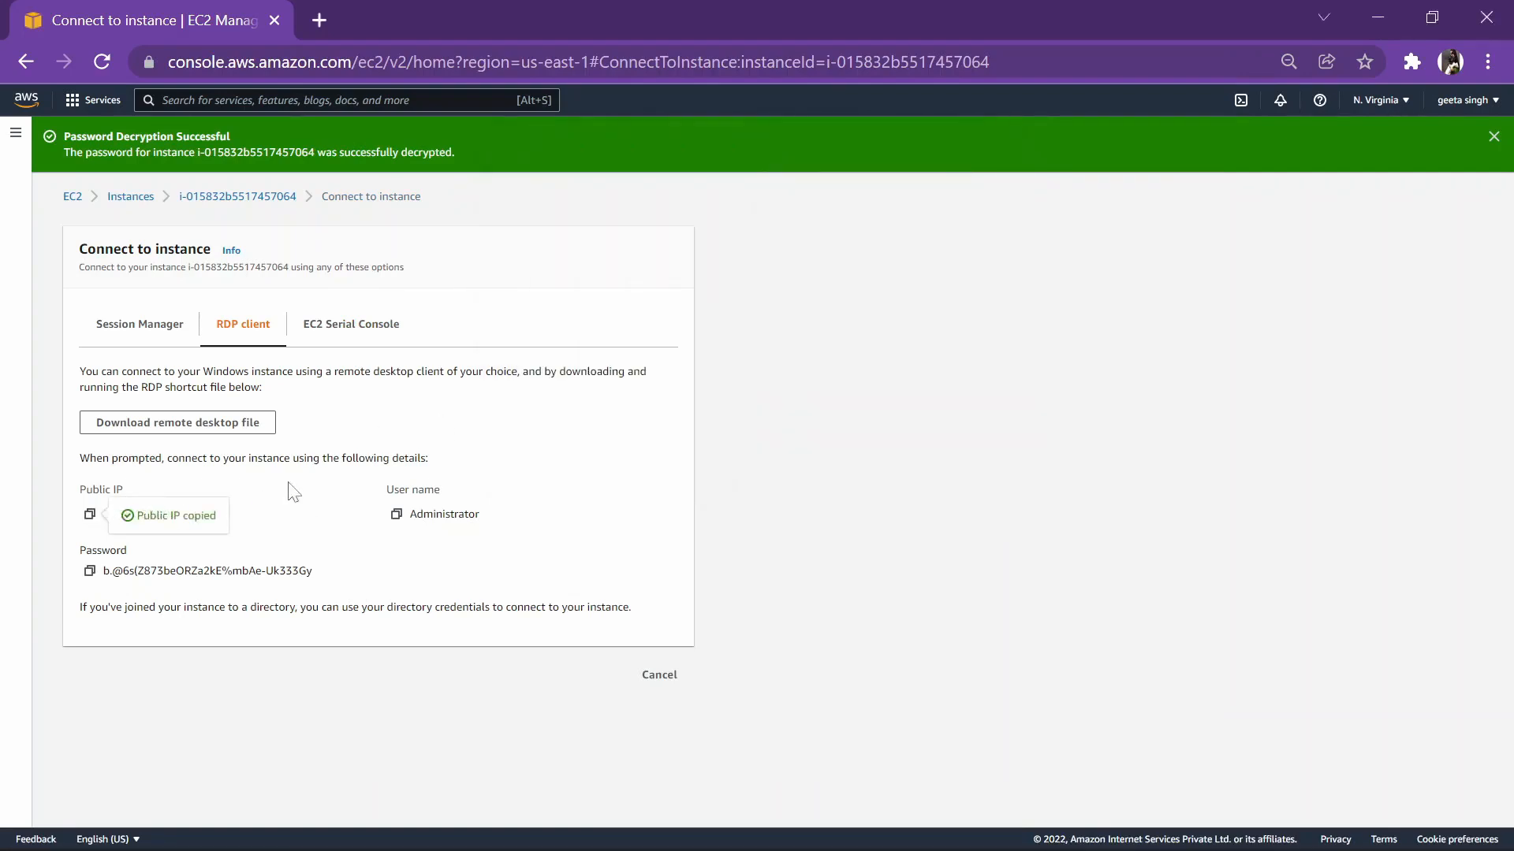
pyautogui.click(176, 422)
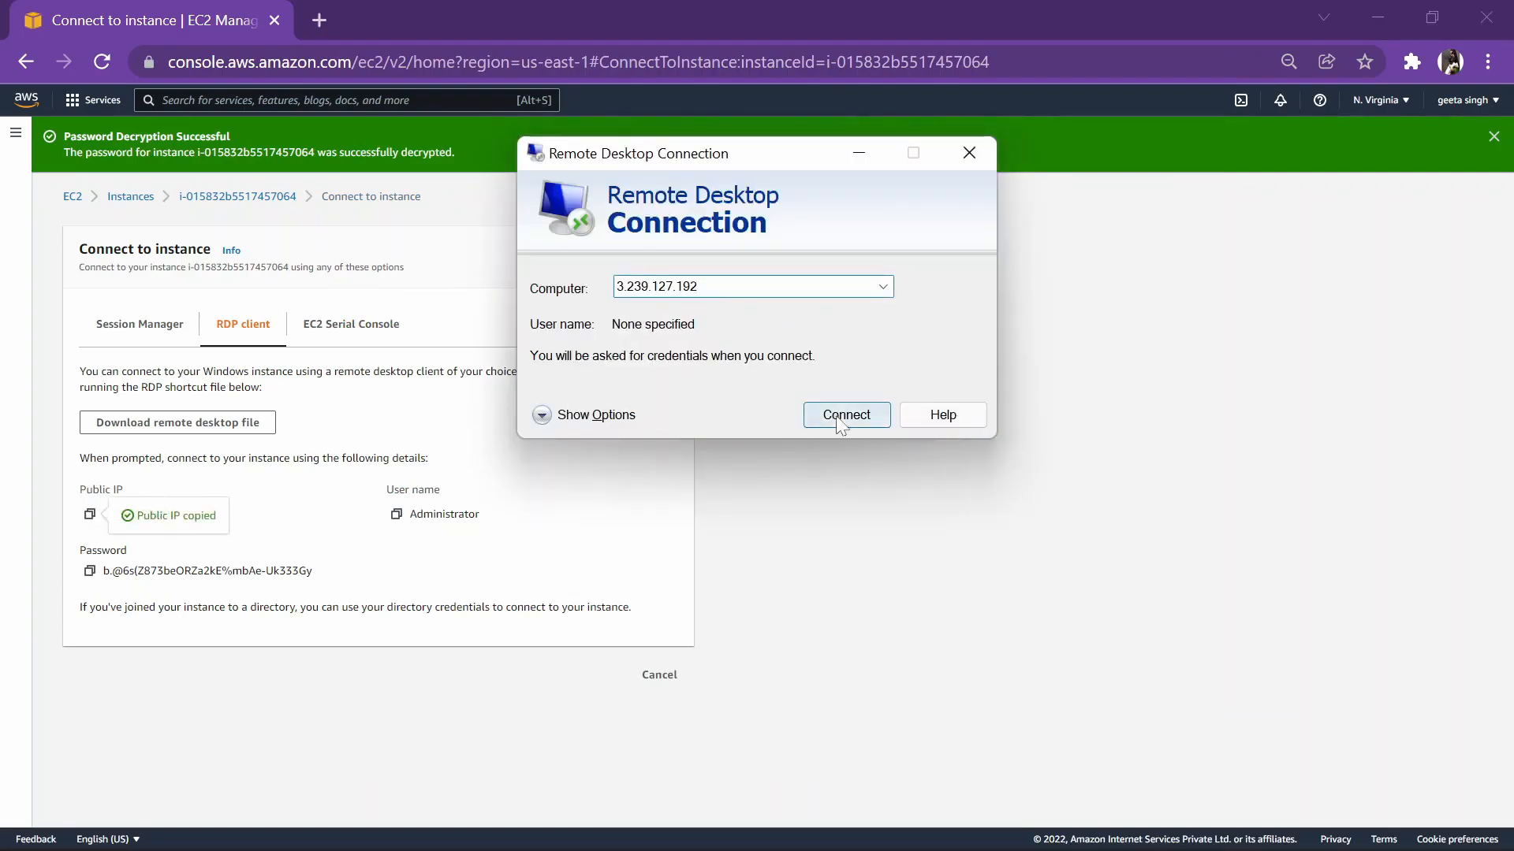
pyautogui.click(846, 414)
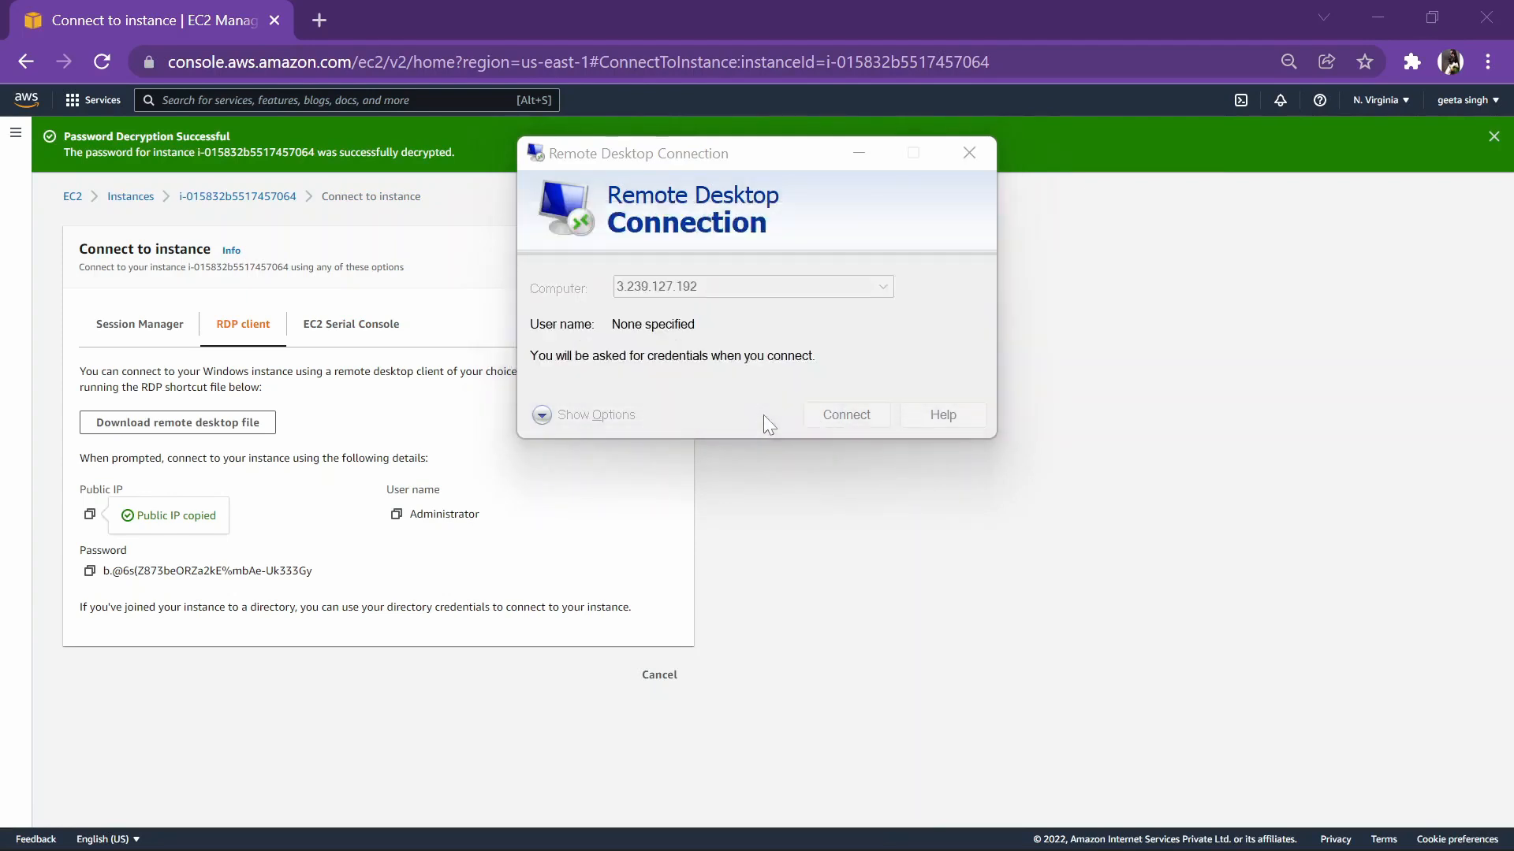
# Step: Sign in as Administrator with the decrypted password
pyautogui.click(396, 513)
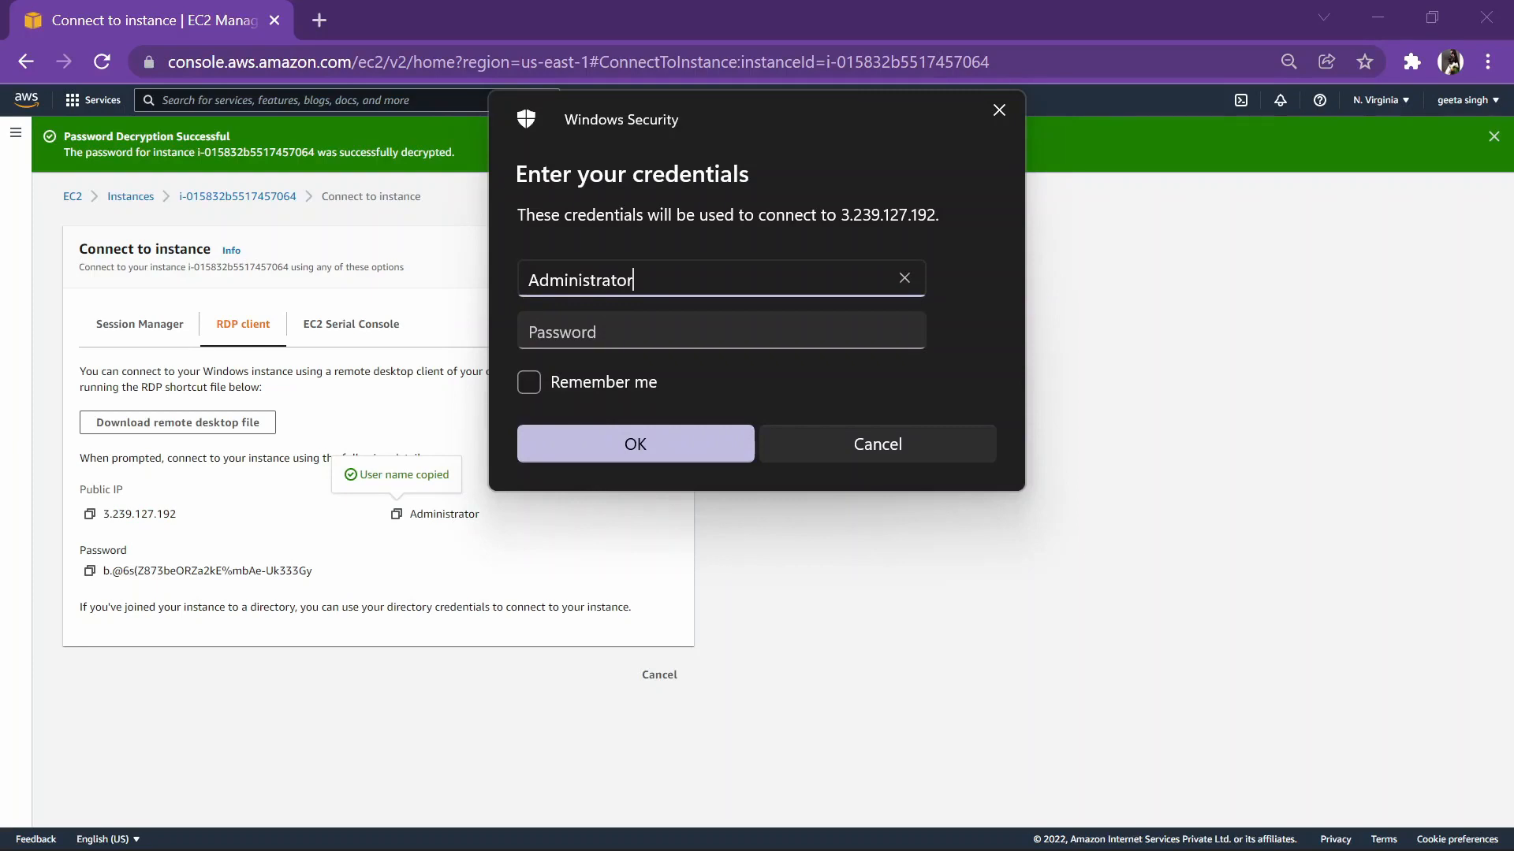
pyautogui.click(90, 570)
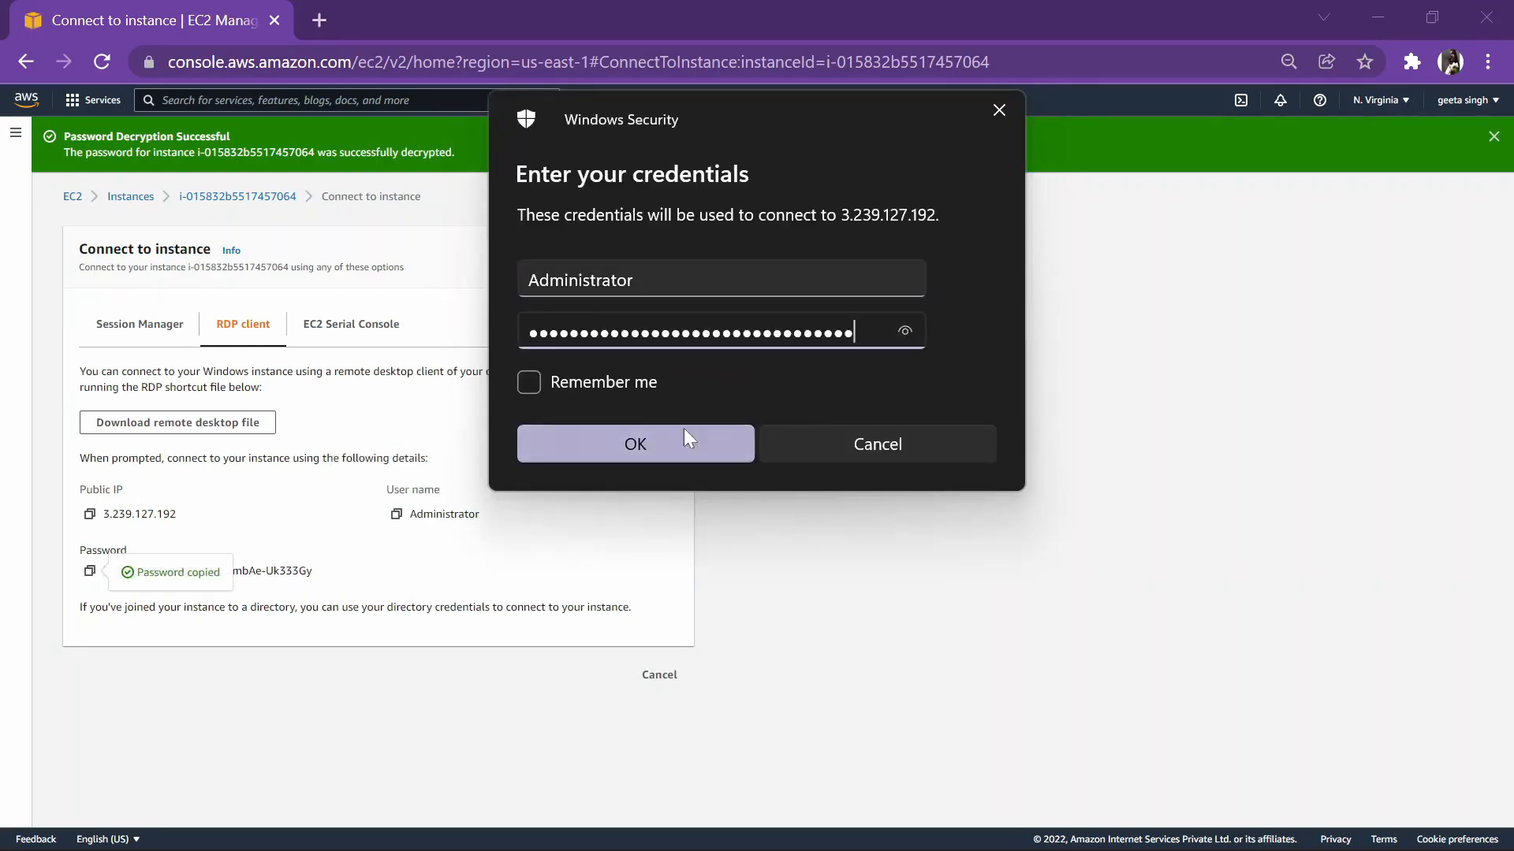
pyautogui.click(634, 443)
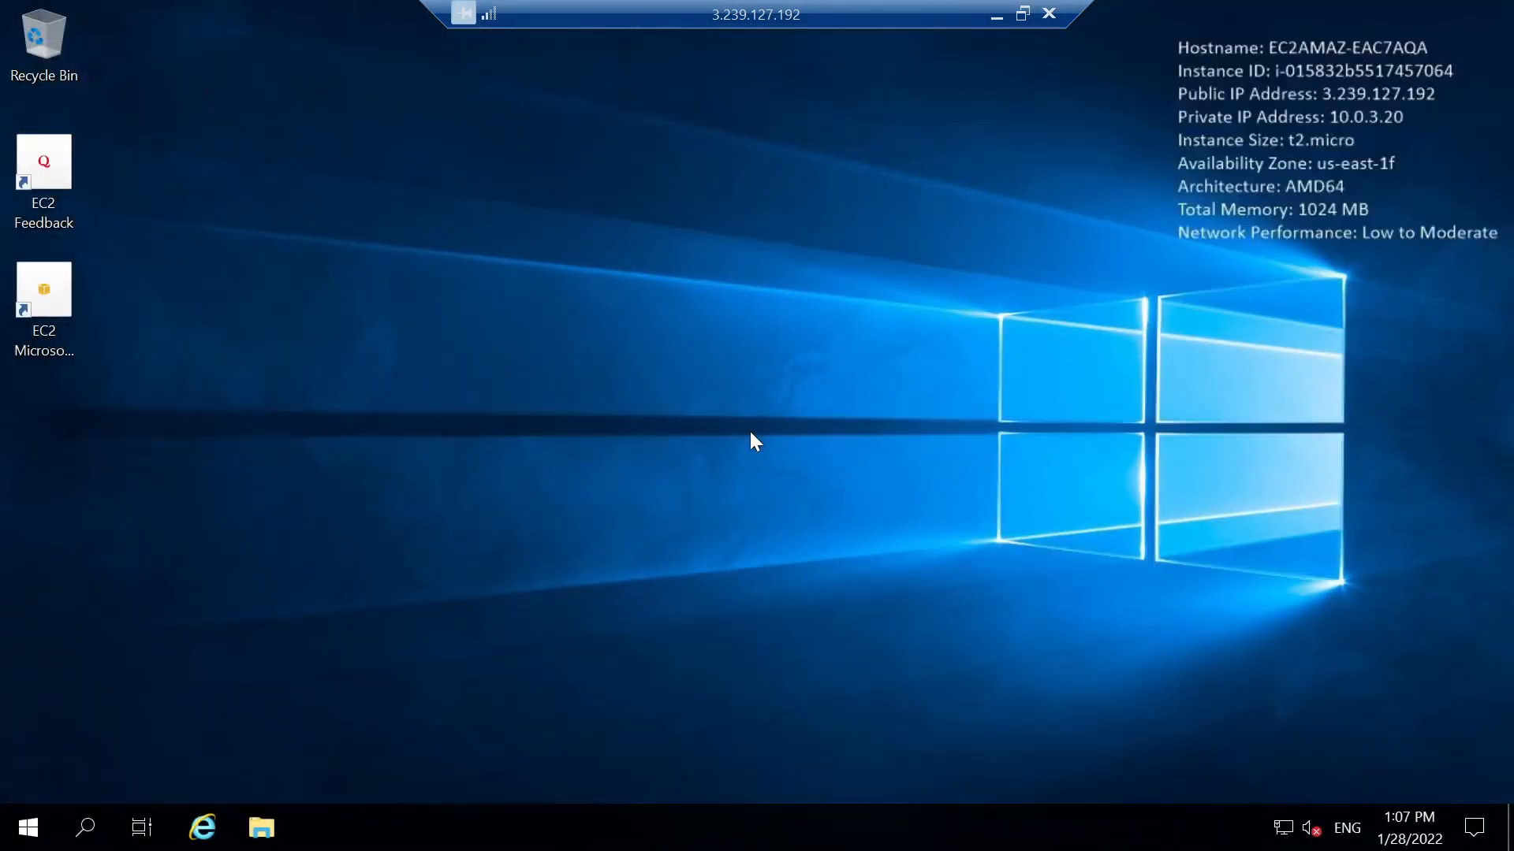
# Step: Refresh the remote desktop, open Command Prompt, and run 'ping 8.8.8.8'
pyautogui.rightClick(756, 442)
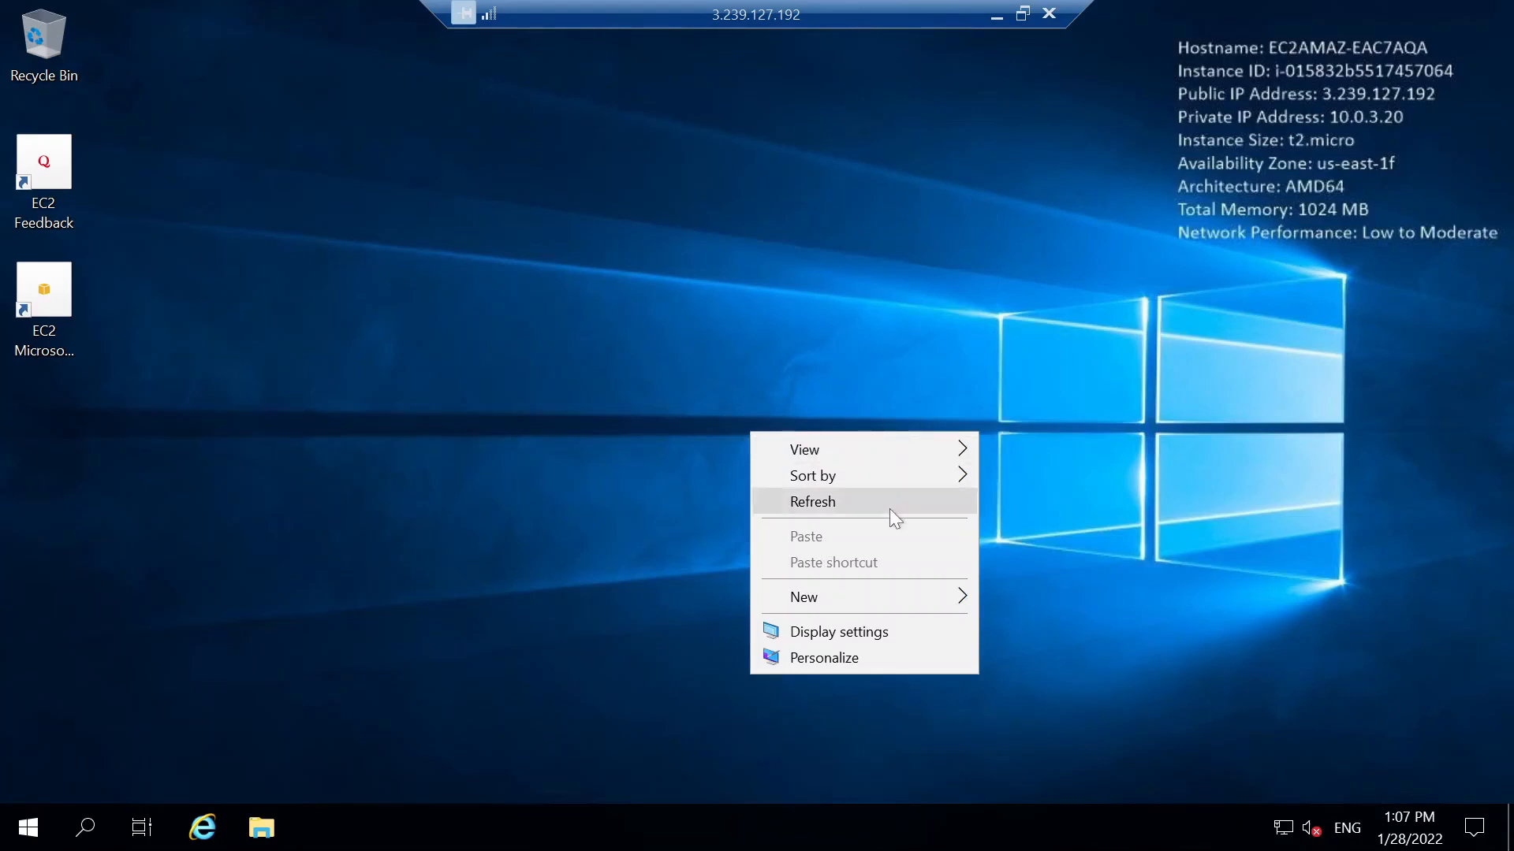
pyautogui.click(812, 502)
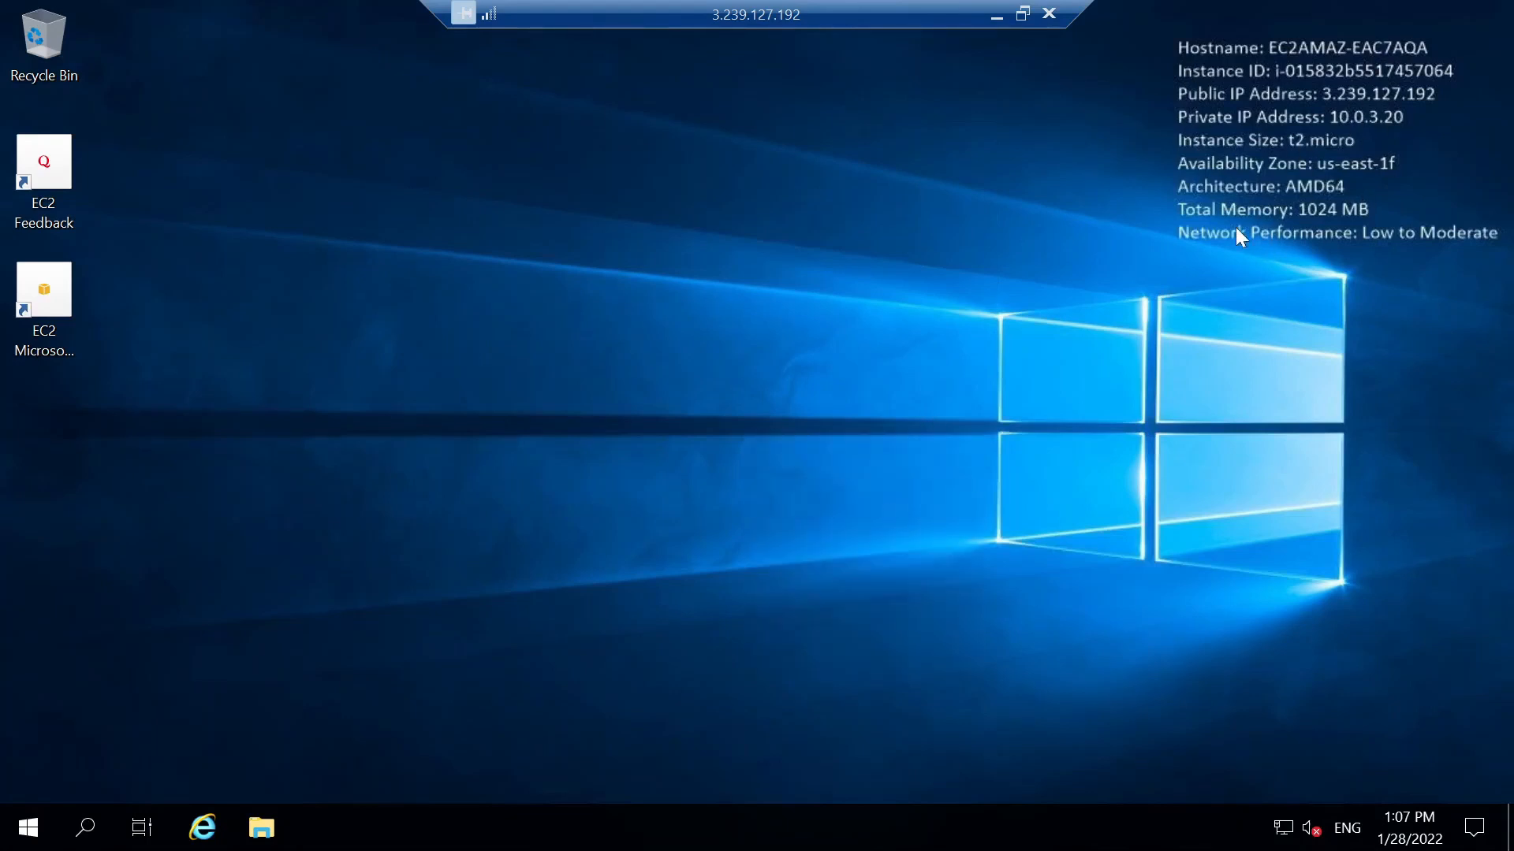
pyautogui.moveTo(826, 362)
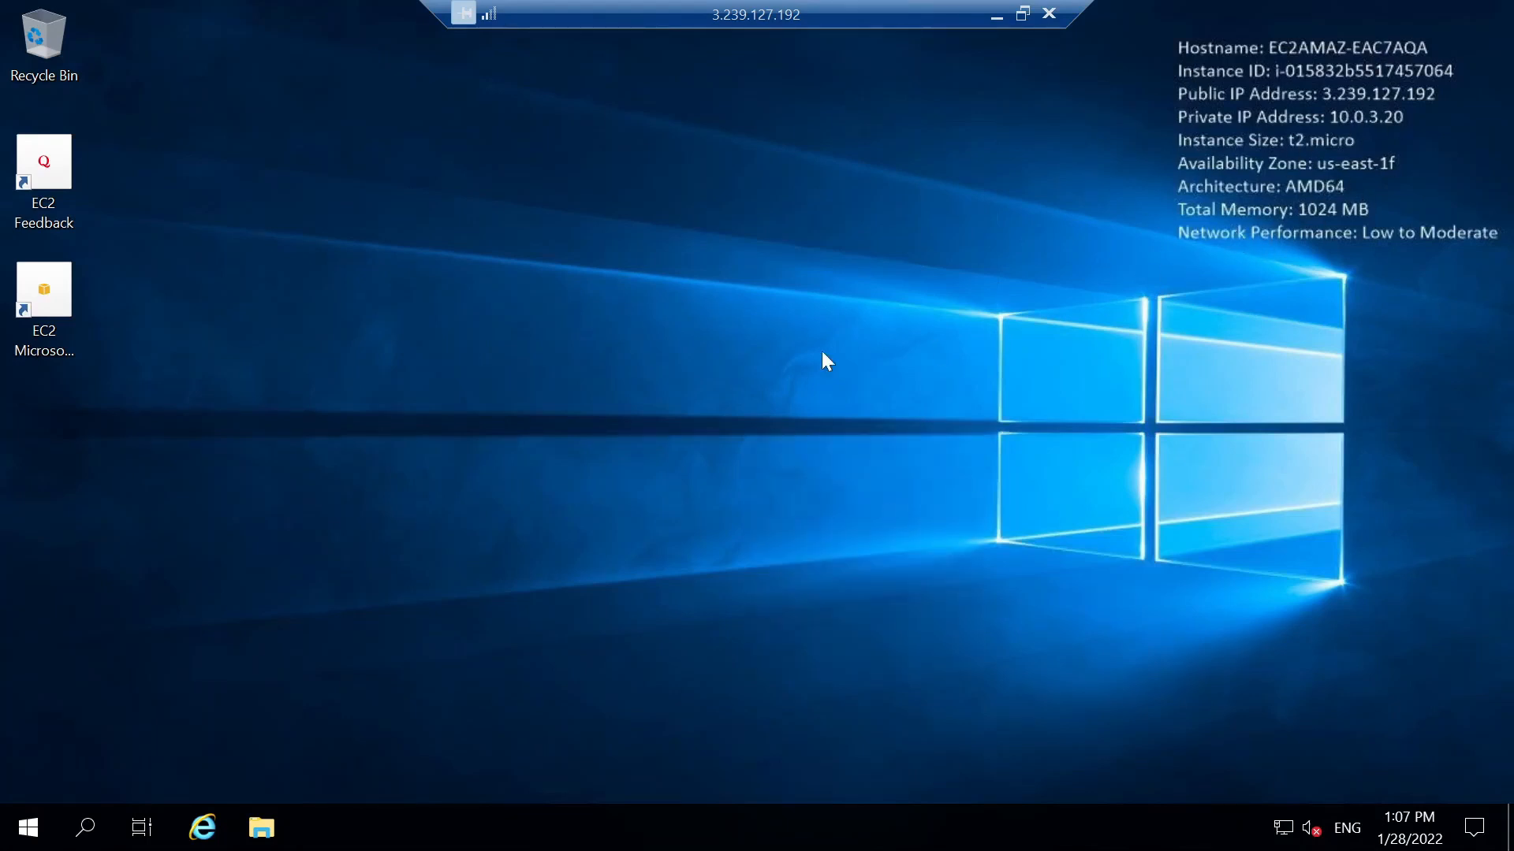
pyautogui.click(27, 827)
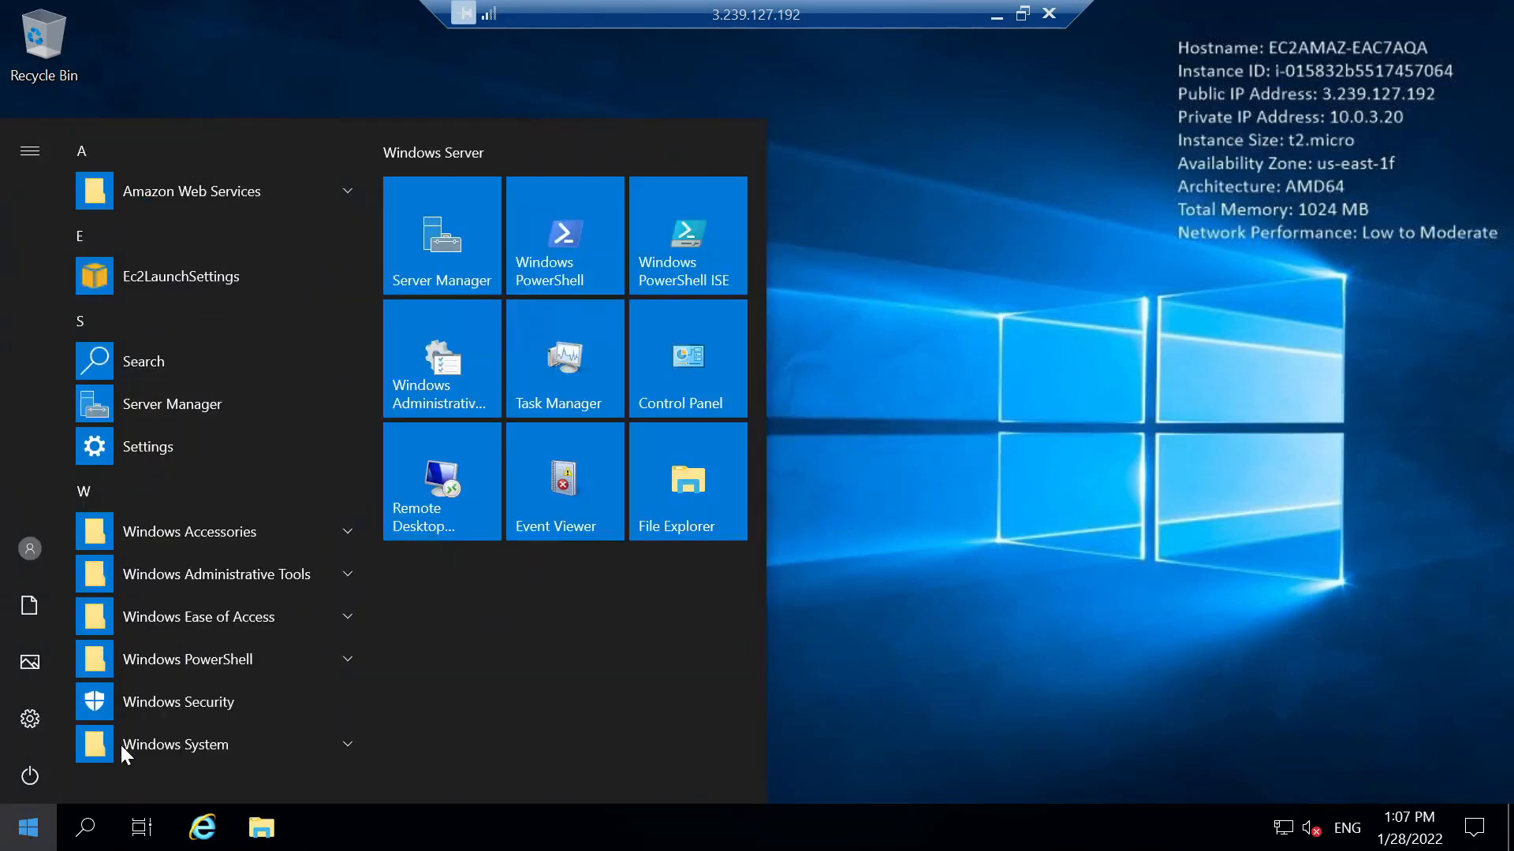
pyautogui.write('cm')
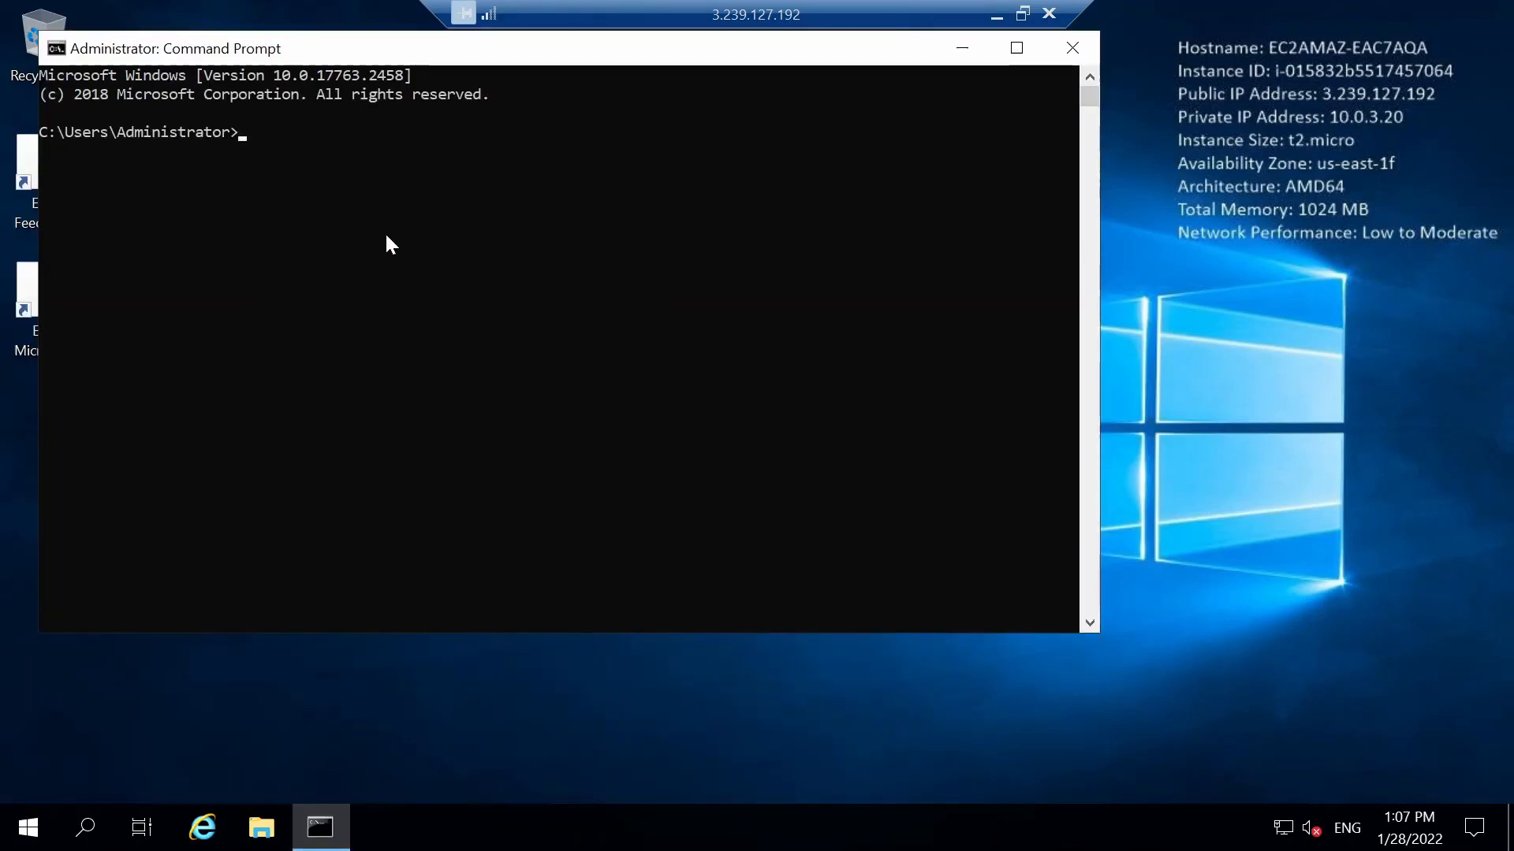
pyautogui.write('ping 8')
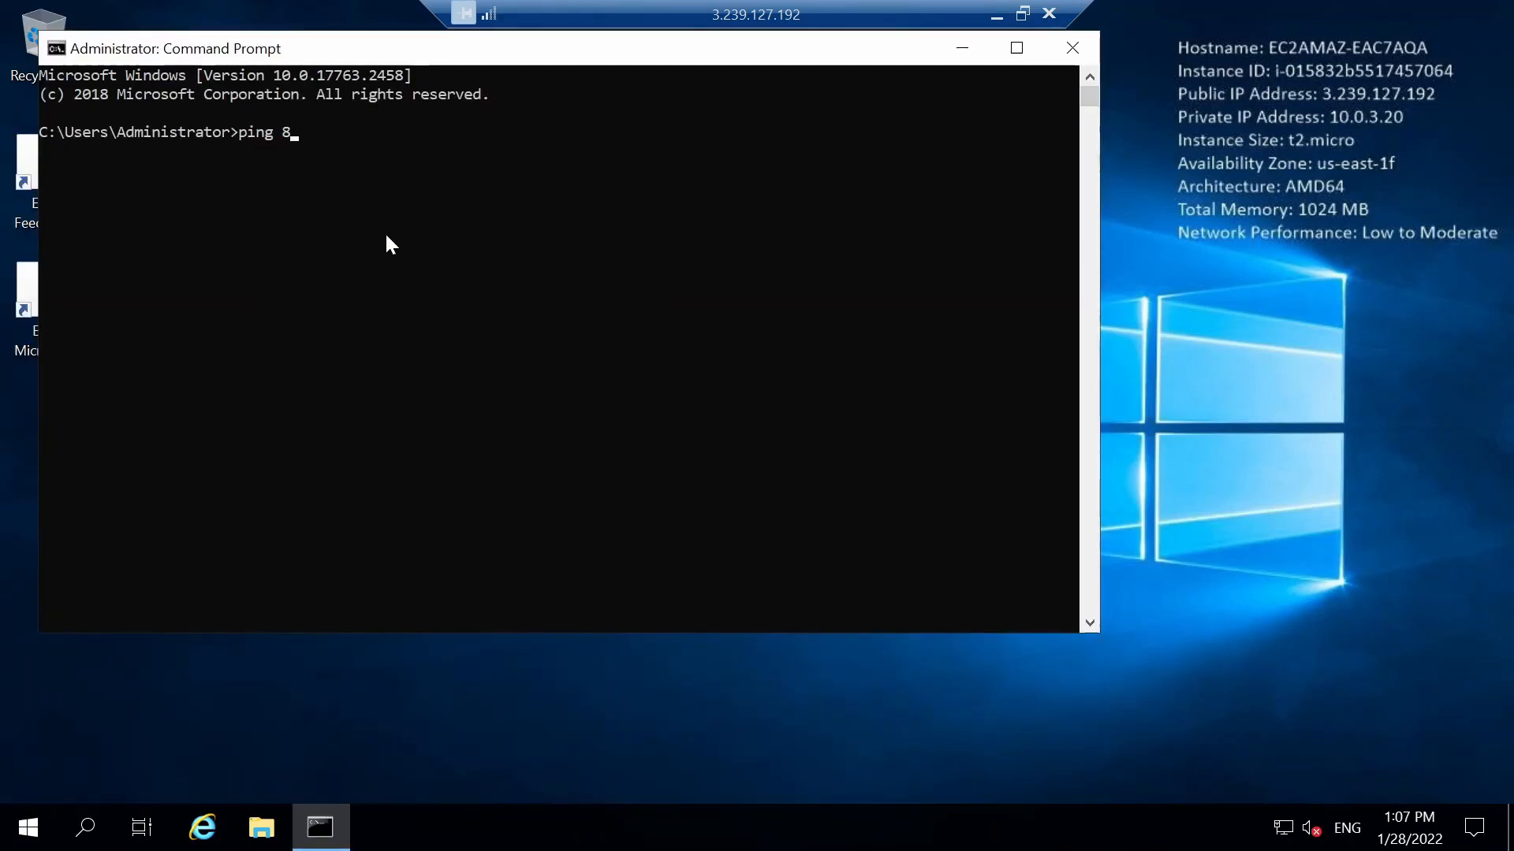
pyautogui.write('.8.8')
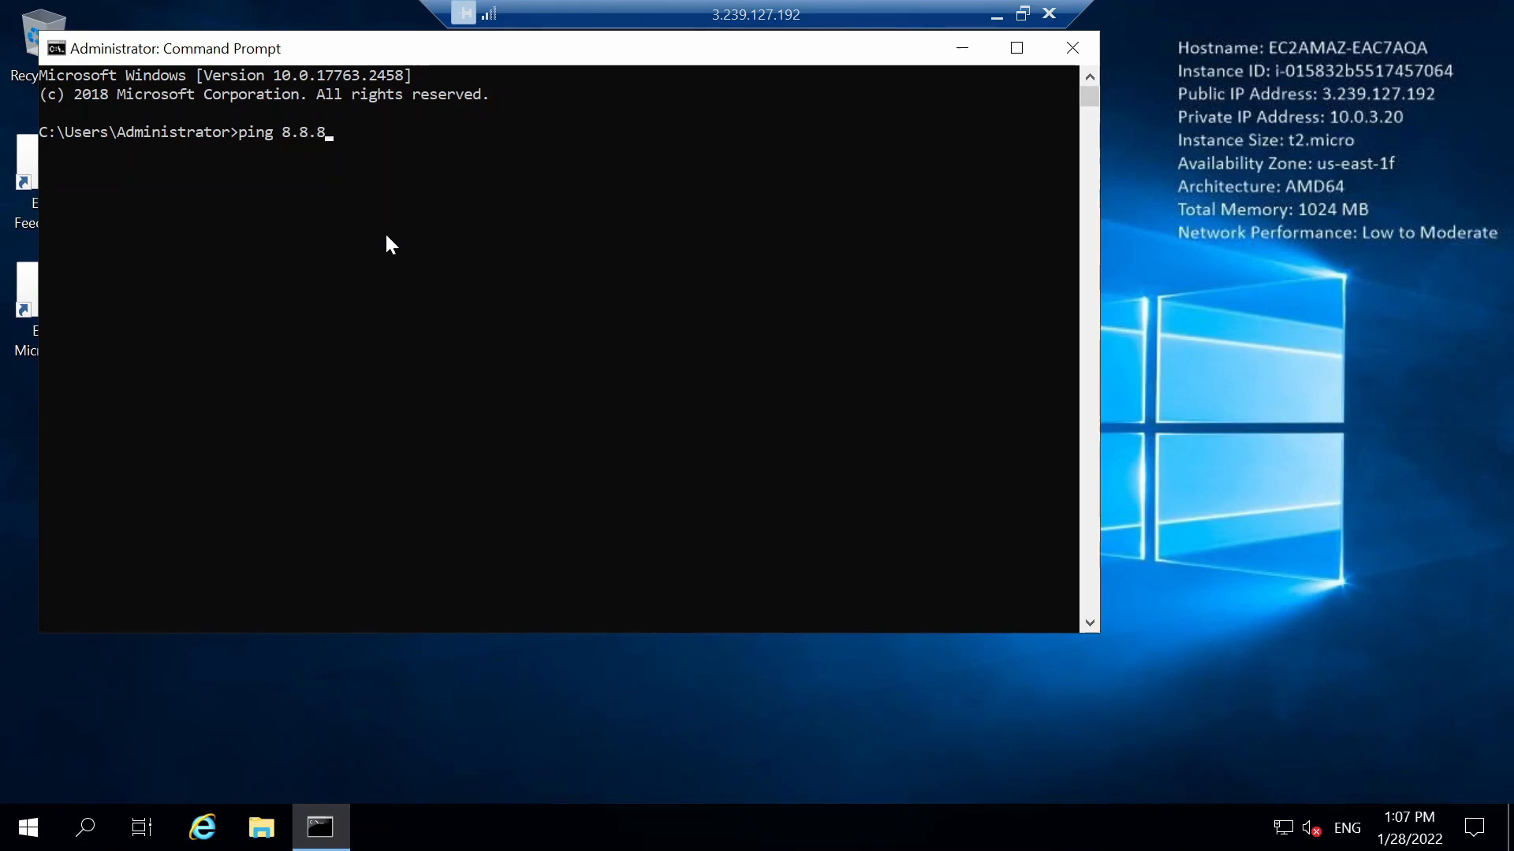
pyautogui.write('8')
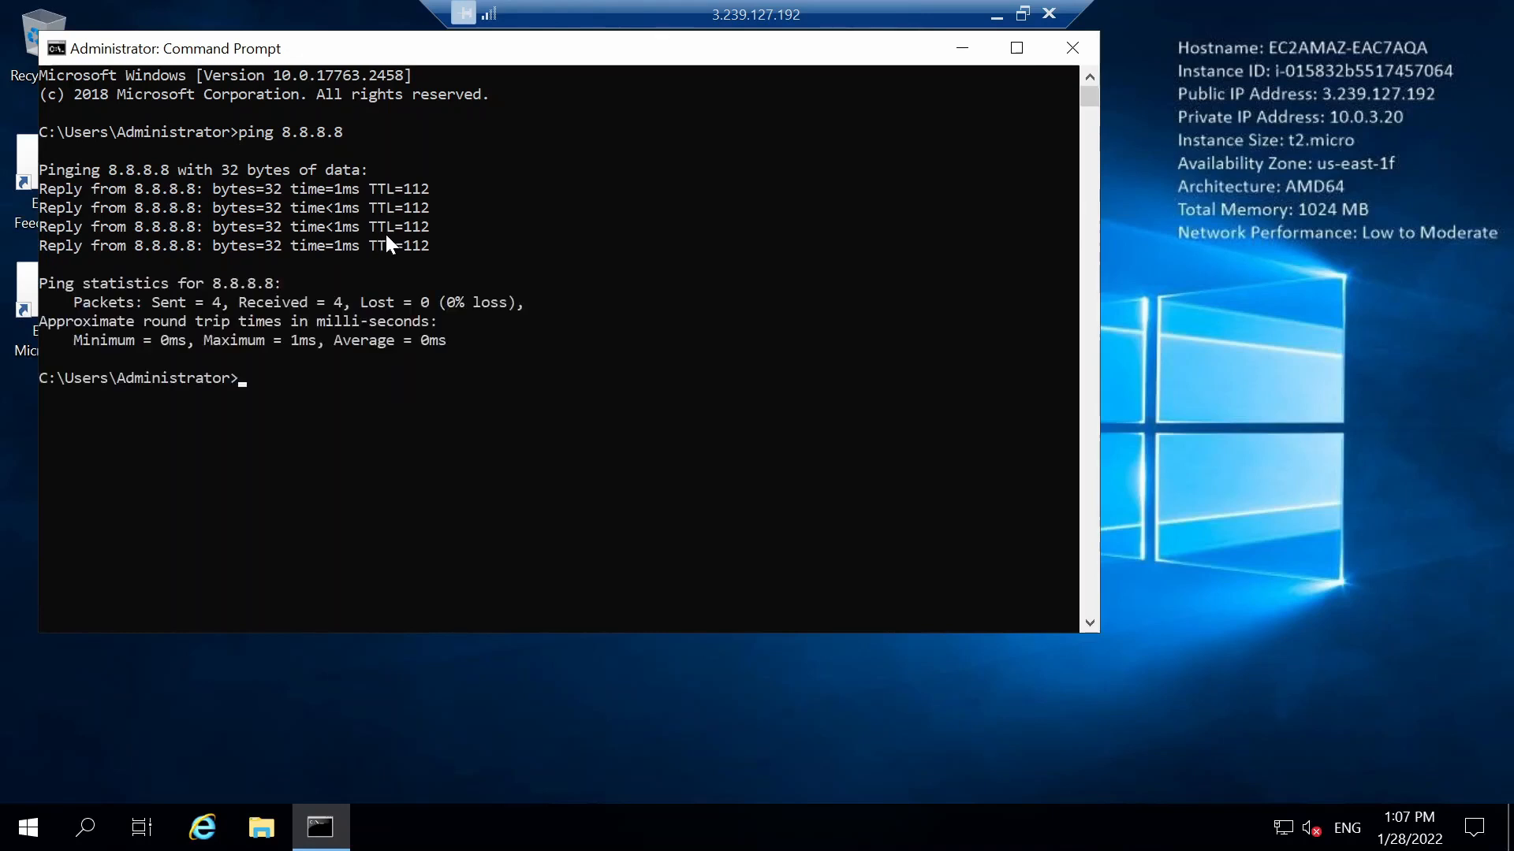
pyautogui.moveTo(399, 445)
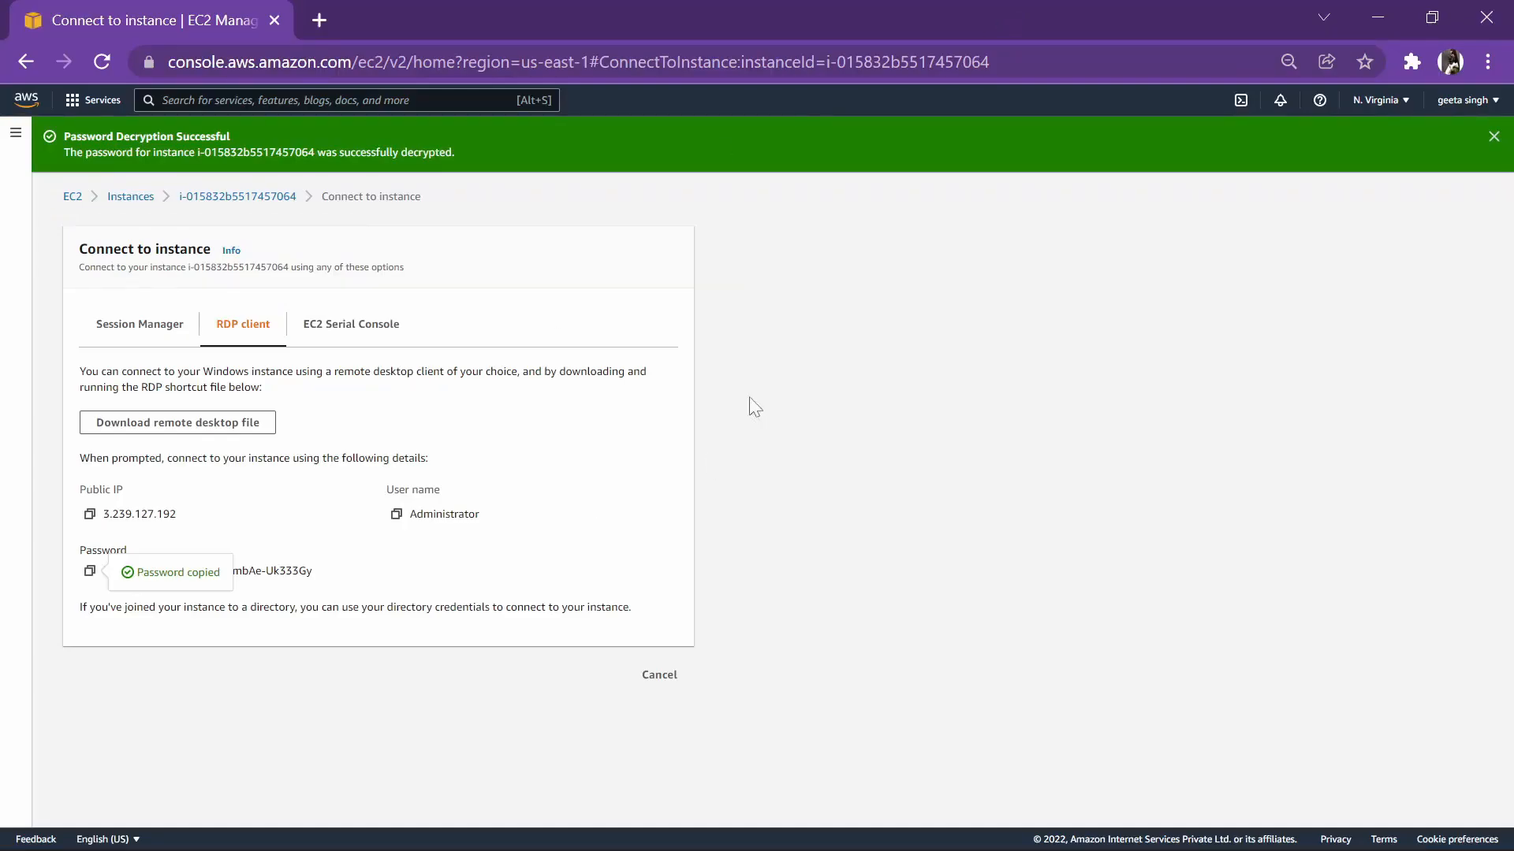
pyautogui.moveTo(230, 236)
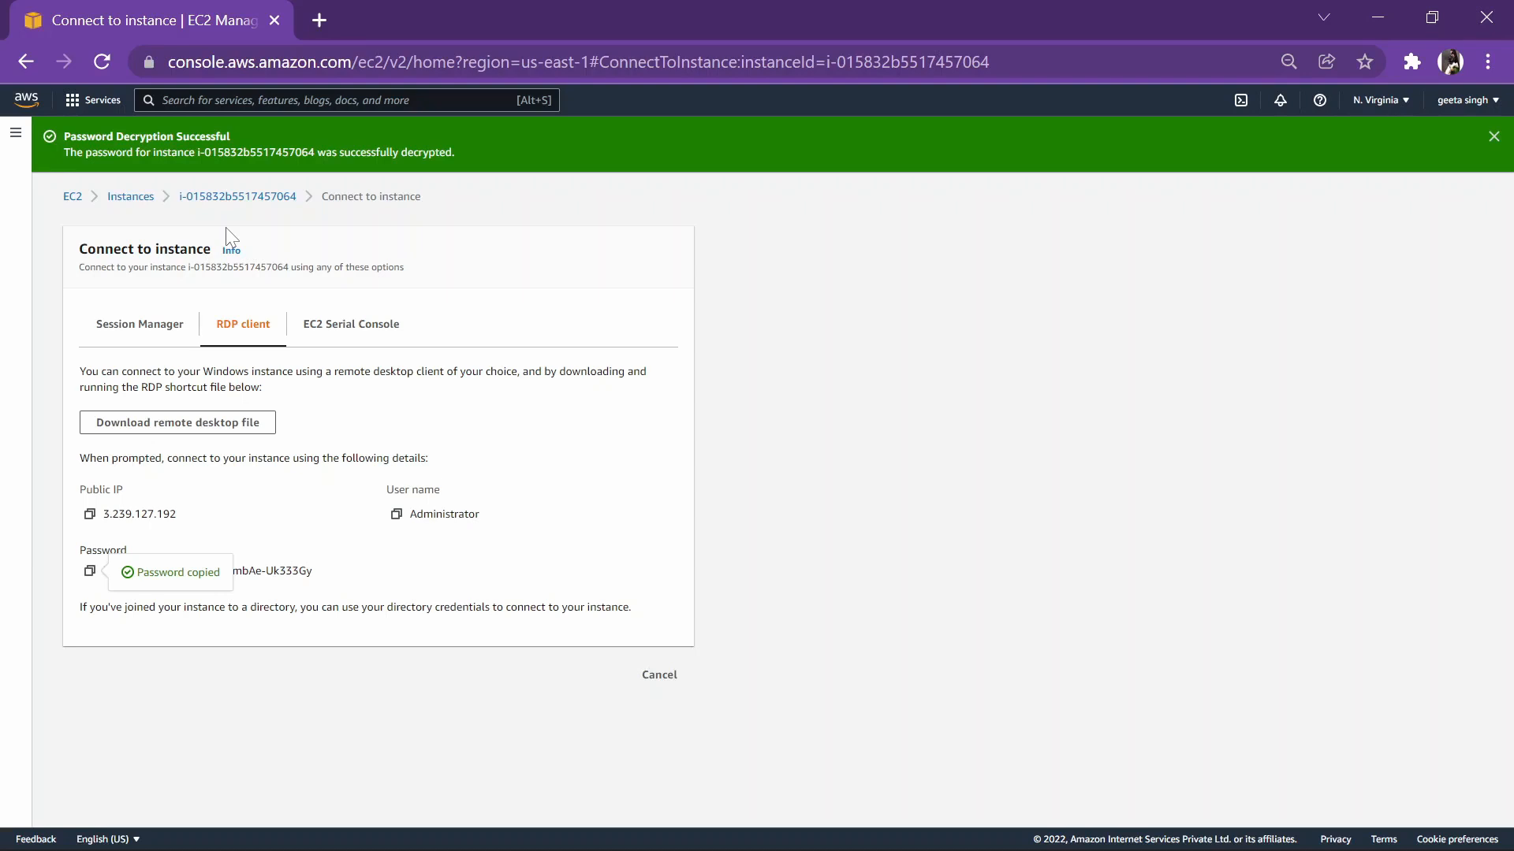
pyautogui.moveTo(130, 196)
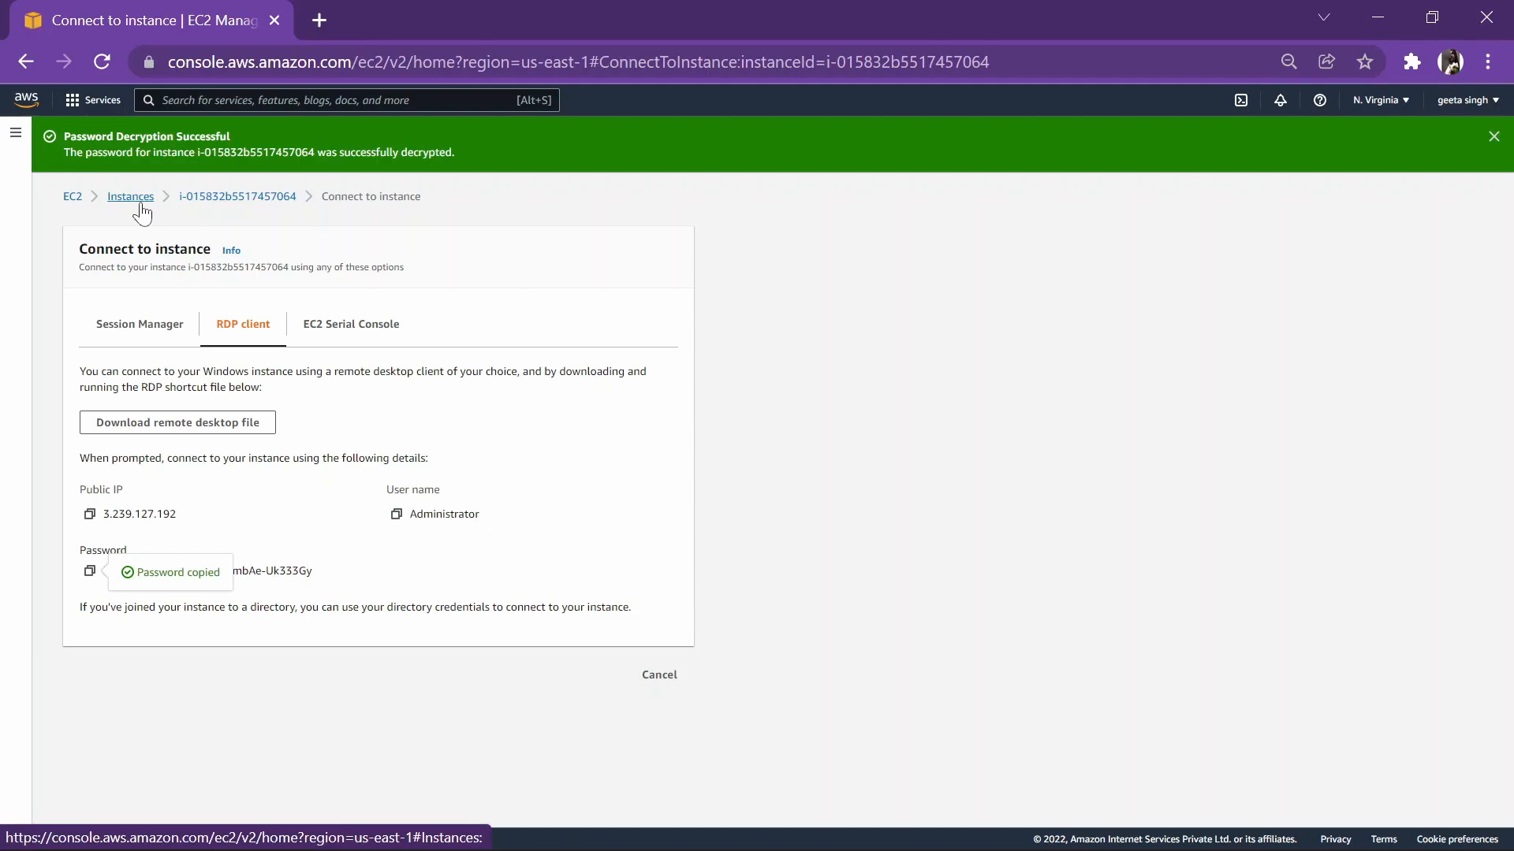